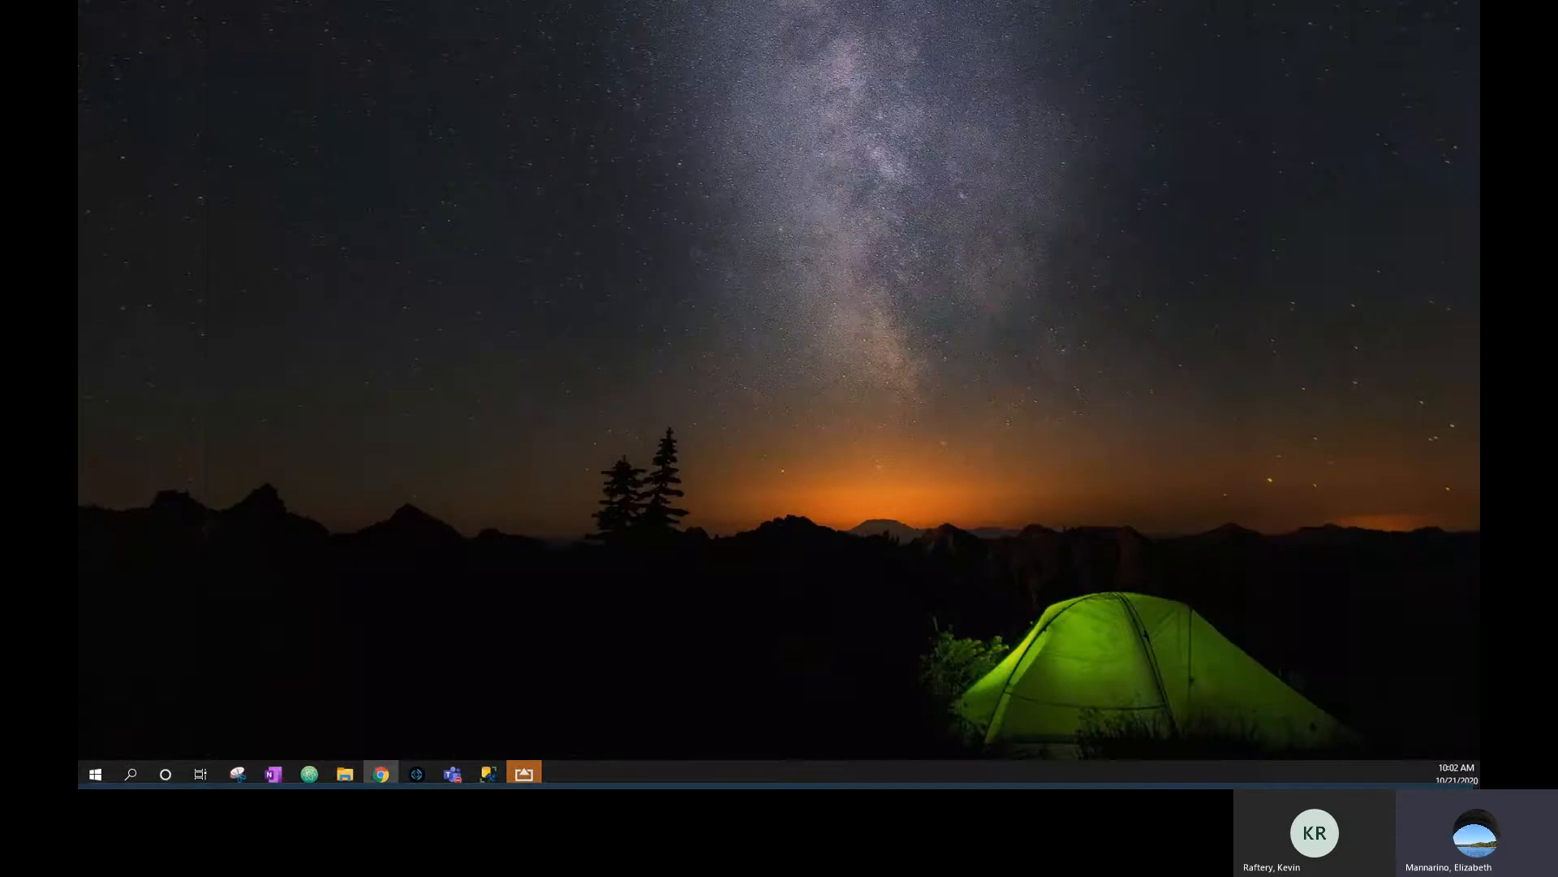
- Mirror the iPad to the desktop in AirServer and open the iPad's Settings
left_click(524, 772)
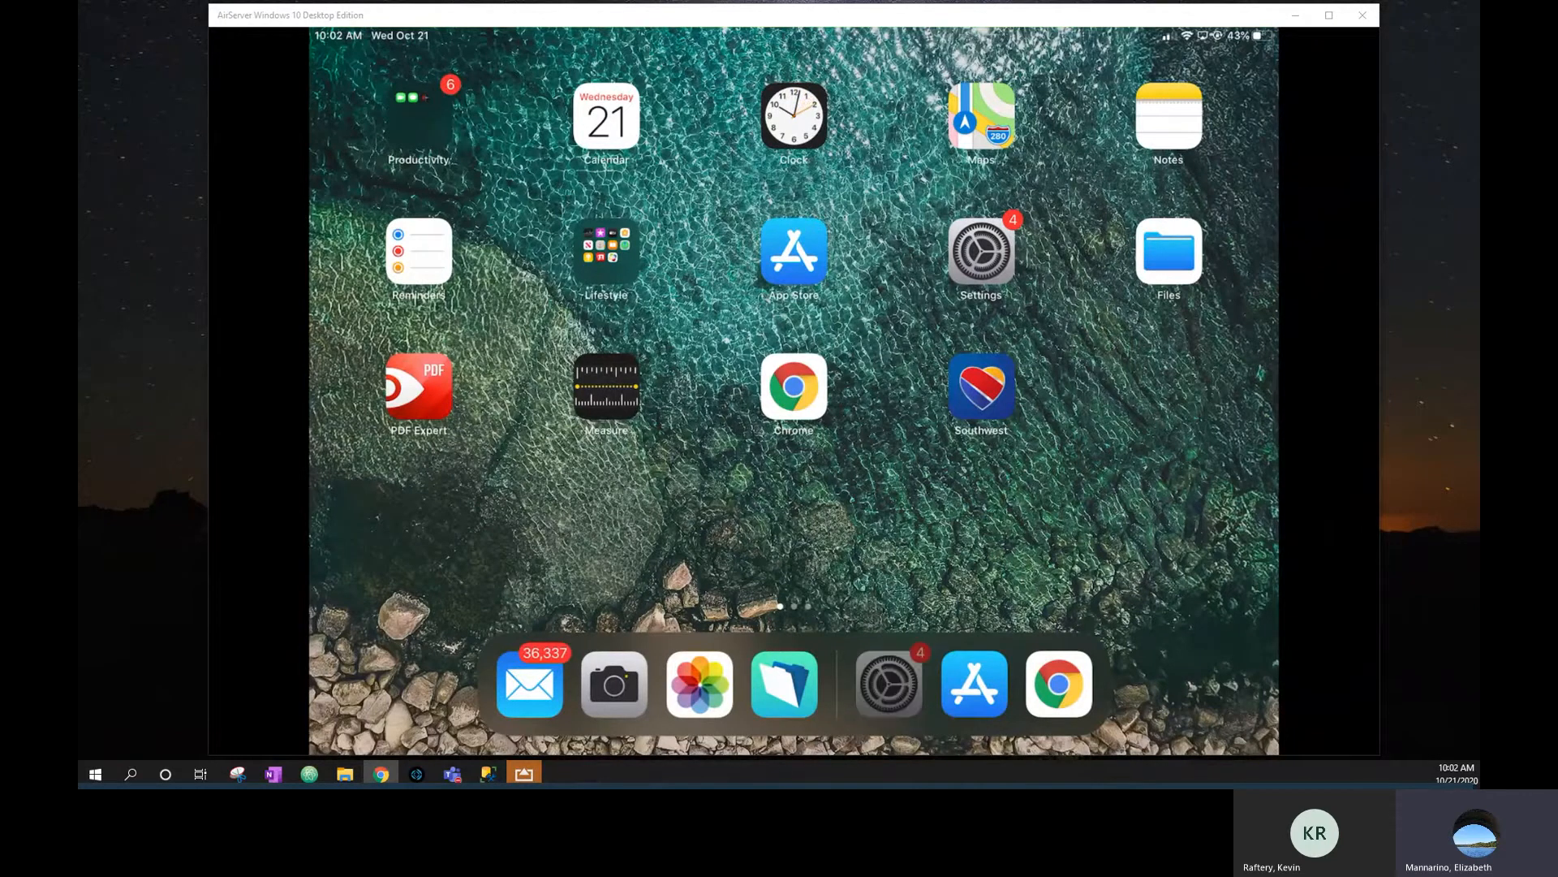
left_click(980, 252)
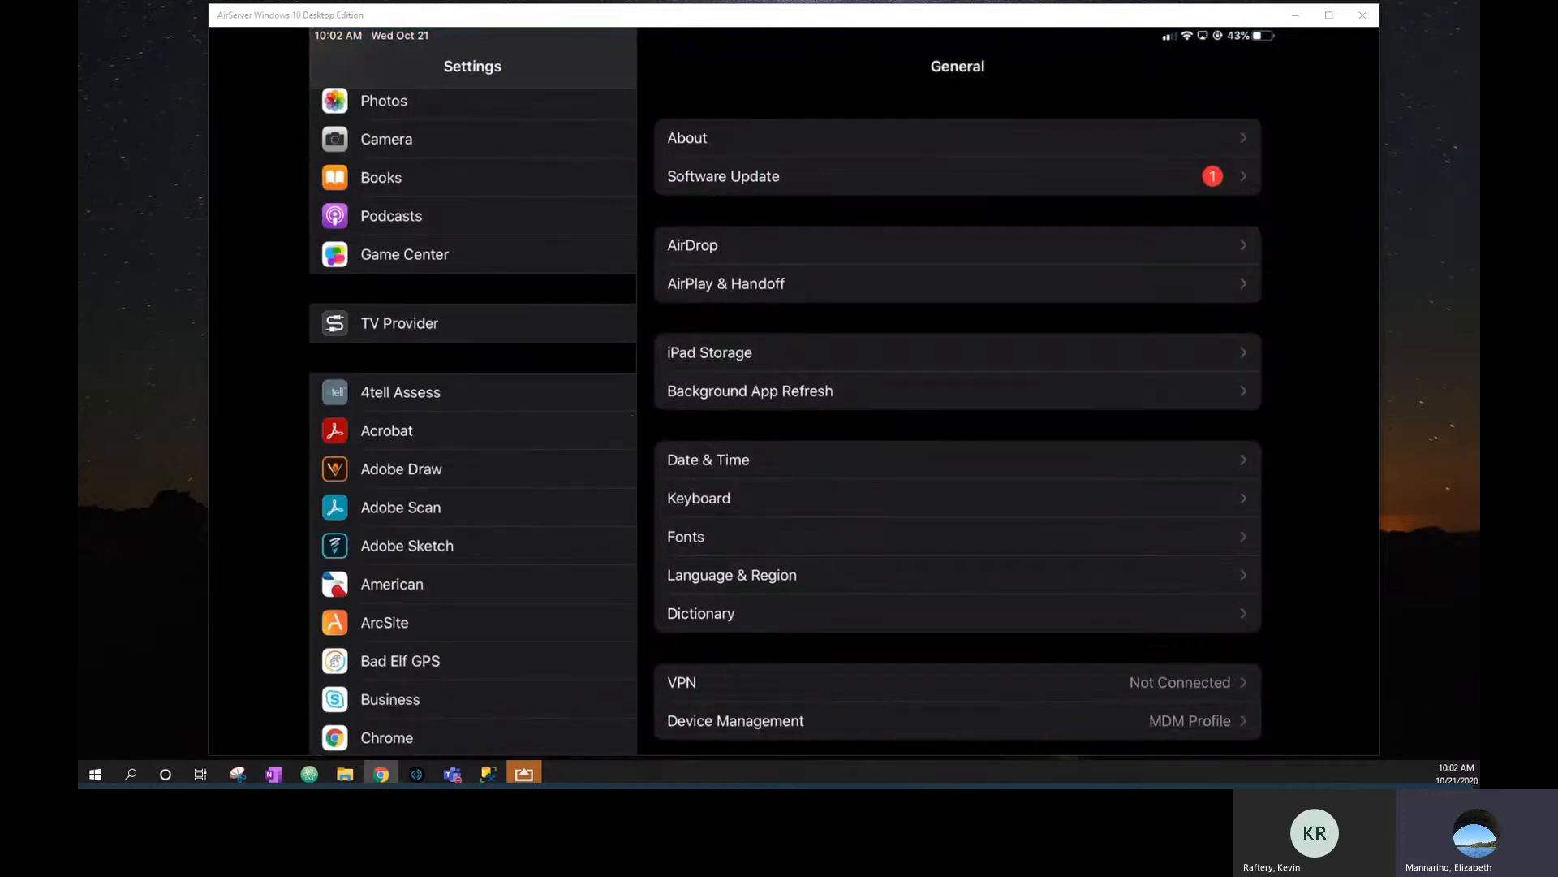
- Scroll the Settings sidebar to the FileMaker Go entries, then go back Home
scroll("down", 3)
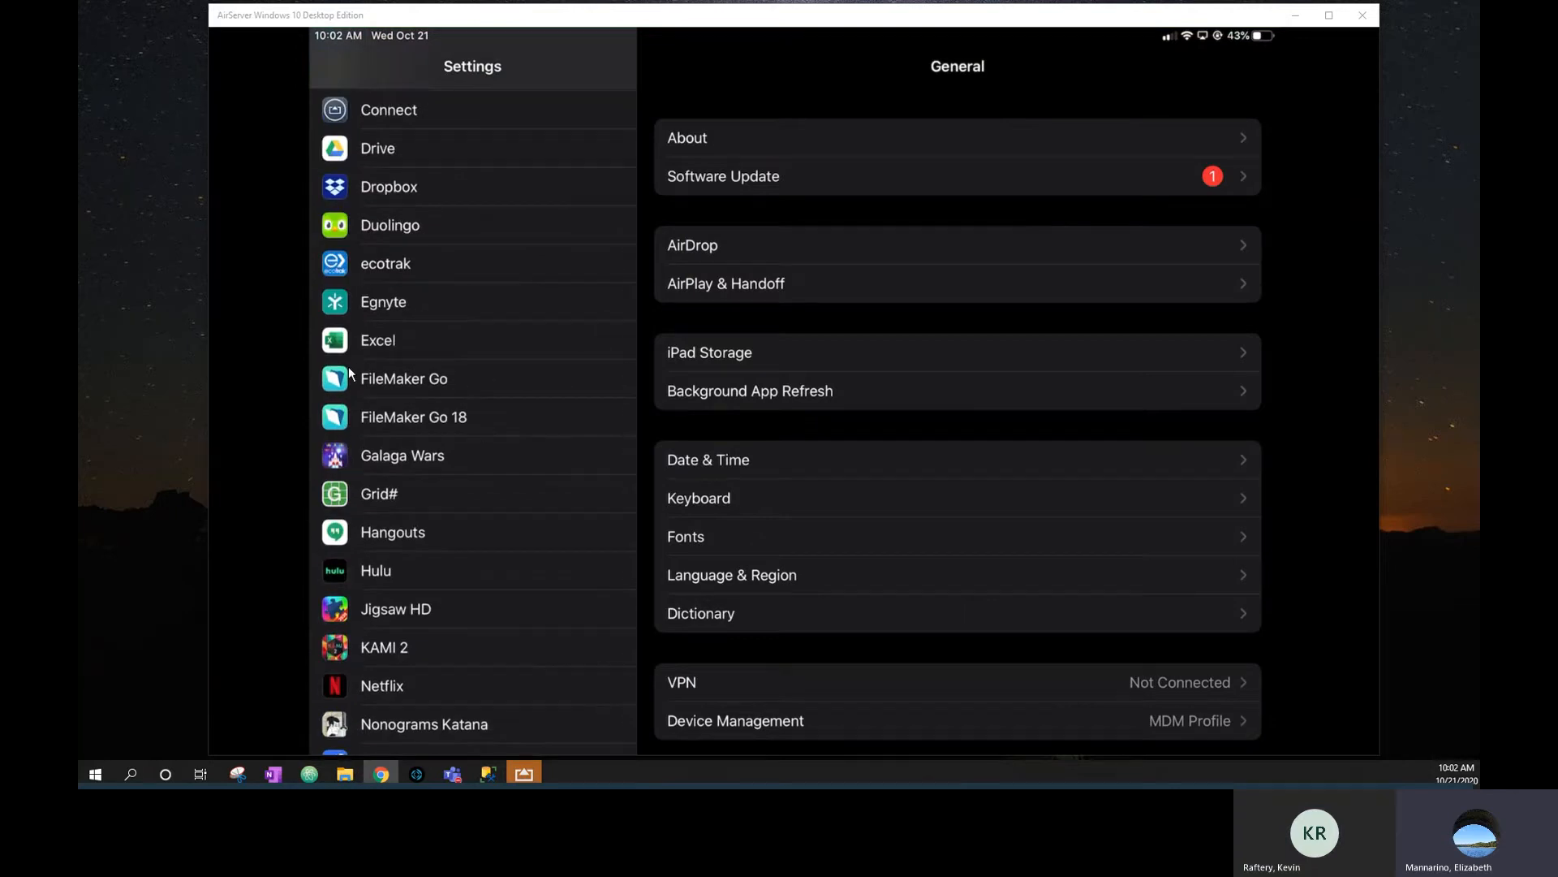
mouse_move(450, 427)
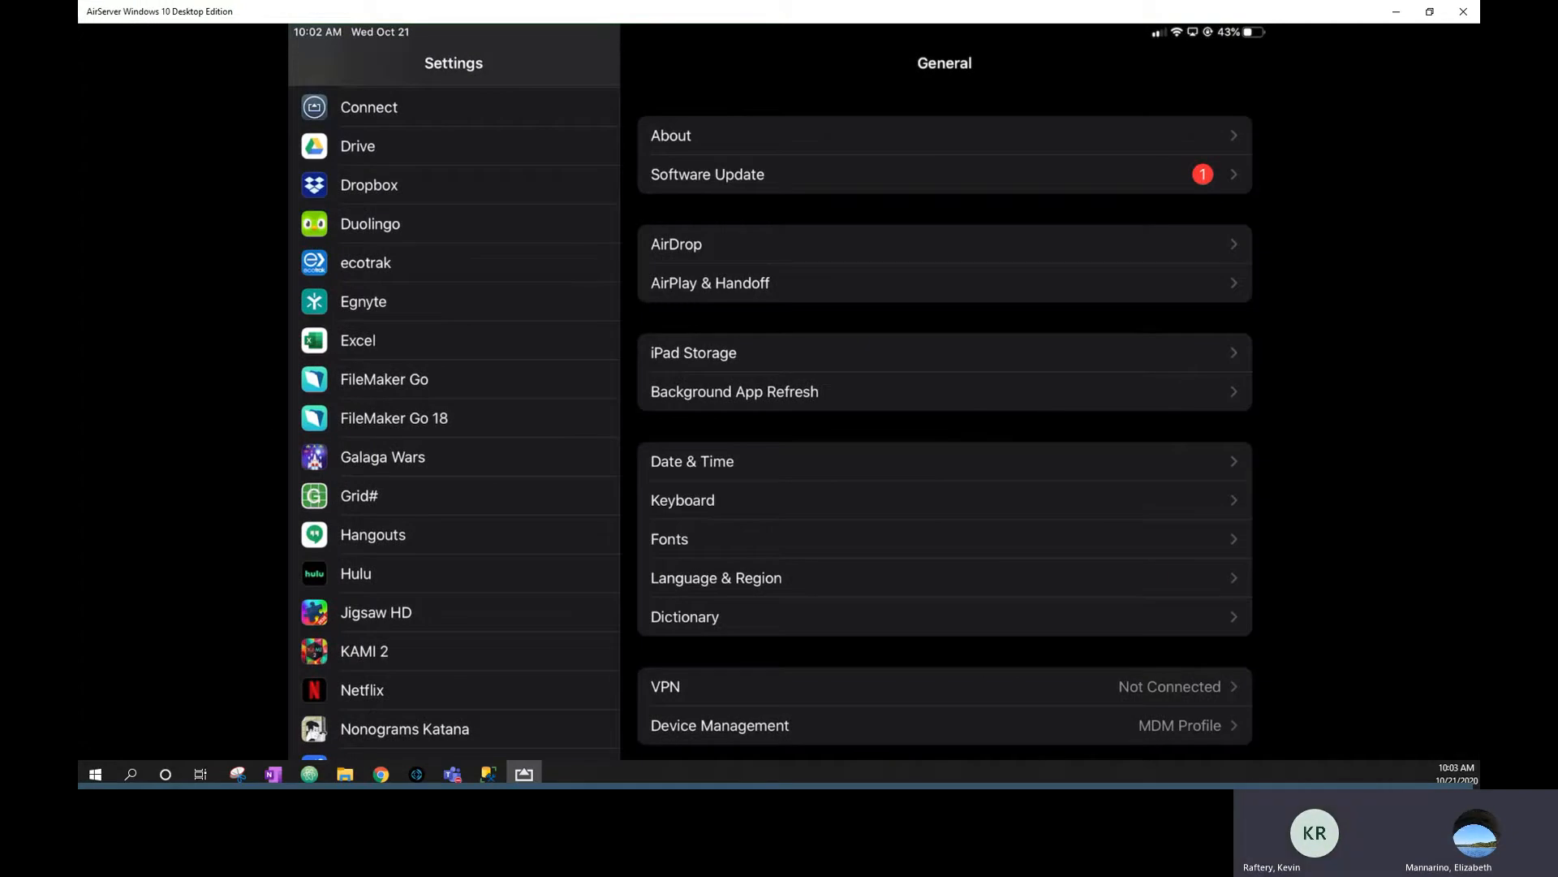
mouse_move(448, 414)
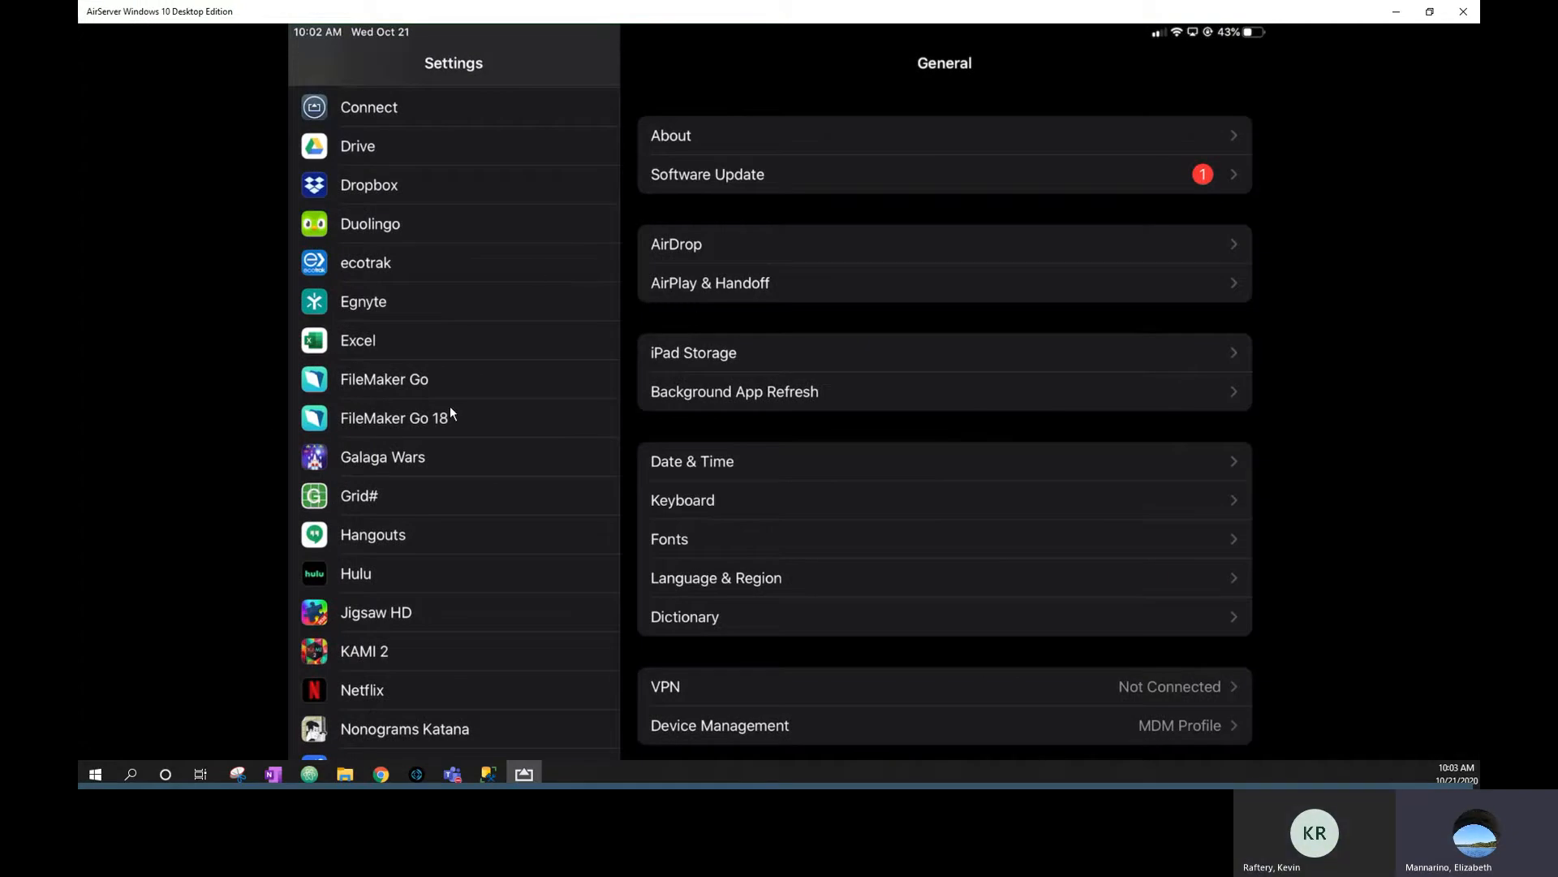
mouse_move(445, 400)
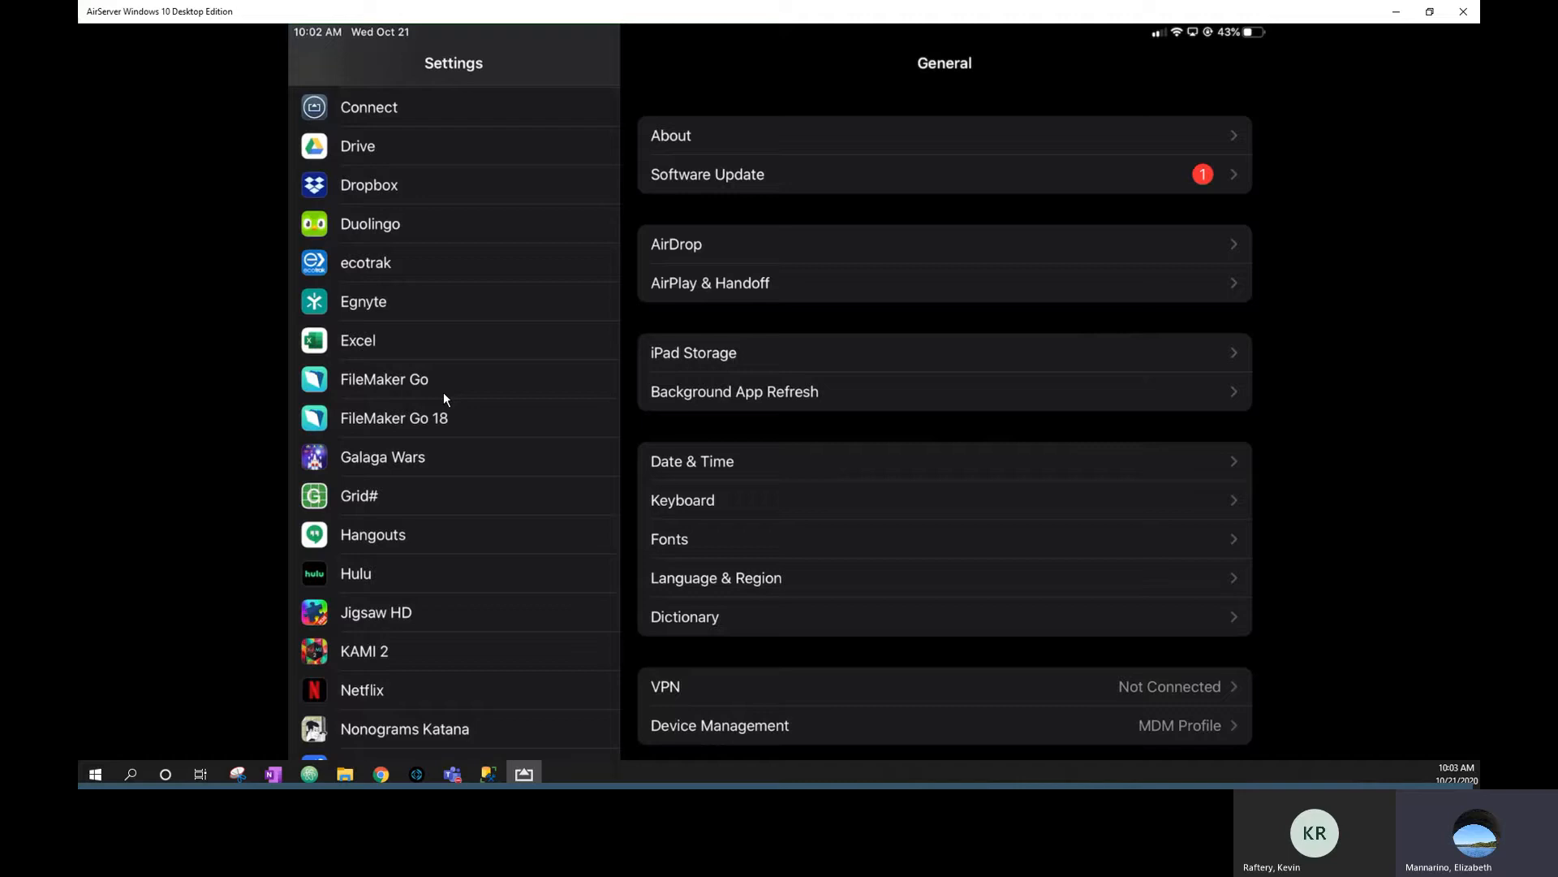
mouse_move(479, 386)
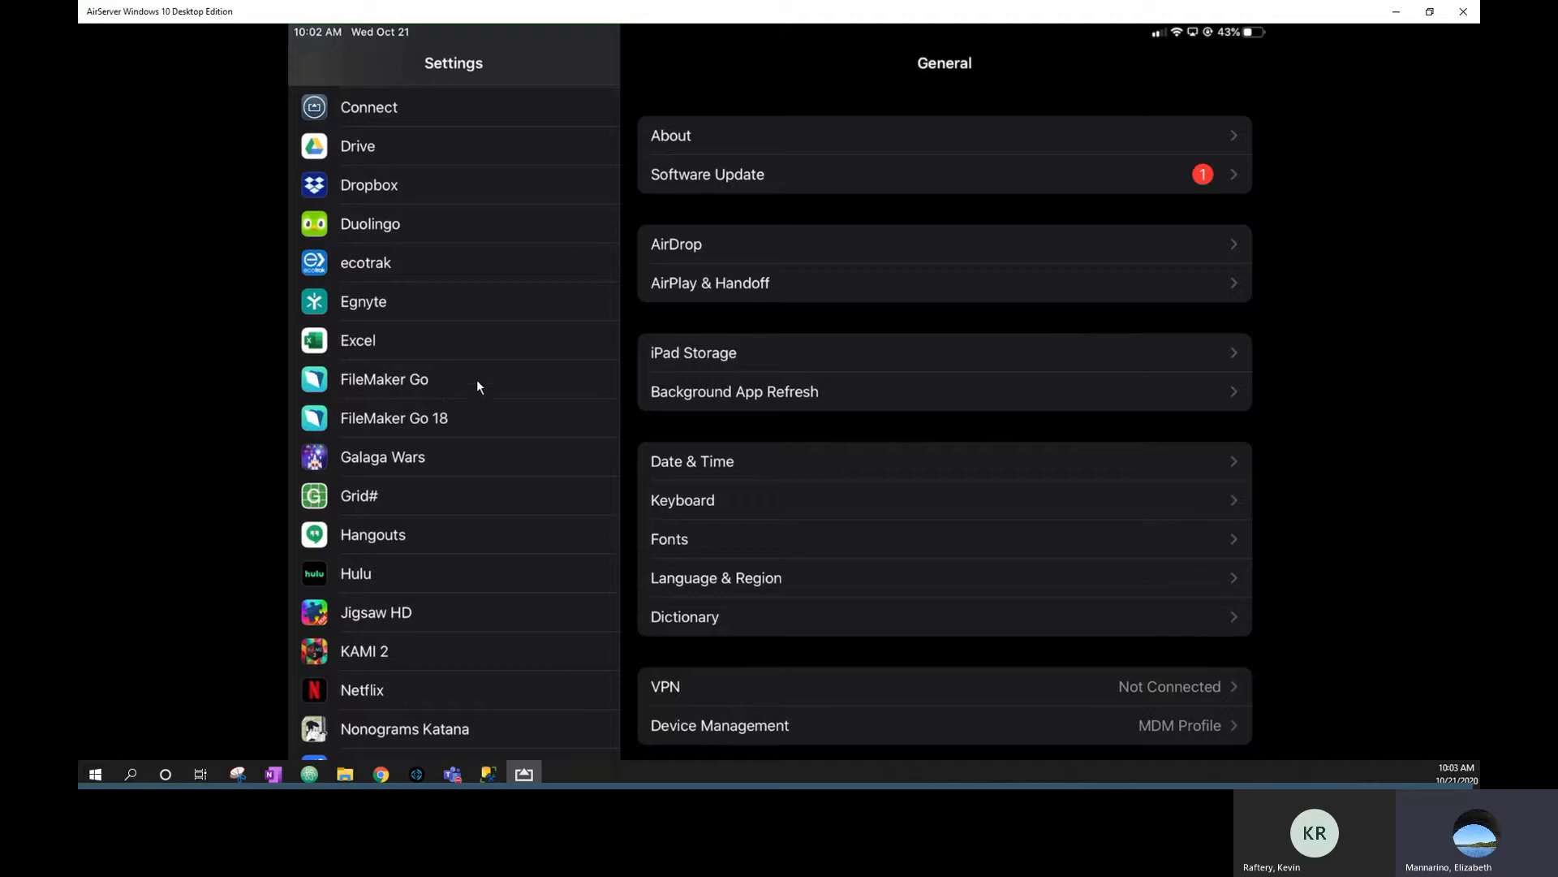
mouse_move(431, 463)
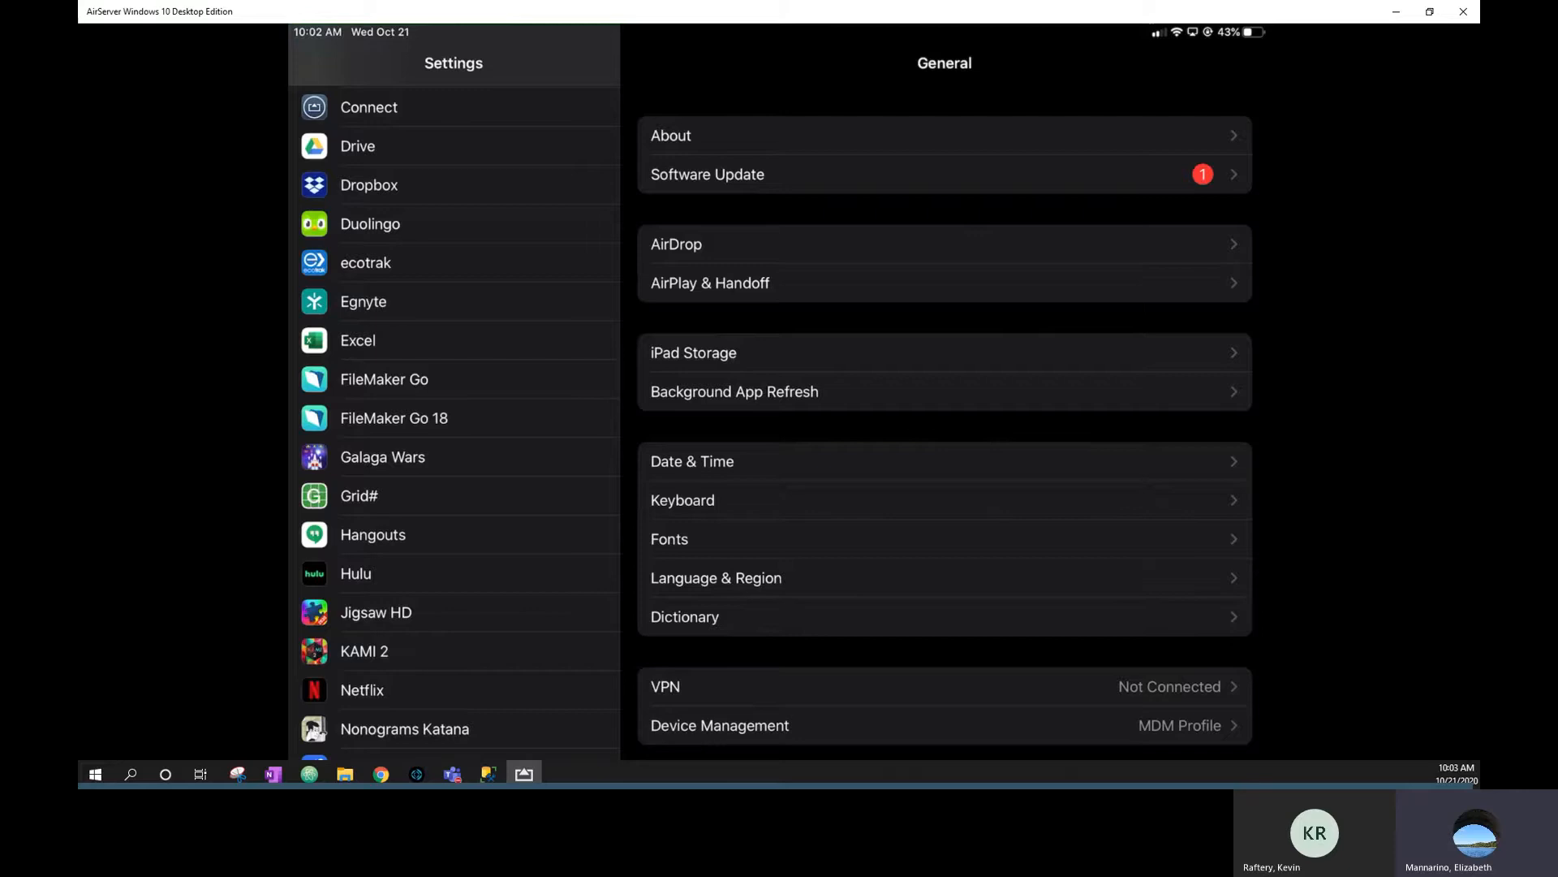
key("home")
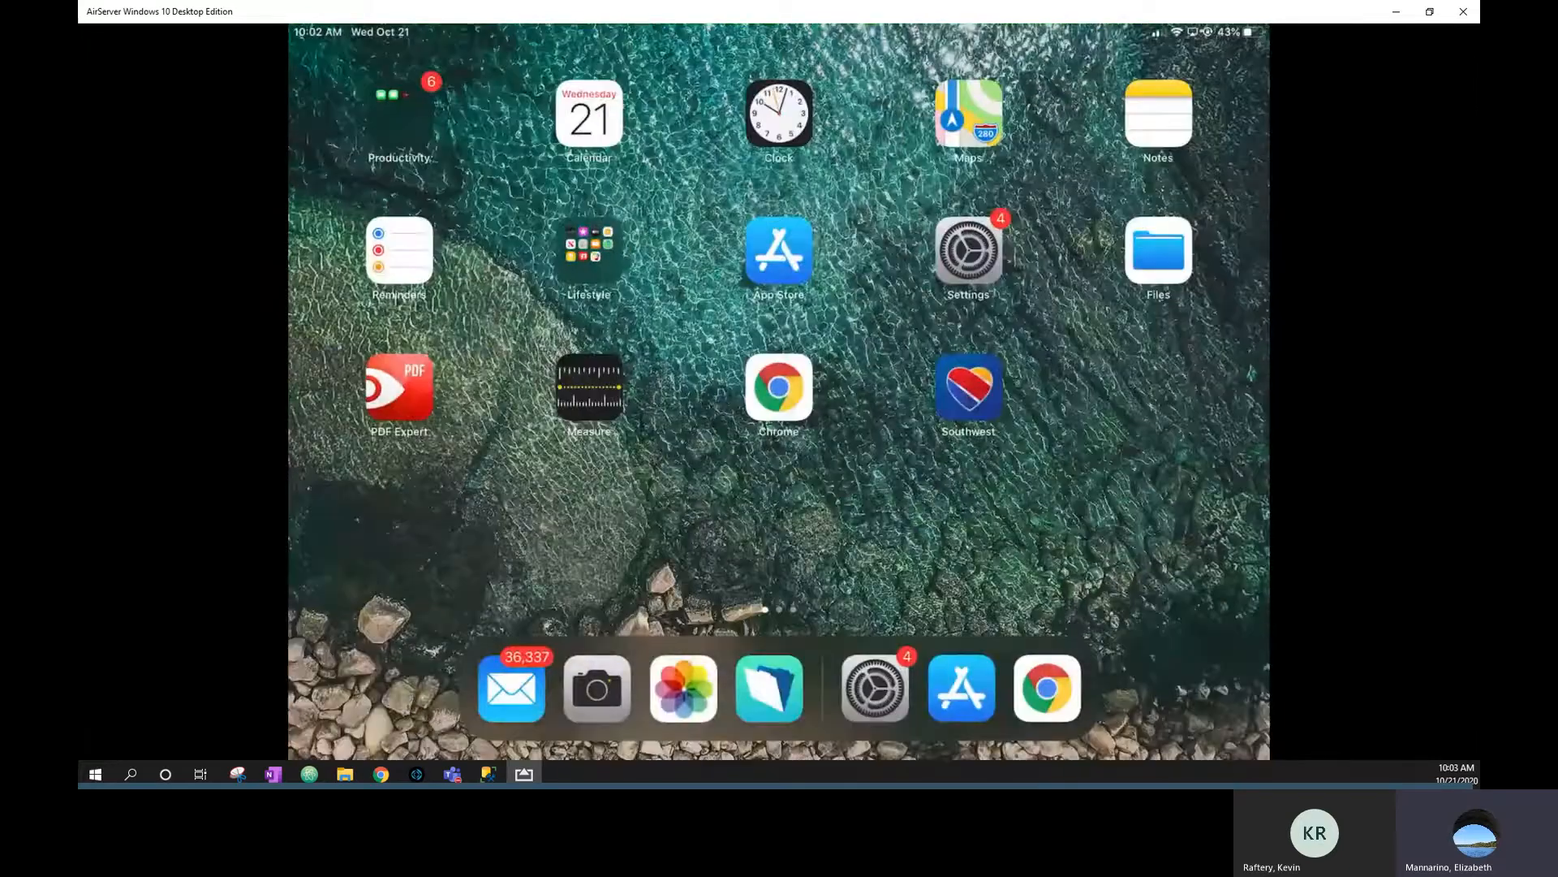
- Search the App Store for 'filemaker go' and get Claris FileMaker Go 19
scroll("left", 3)
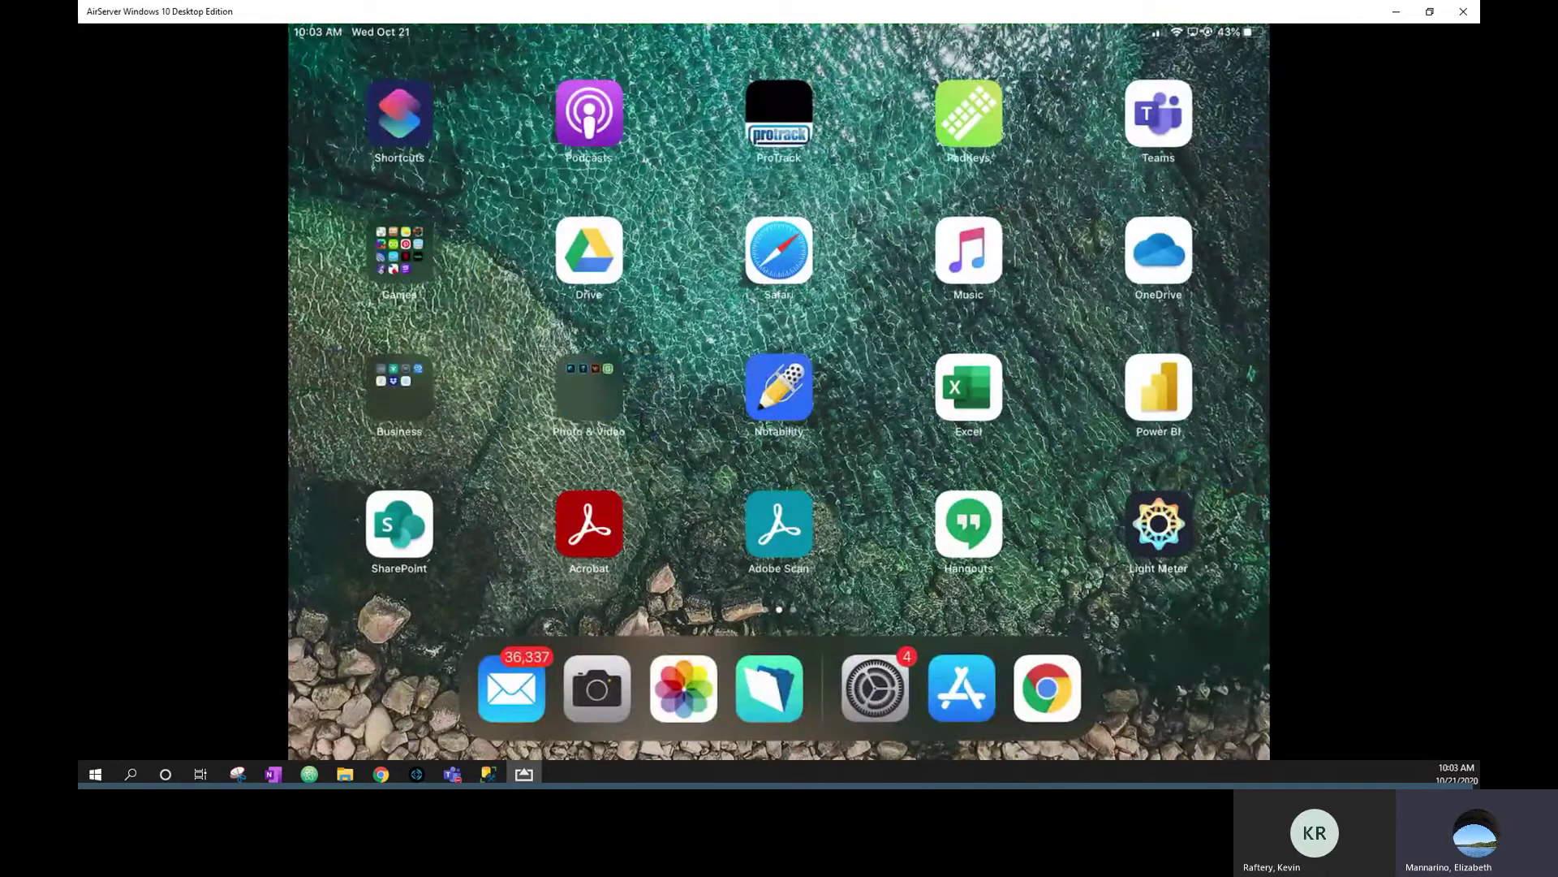
left_click(961, 687)
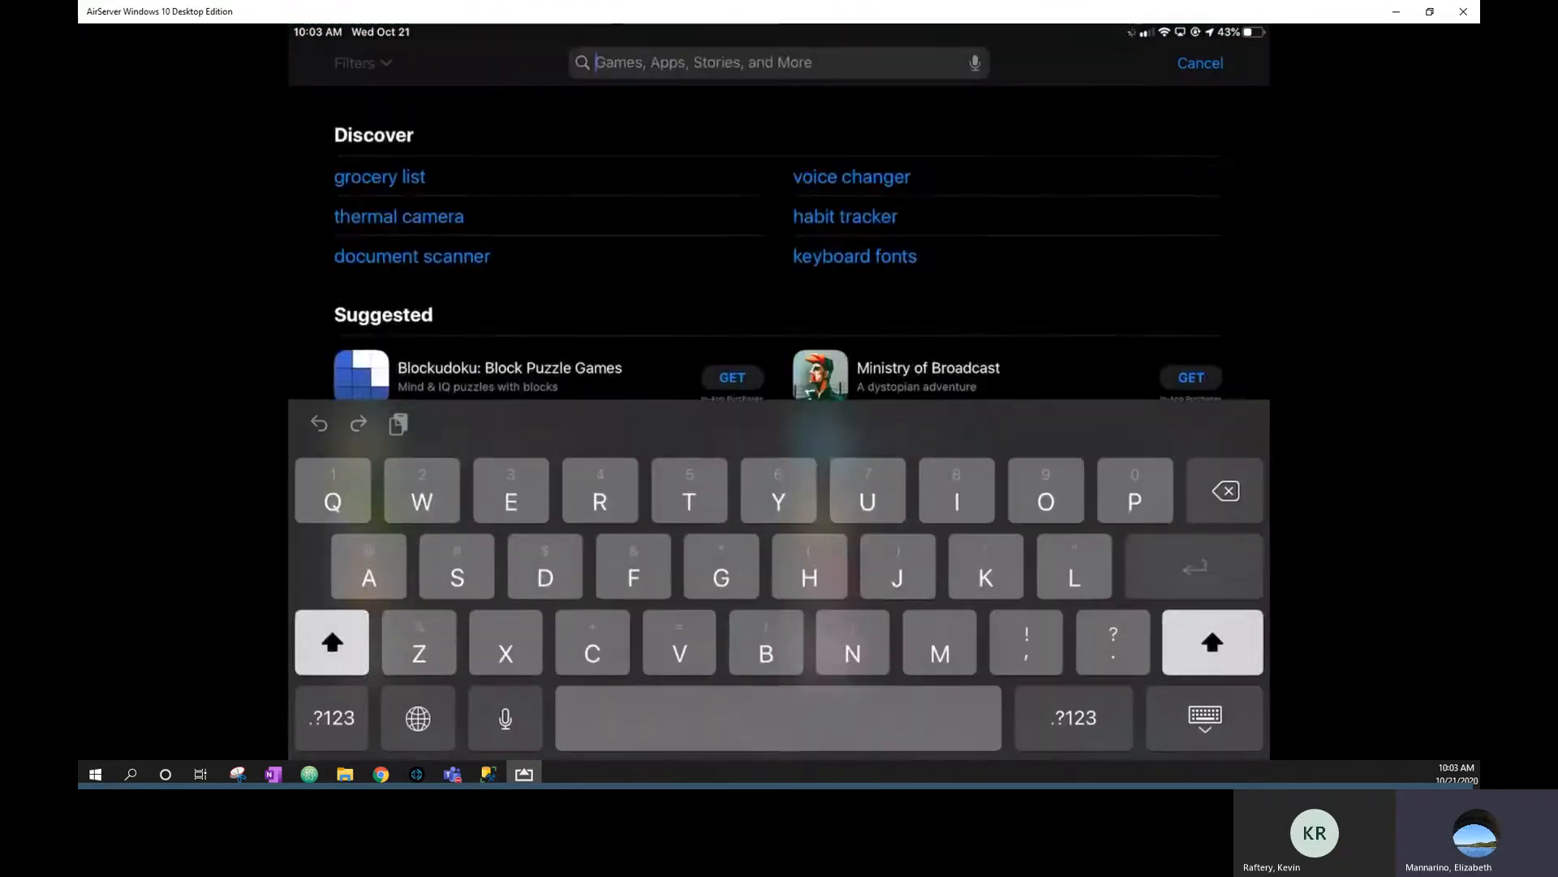
type("Filemaker")
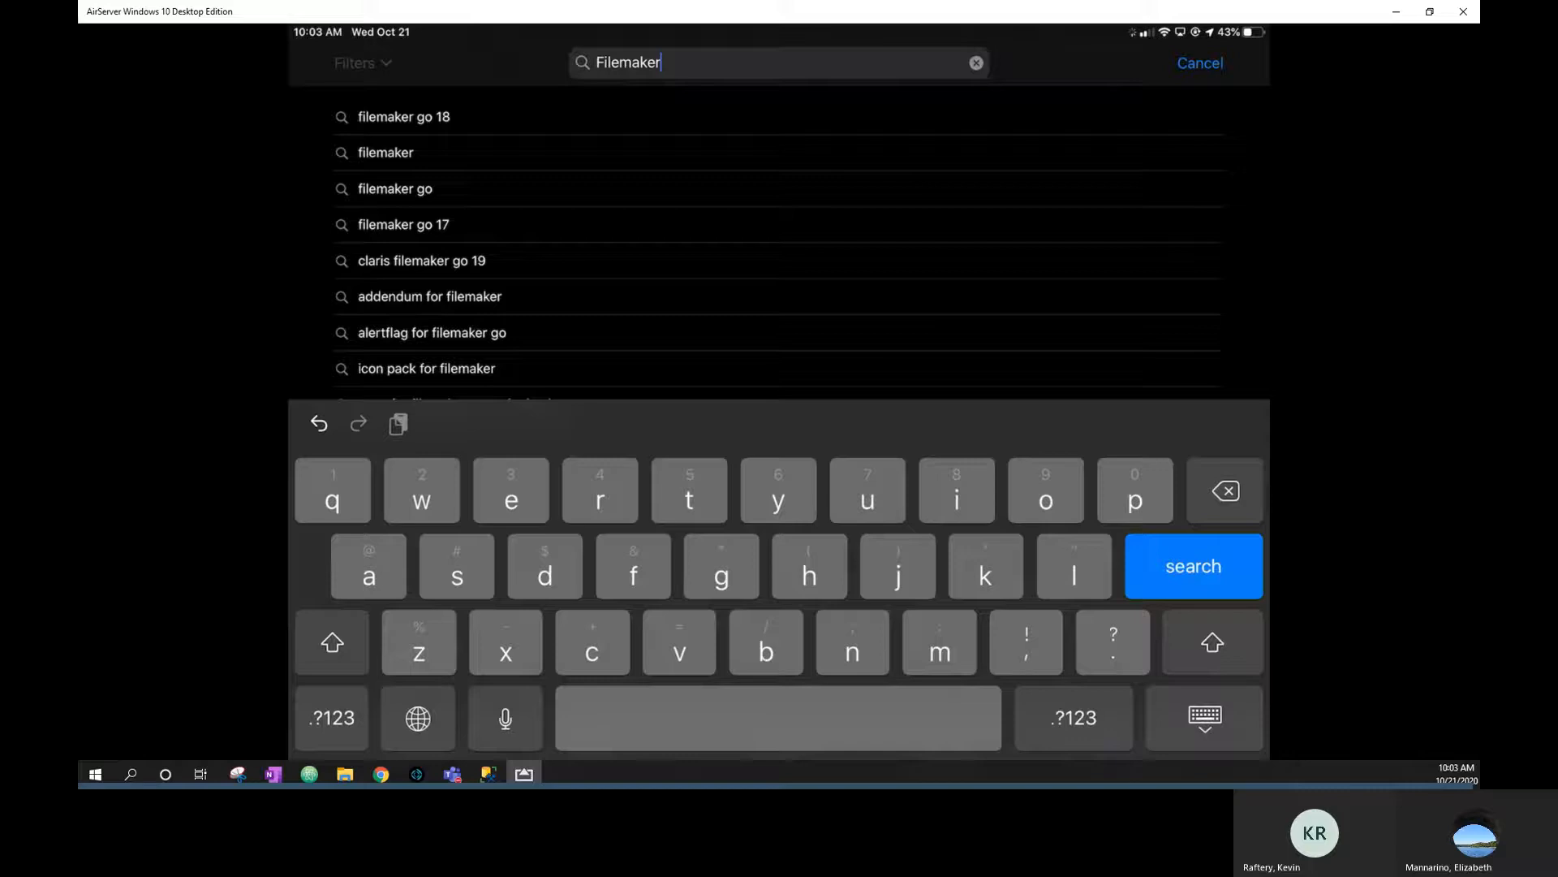
left_click(395, 188)
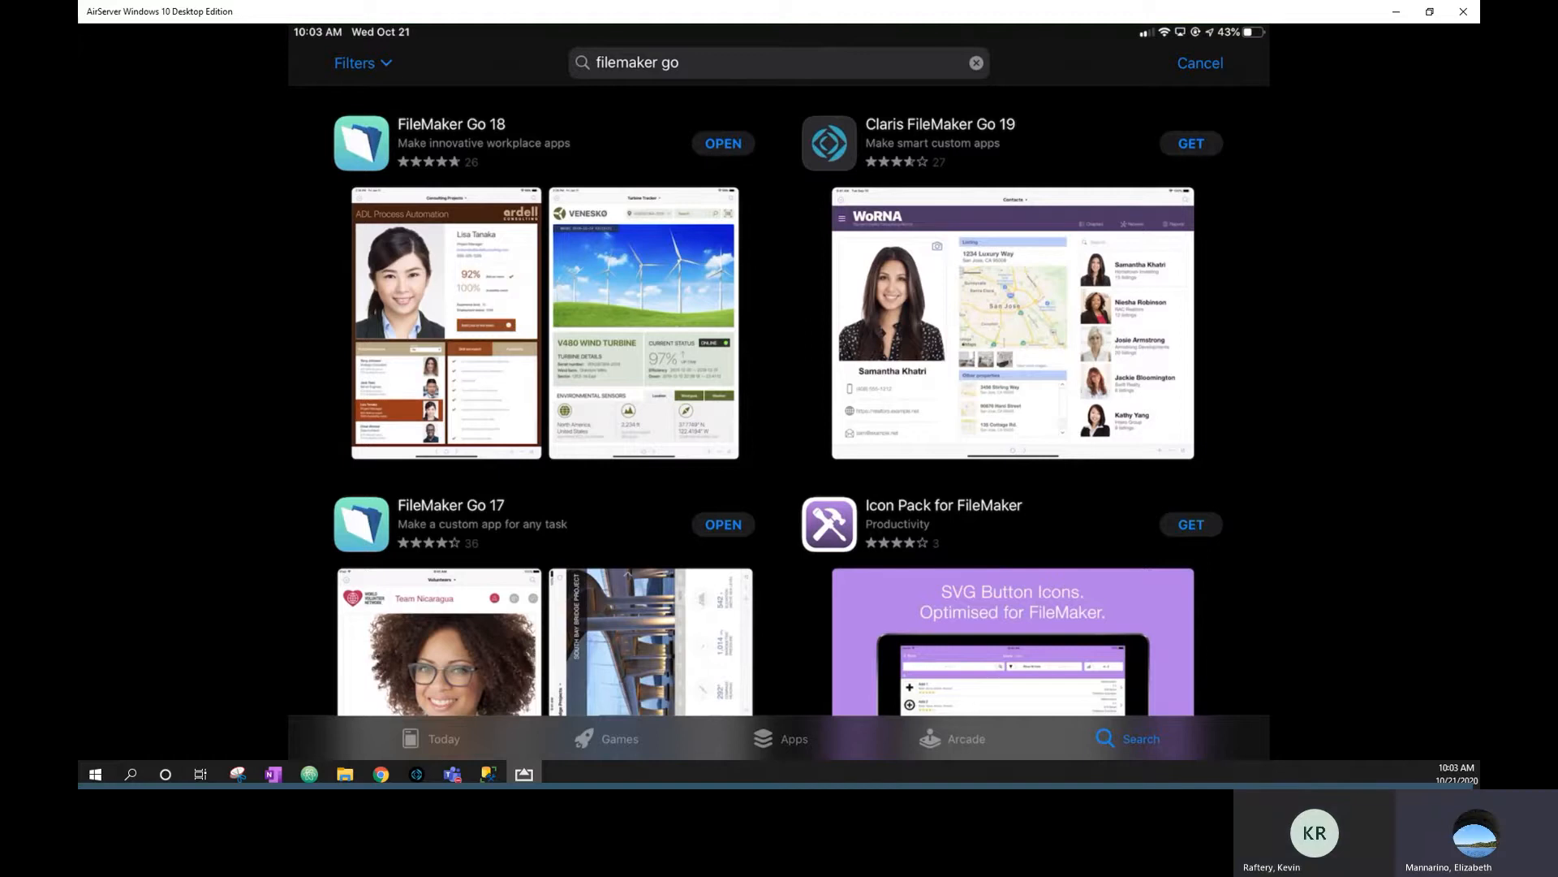
mouse_move(752, 357)
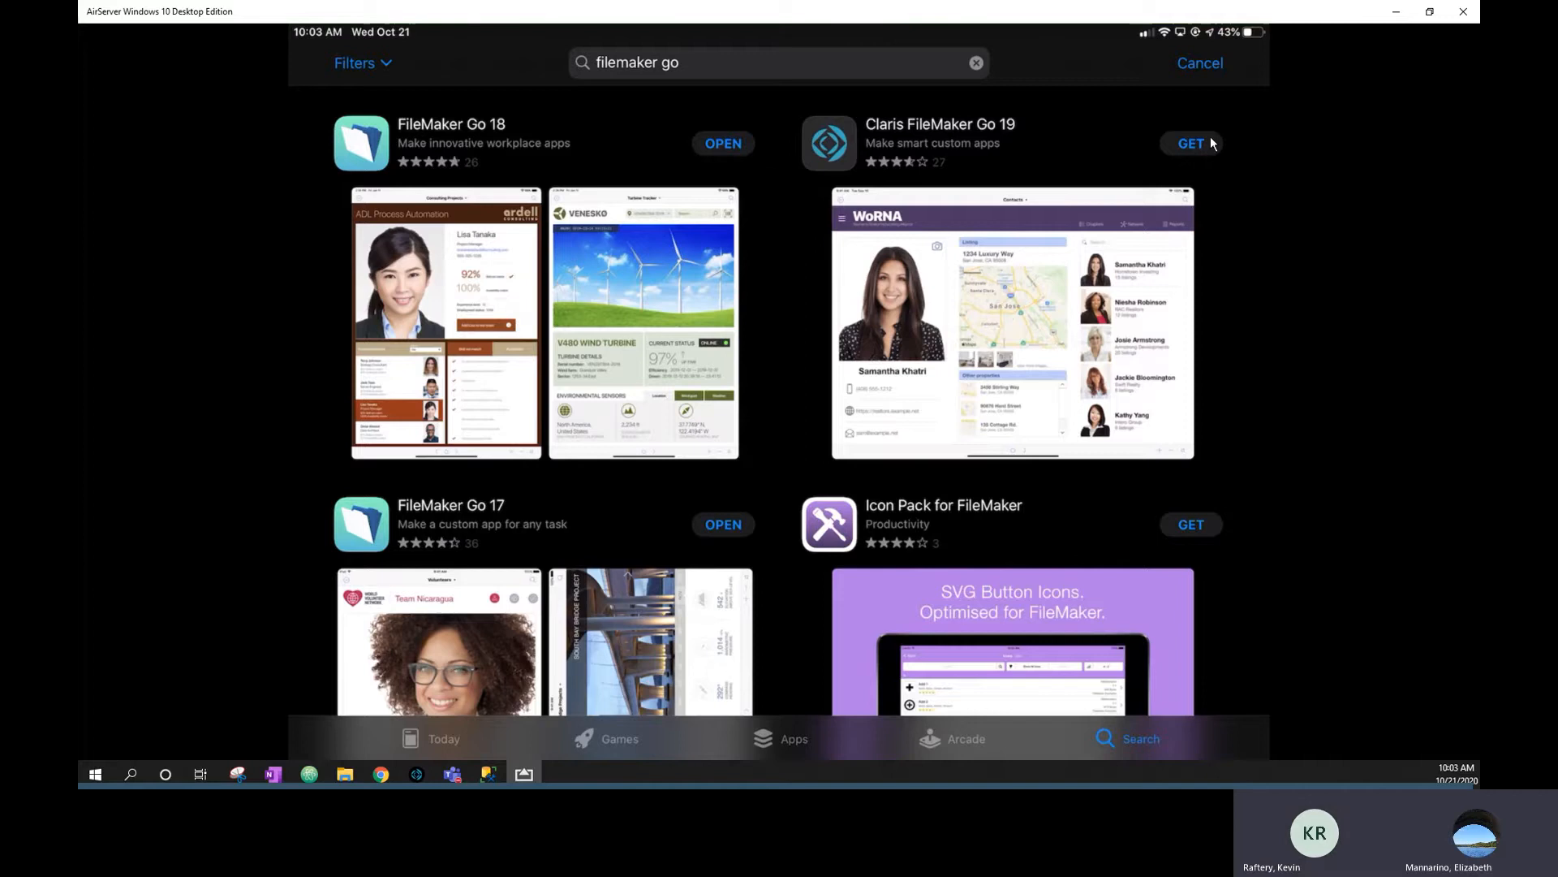
left_click(1191, 144)
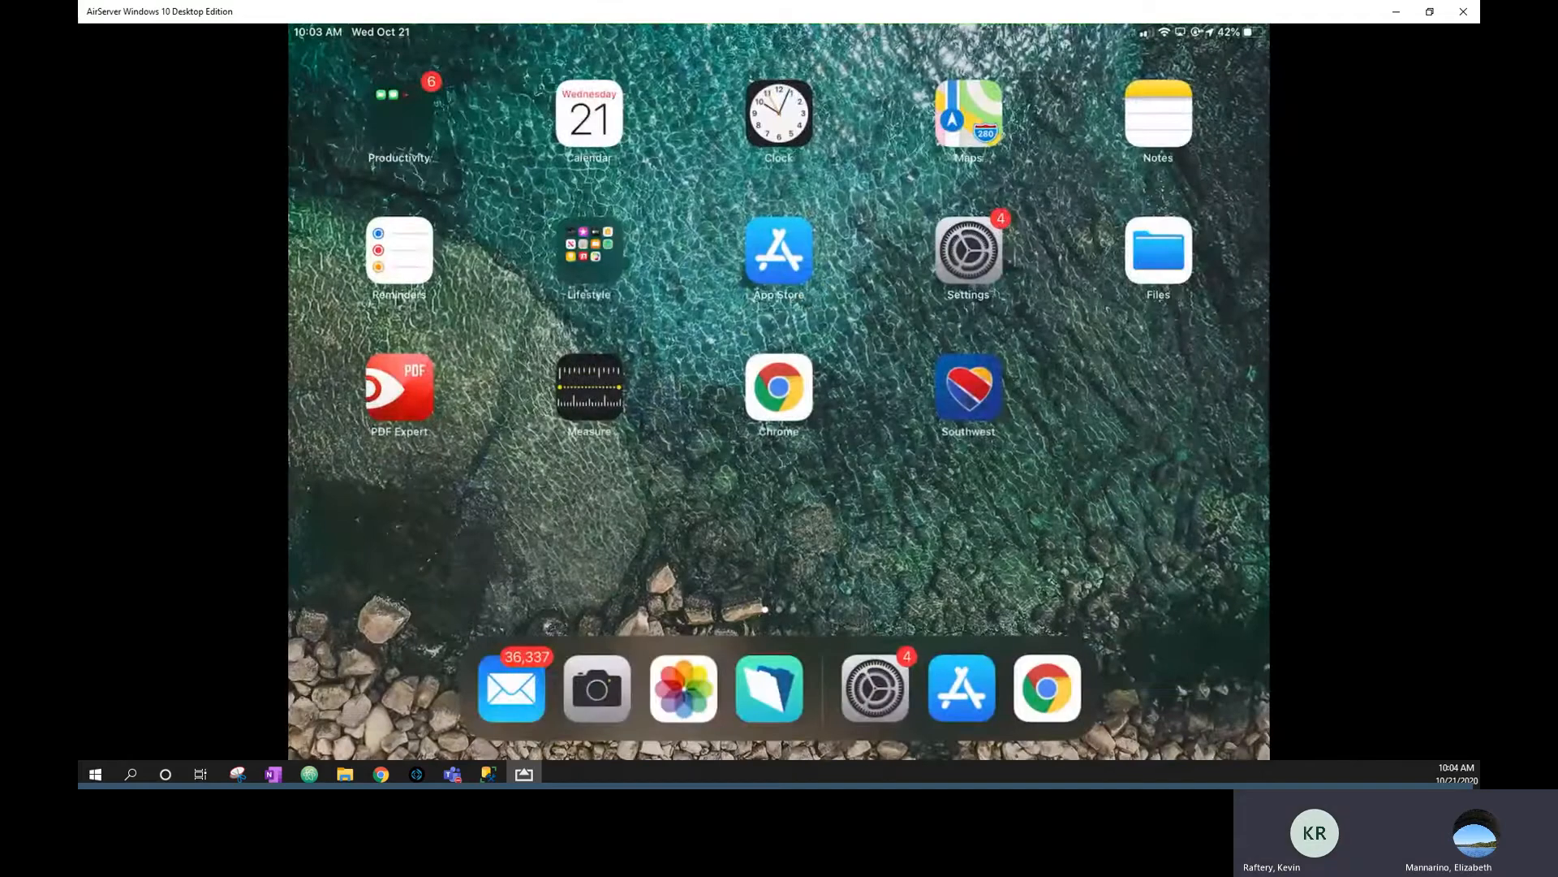
scroll("left", 3)
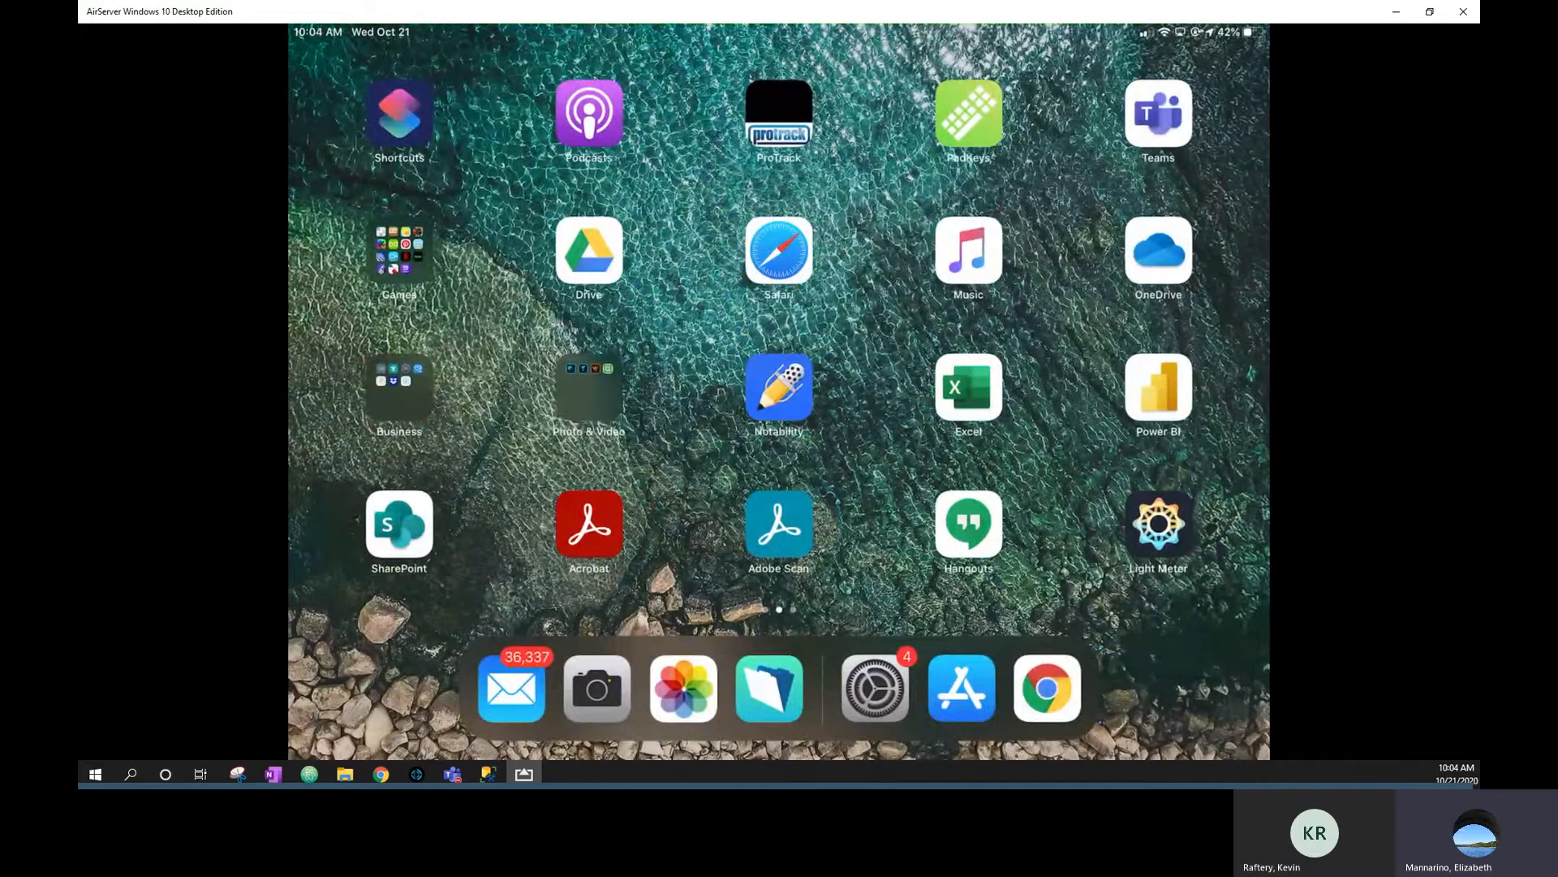
mouse_move(1095, 125)
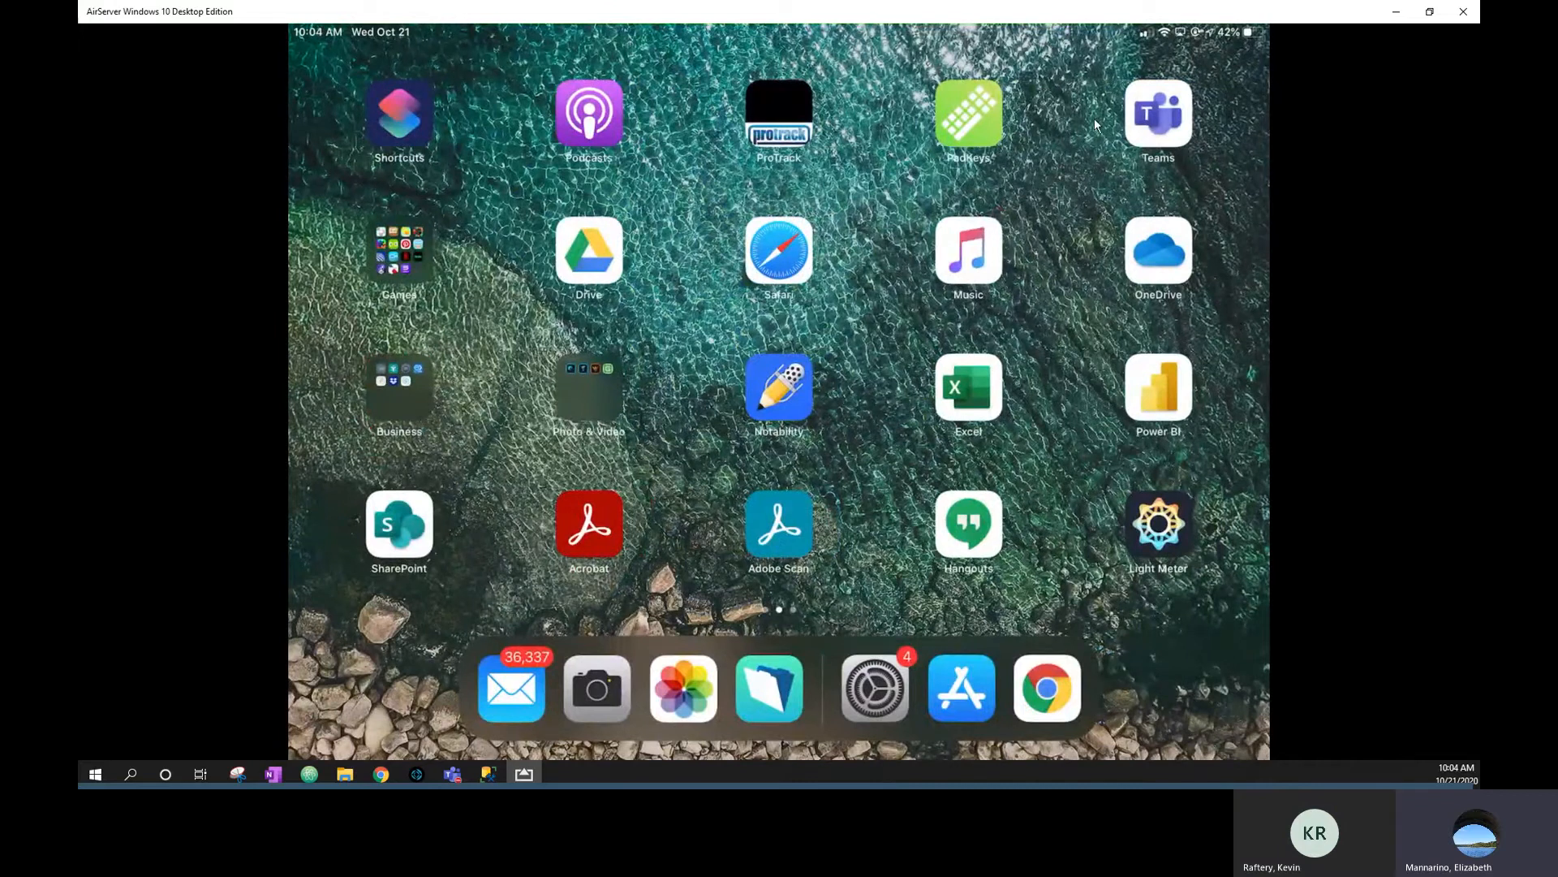
mouse_move(1196, 160)
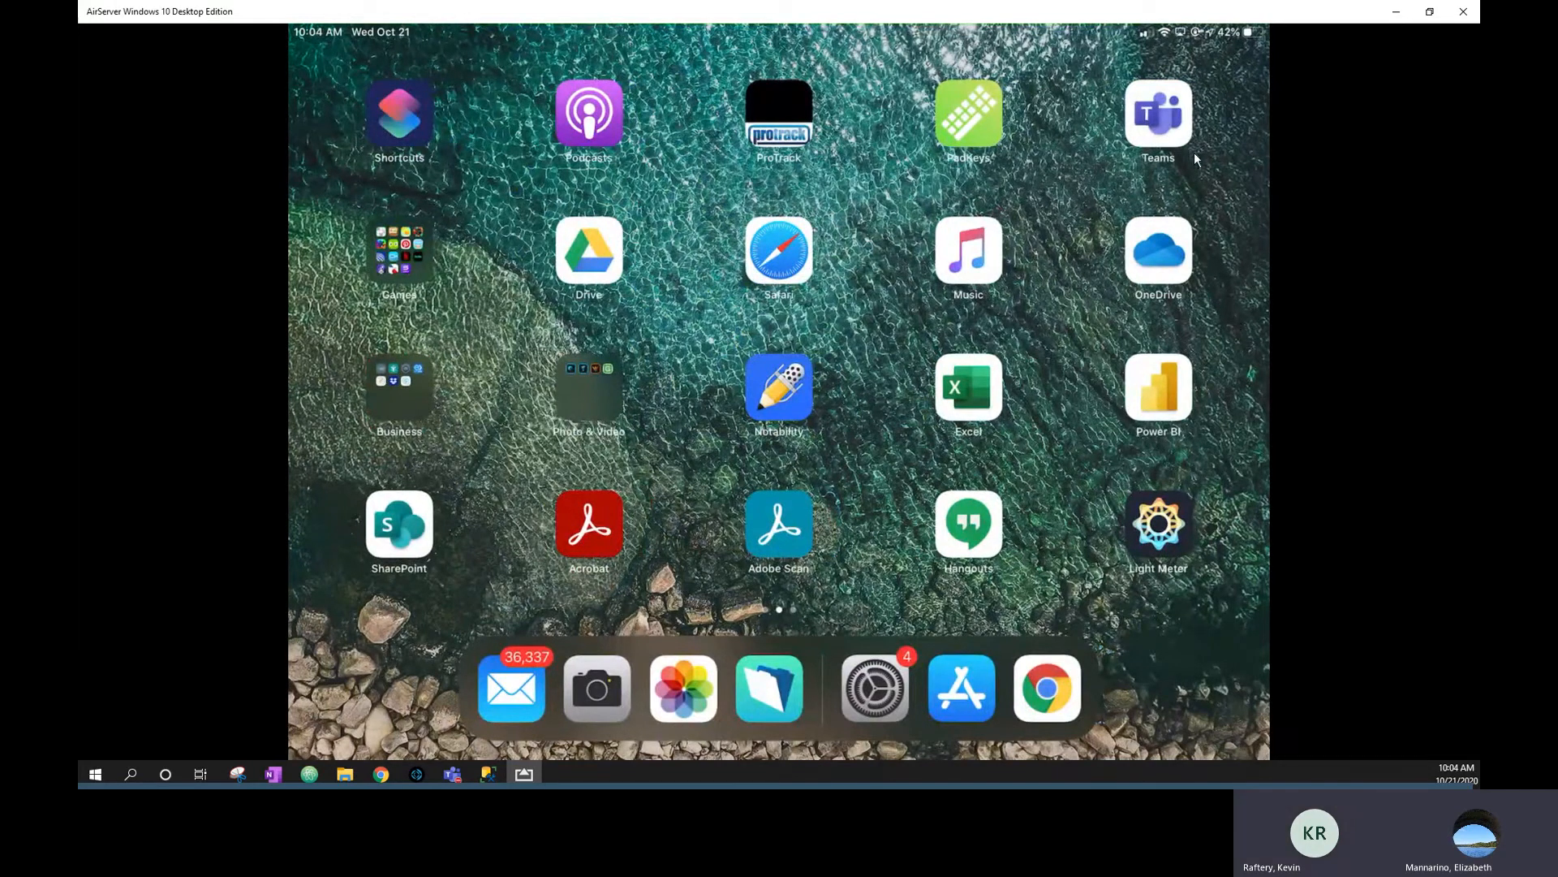
mouse_move(1182, 67)
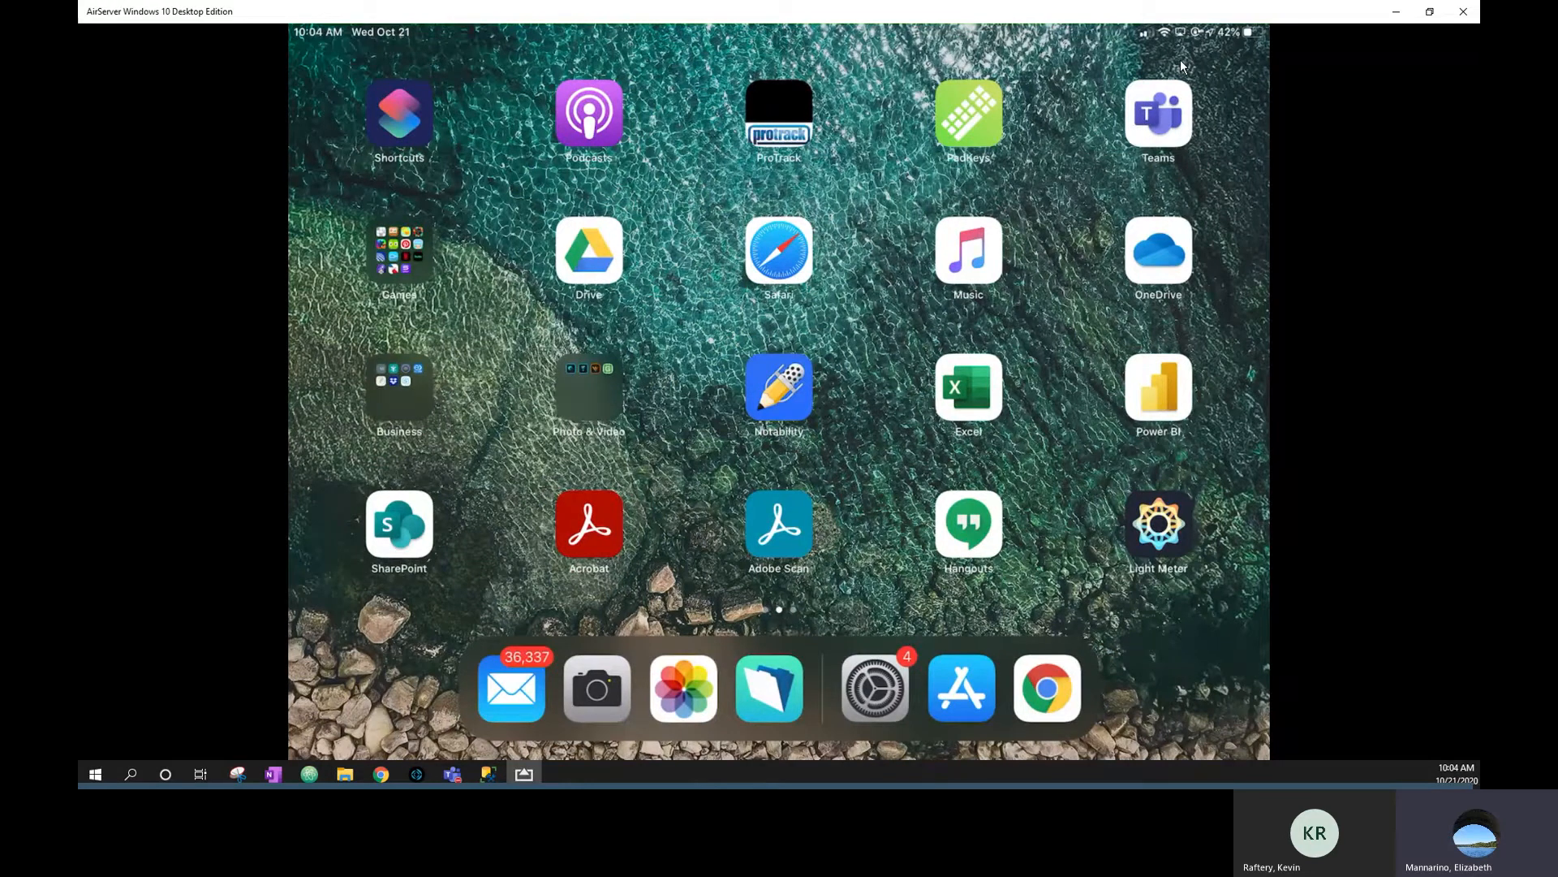
left_click(961, 688)
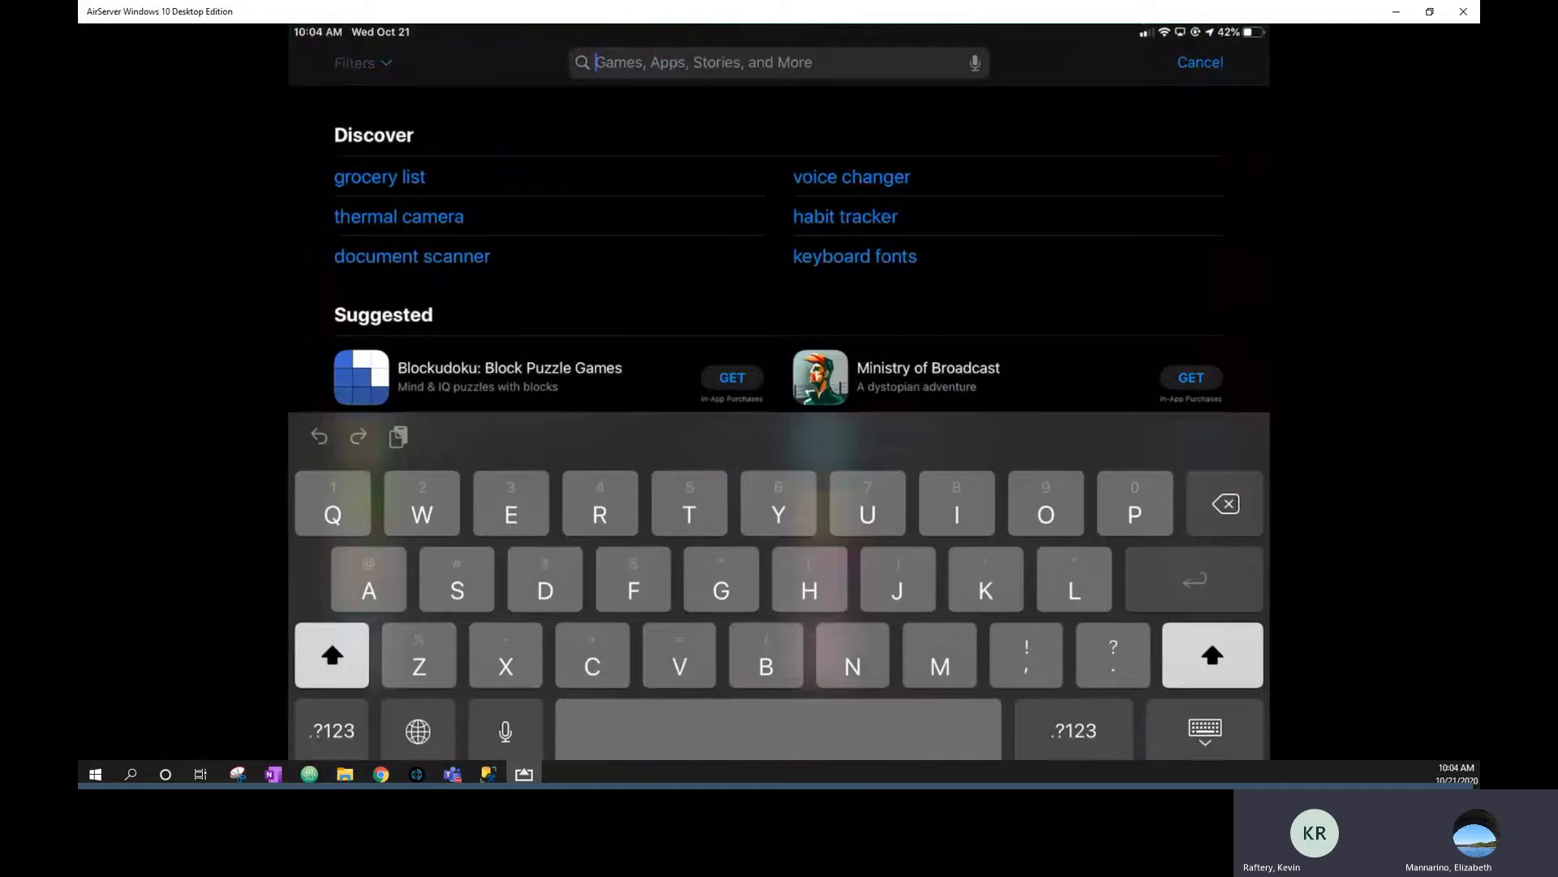
type("Mi")
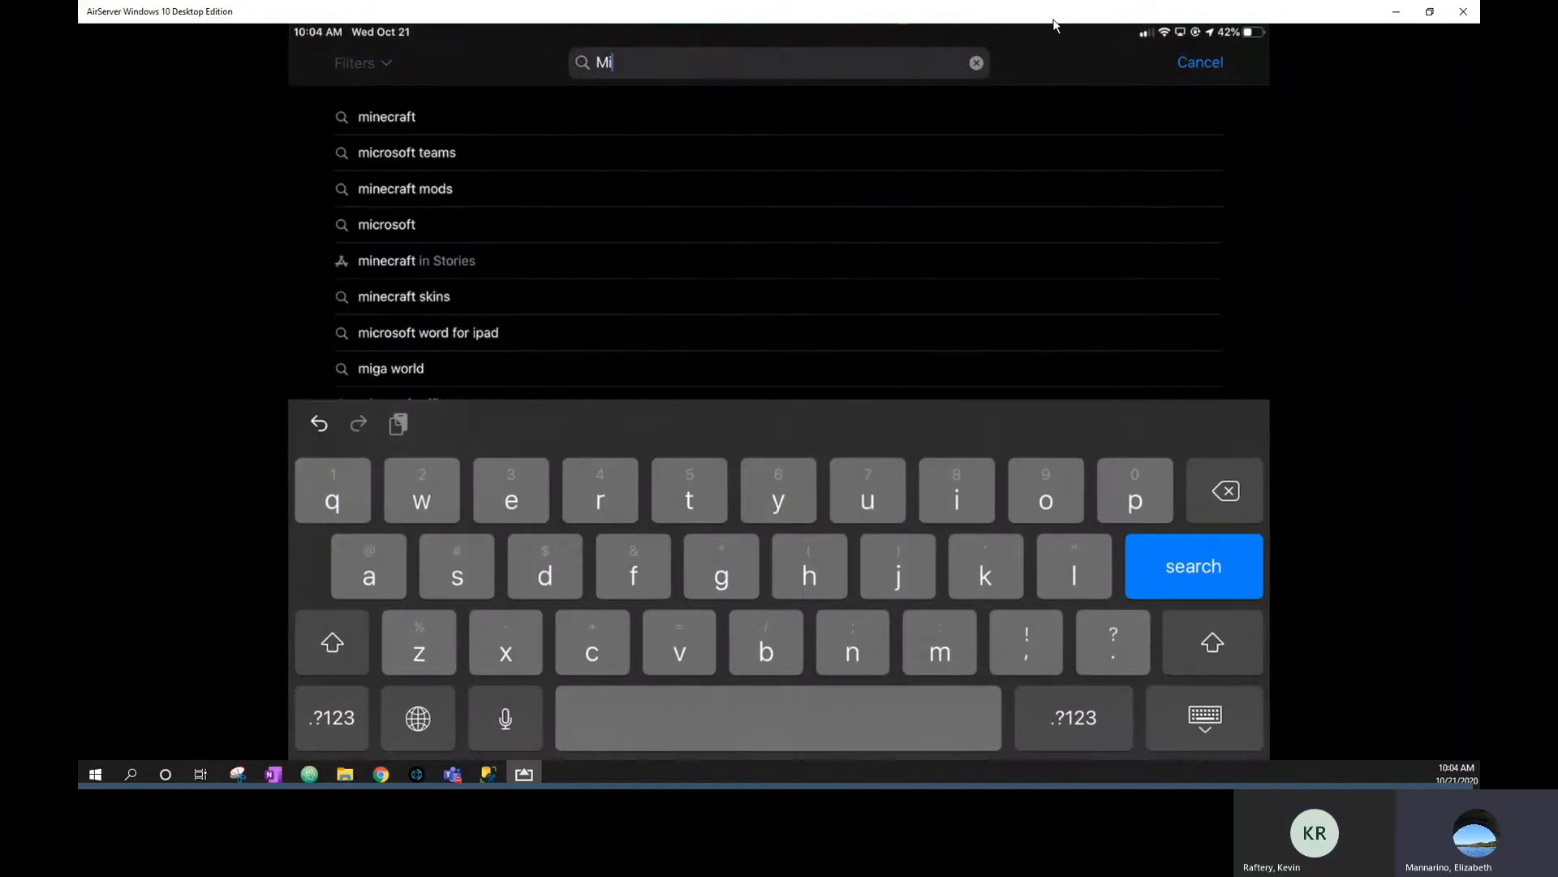
left_click(406, 152)
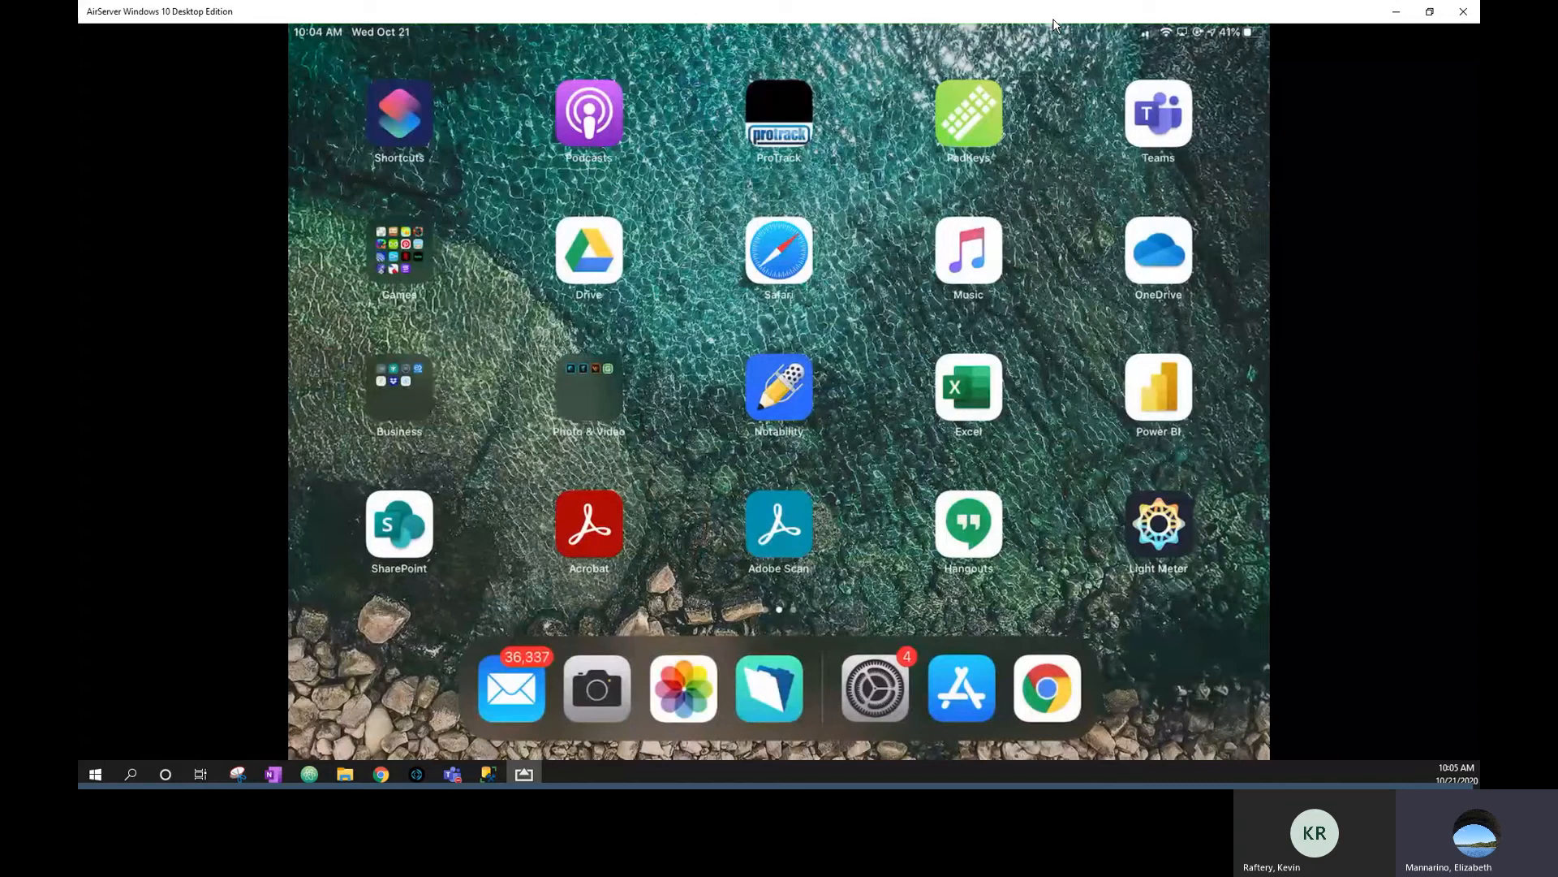
mouse_move(1106, 495)
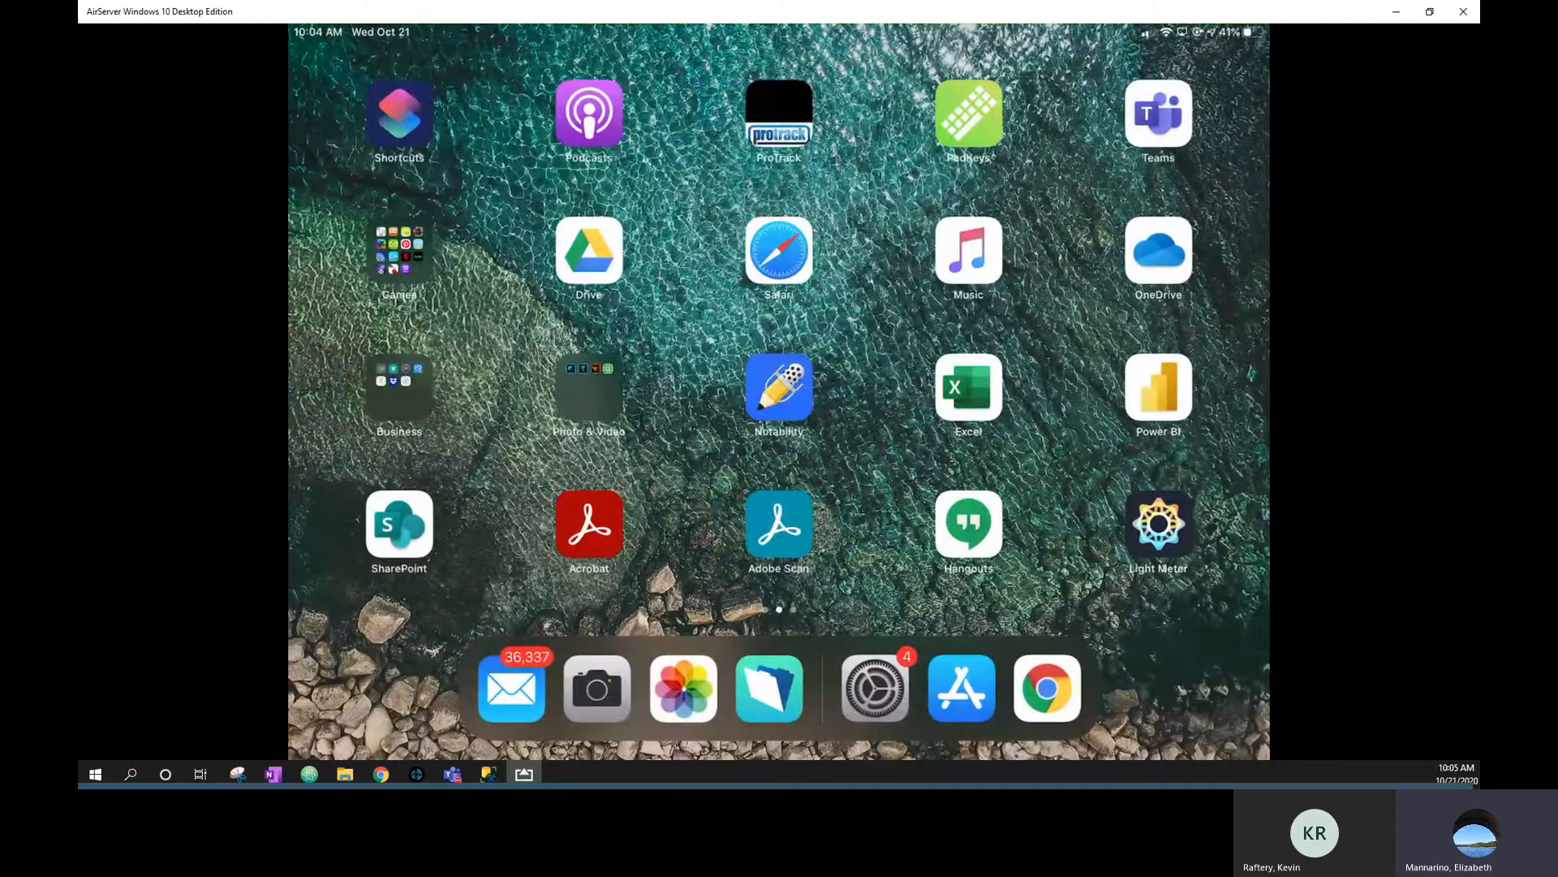
- Search the App Store for light meter apps, finding Lux Light Meter Pro installed
scroll("left", 3)
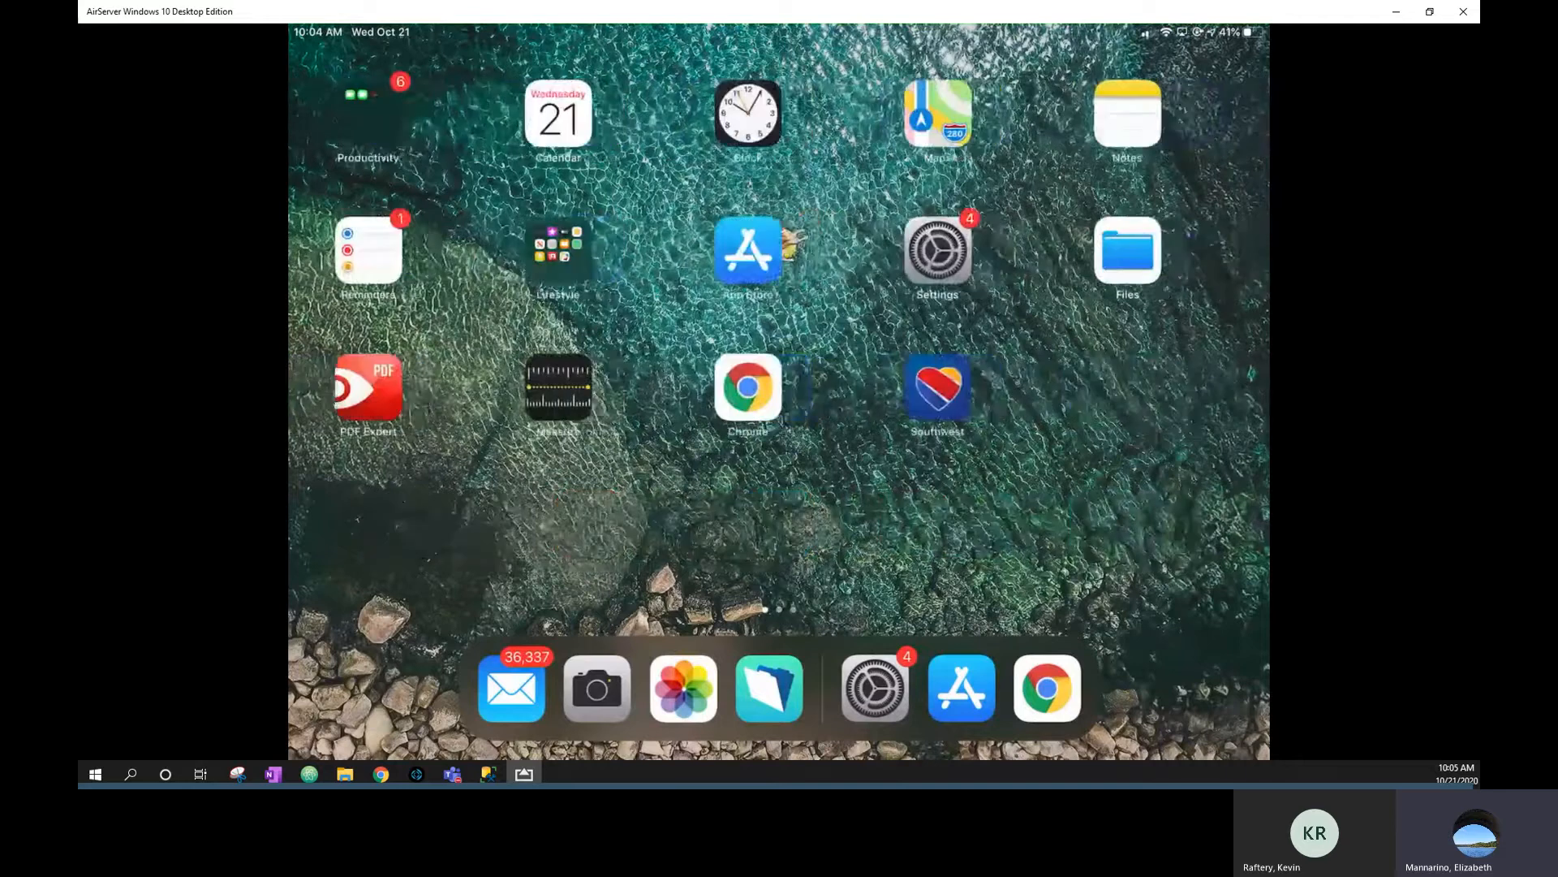
left_click(751, 256)
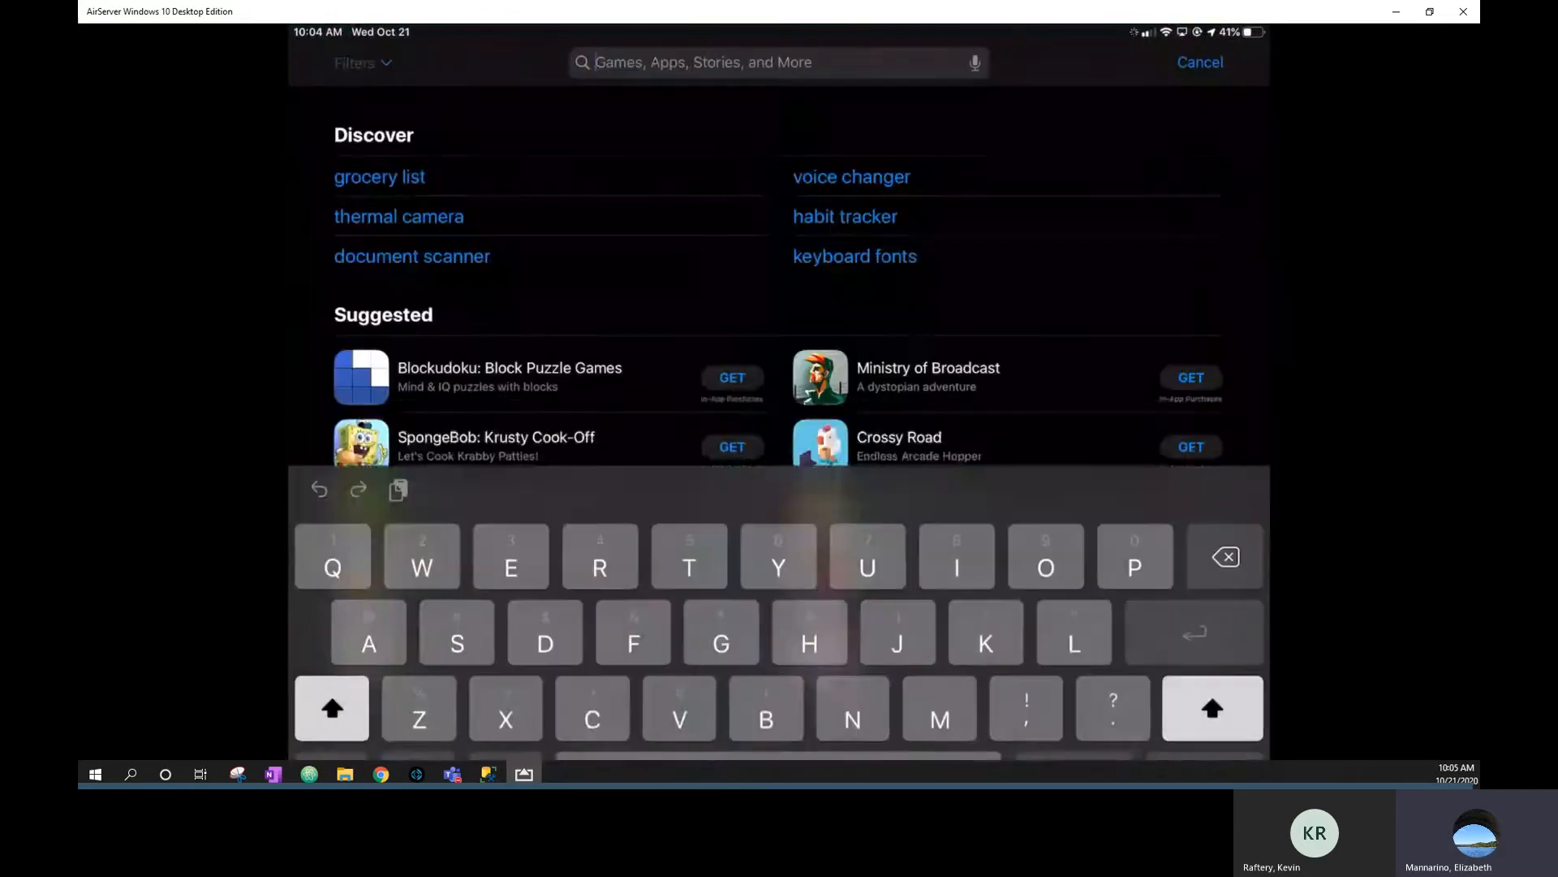
type("Light m")
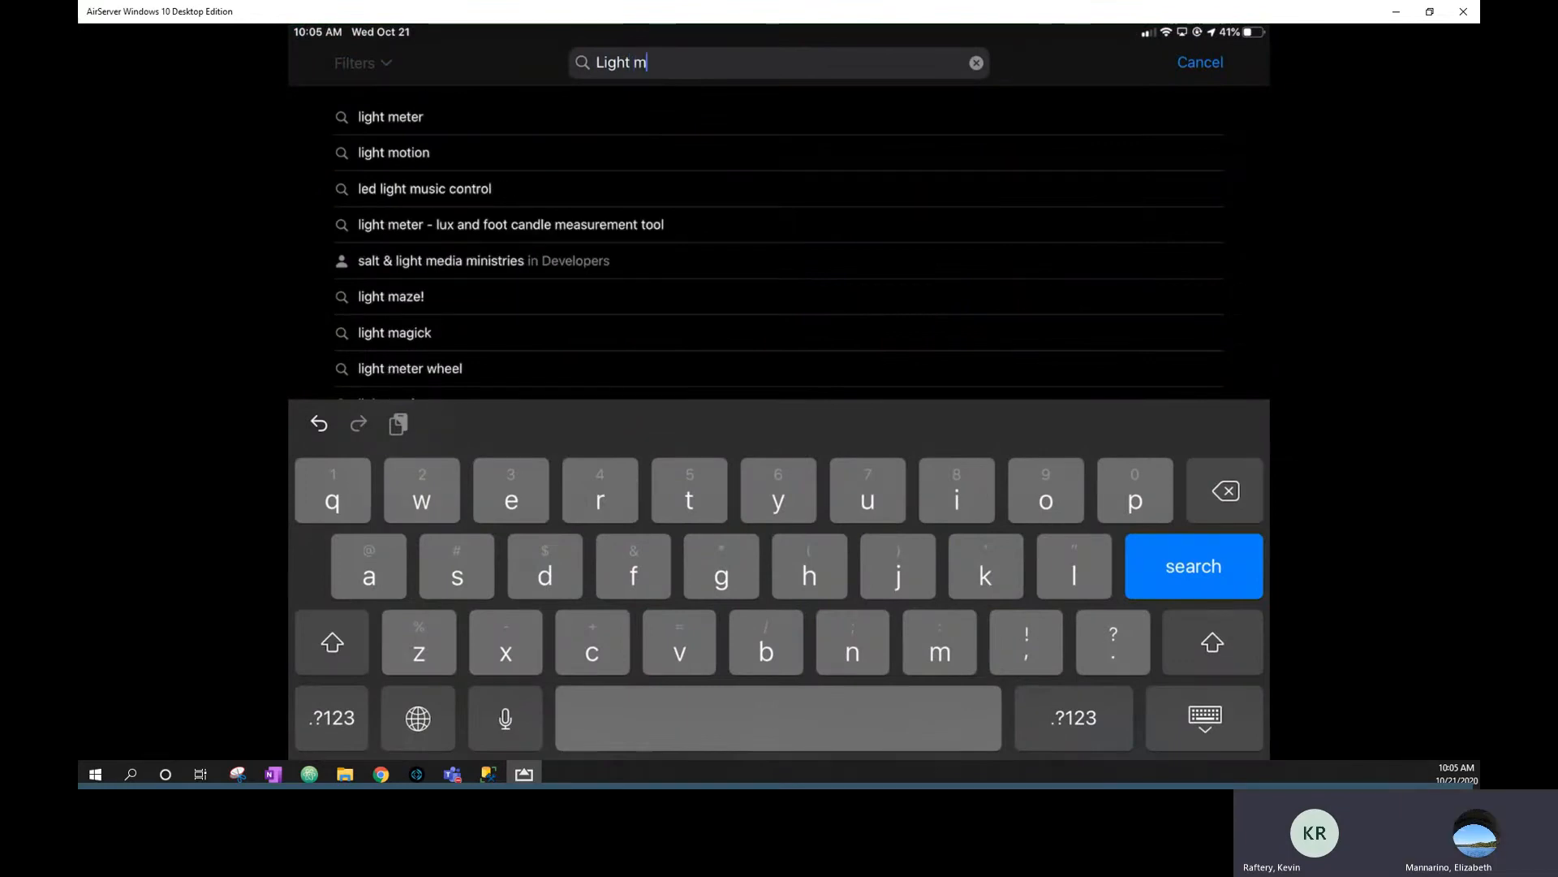
left_click(1193, 566)
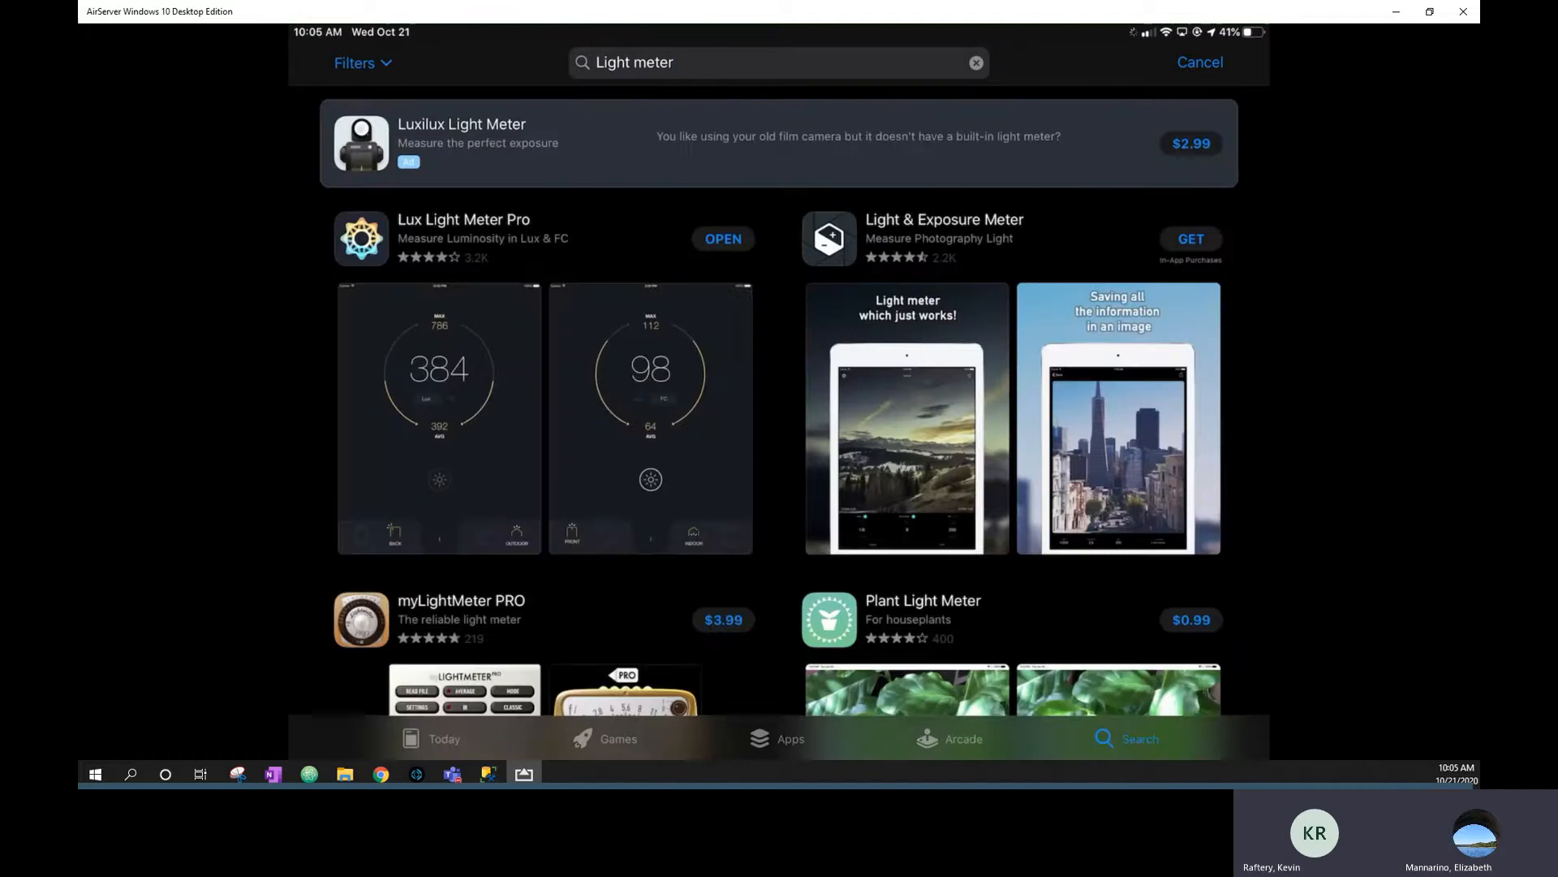
mouse_move(878, 746)
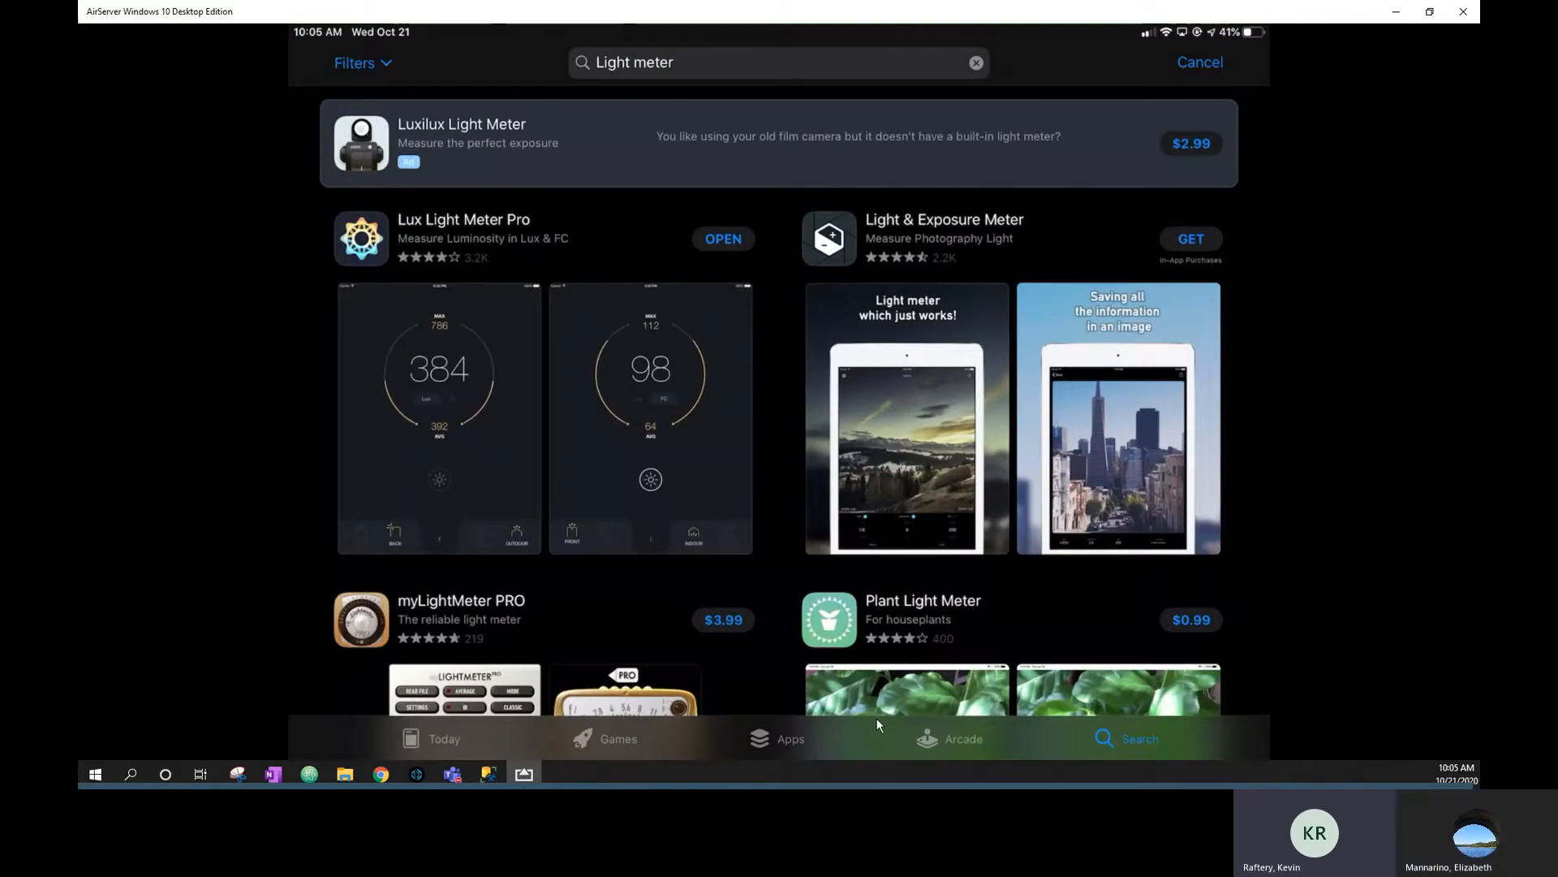
mouse_move(564, 271)
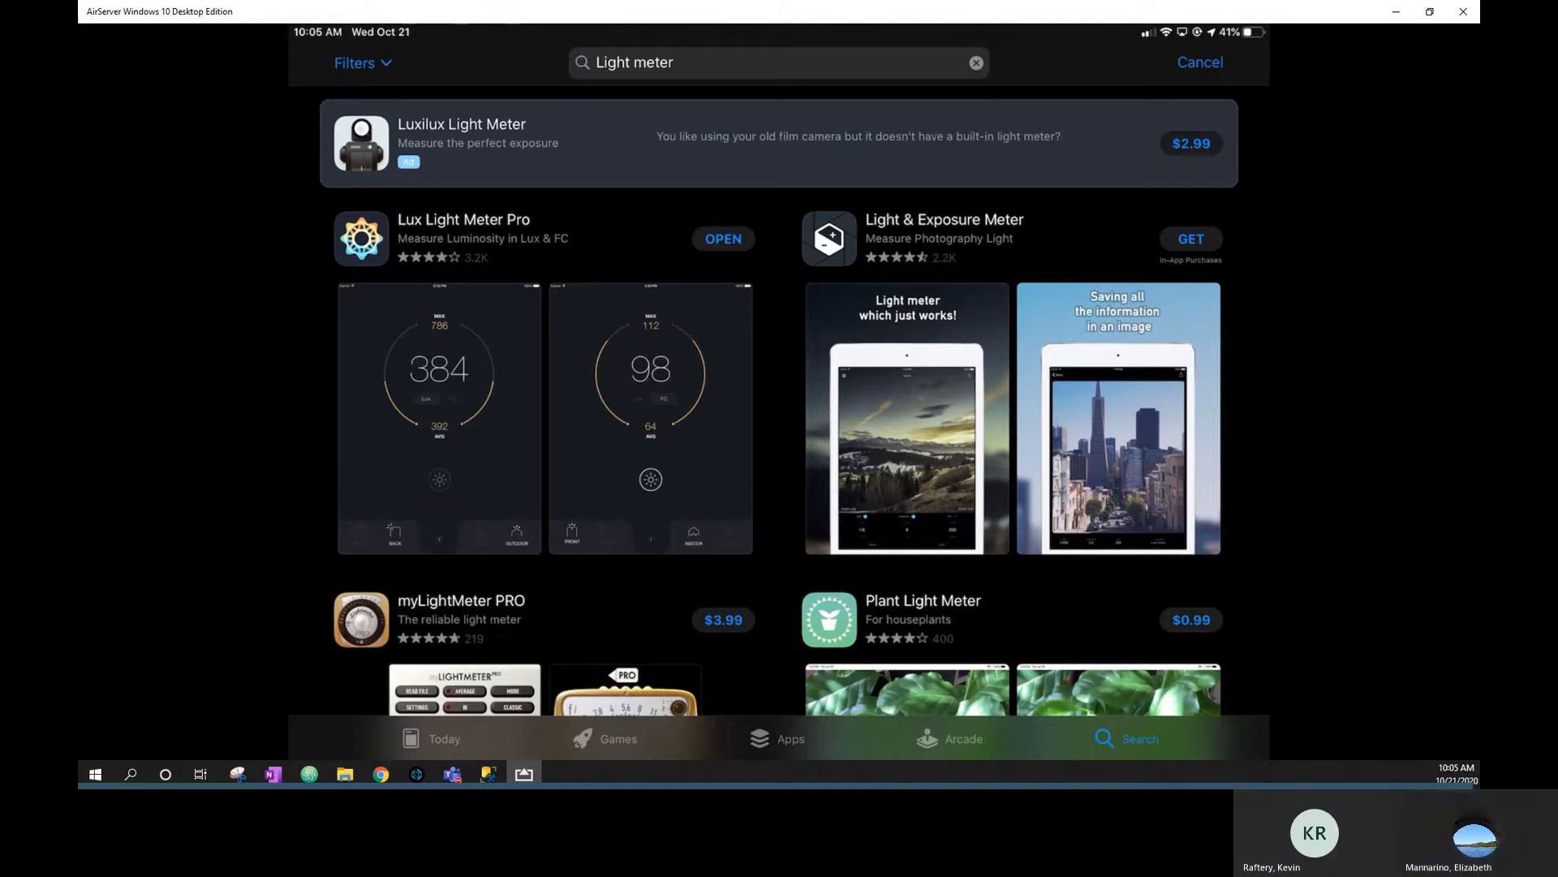
mouse_move(1114, 775)
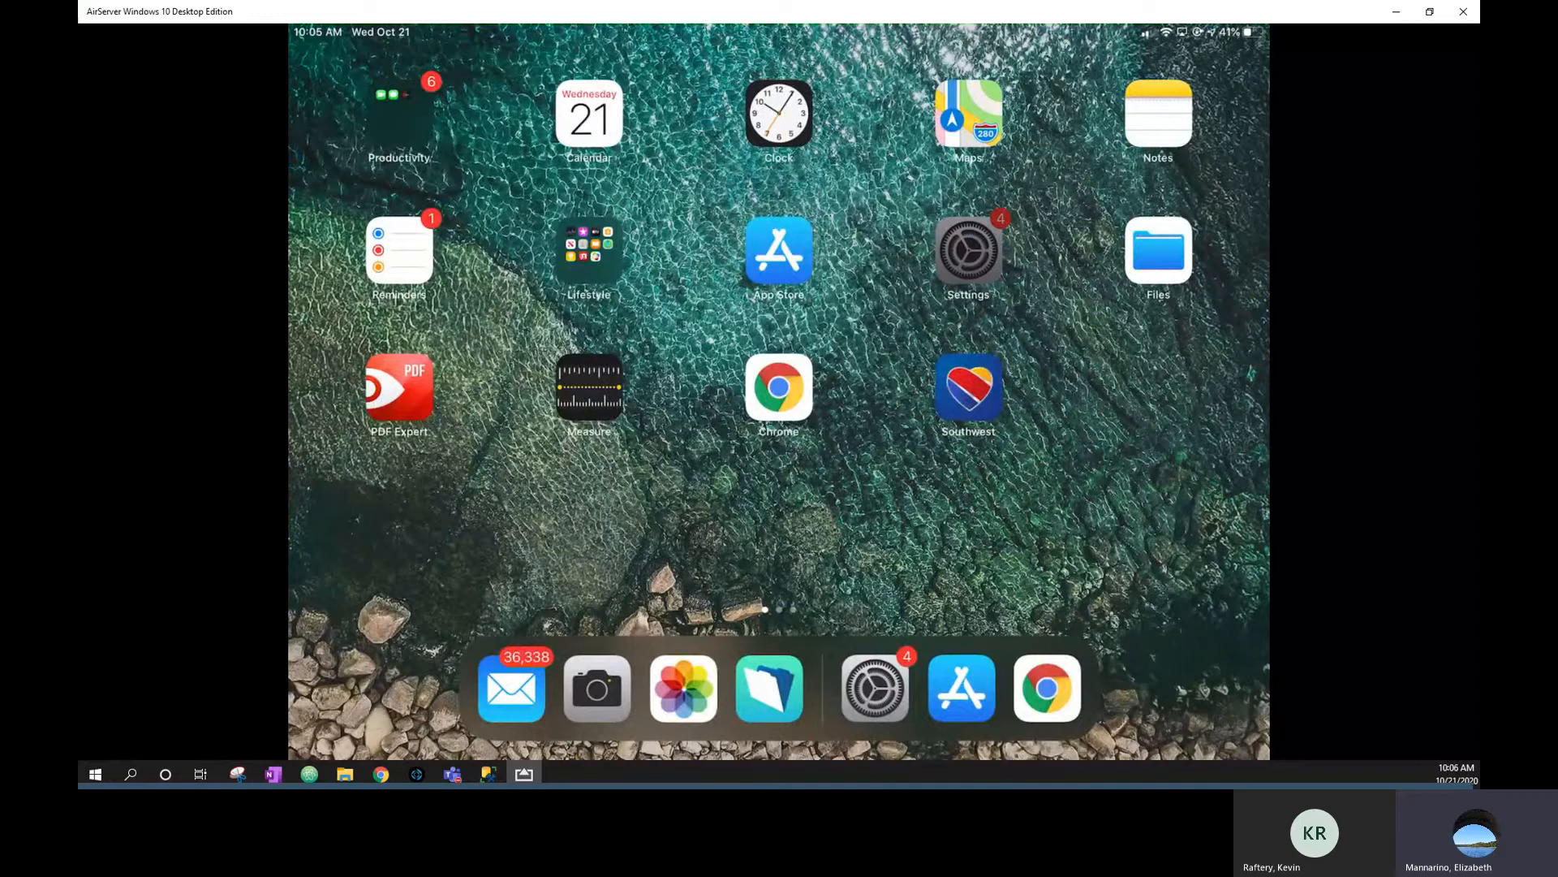
- Open Settings and go to General > Keyboard to view the three keyboards
left_click(968, 254)
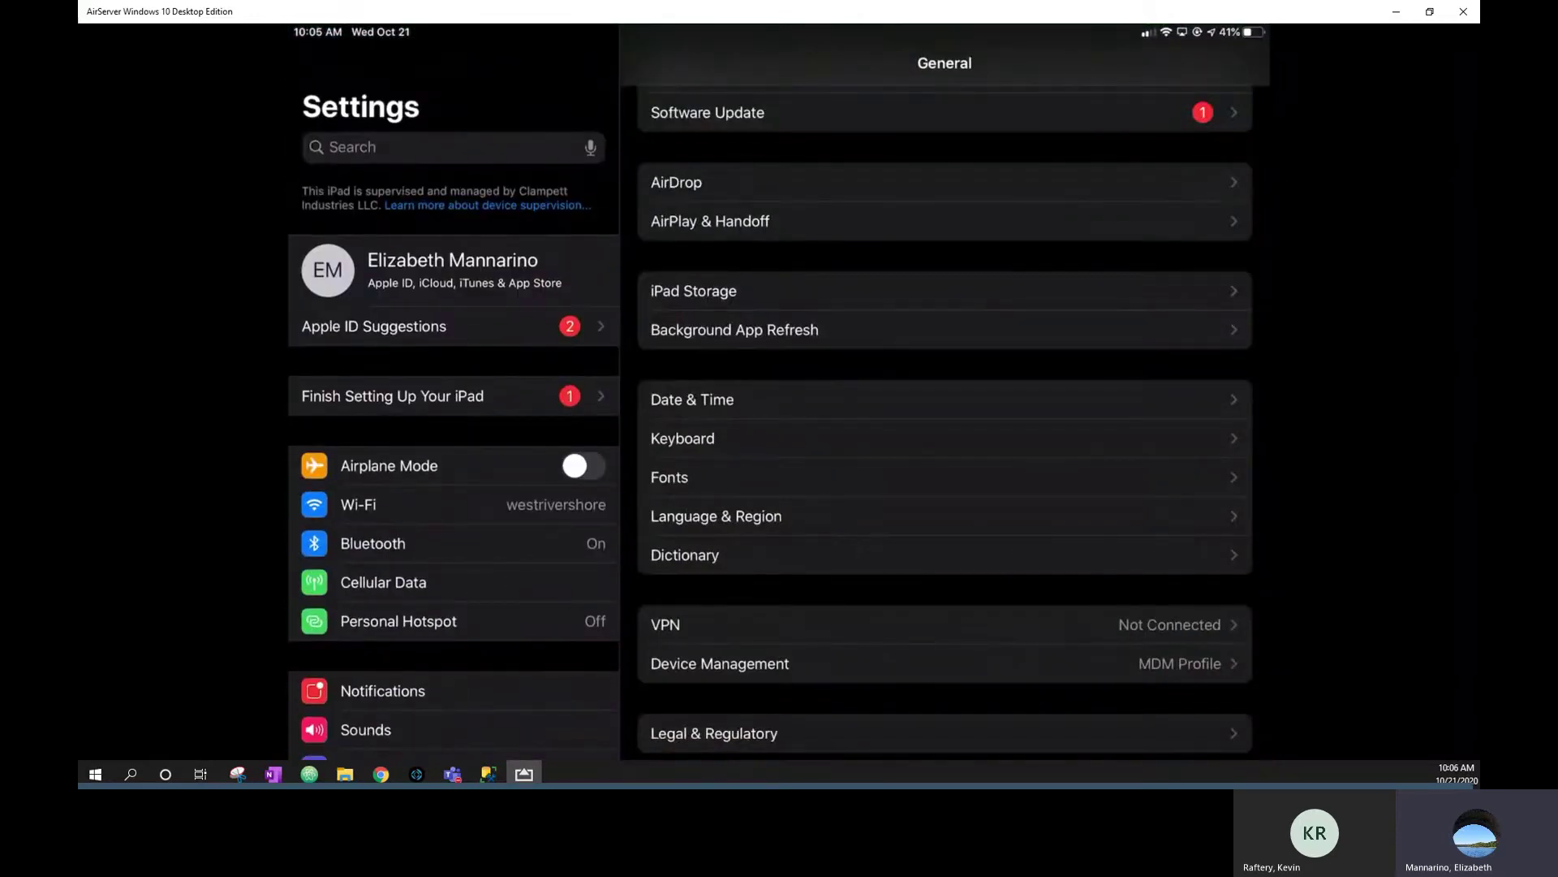
scroll("down", 3)
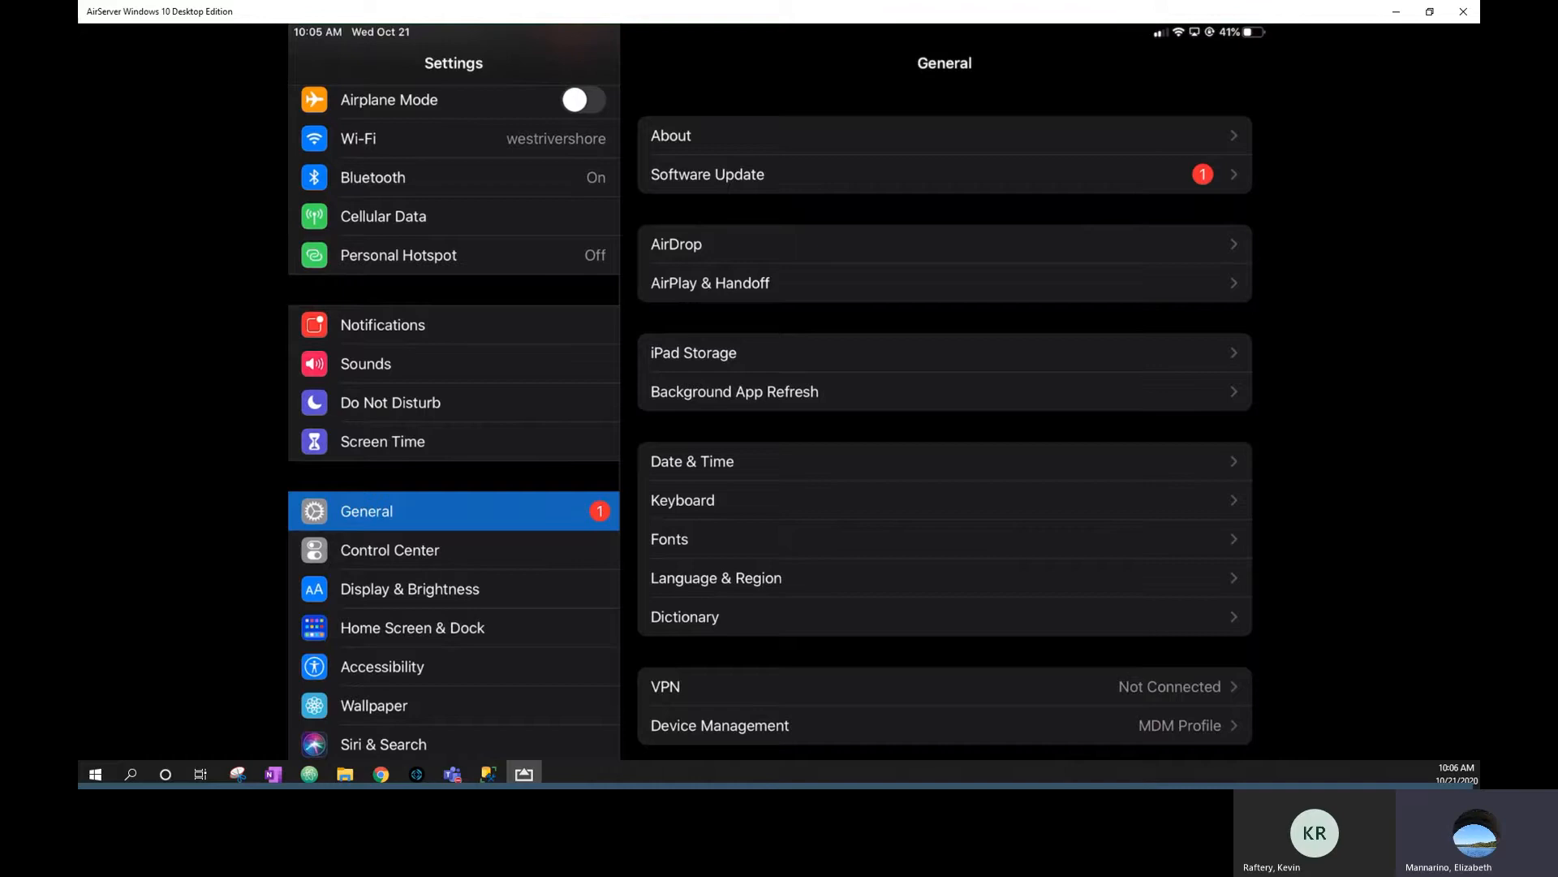
mouse_move(702, 513)
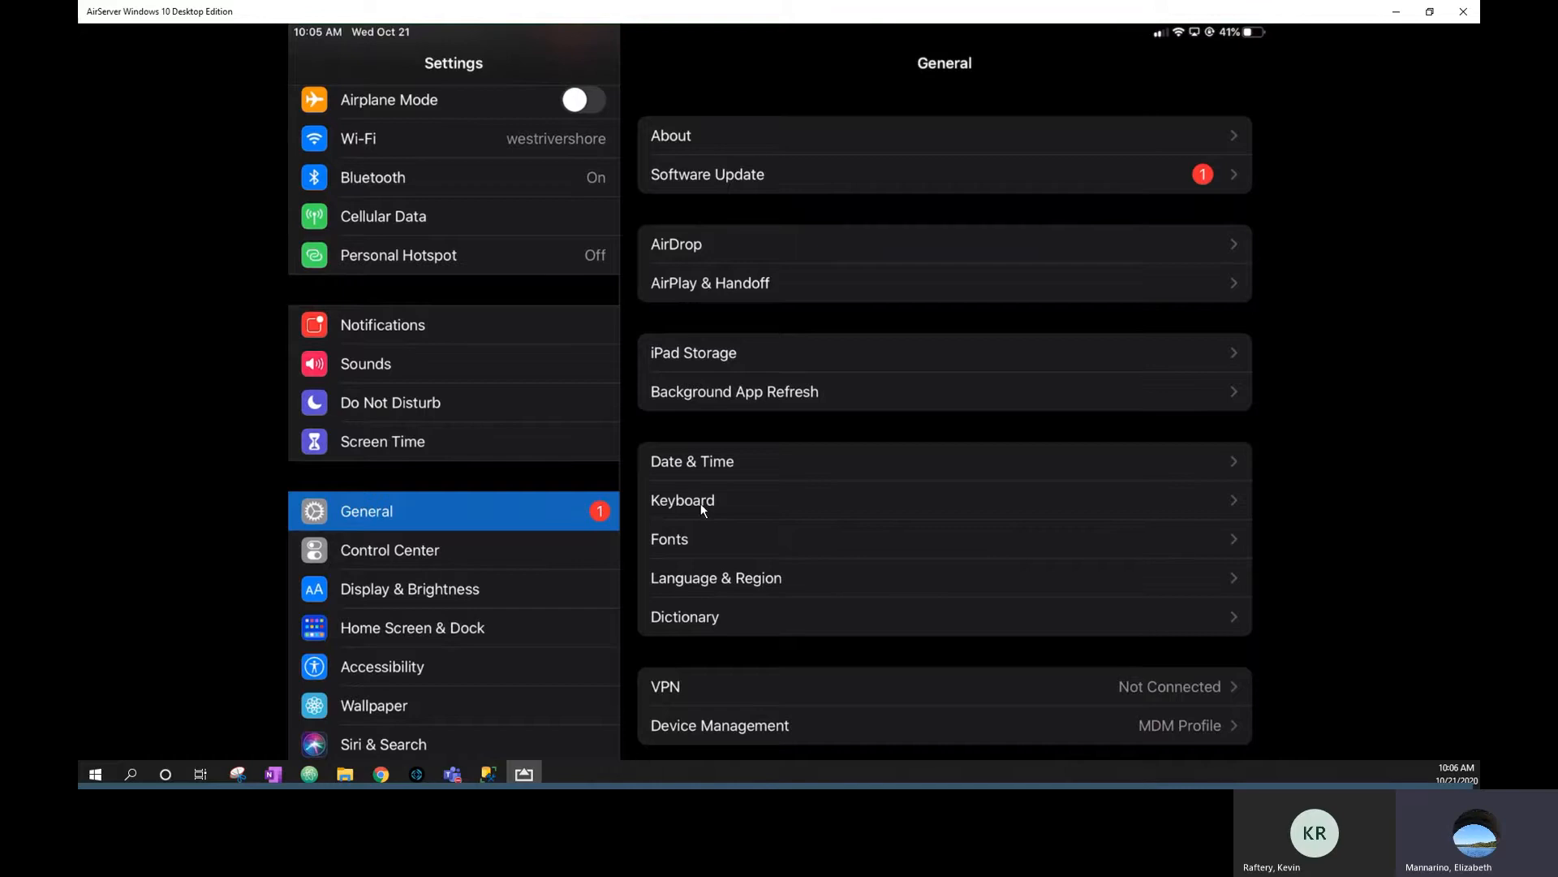
mouse_move(690, 518)
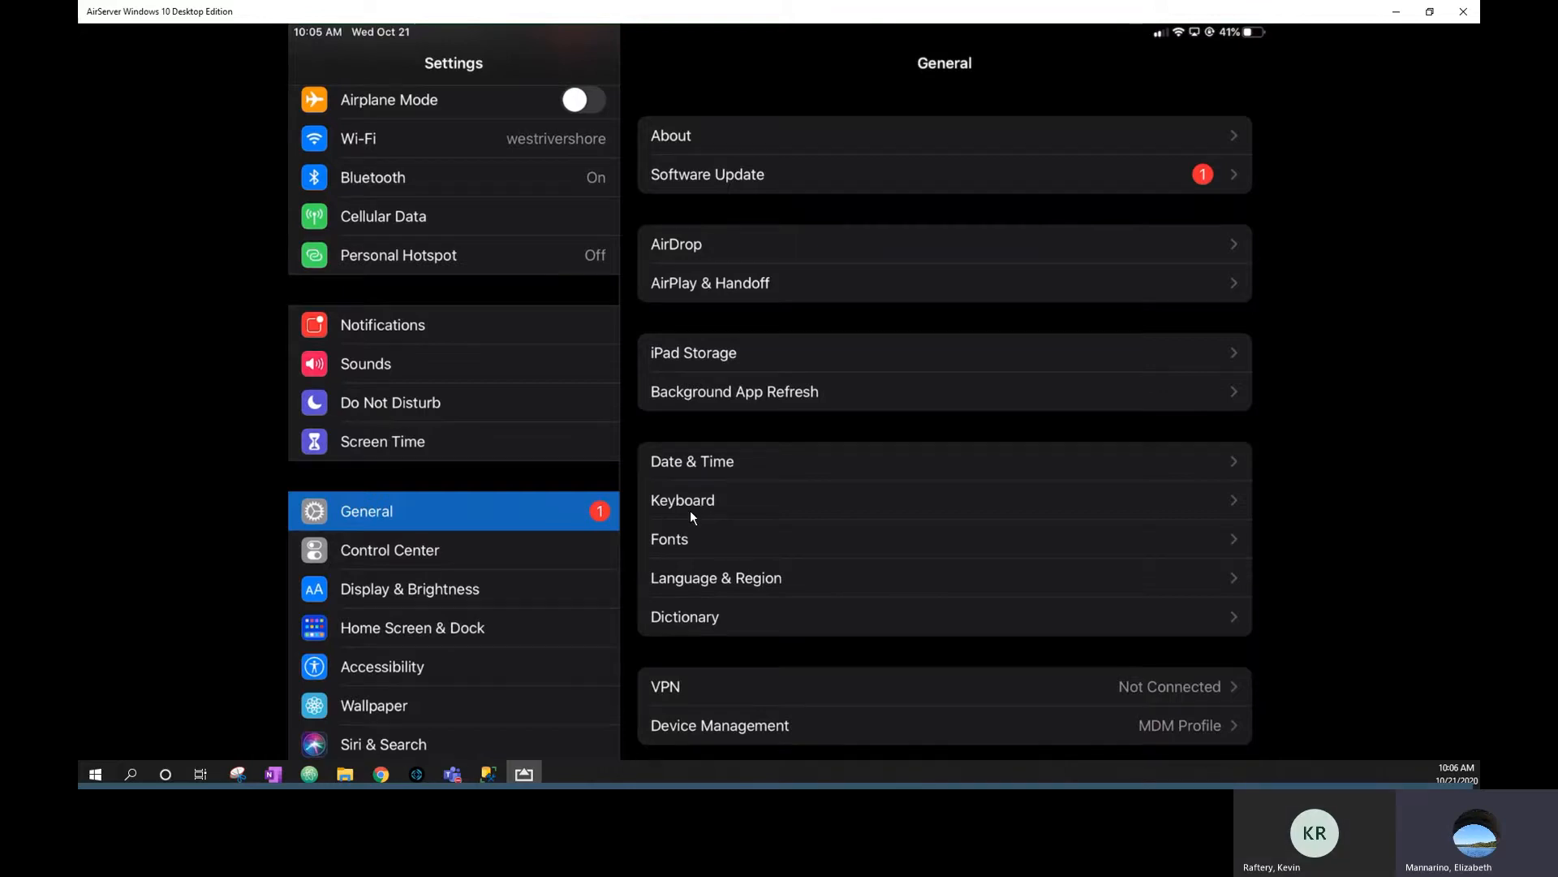
left_click(683, 500)
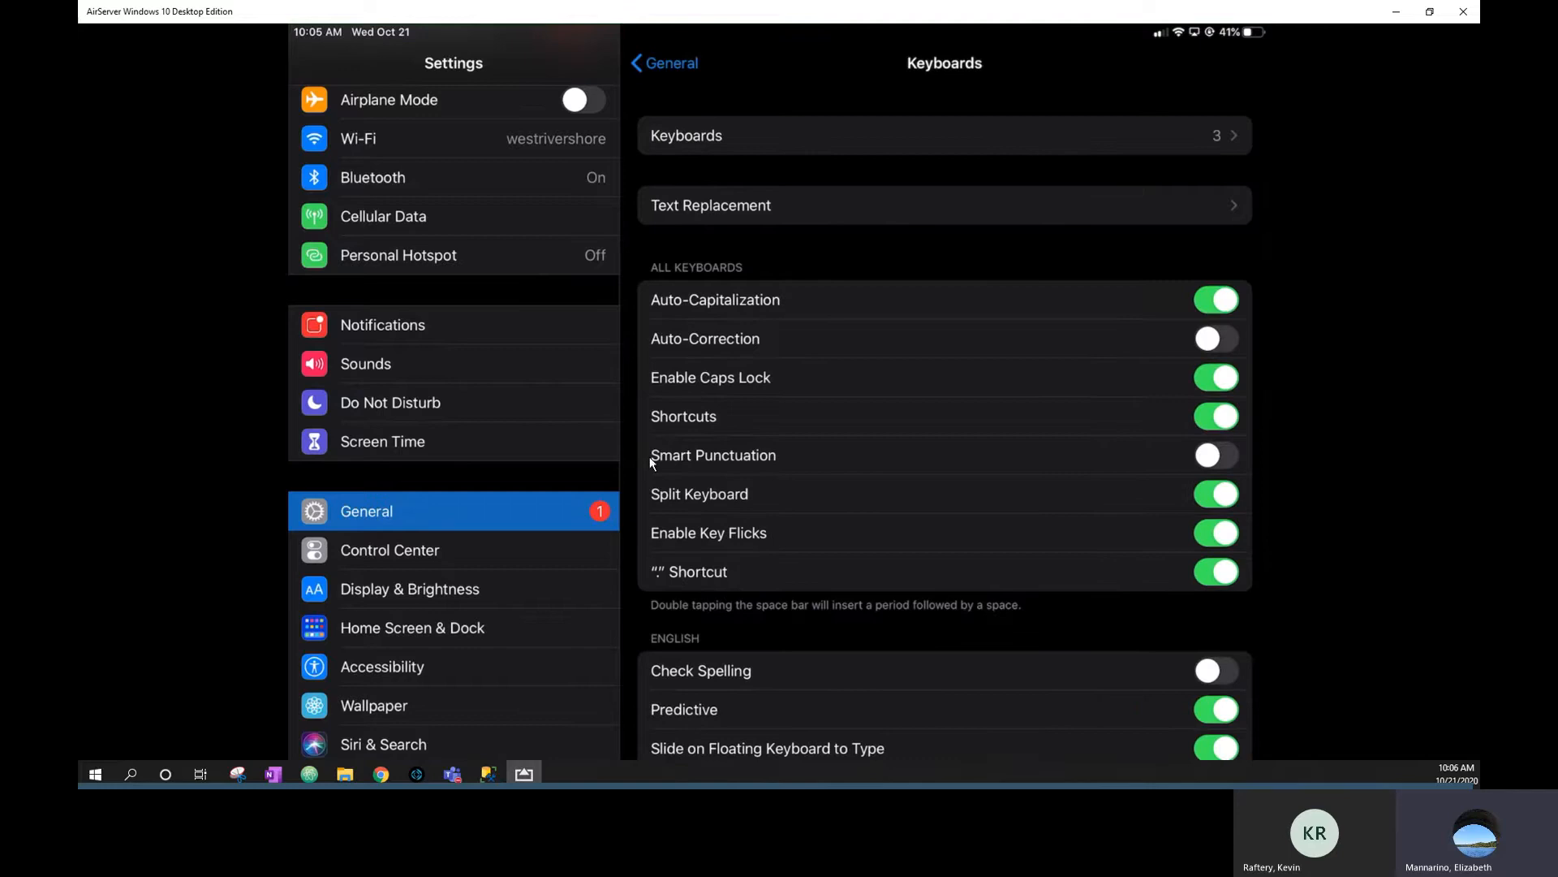
mouse_move(1257, 435)
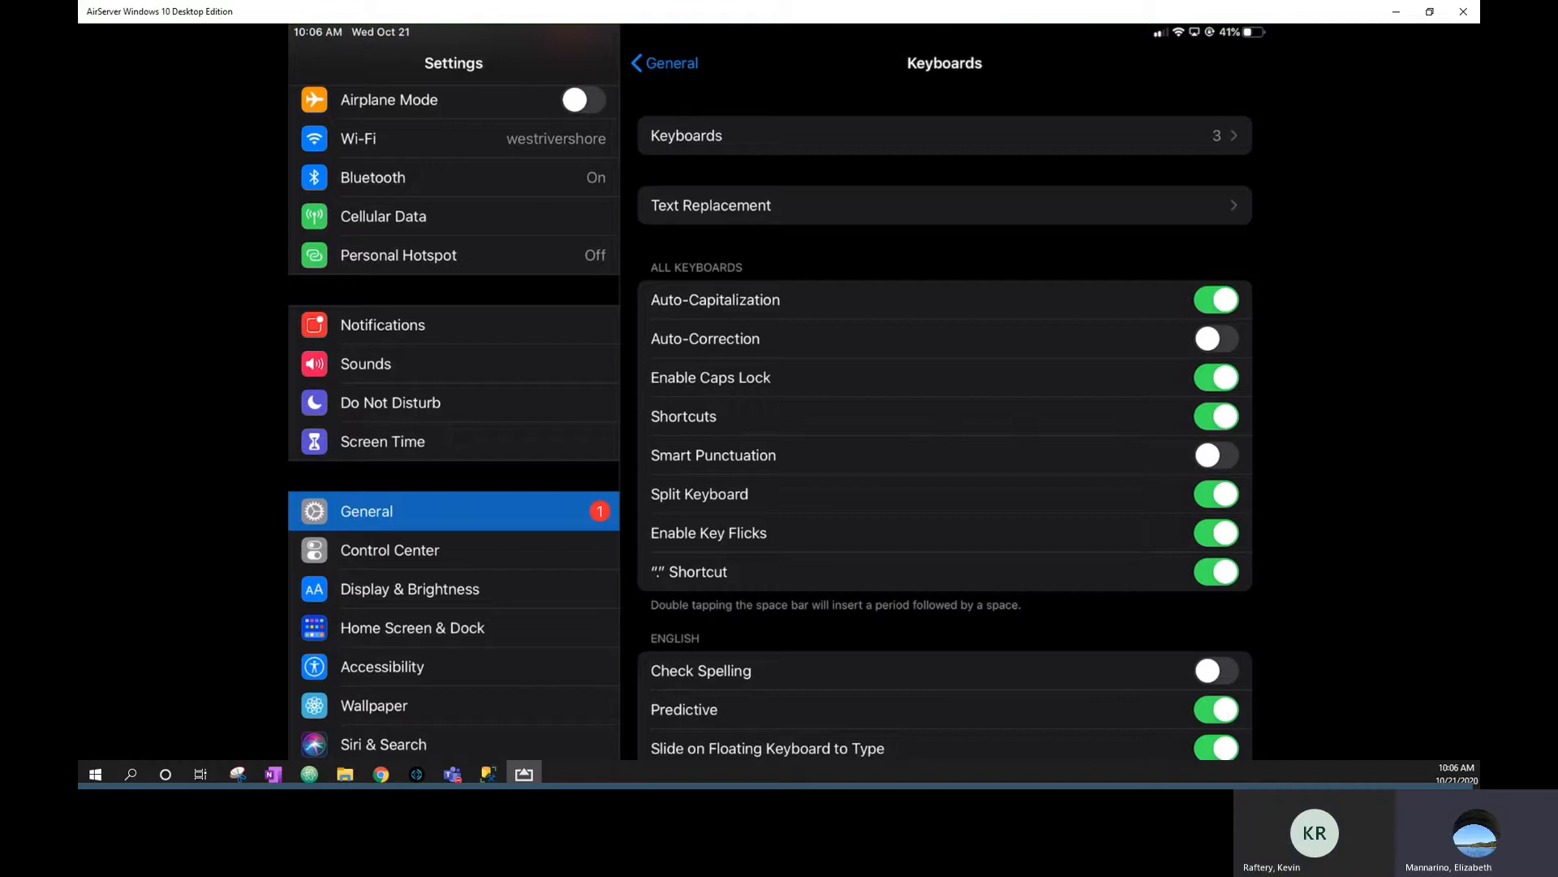
- Set the Camera capture format to Most Compatible instead of High Efficiency
scroll("down", 3)
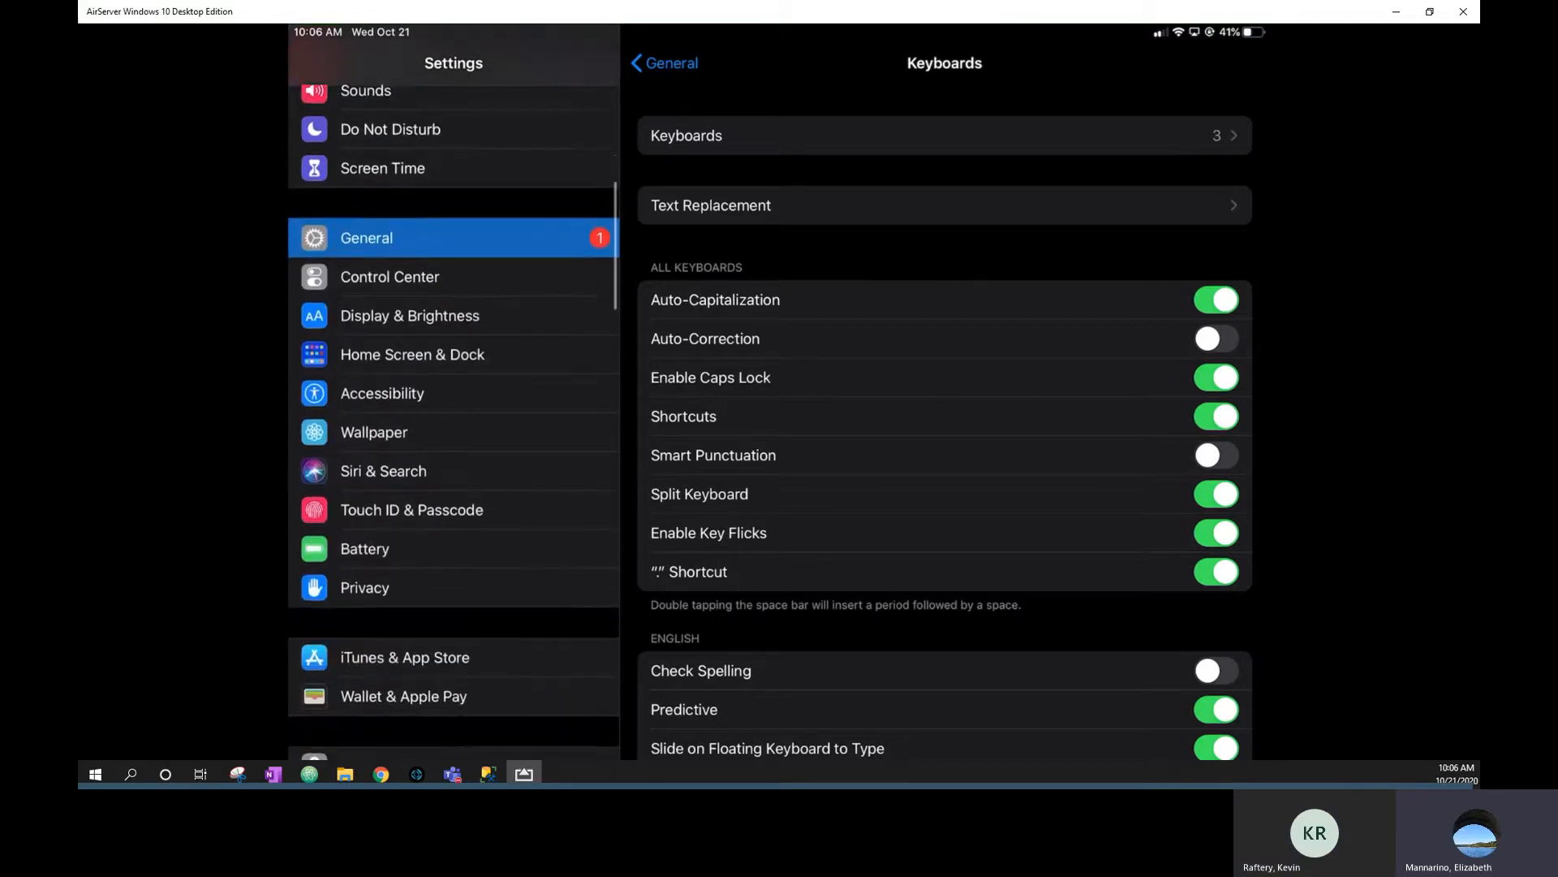
scroll("down", 3)
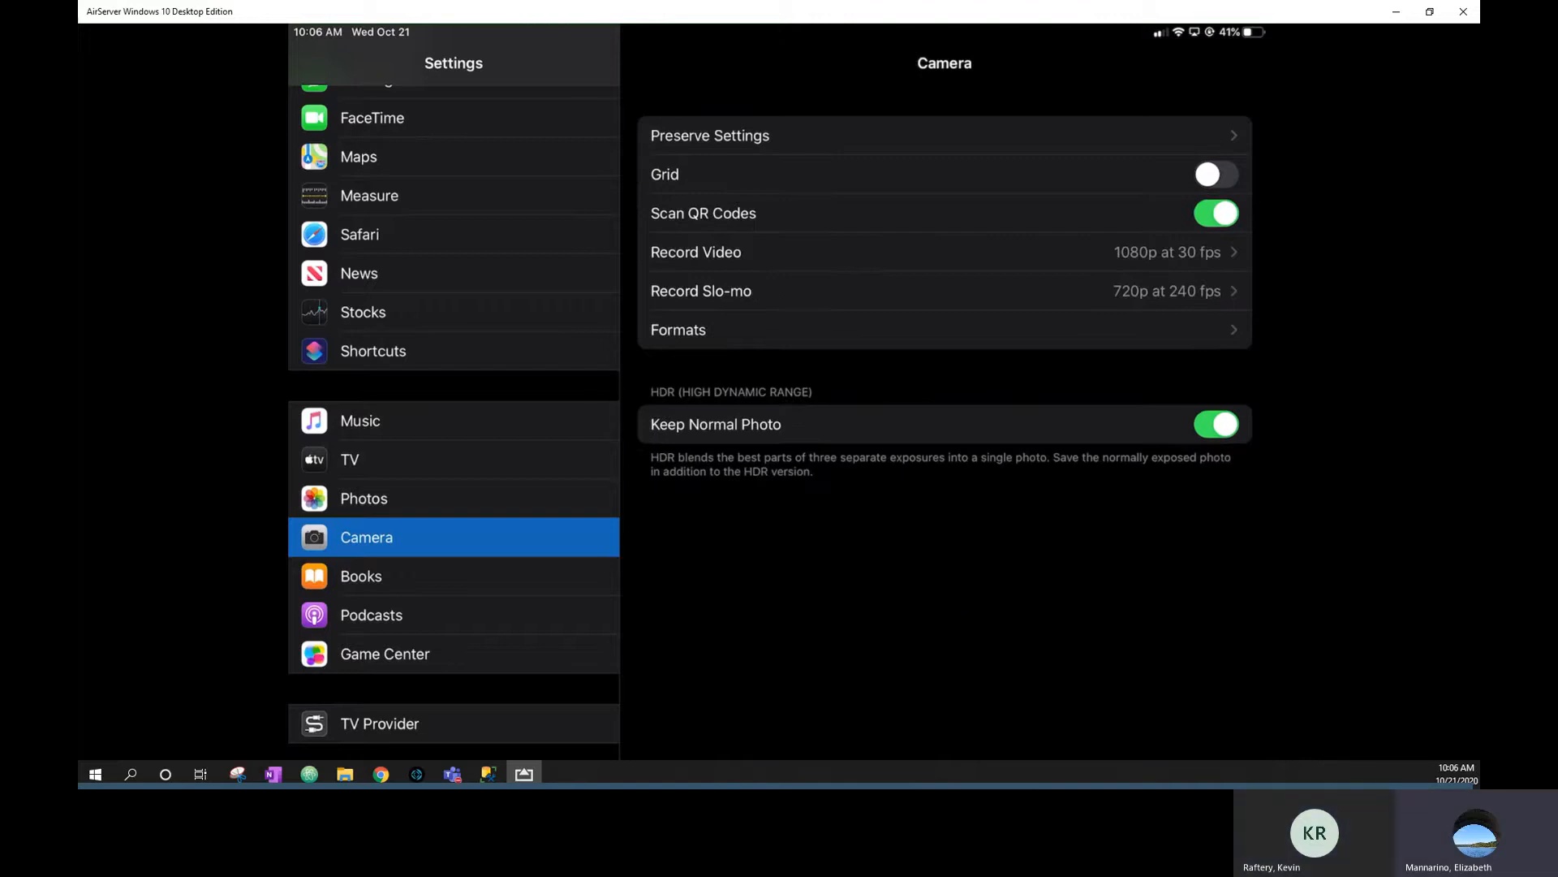
left_click(678, 330)
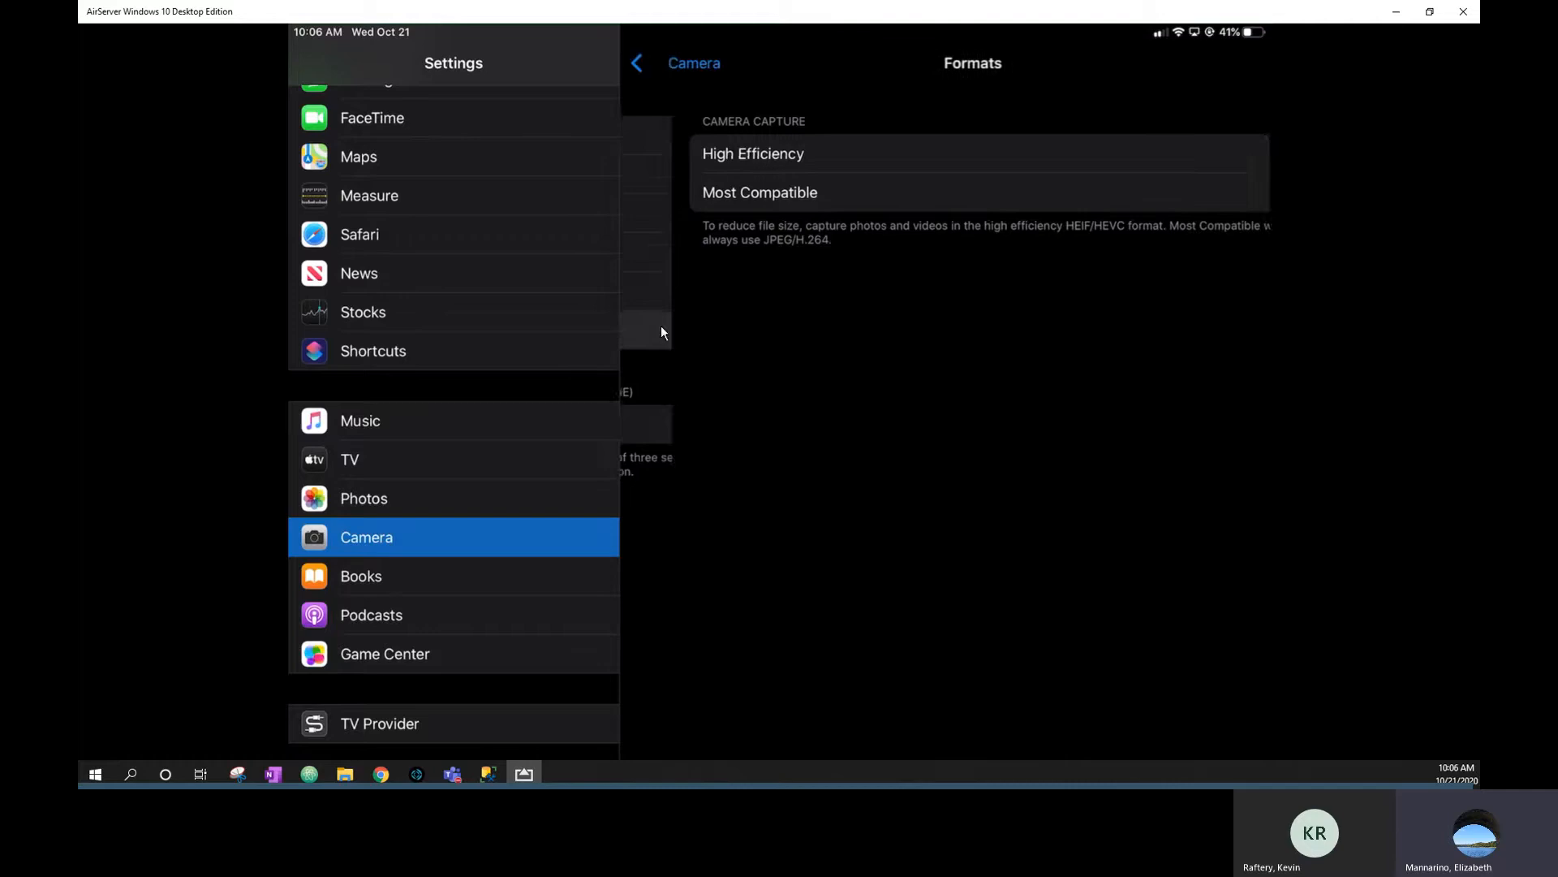
left_click(760, 192)
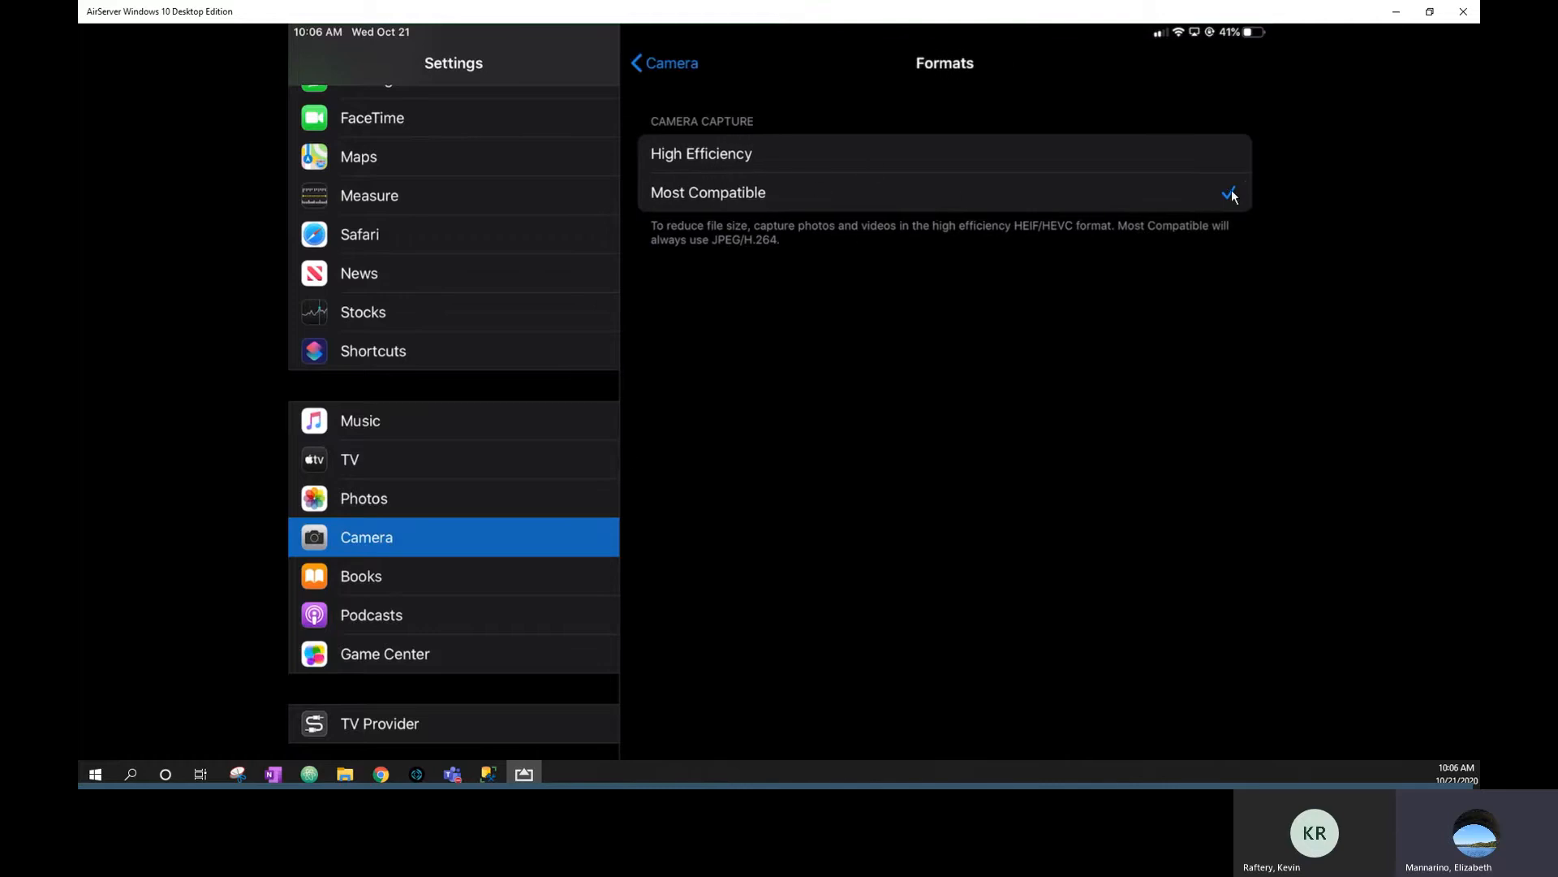
mouse_move(1217, 219)
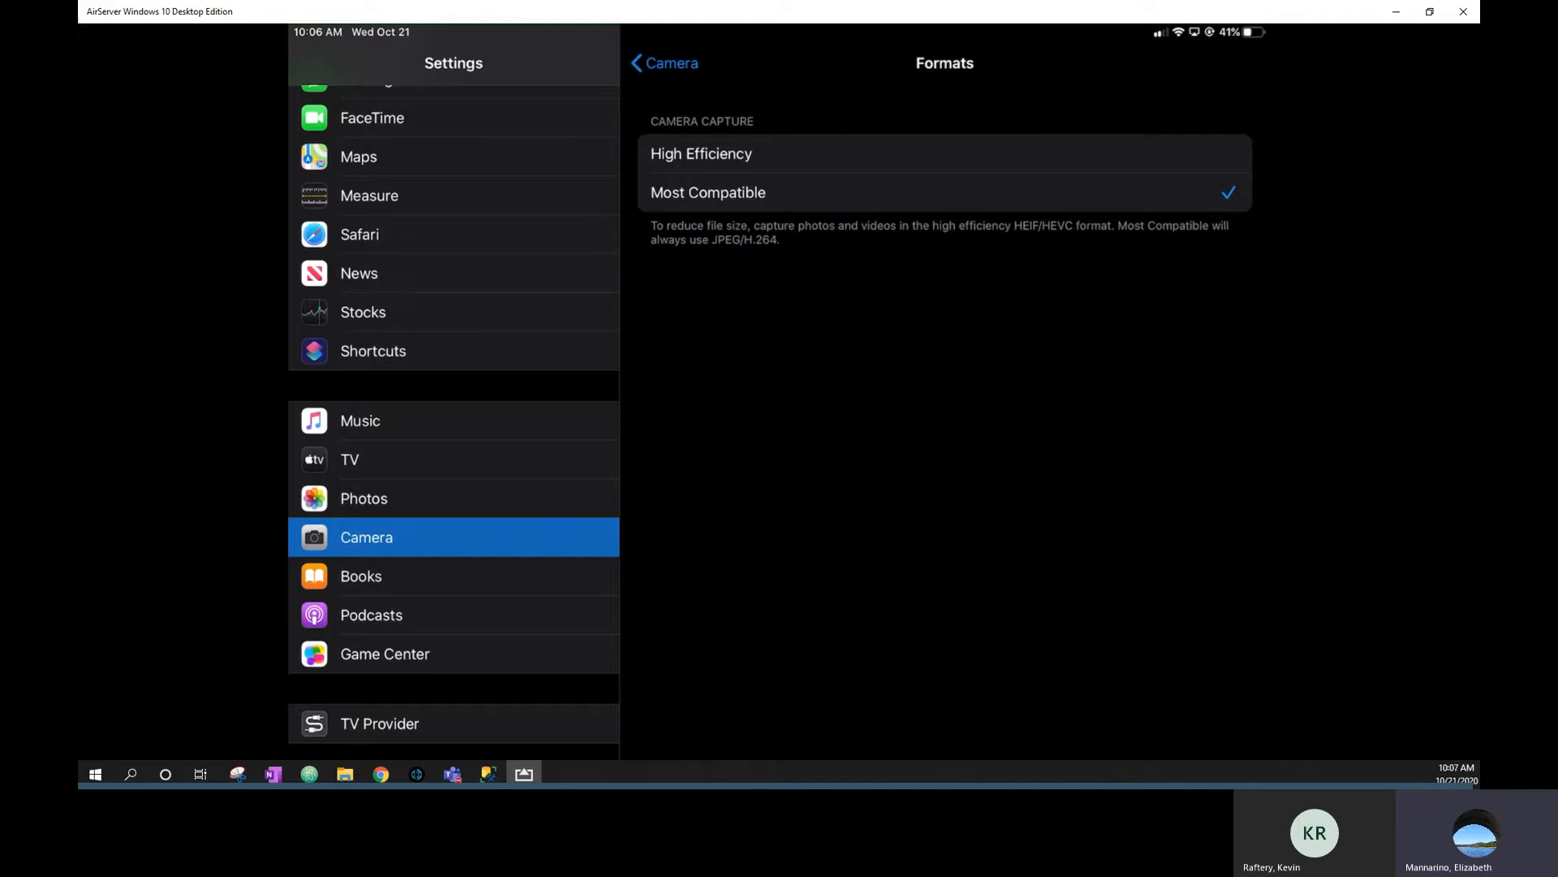
- Scroll down through the installed apps list in the Settings sidebar
scroll("down", 3)
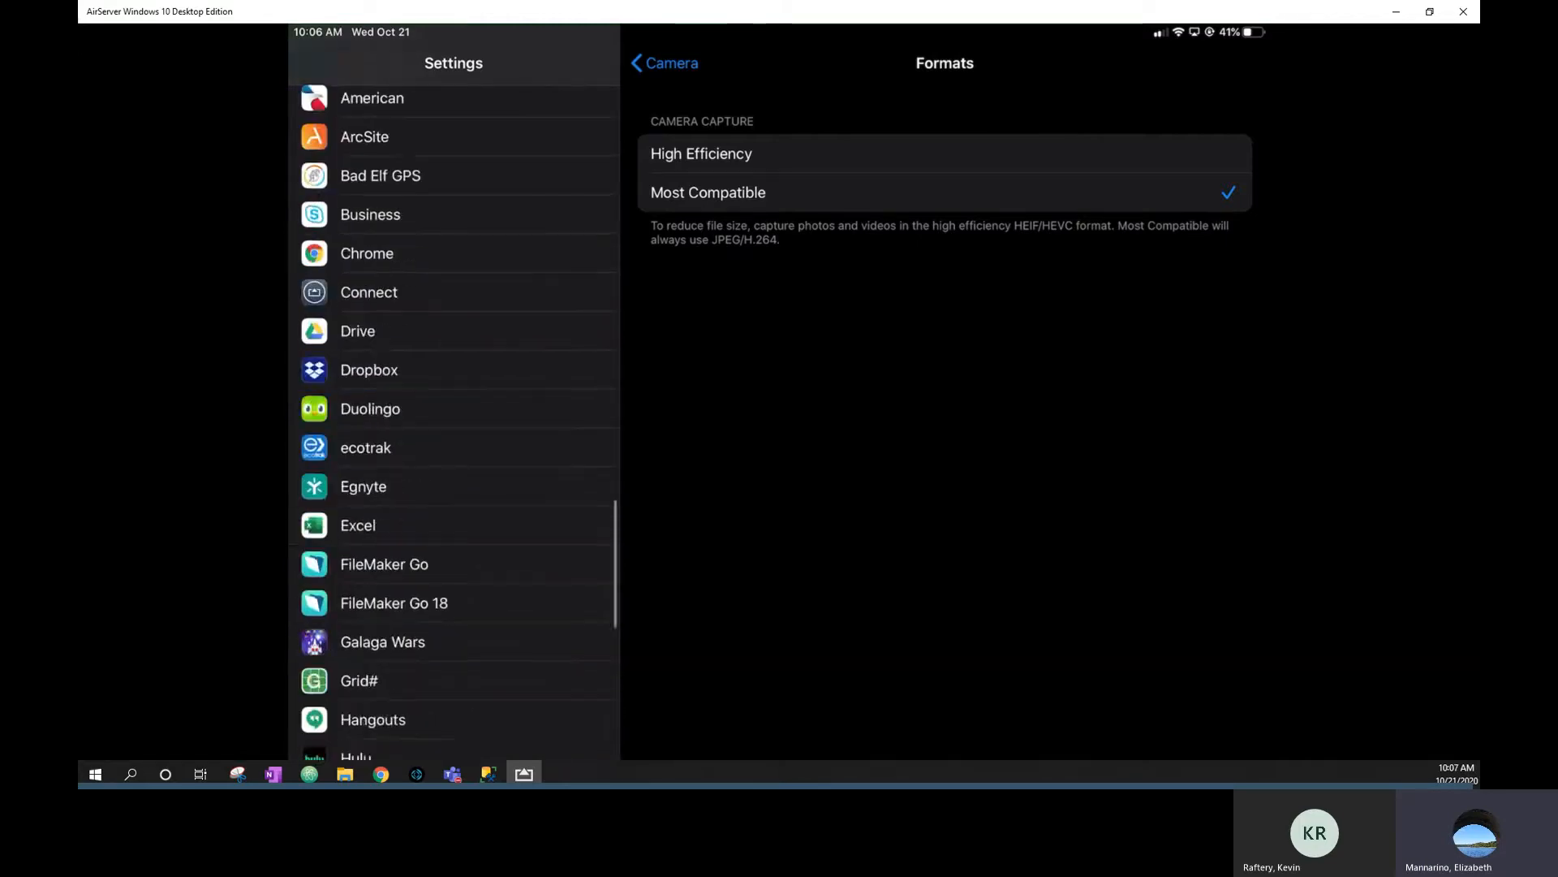
scroll("down", 3)
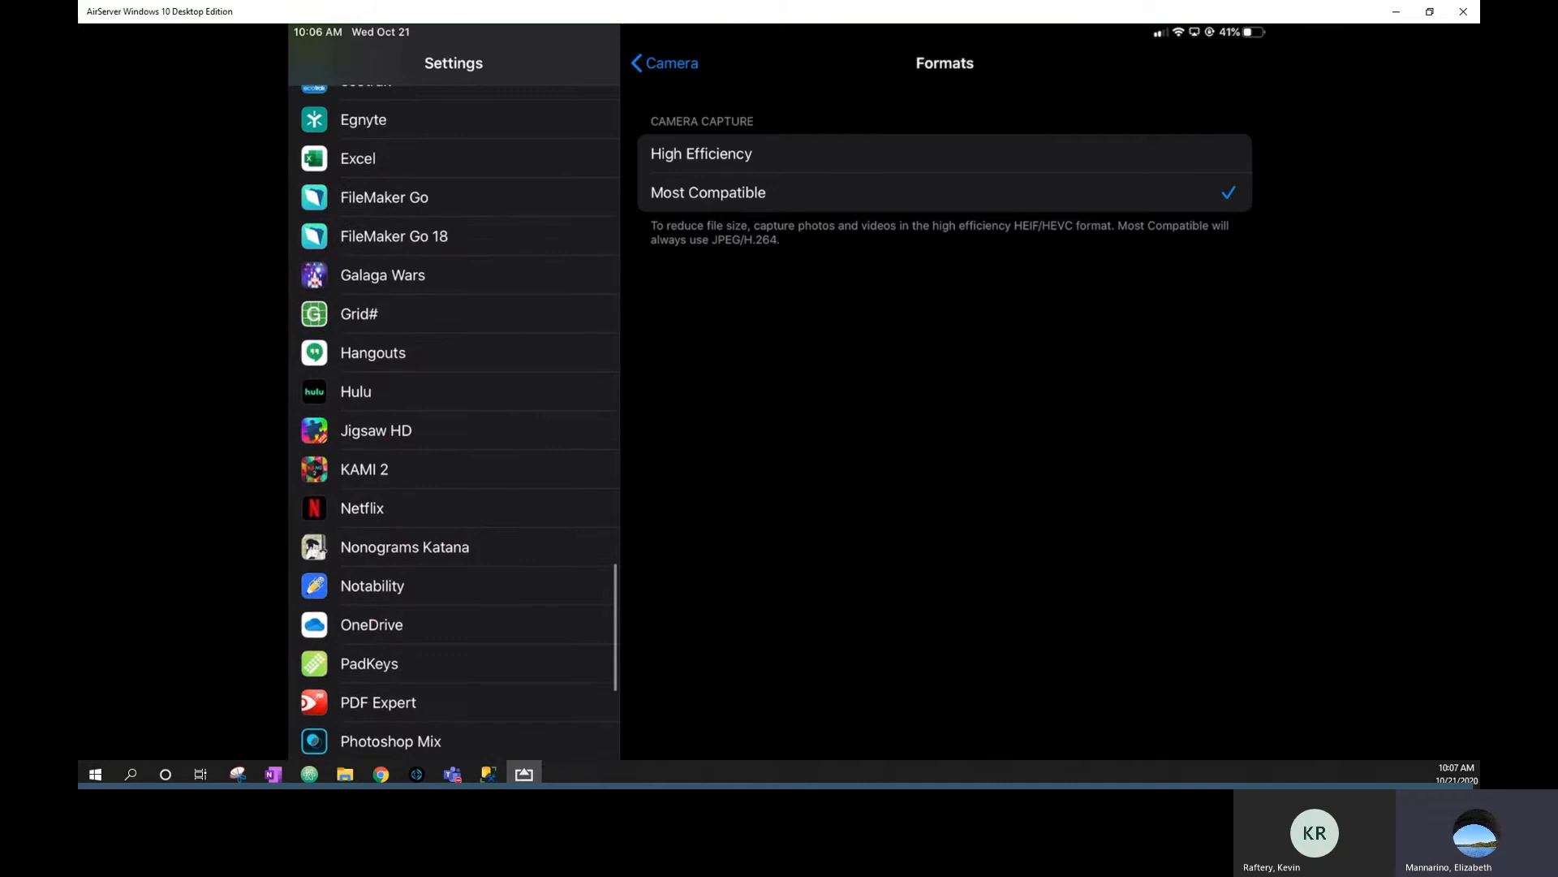
scroll("down", 3)
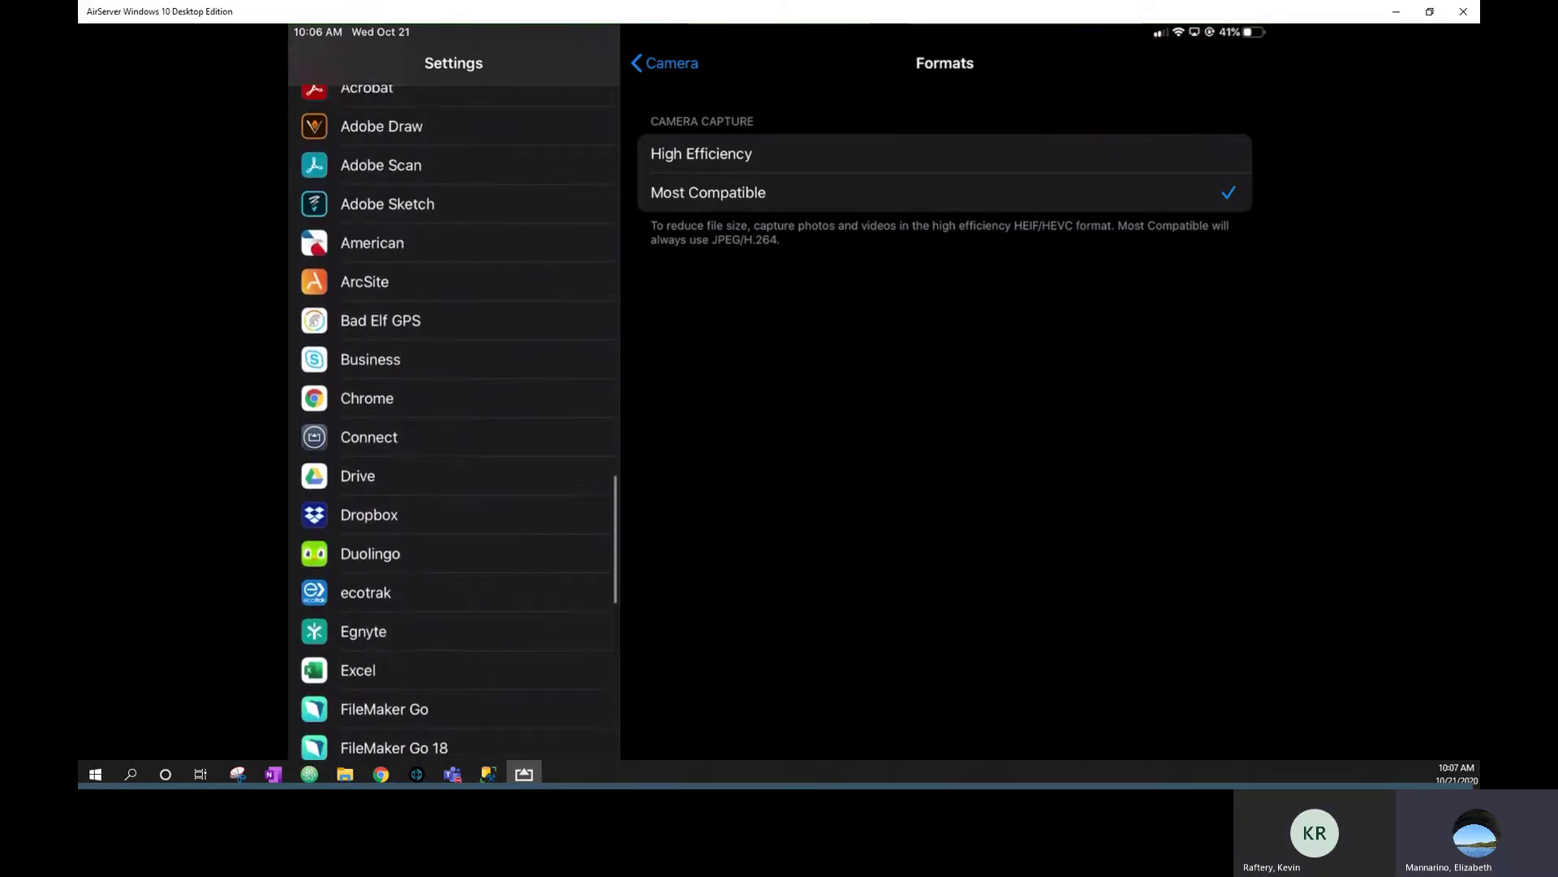
scroll("down", 3)
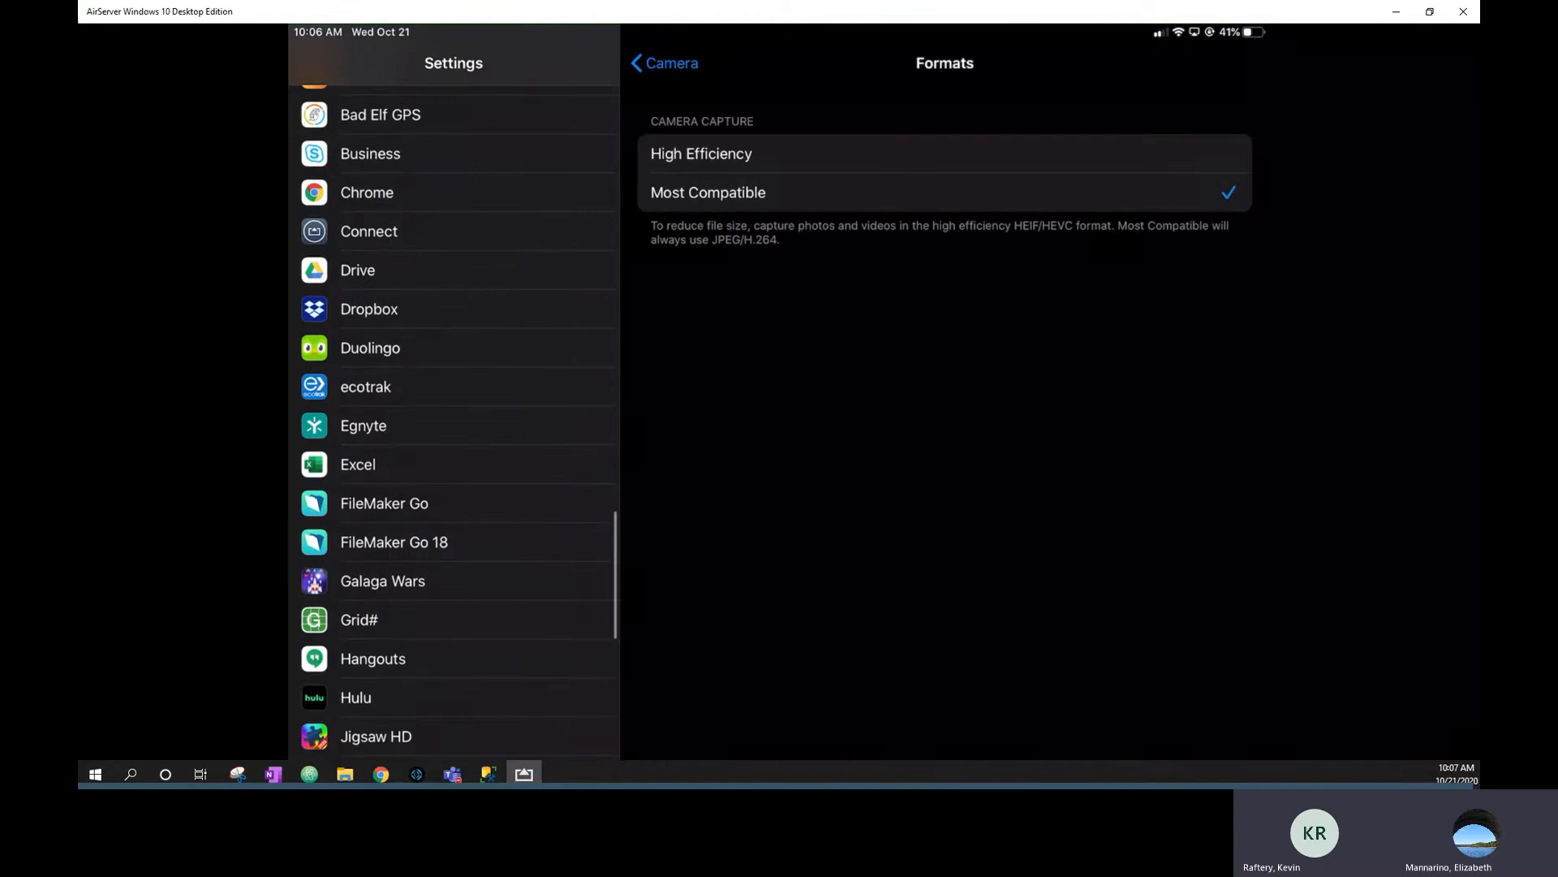
scroll("down", 3)
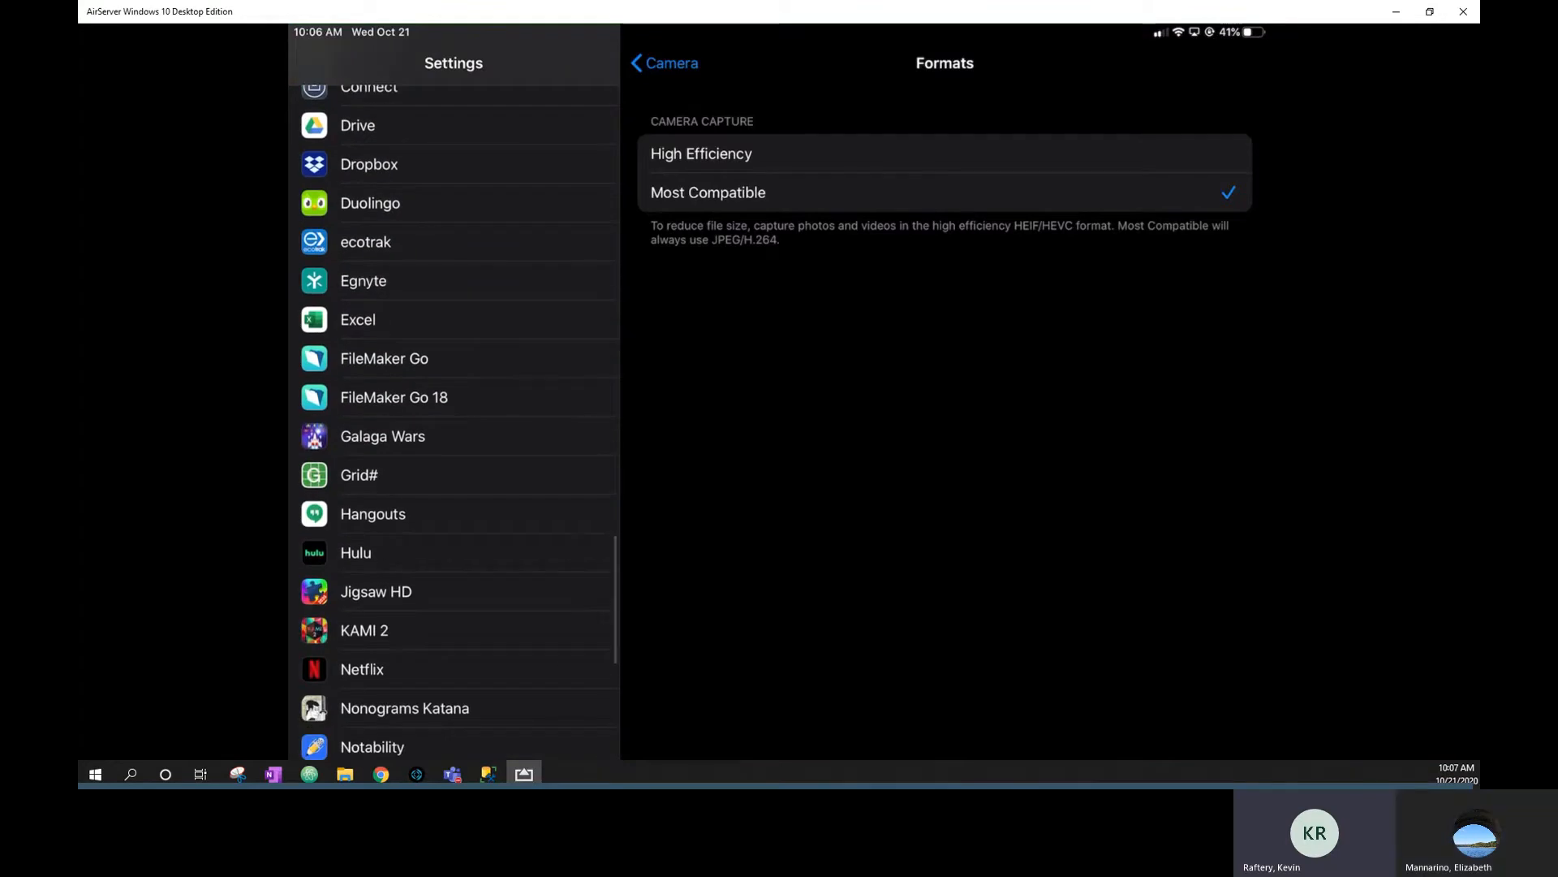
scroll("down", 3)
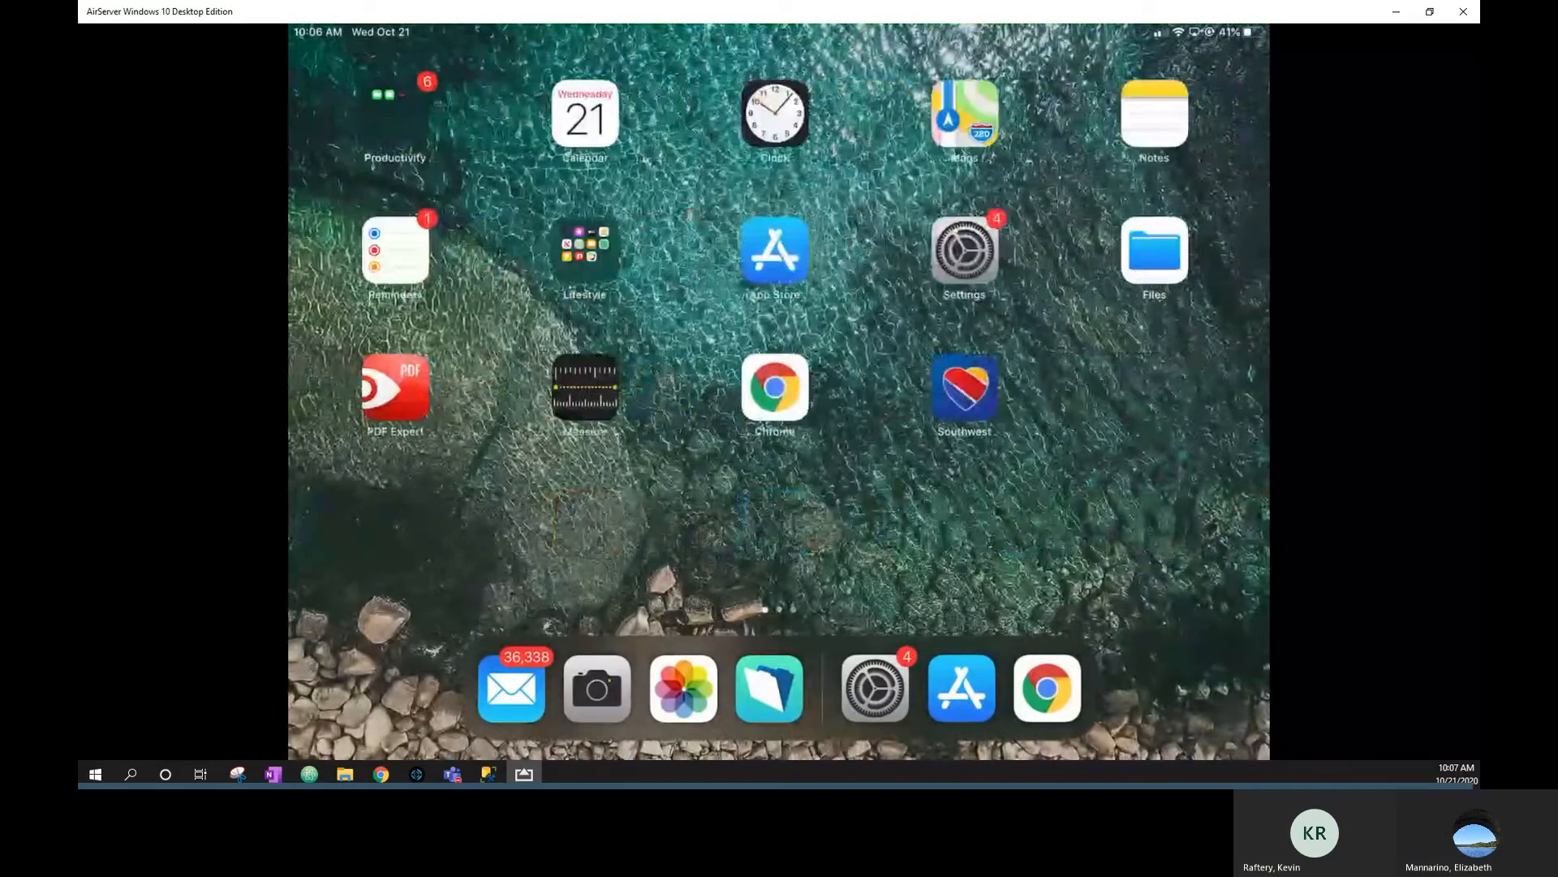
- Reopen Settings and view FileMaker Go 18's access permissions
left_click(963, 250)
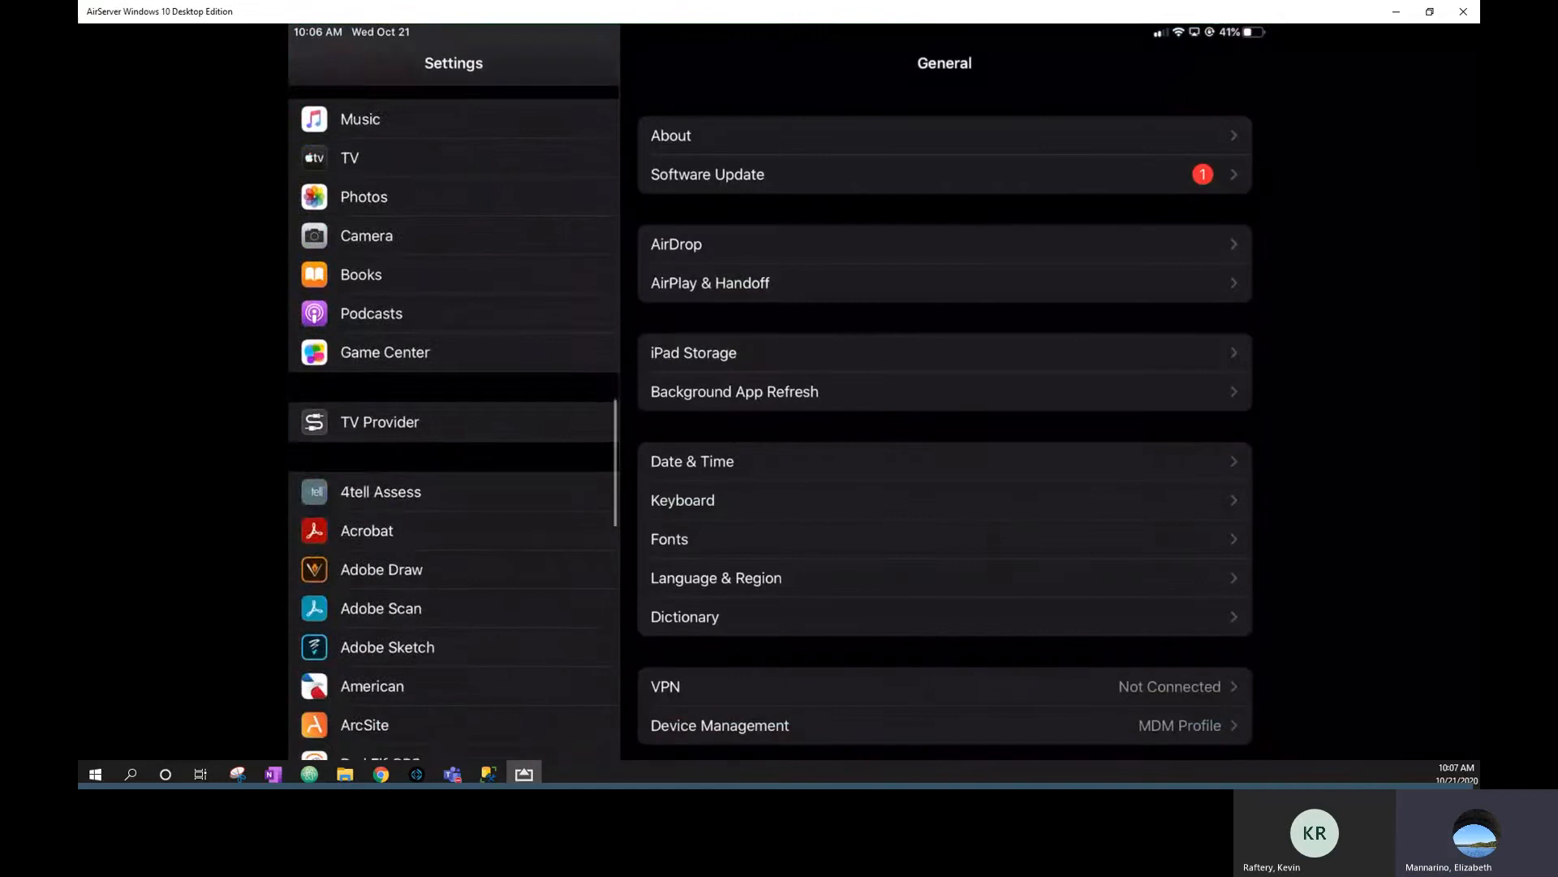
scroll("down", 3)
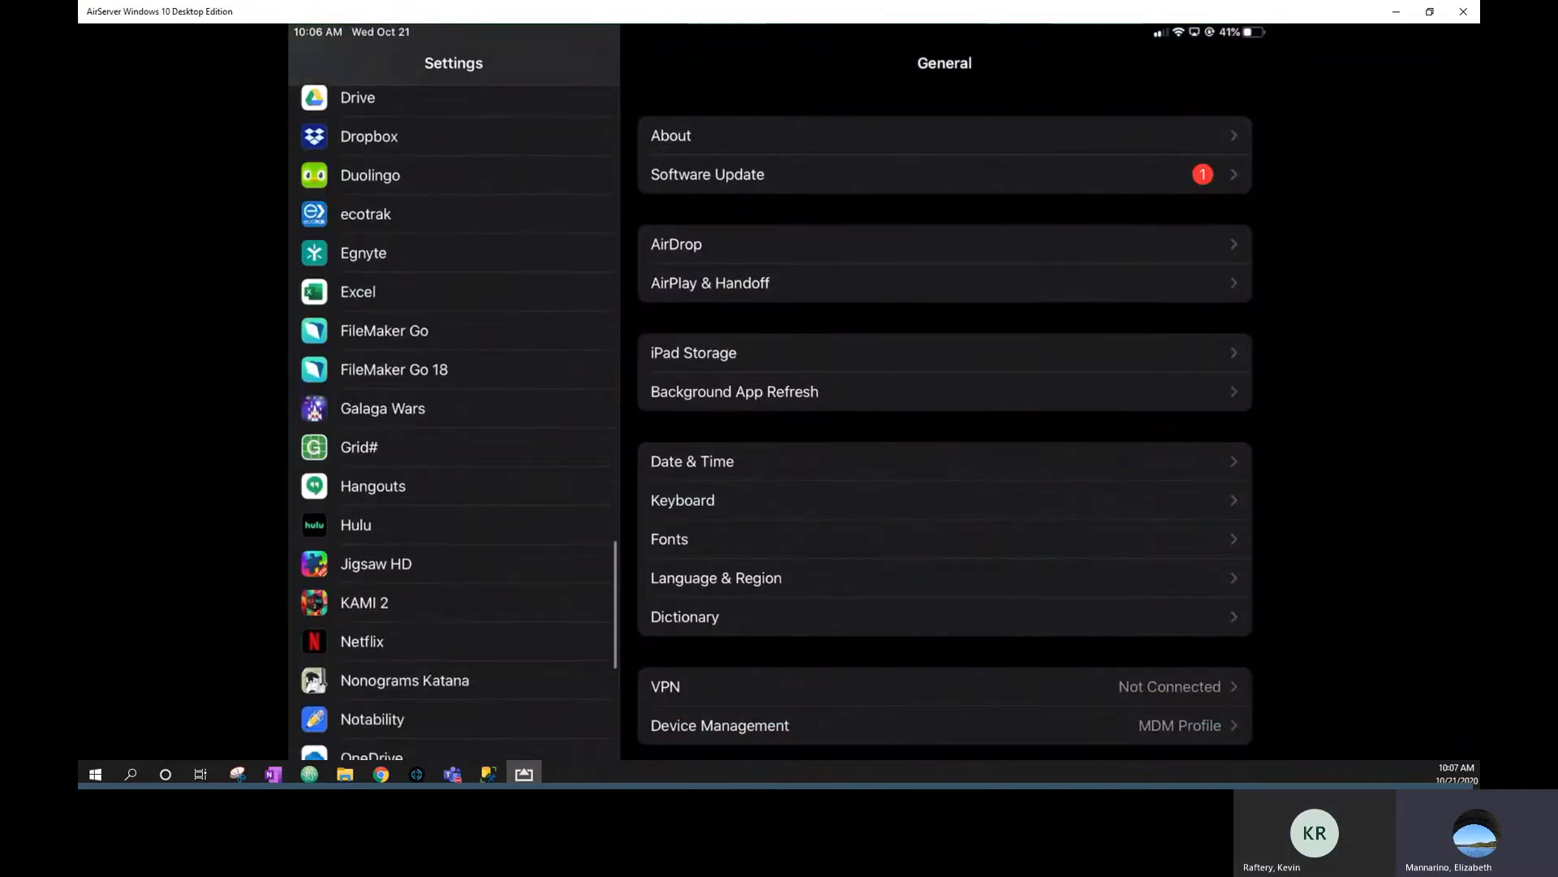
scroll("down", 3)
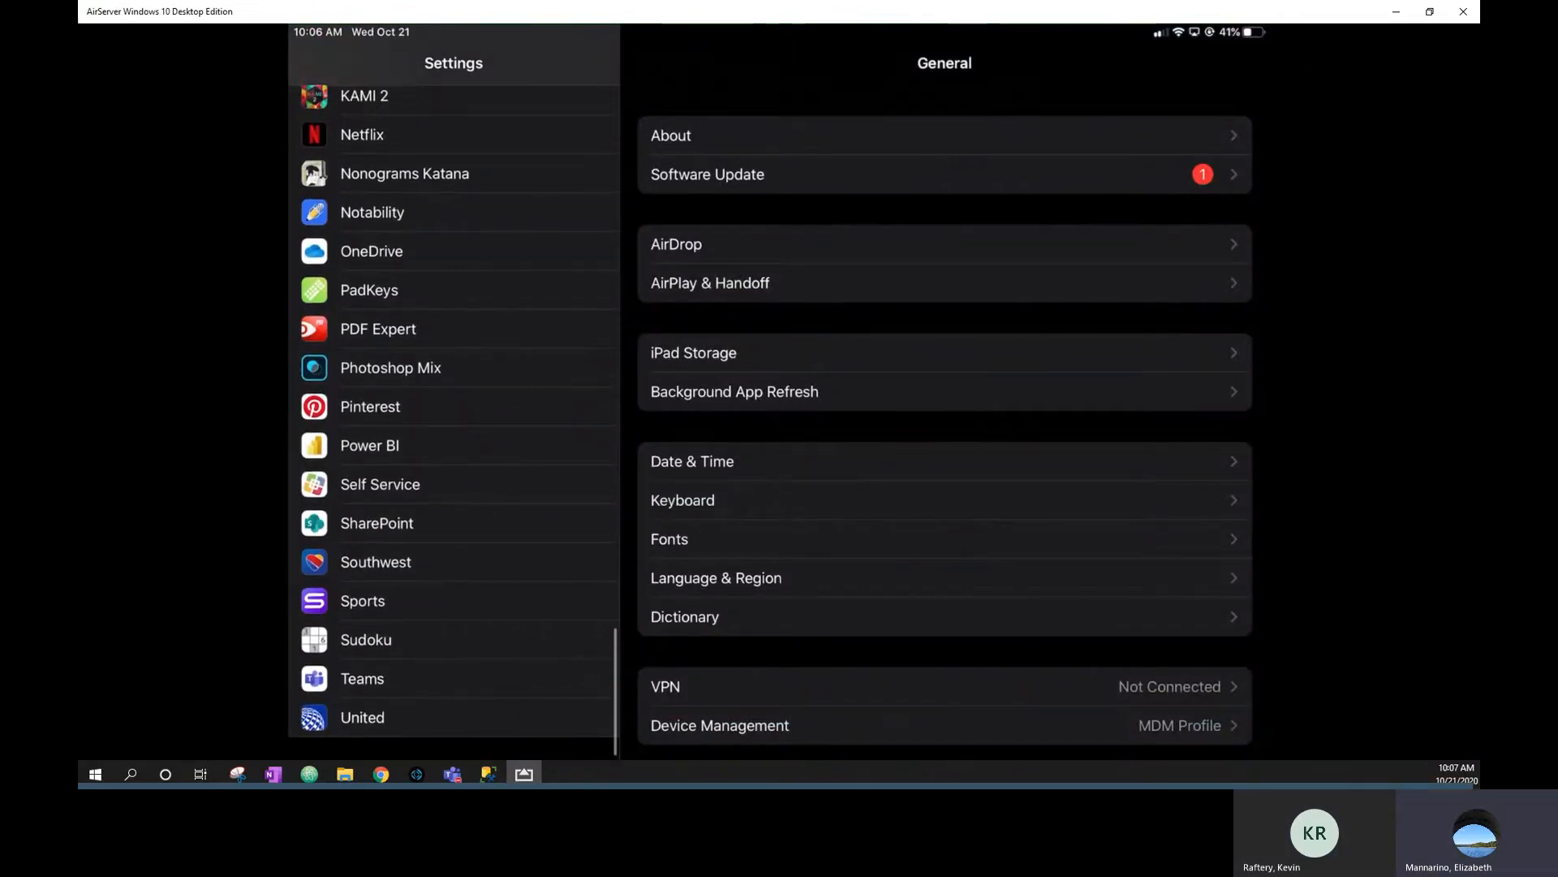
scroll("down", 3)
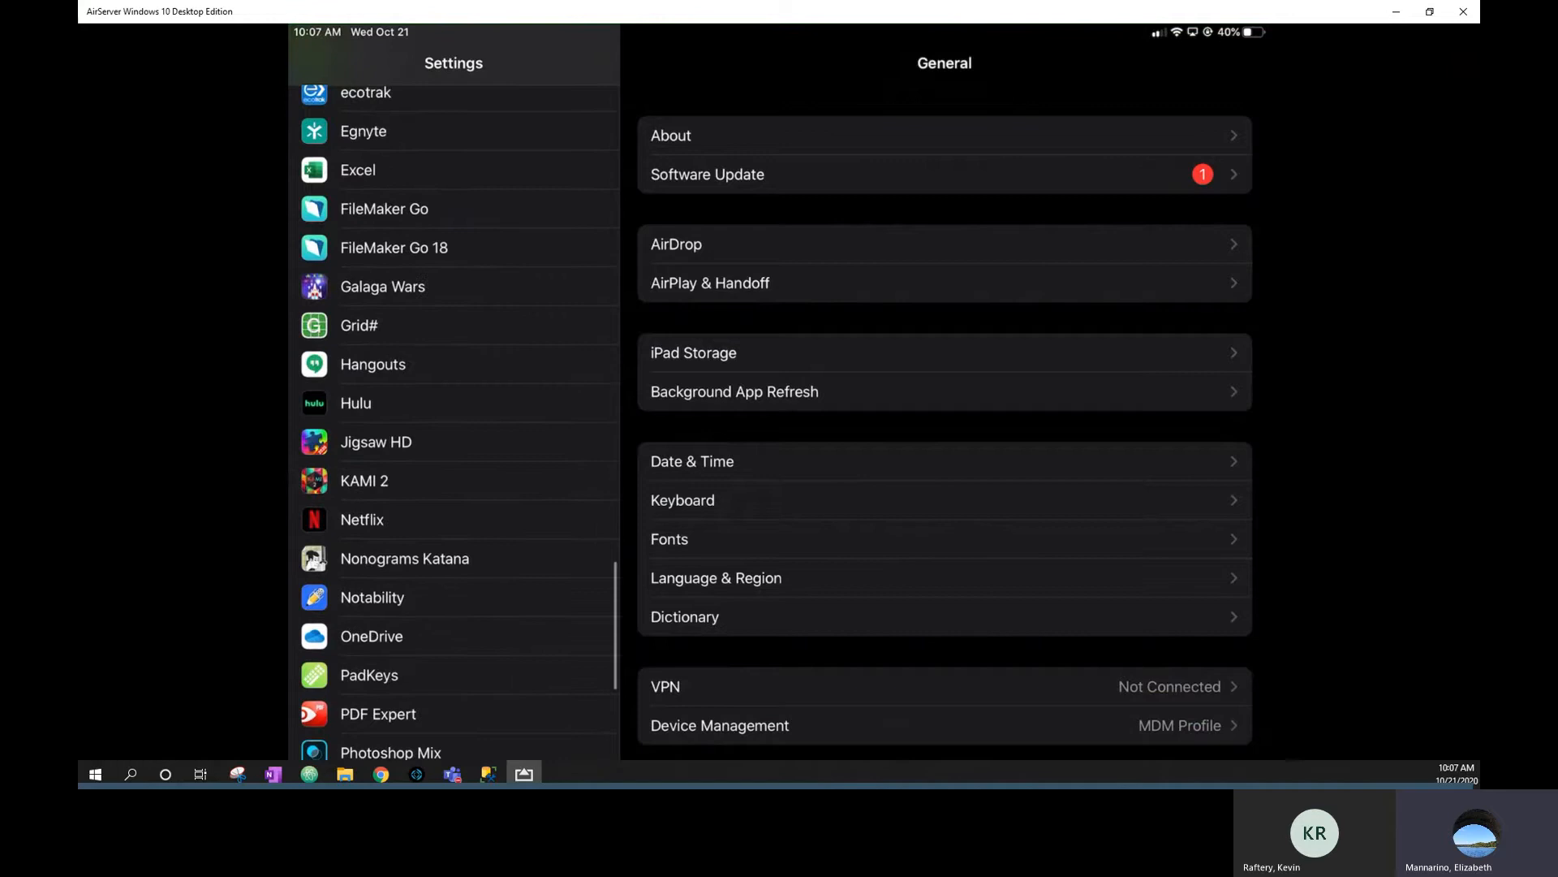
left_click(393, 248)
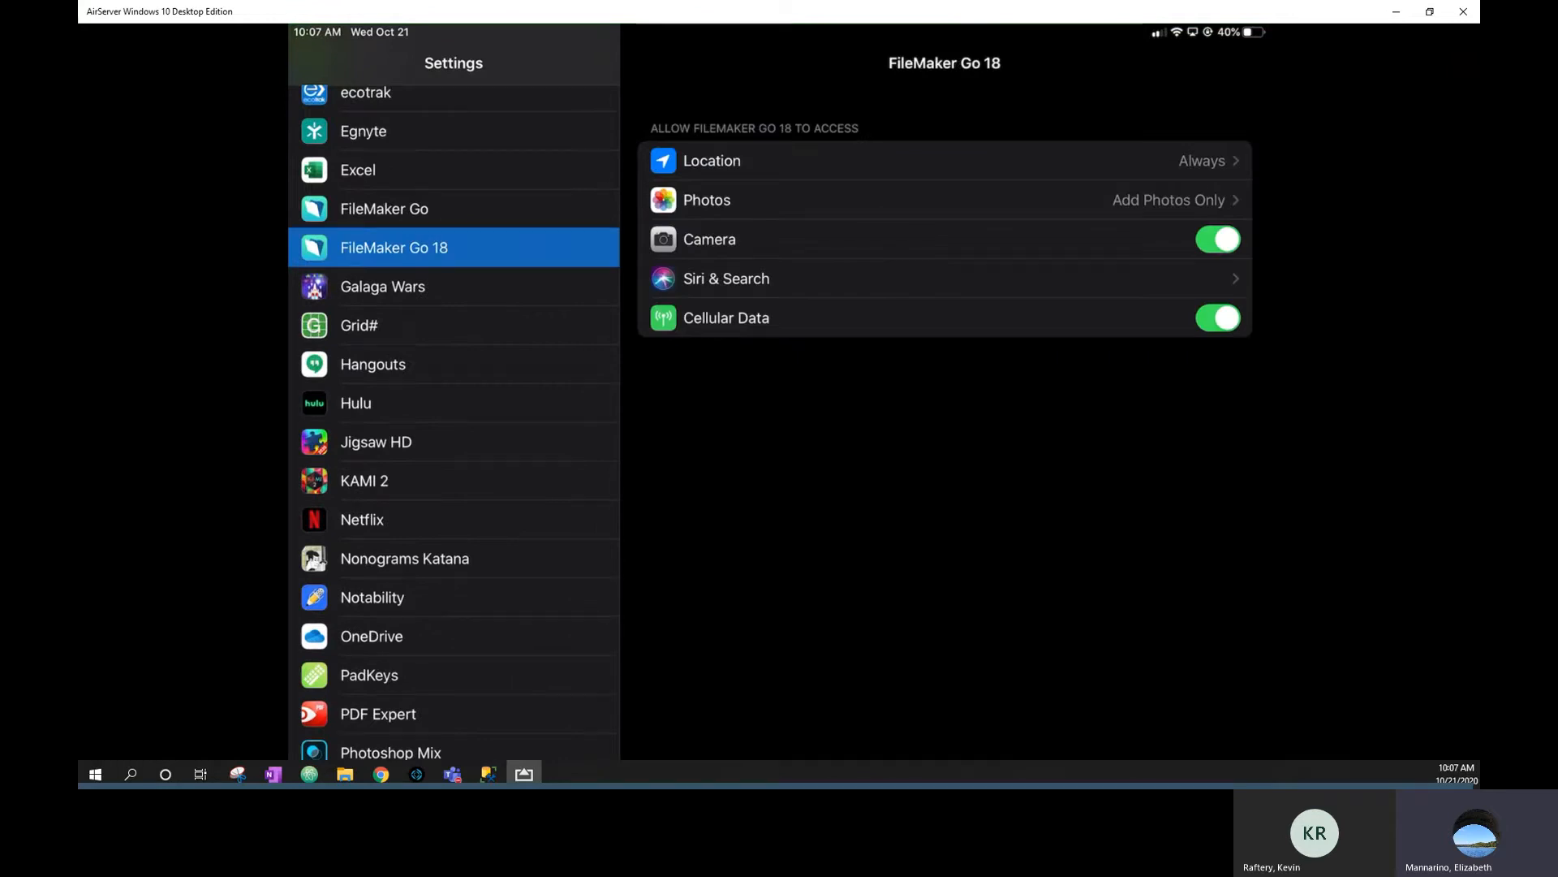
mouse_move(1158, 136)
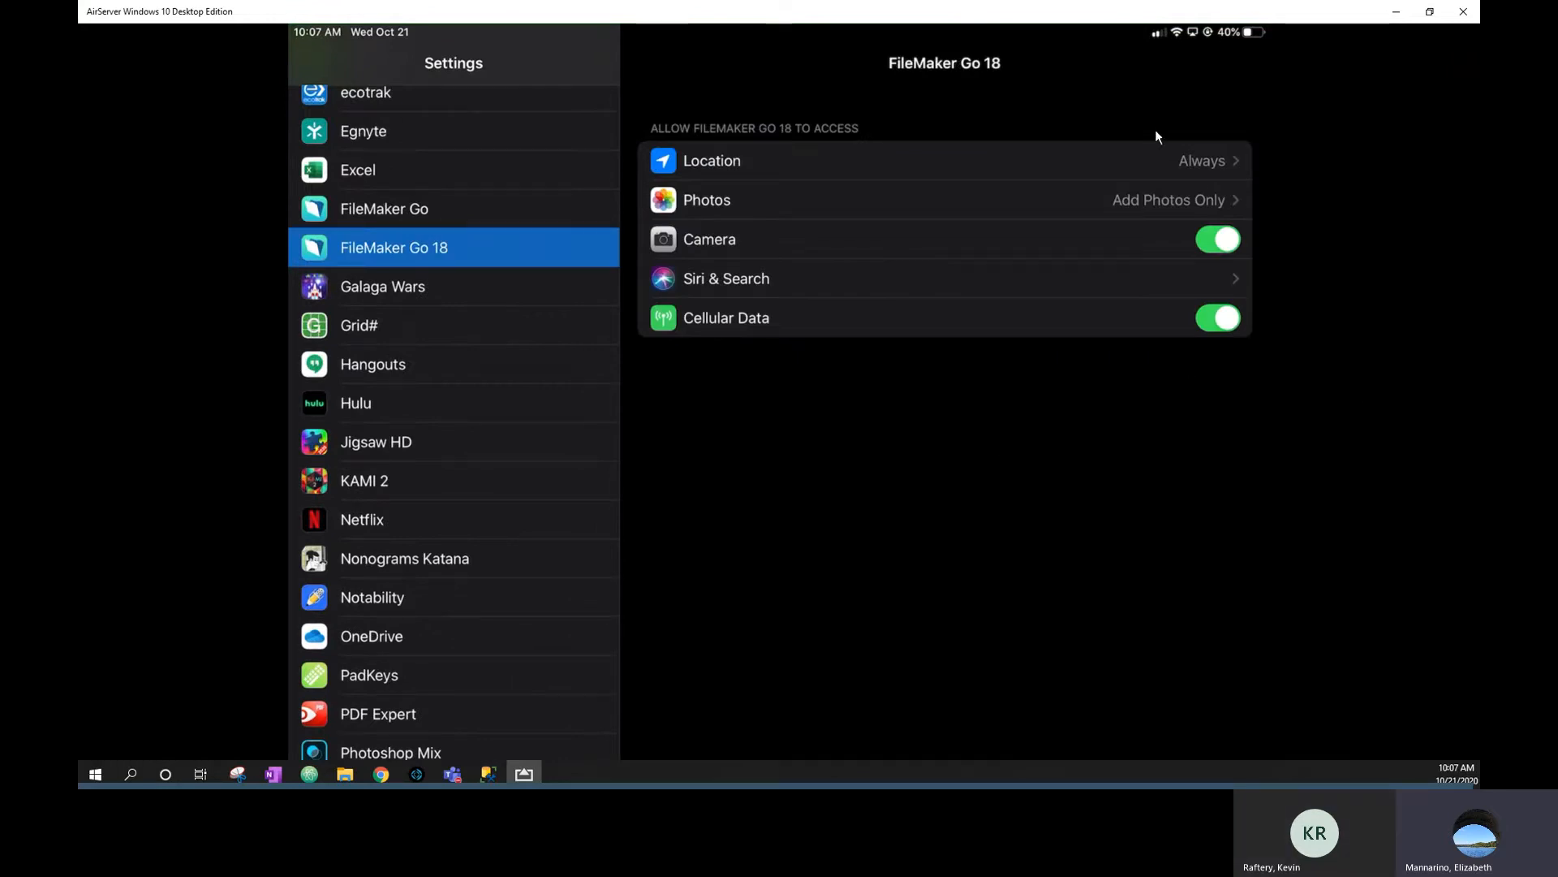
mouse_move(1299, 185)
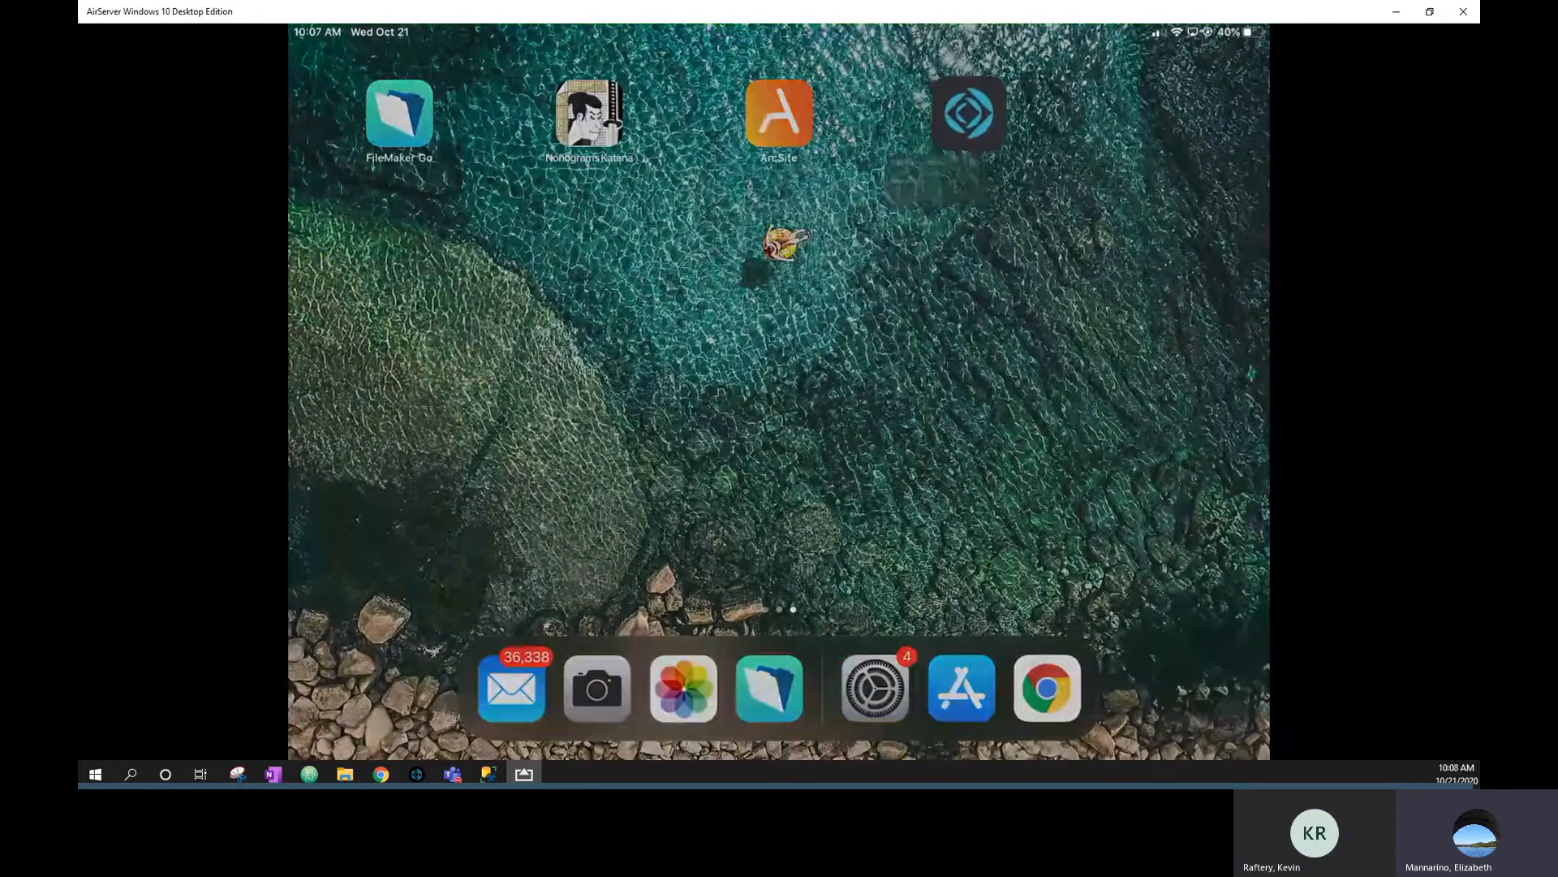
- Launch the Claris FileMaker Go app from the Home Screen
left_click(970, 115)
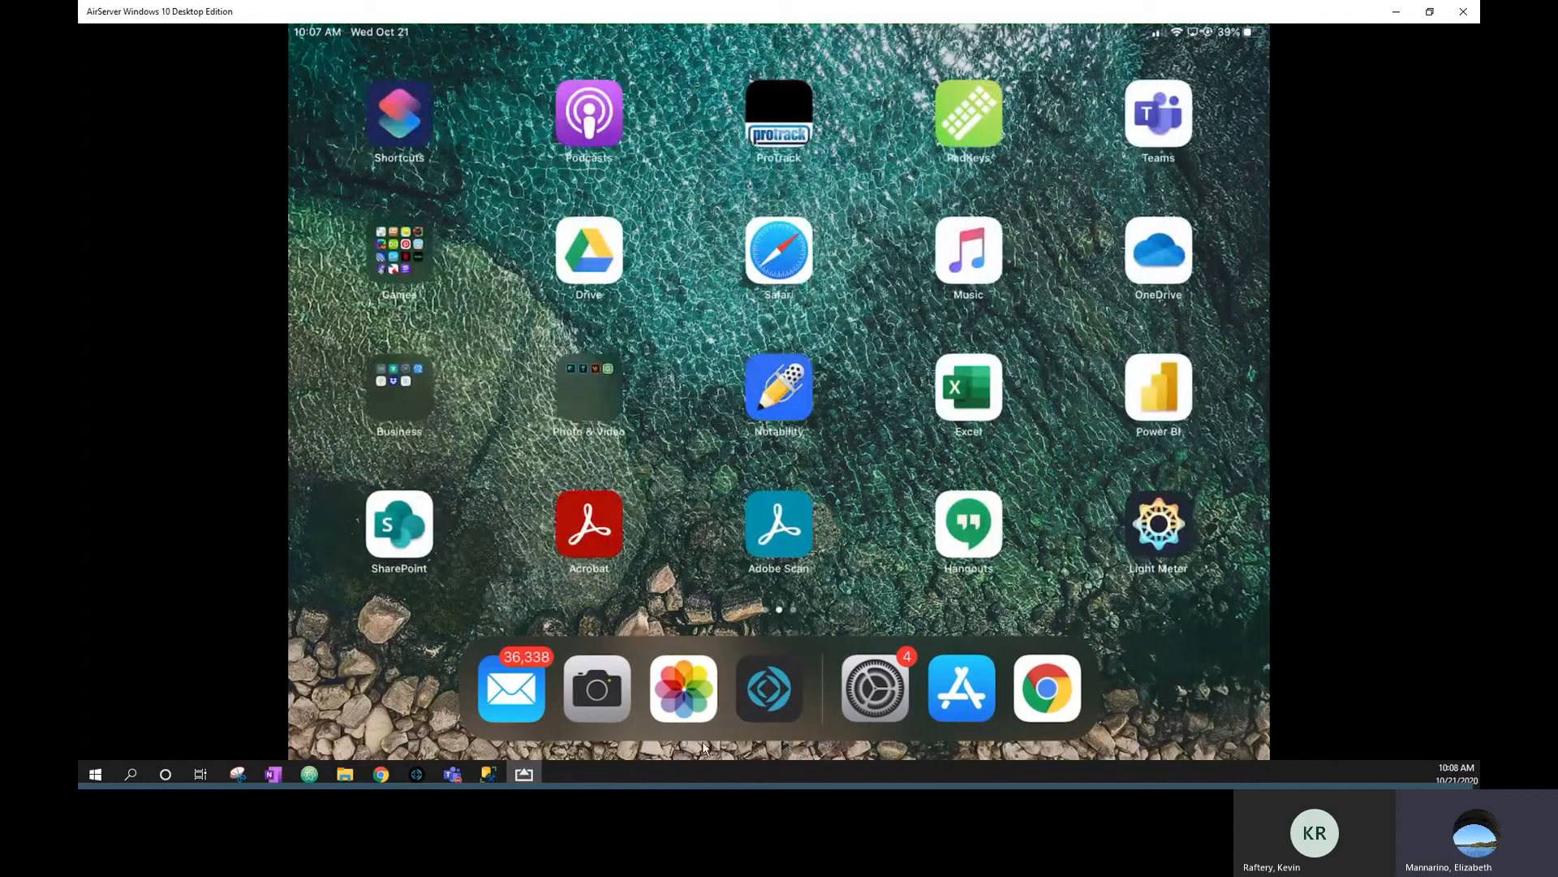
mouse_move(779, 656)
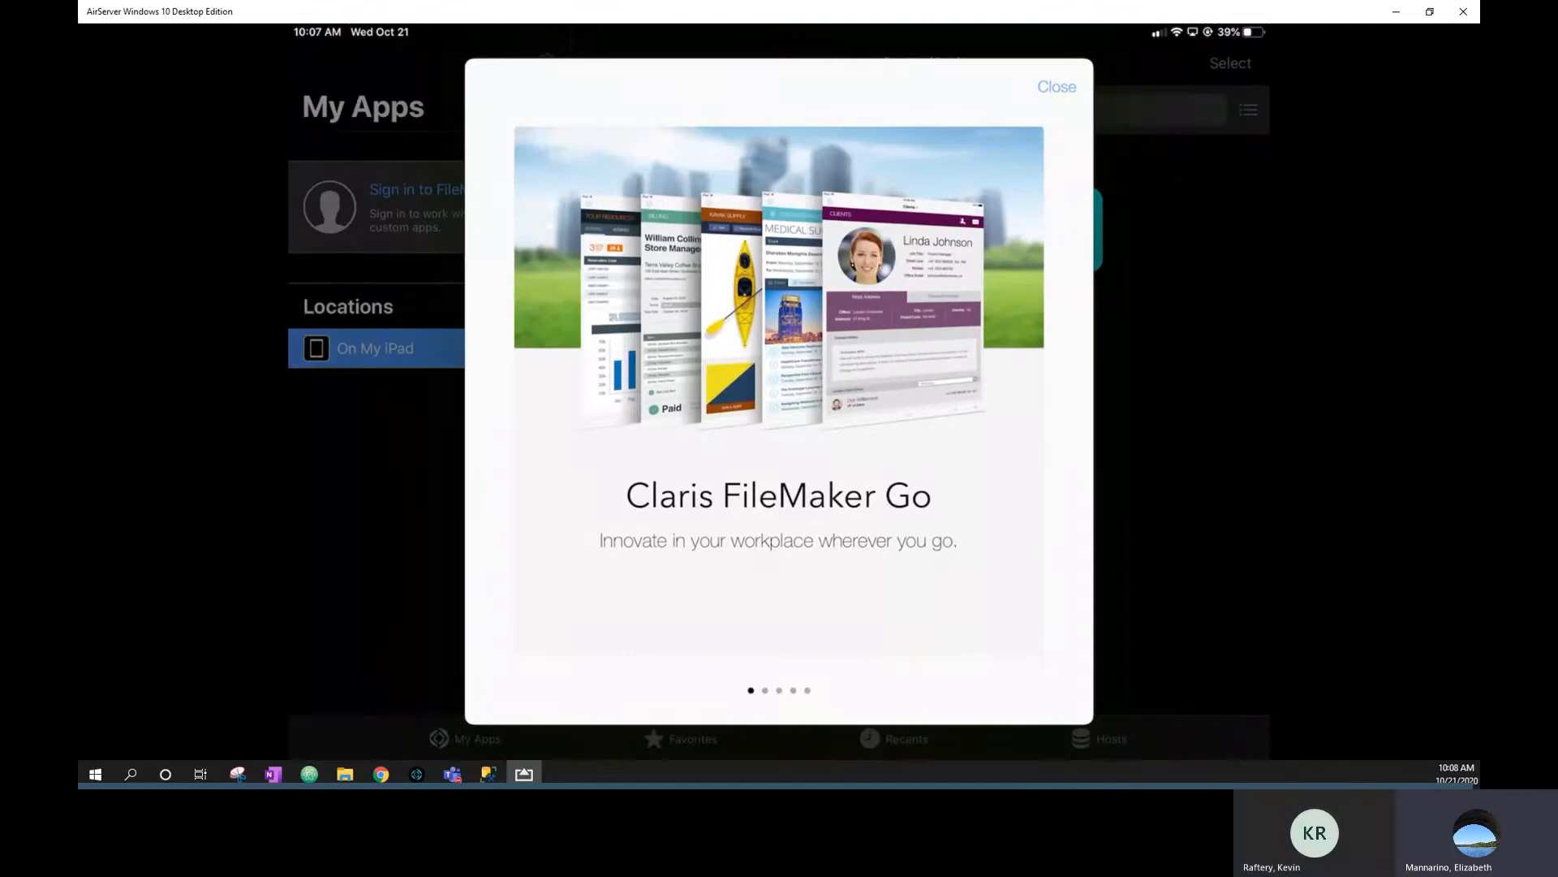
- Close the FileMaker Go welcome splash to show the sample files On My iPad
left_click(1056, 86)
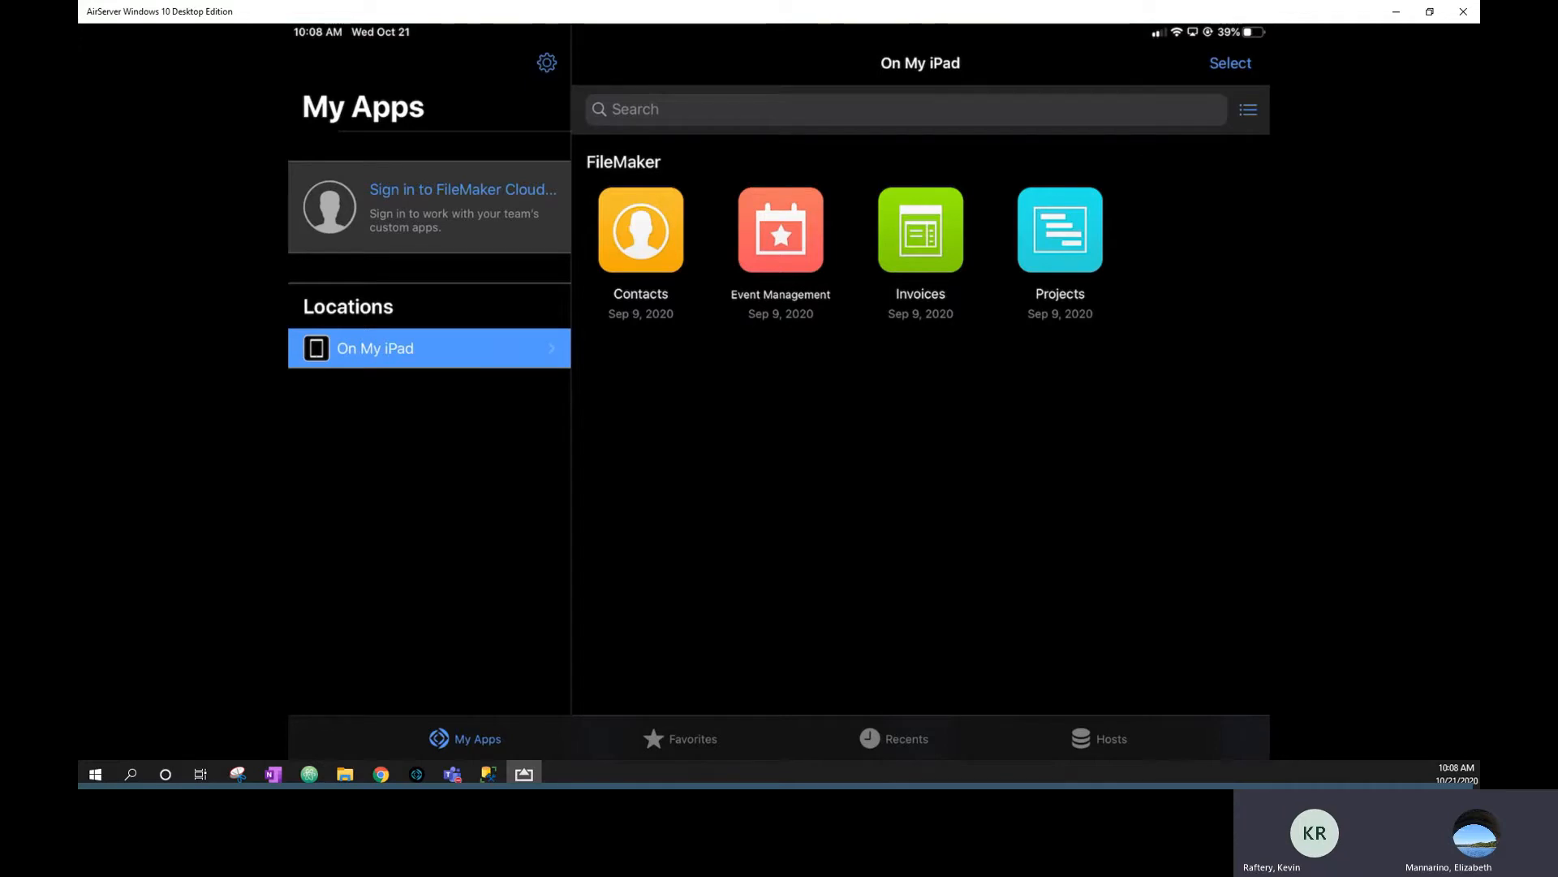
mouse_move(441, 42)
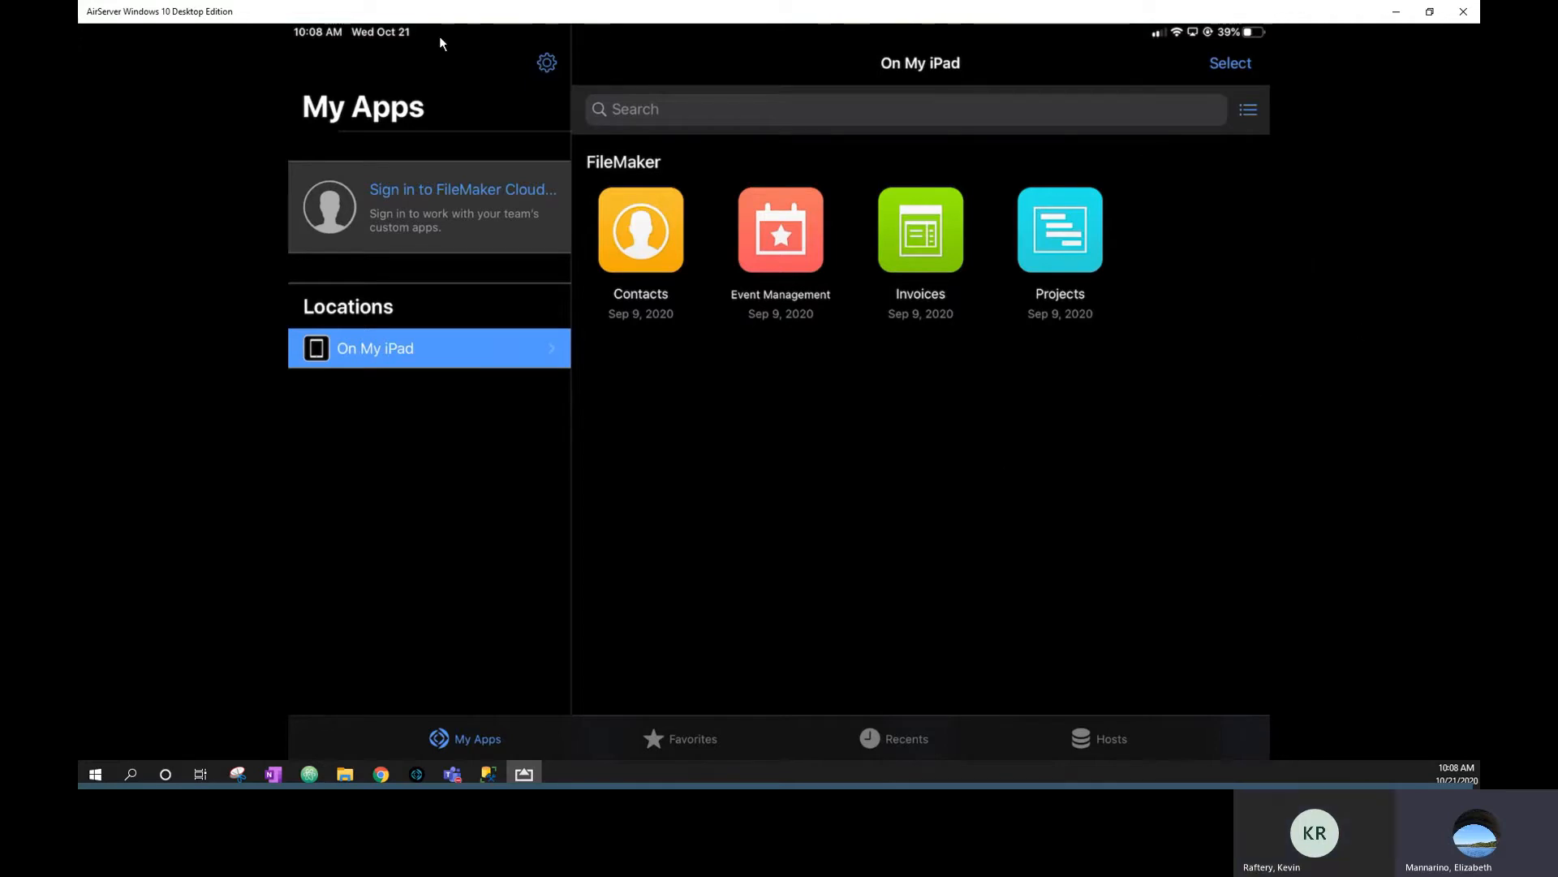
mouse_move(1022, 398)
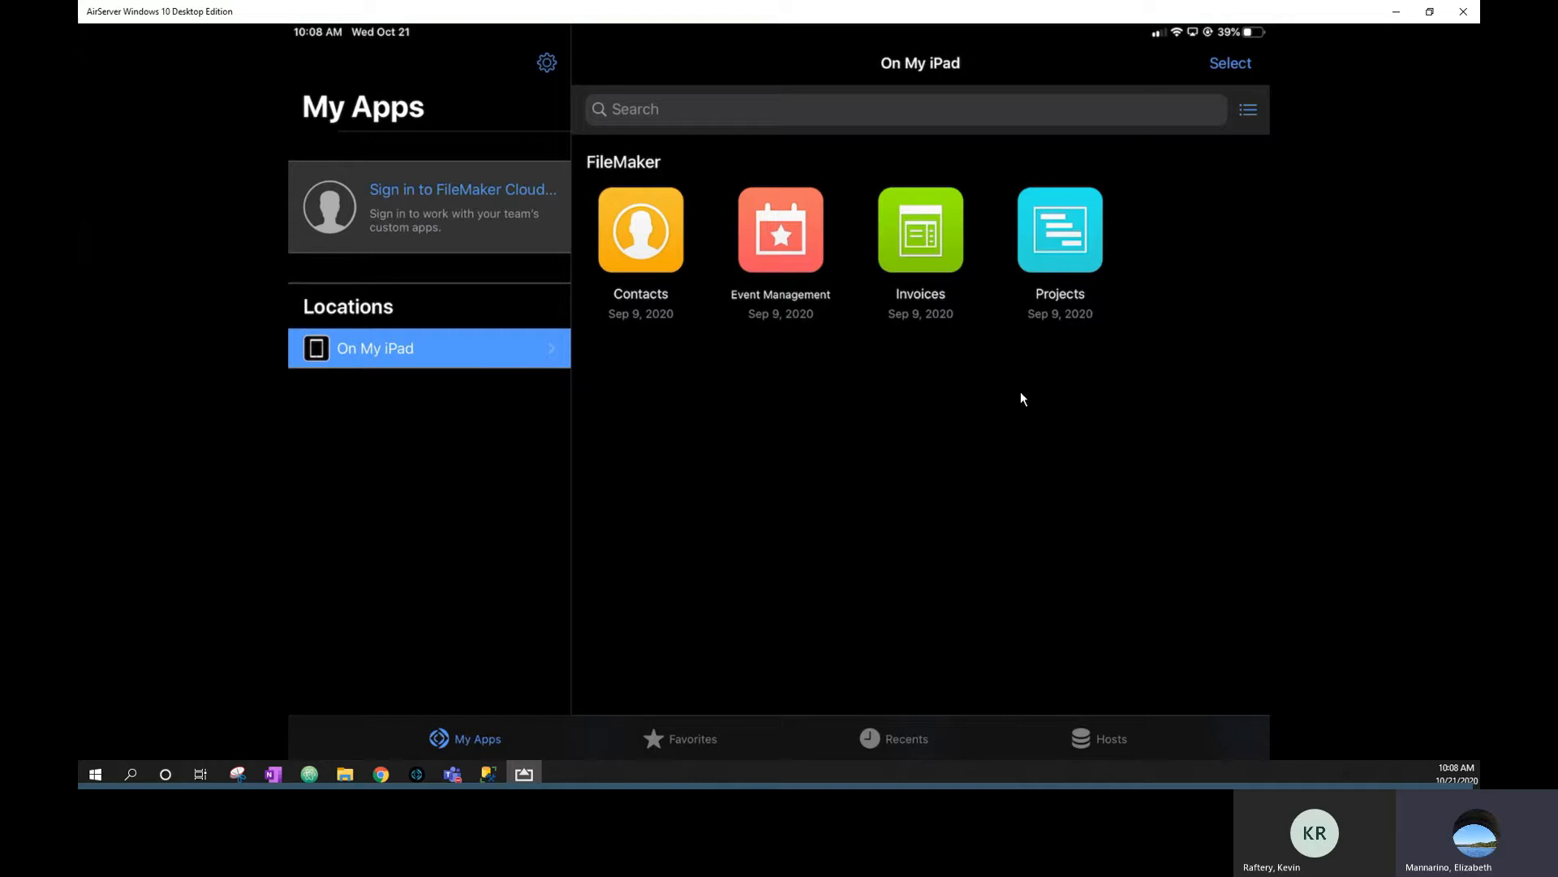
mouse_move(920, 396)
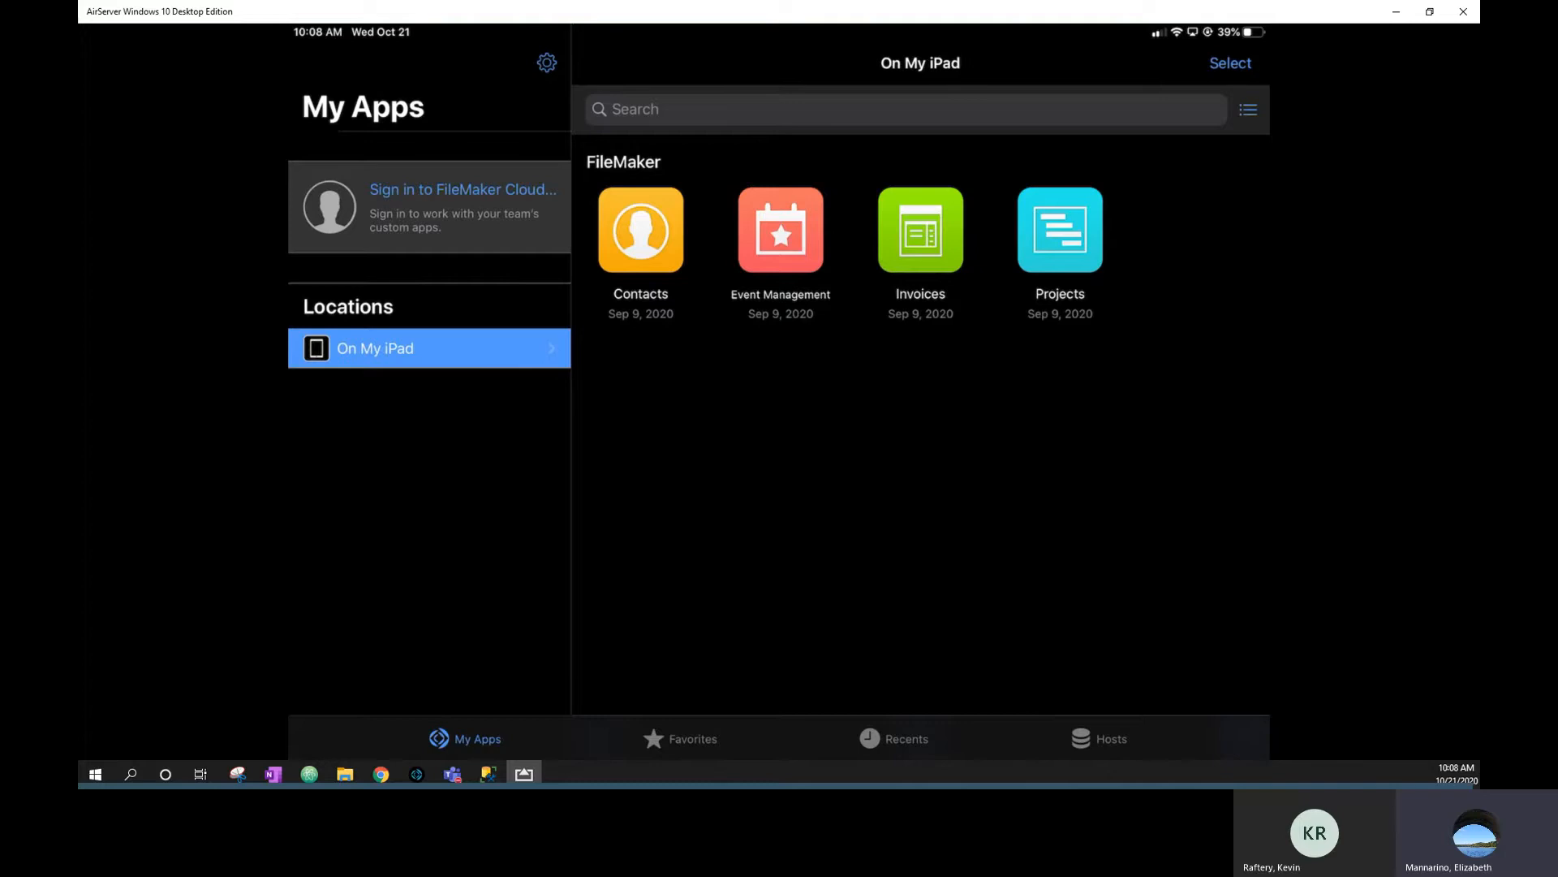
left_click(780, 230)
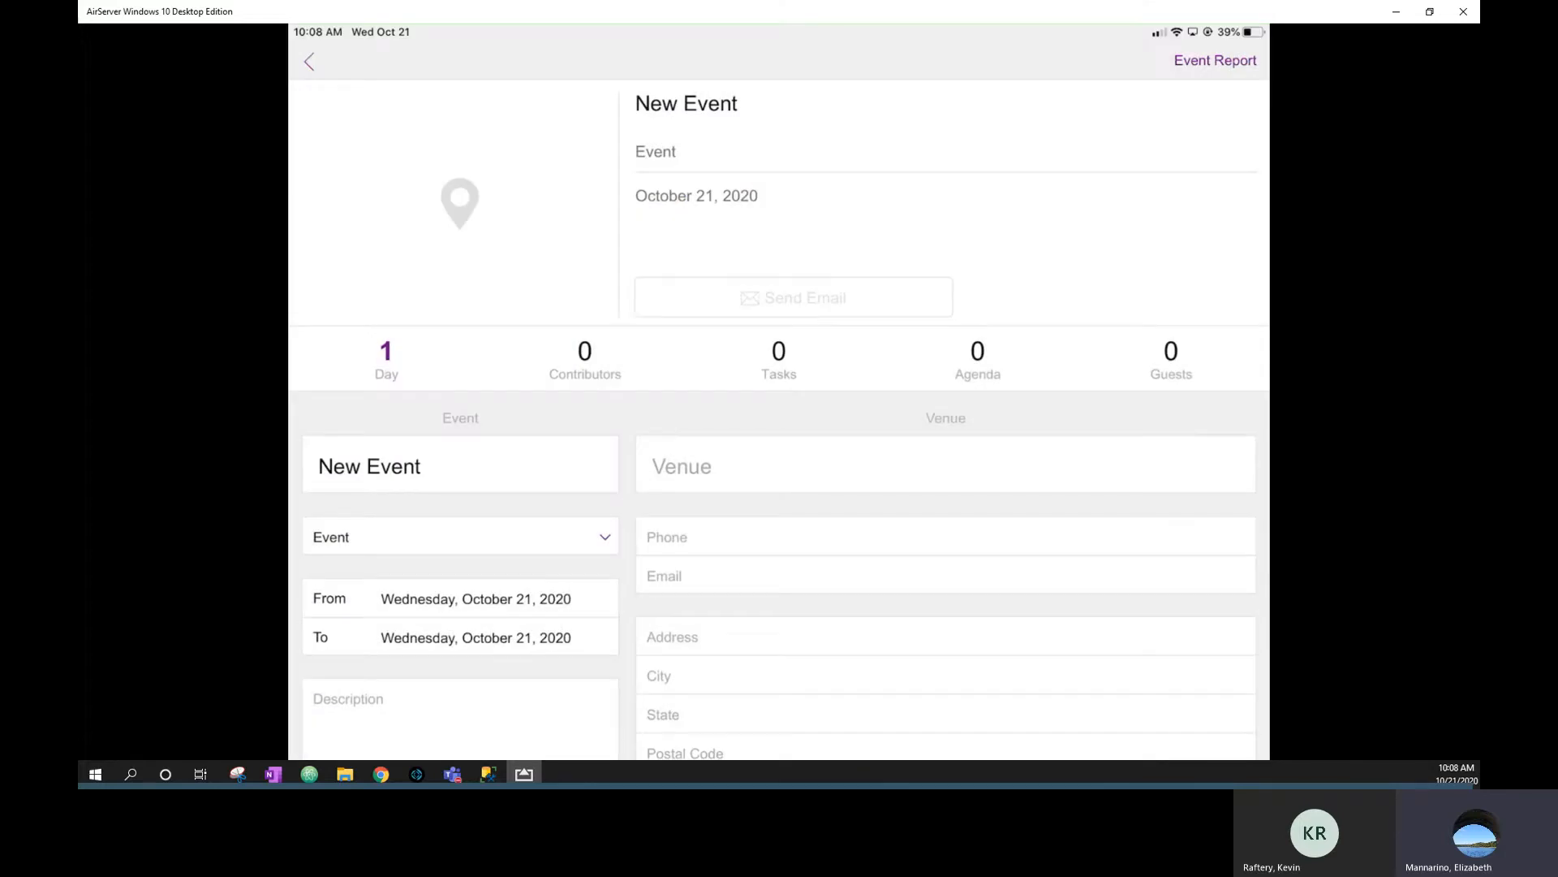
left_click(309, 61)
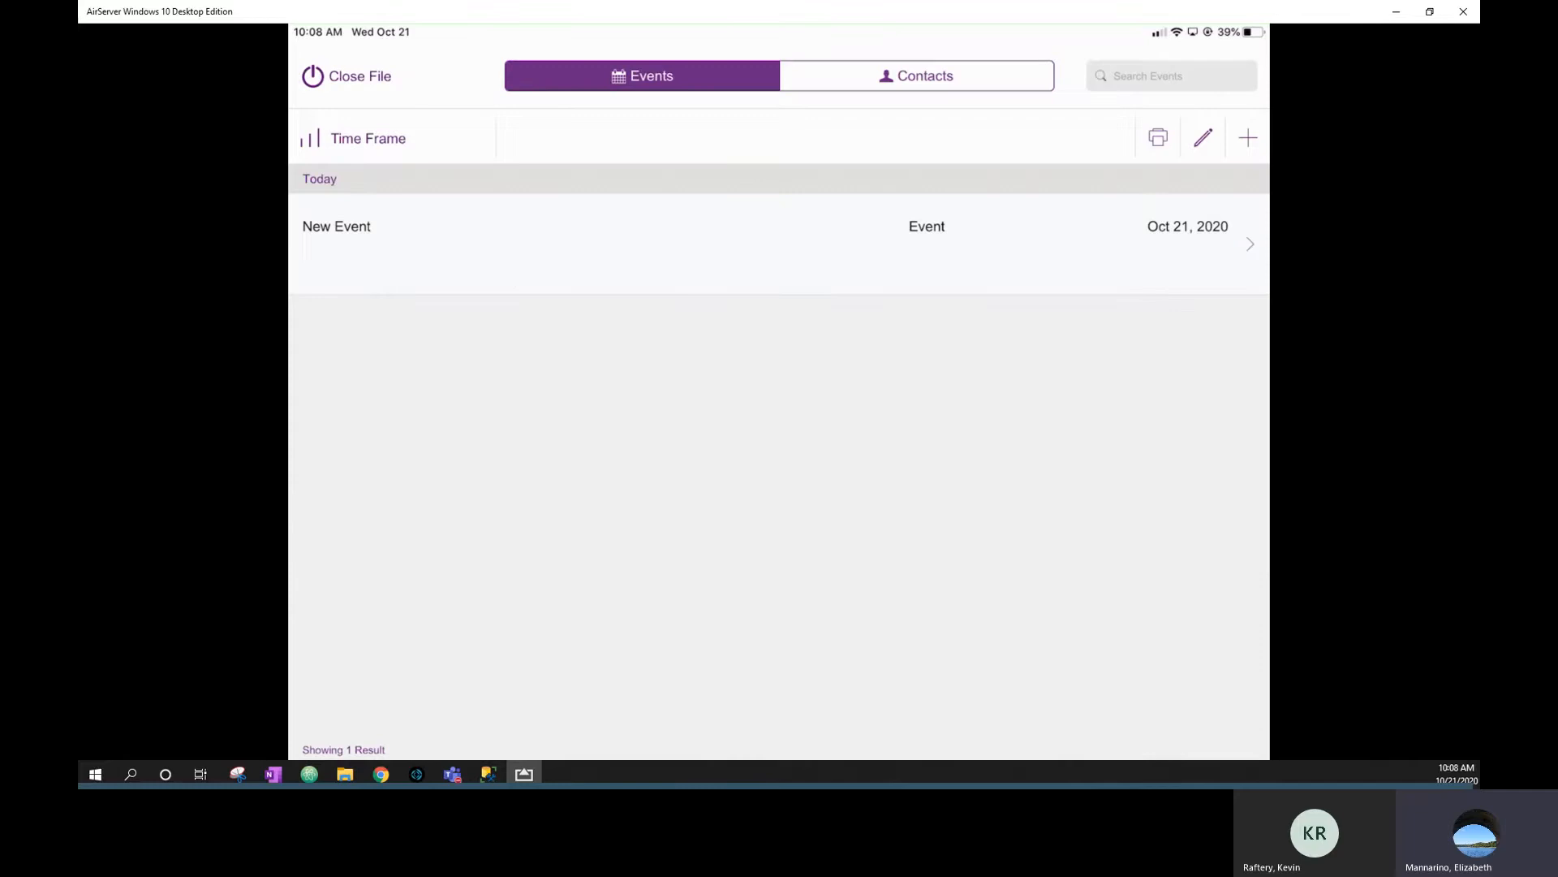
left_click(345, 75)
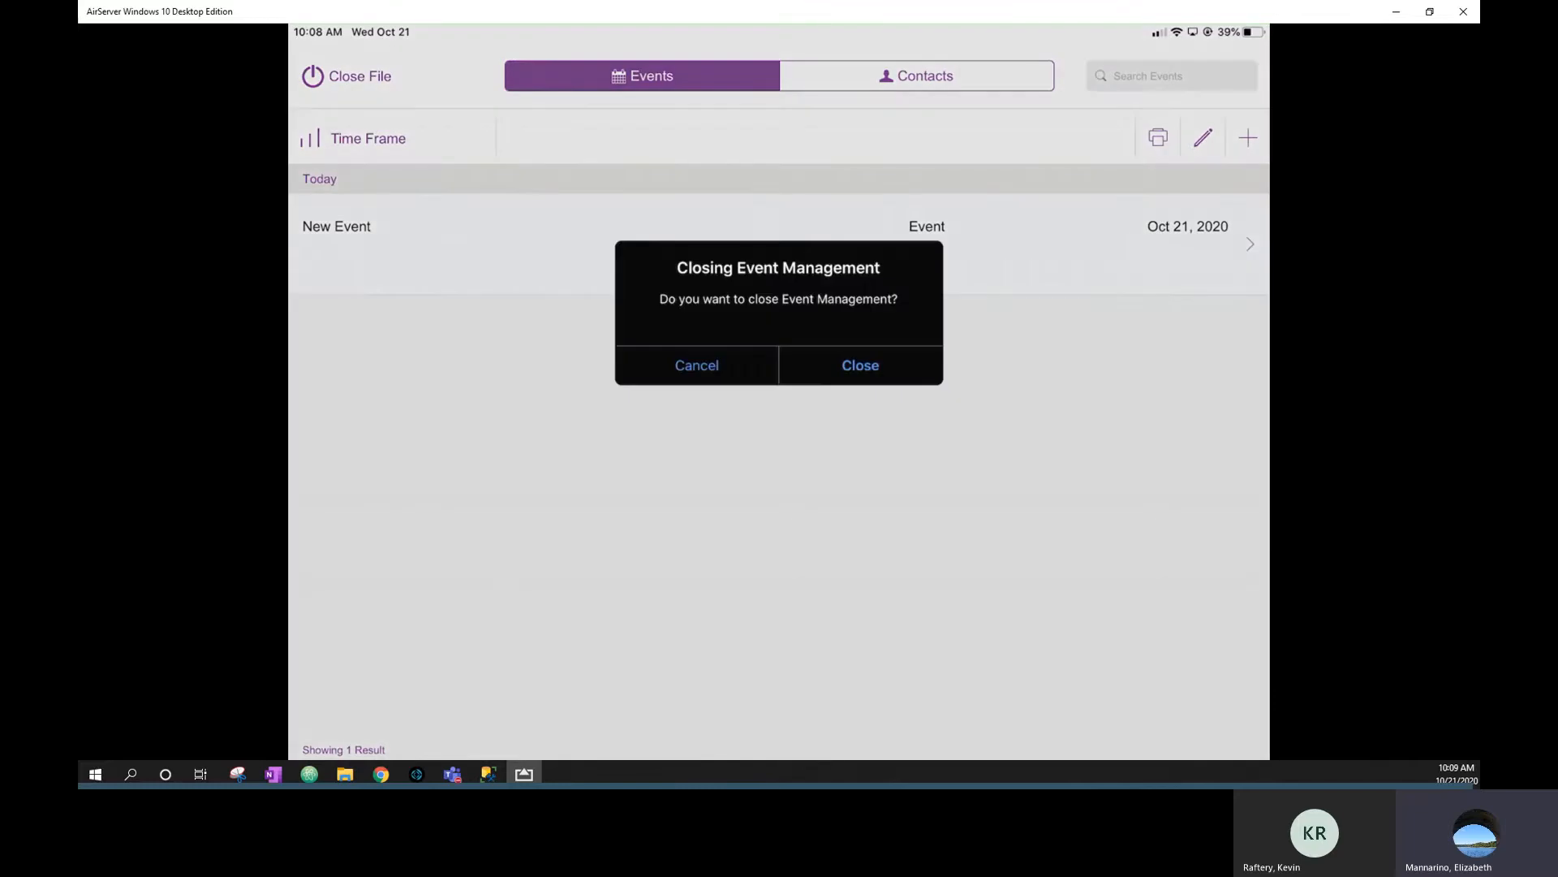
left_click(696, 366)
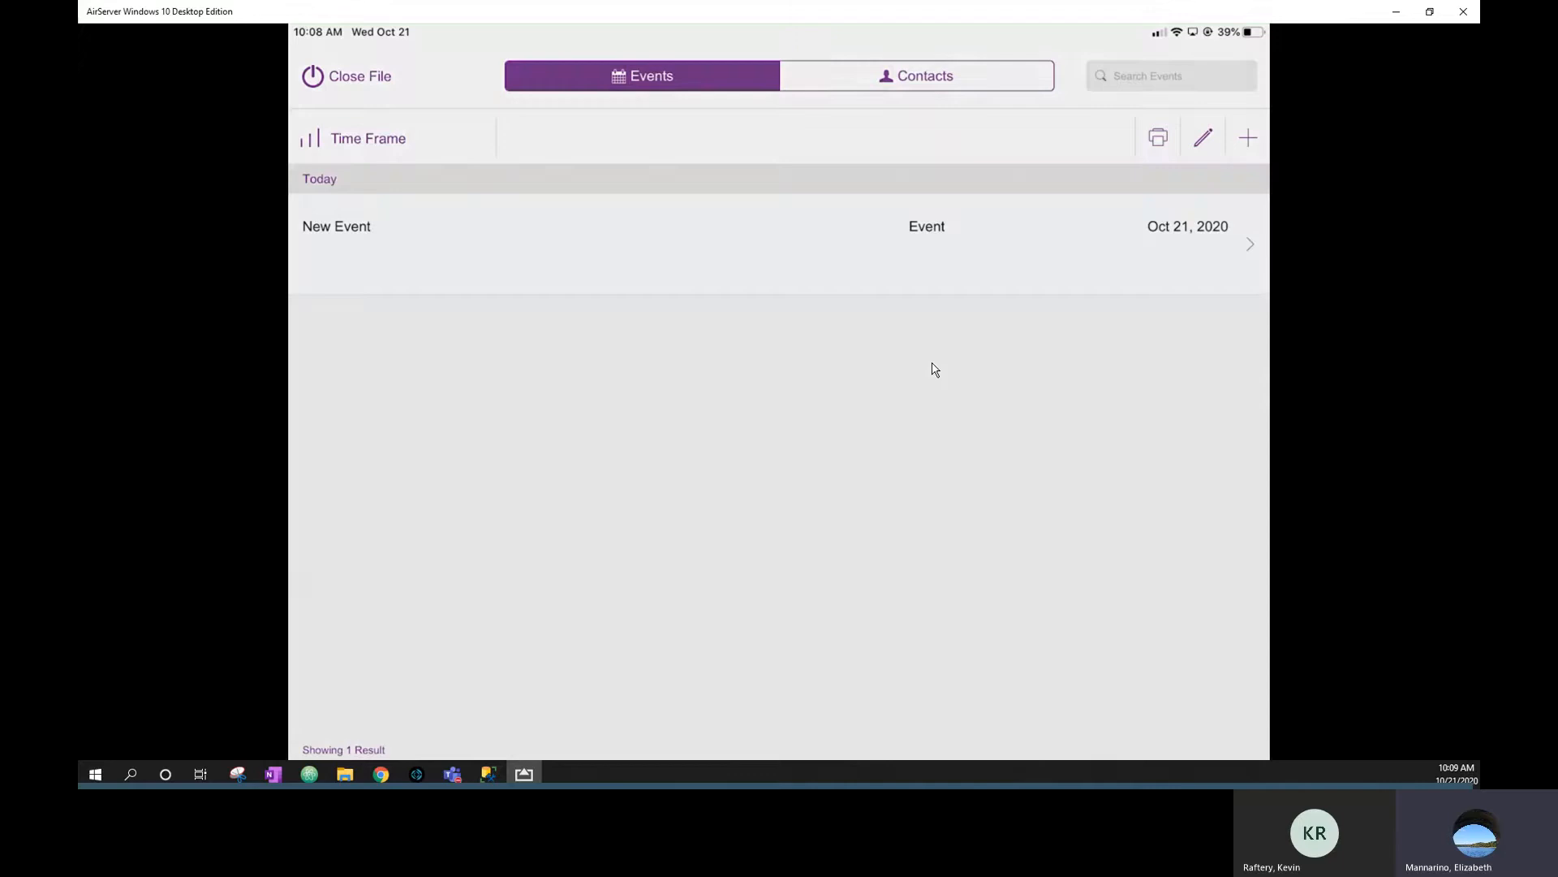
left_click(346, 75)
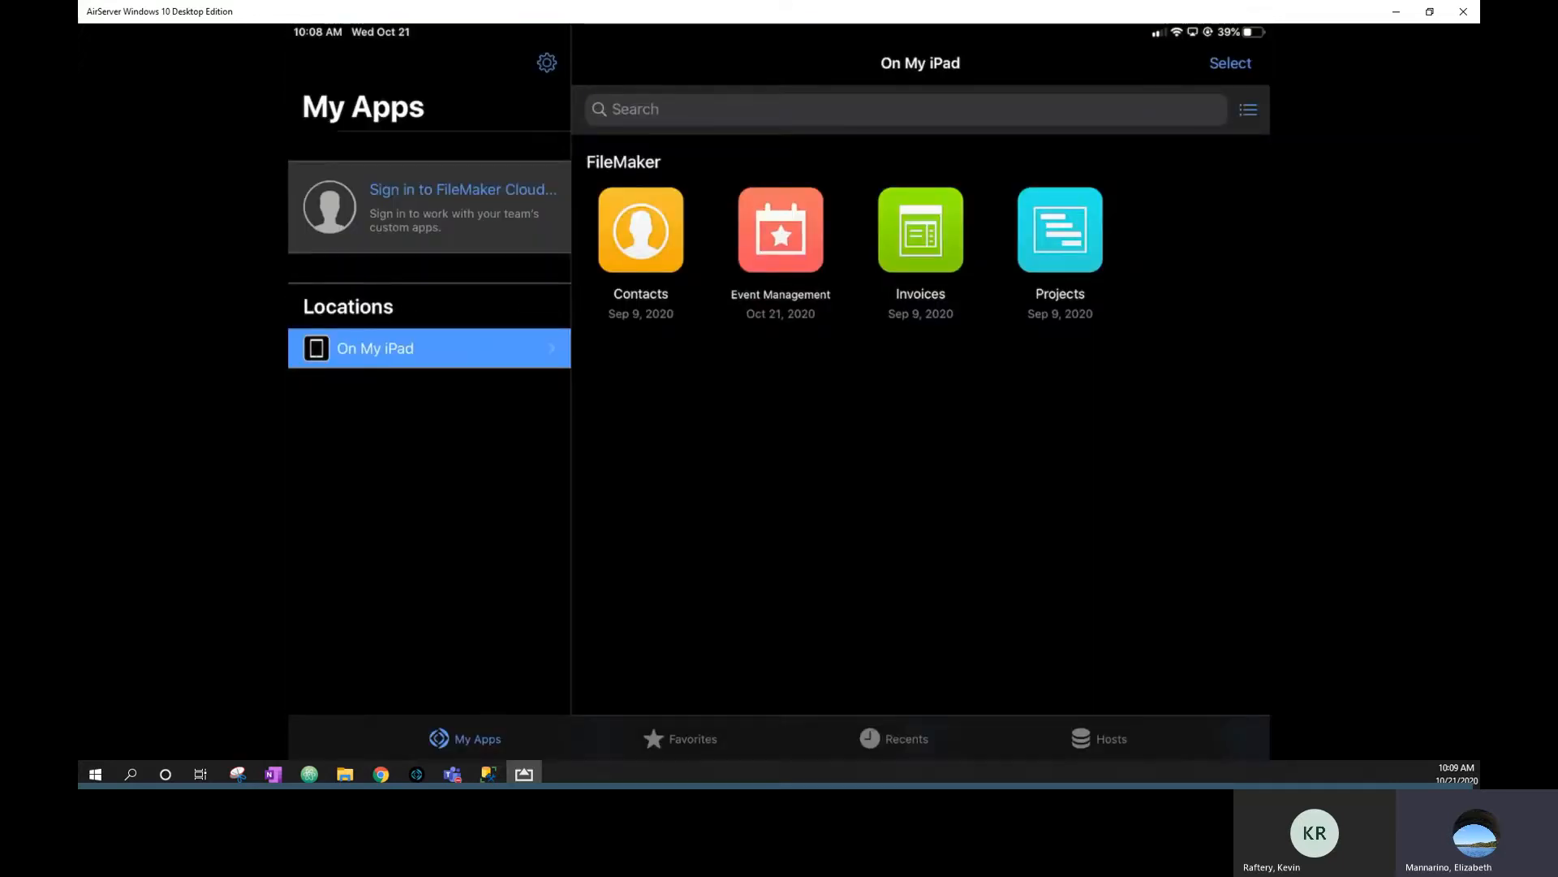
- Select all four sample files in FileMaker Go and delete them
left_click(1229, 64)
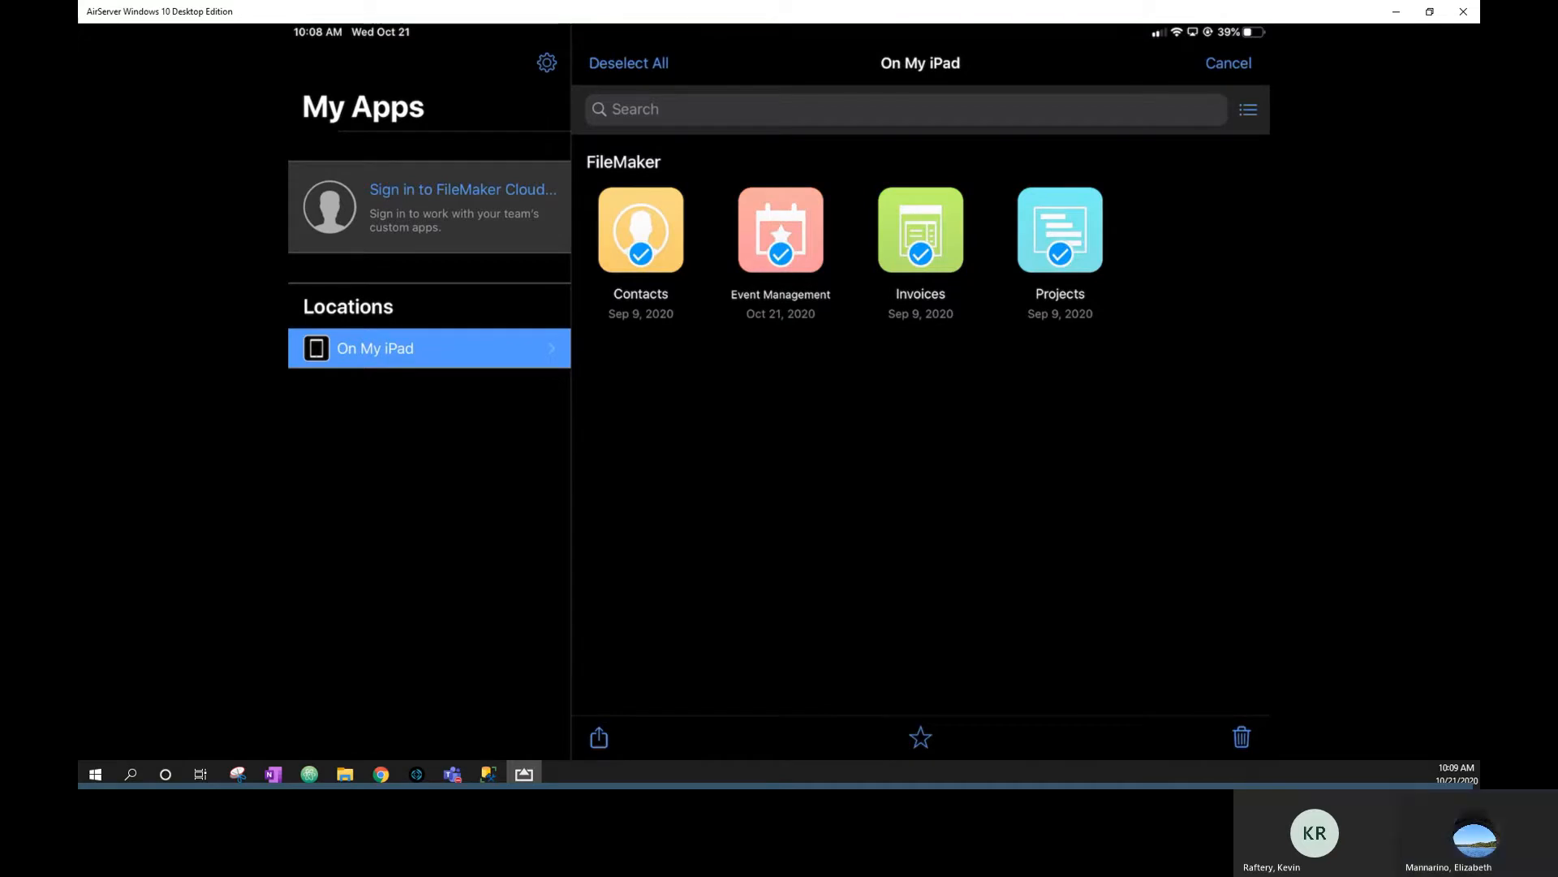
left_click(1241, 736)
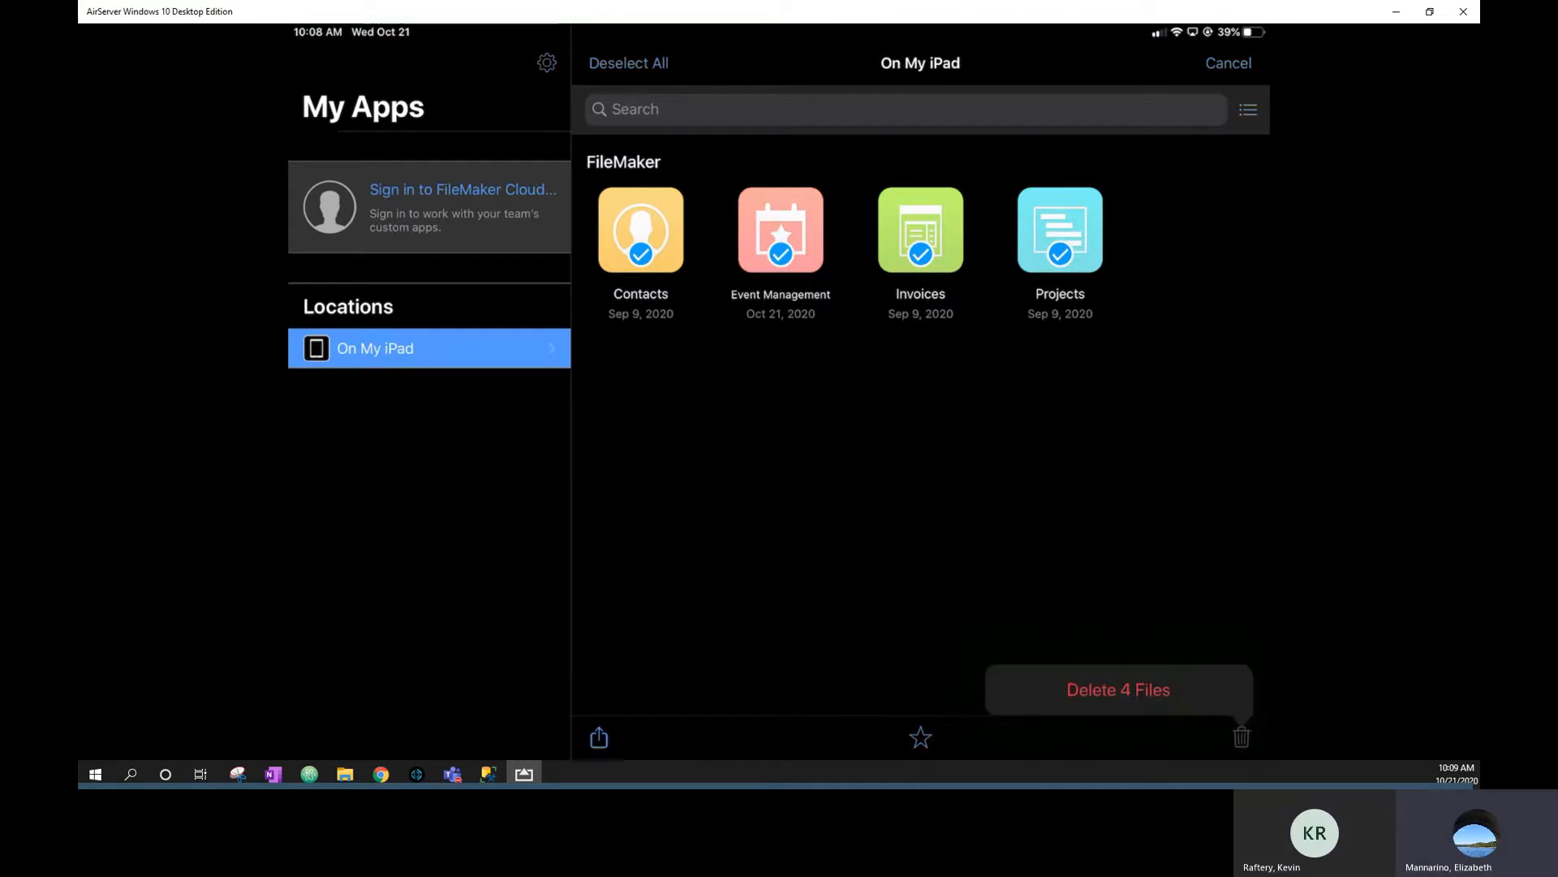
left_click(1119, 690)
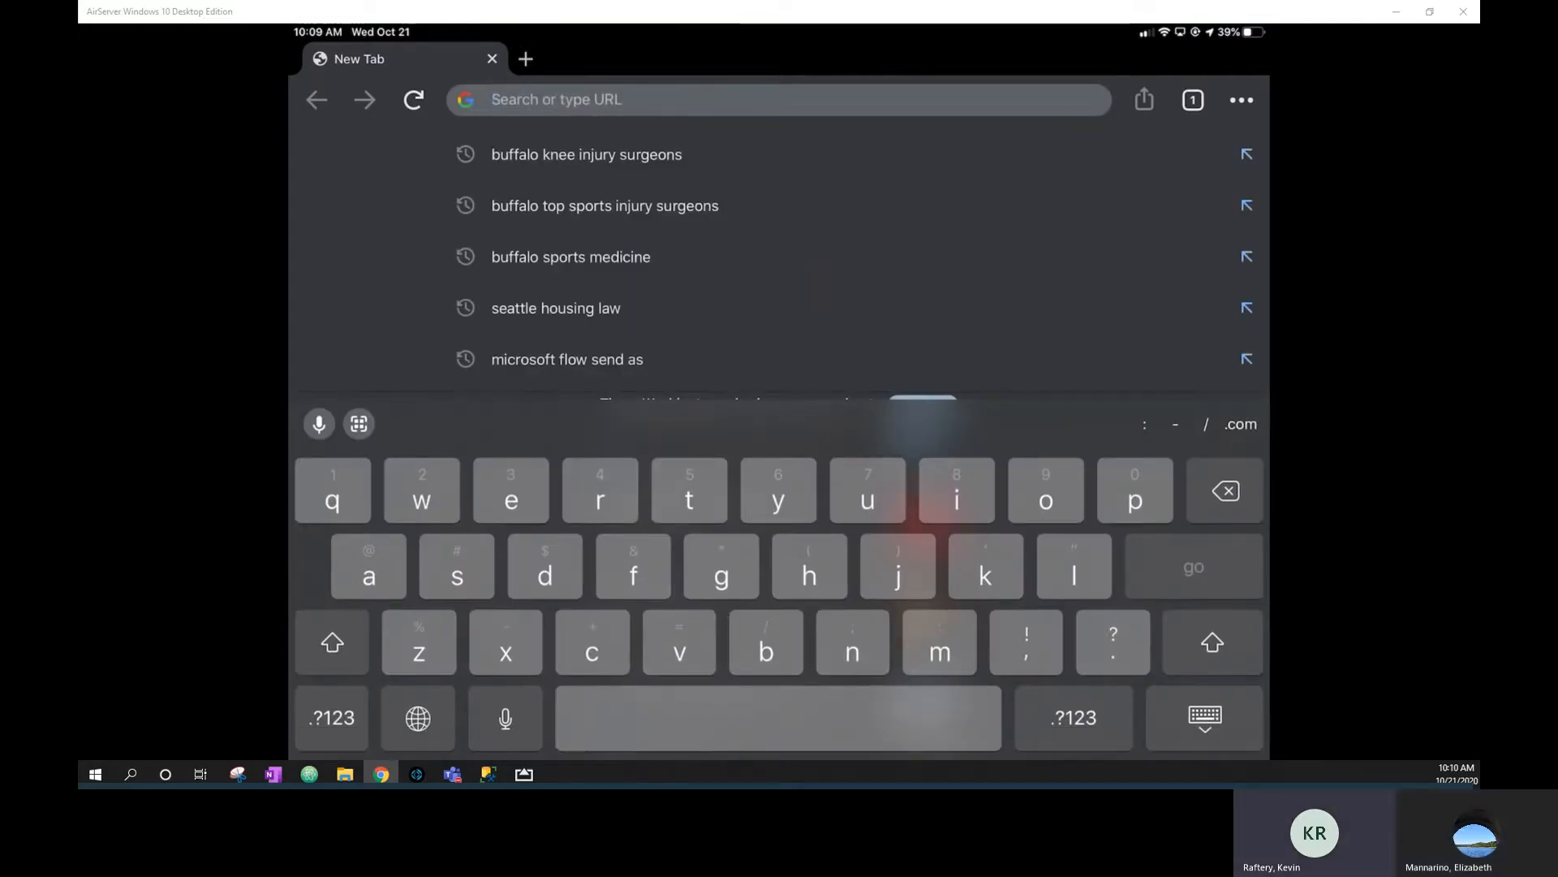
- Open the 138247.20R Albertsons - Home SharePoint site and scroll its Documents list
type("airbnb.com")
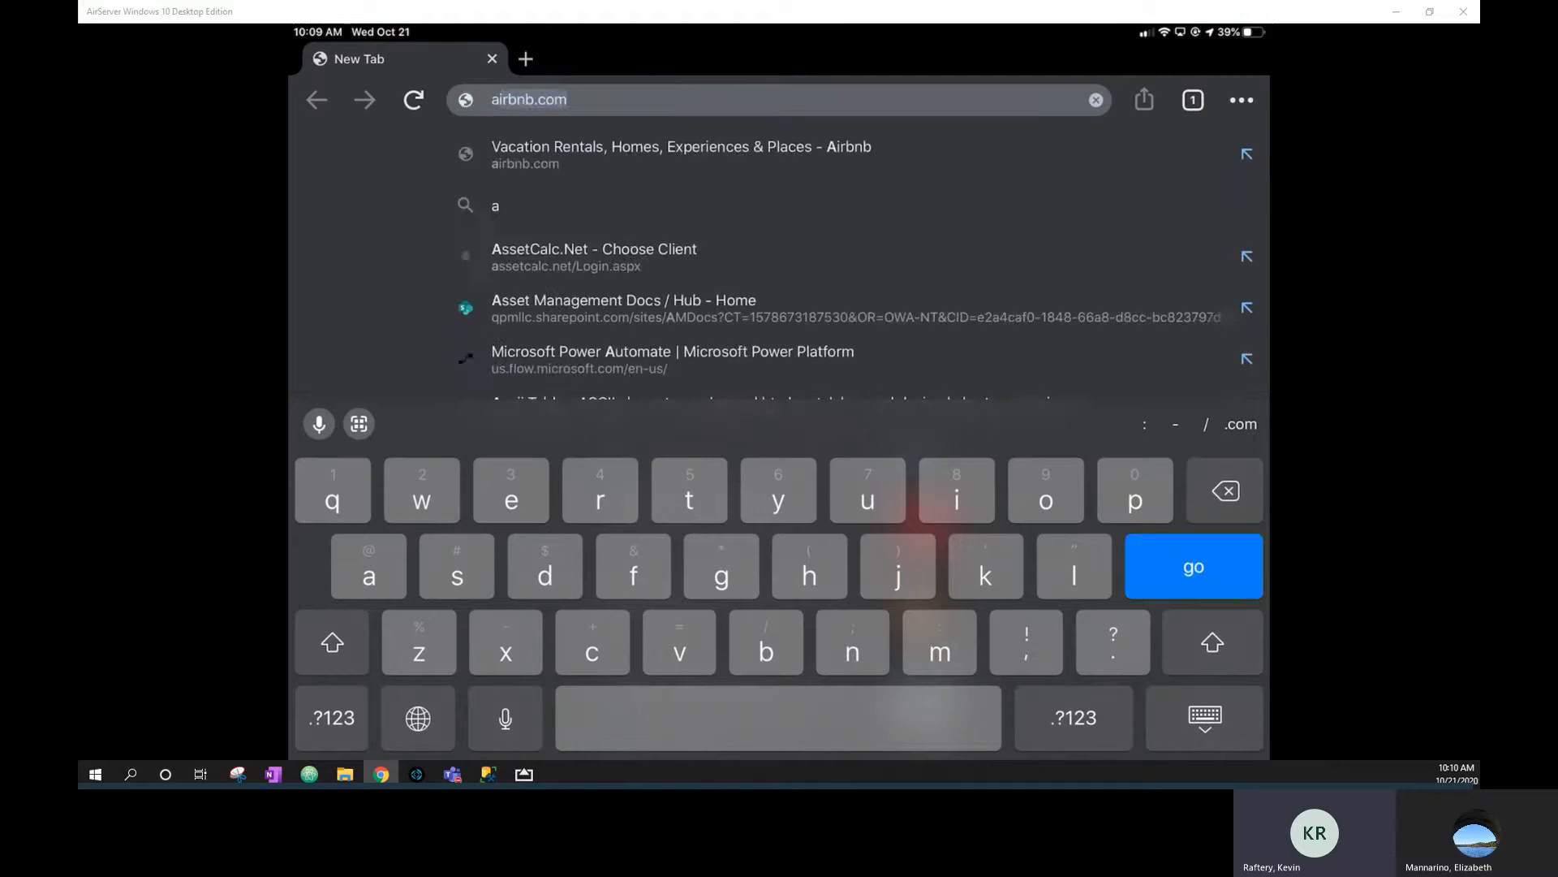
type("albert")
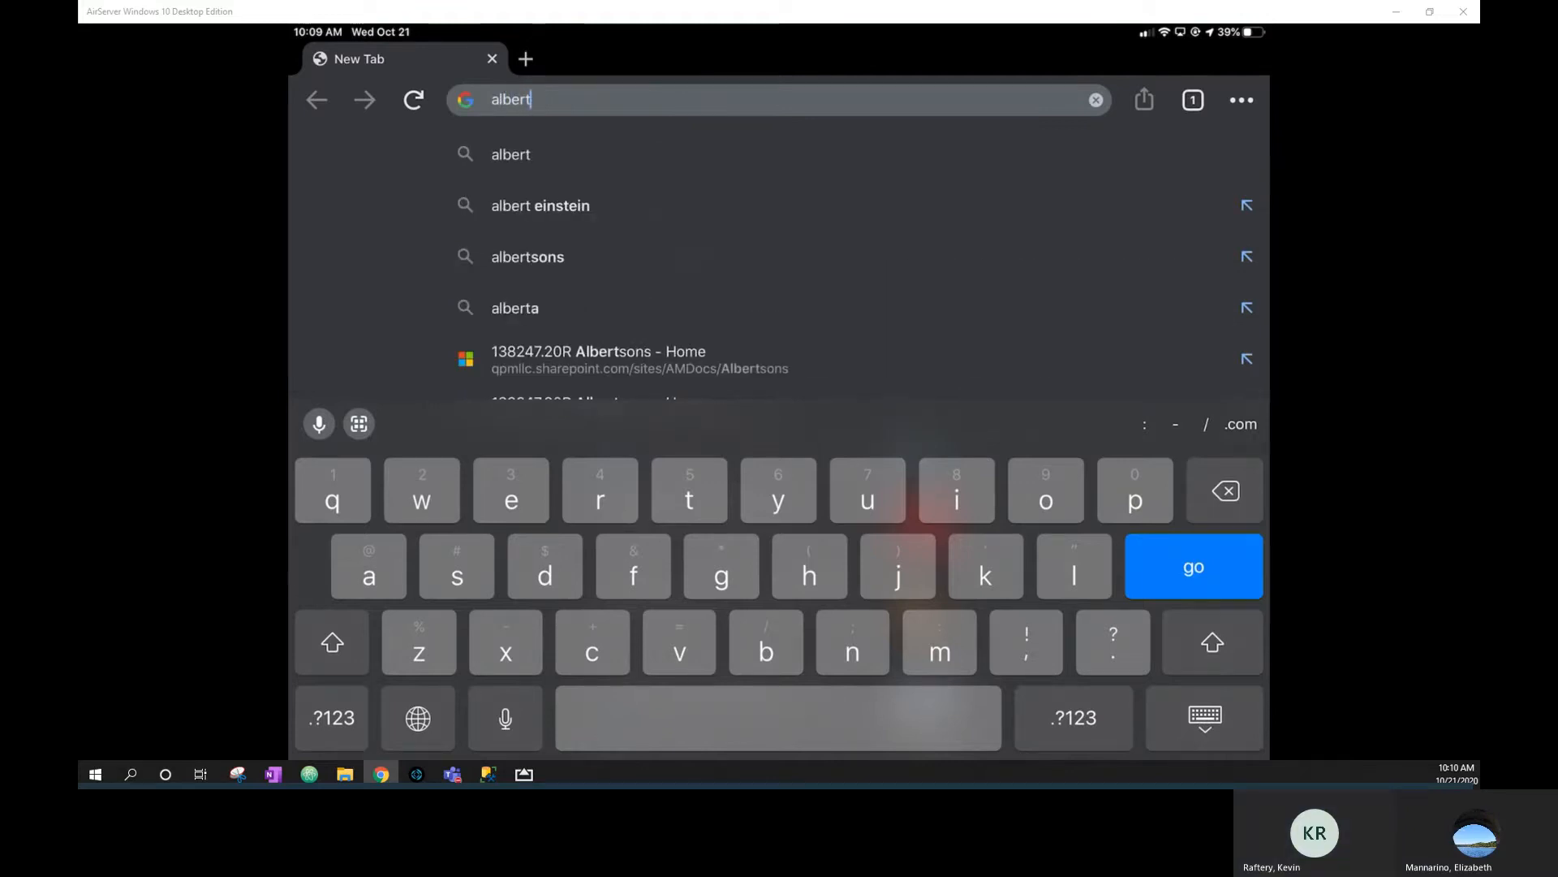
left_click(599, 358)
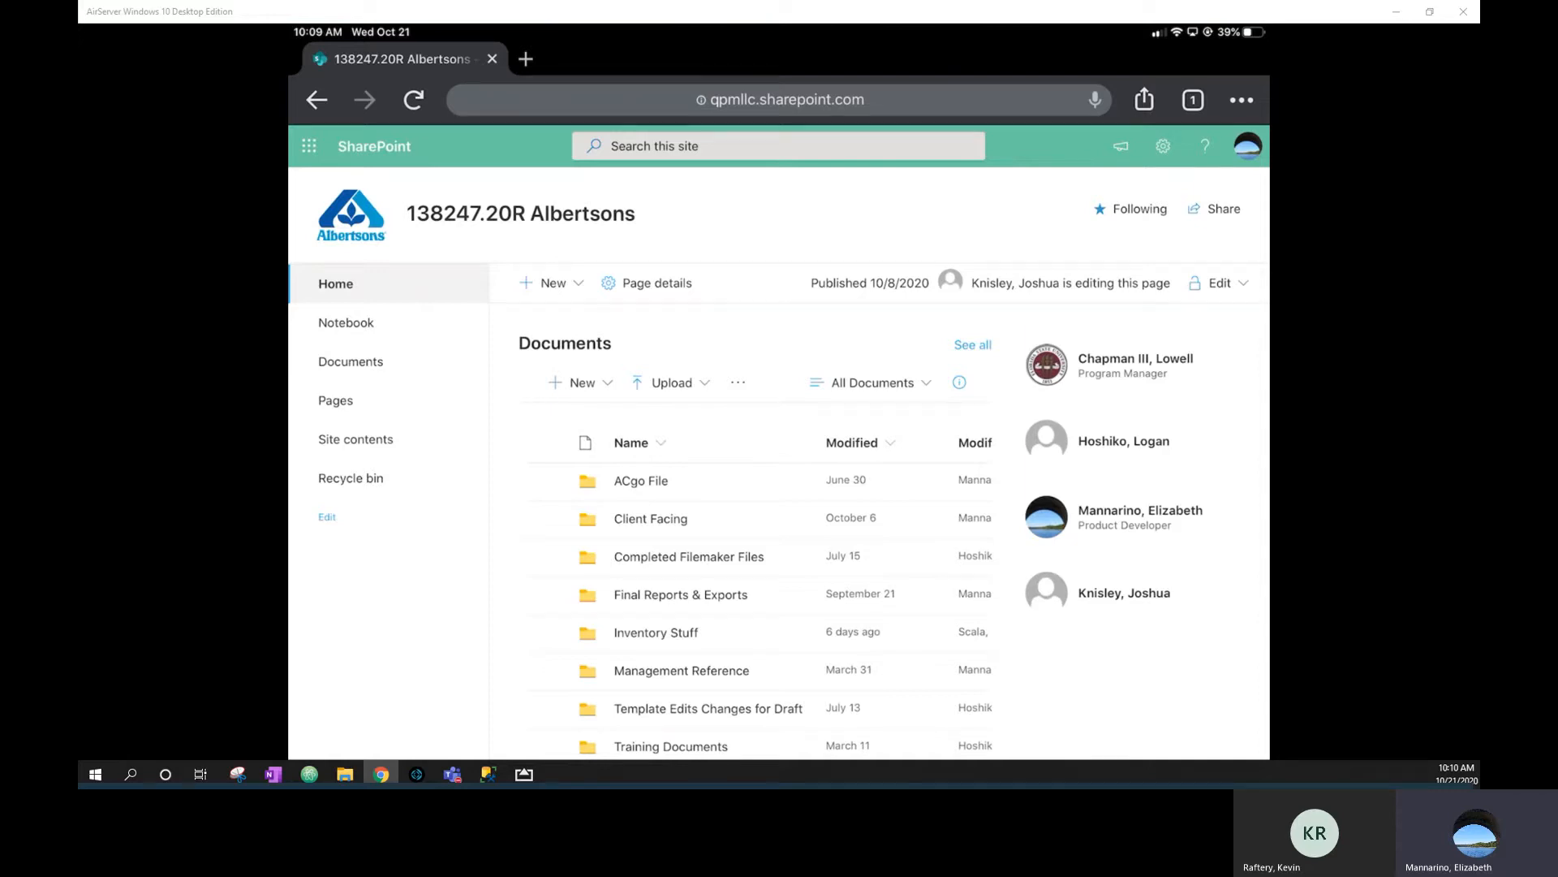
scroll("down", 3)
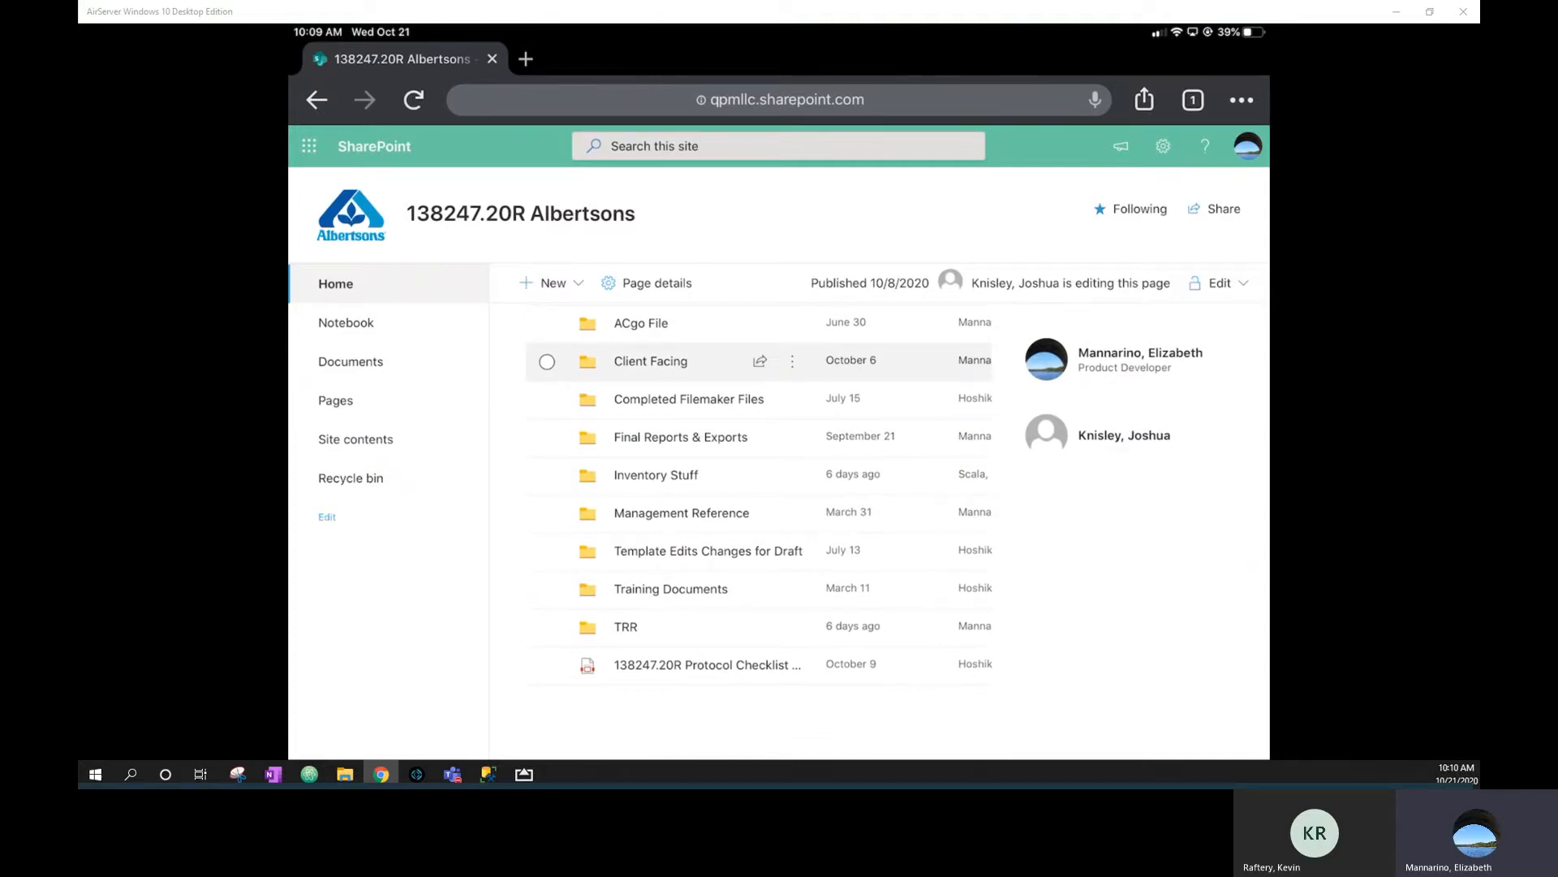
scroll("down", 3)
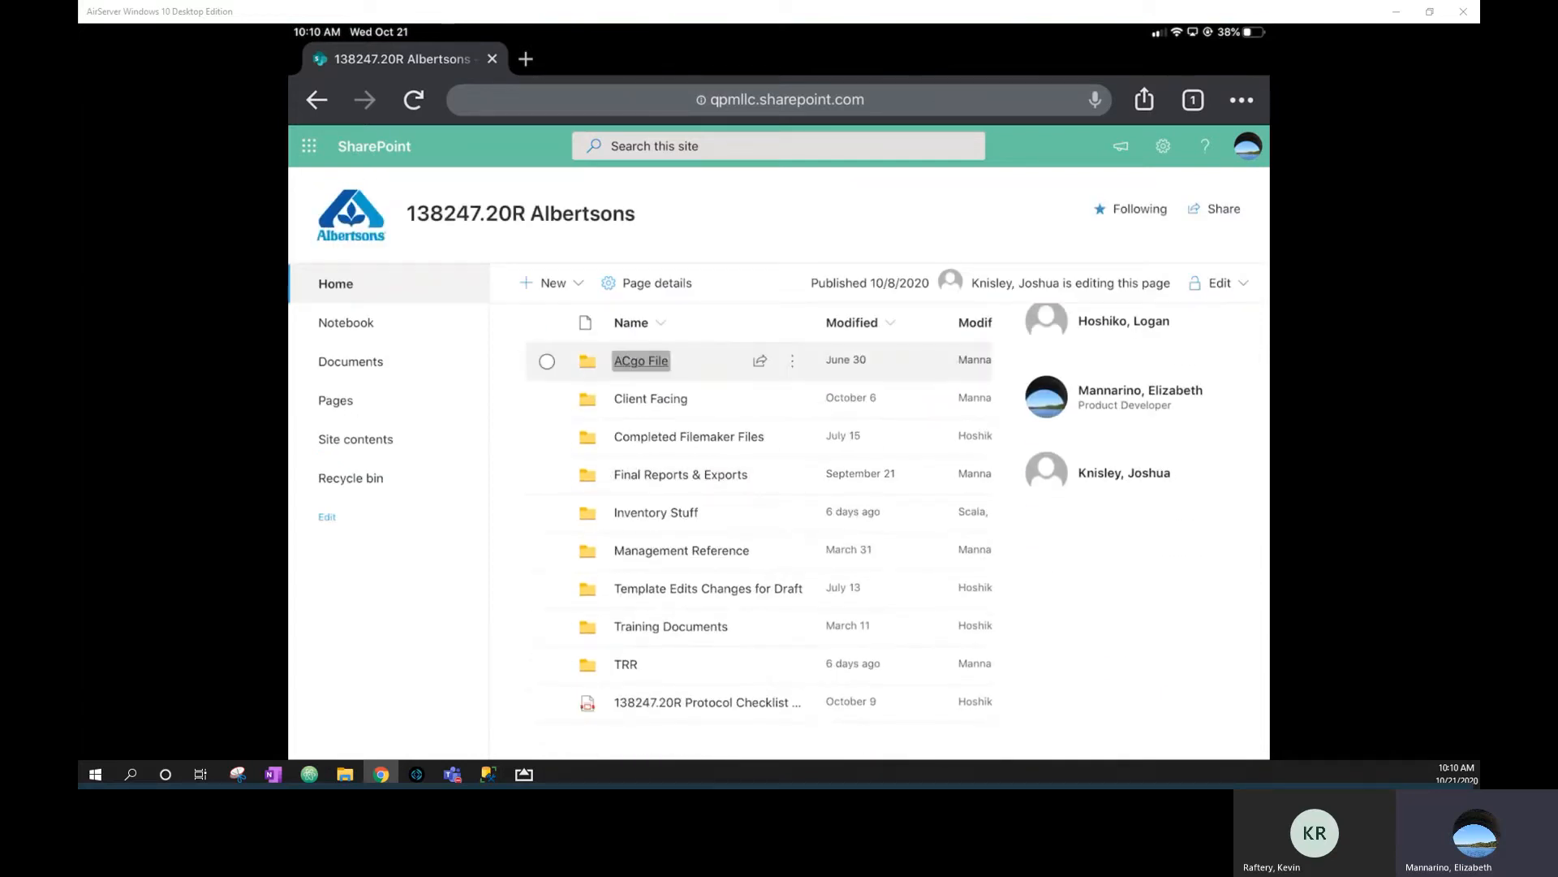
- Open the ACgo File folder and tap ACgo Albertsons v3 BLANK.fmp12
double_click(641, 361)
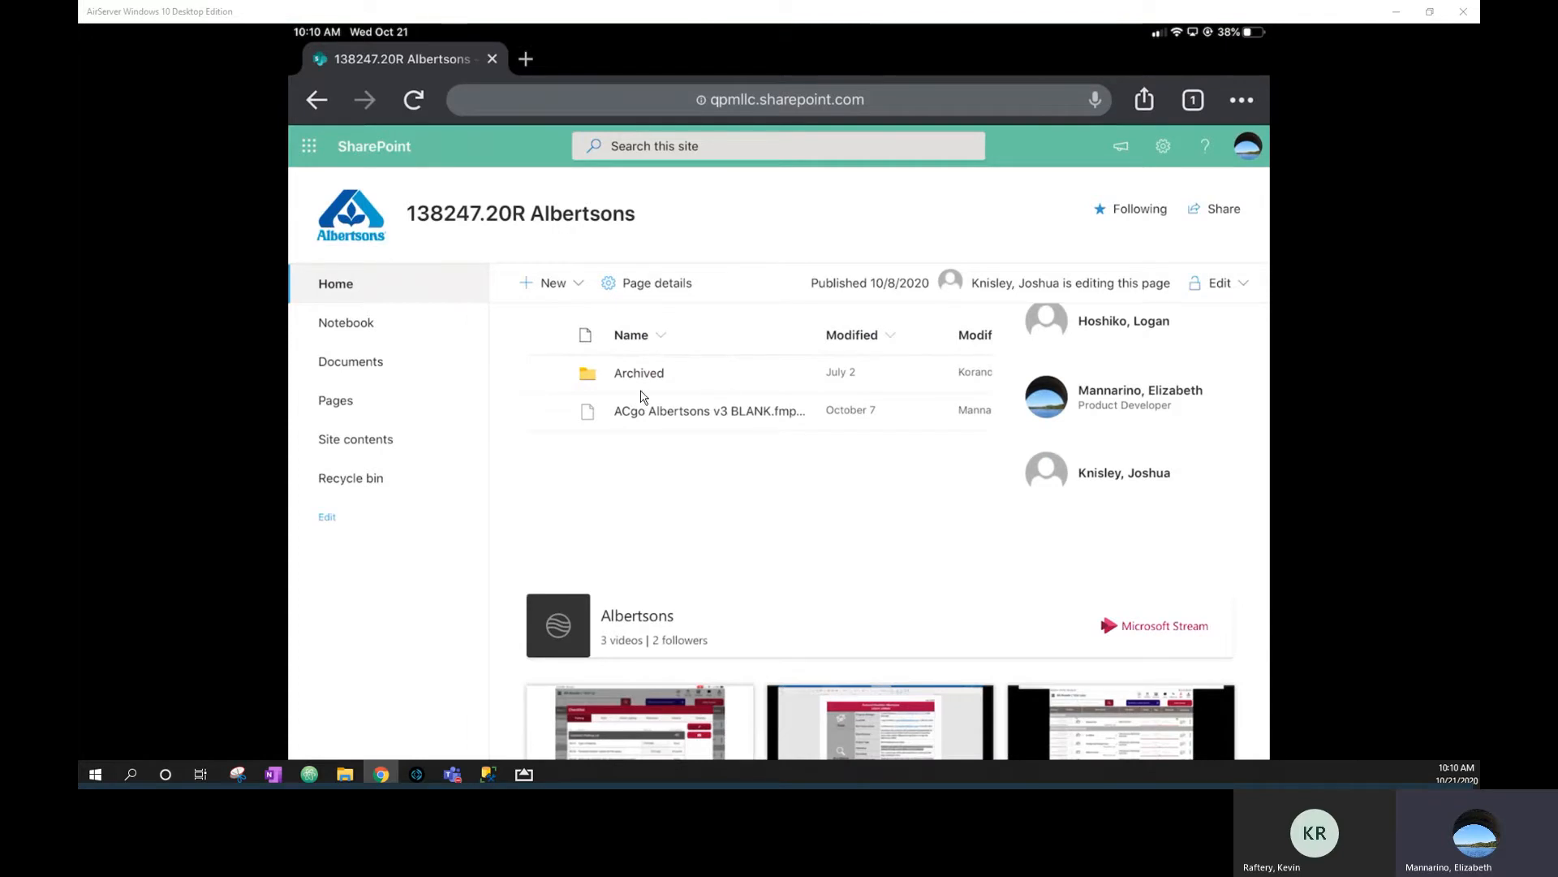
mouse_move(563, 415)
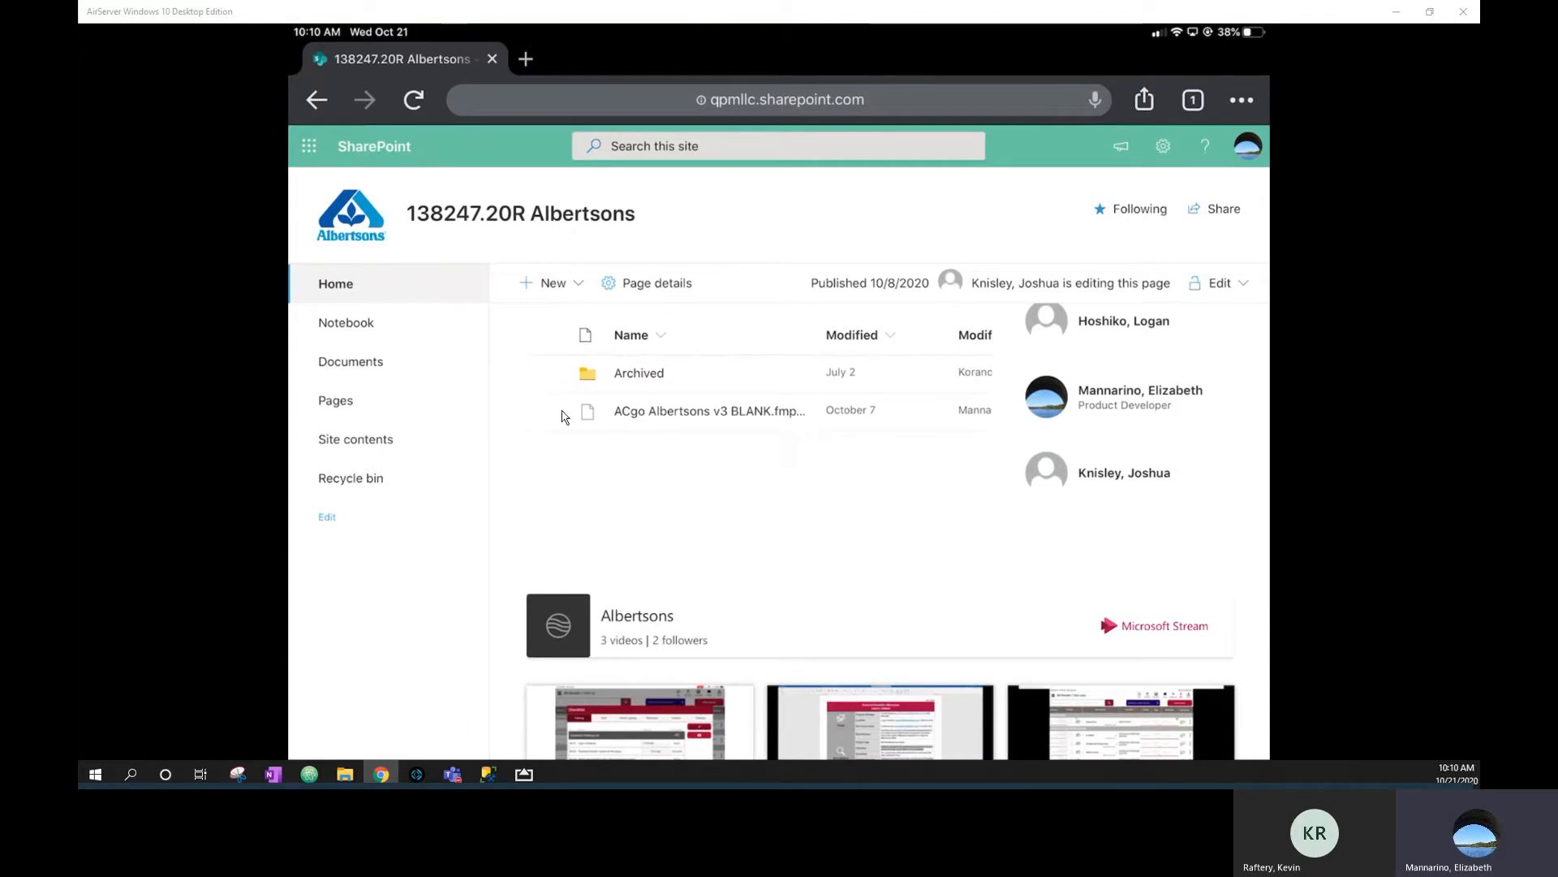
mouse_move(849, 534)
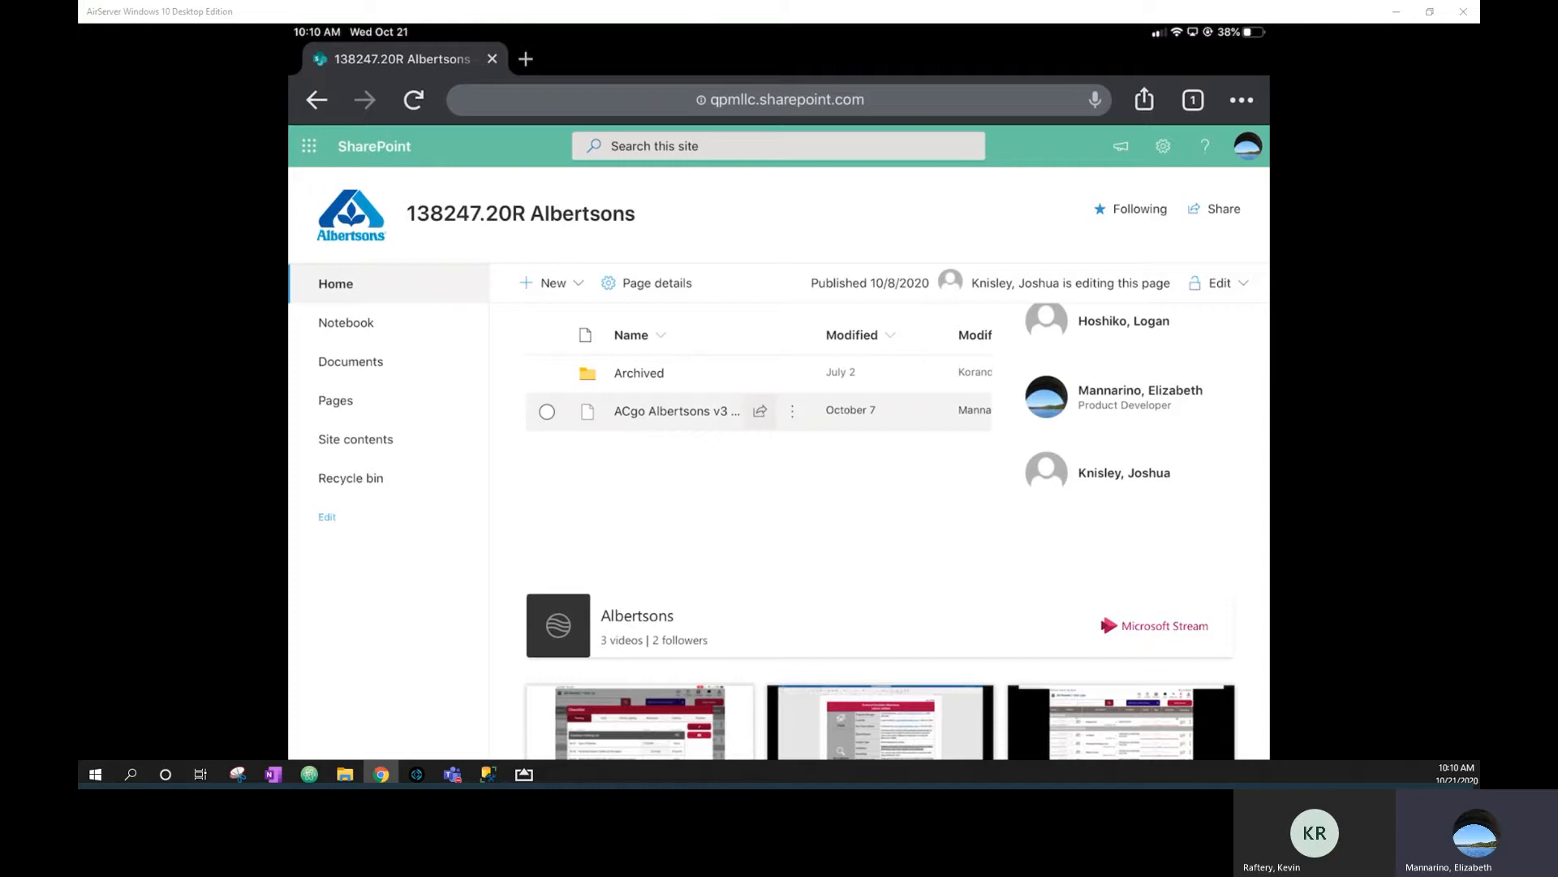
left_click(676, 411)
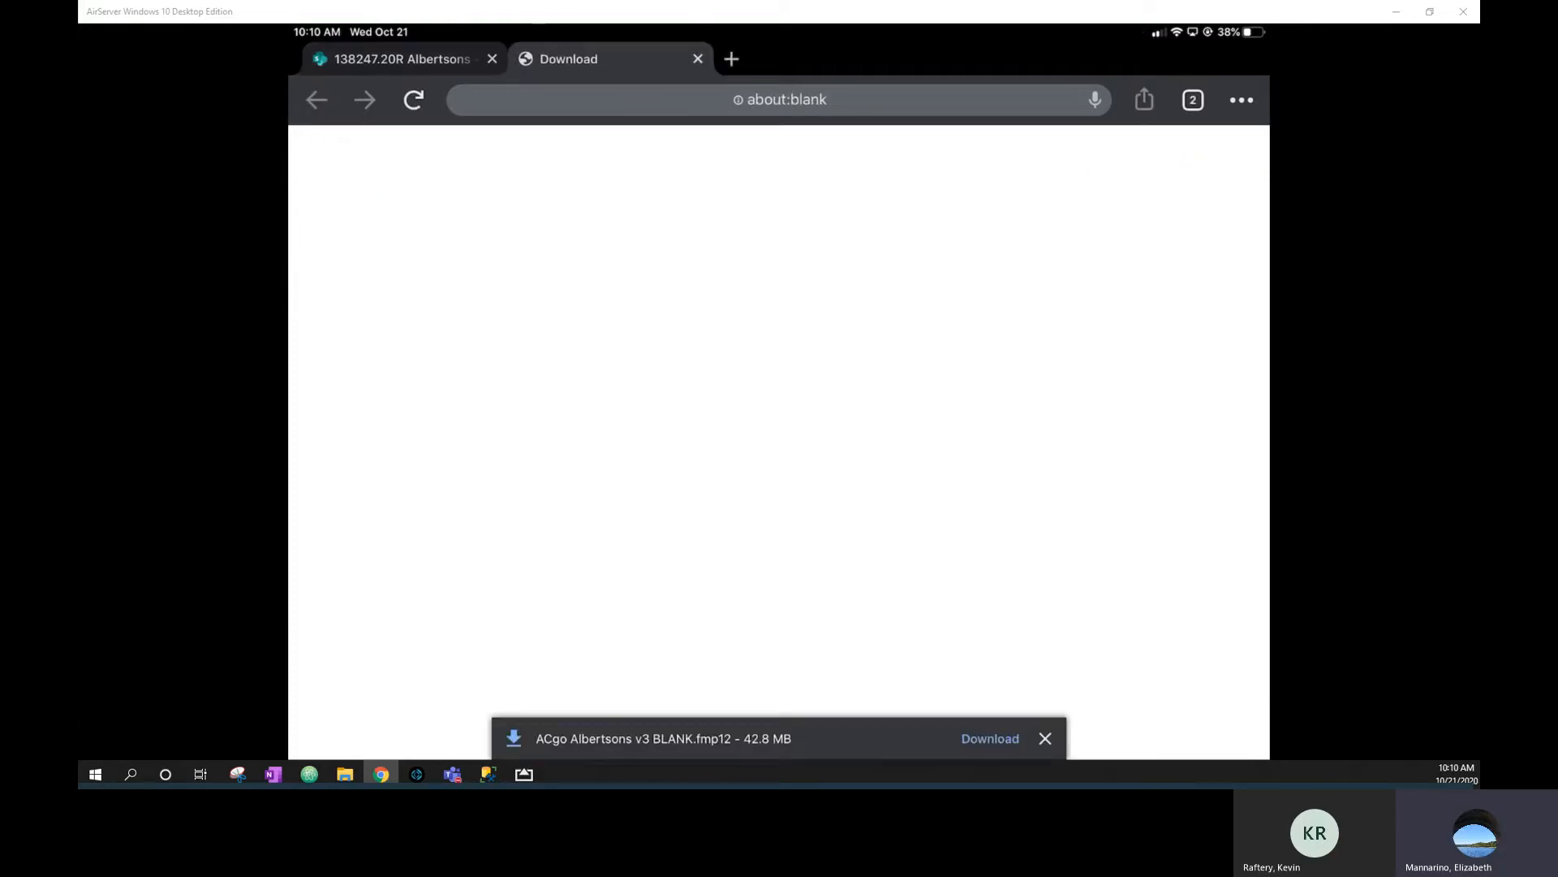
- Download the 42.8 MB ACgo Albertsons v3 BLANK.fmp12 and return to SharePoint
left_click(989, 738)
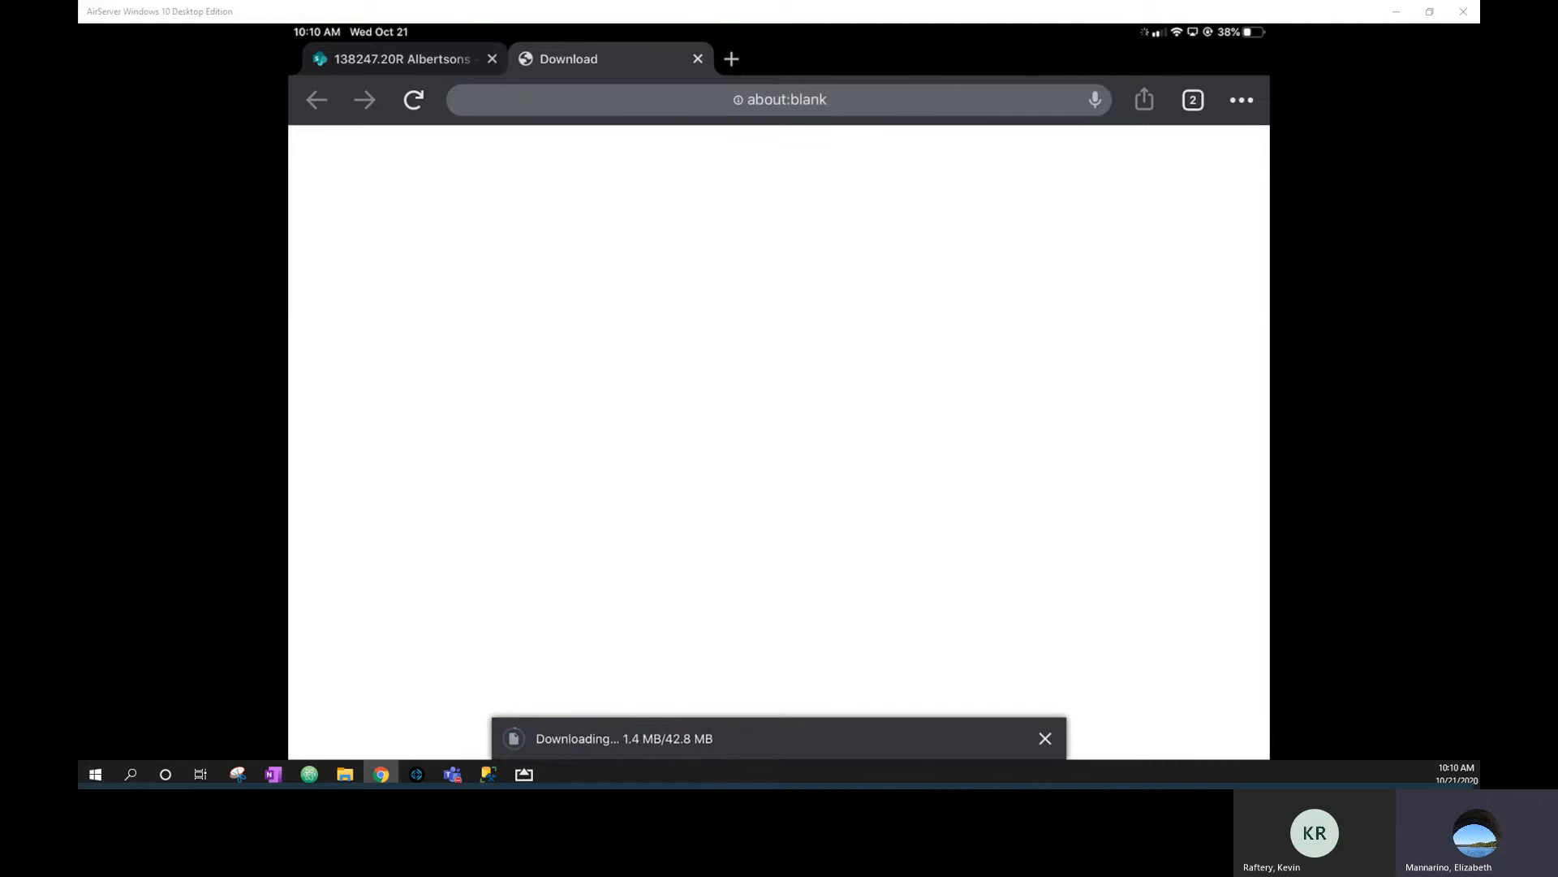
mouse_move(633, 761)
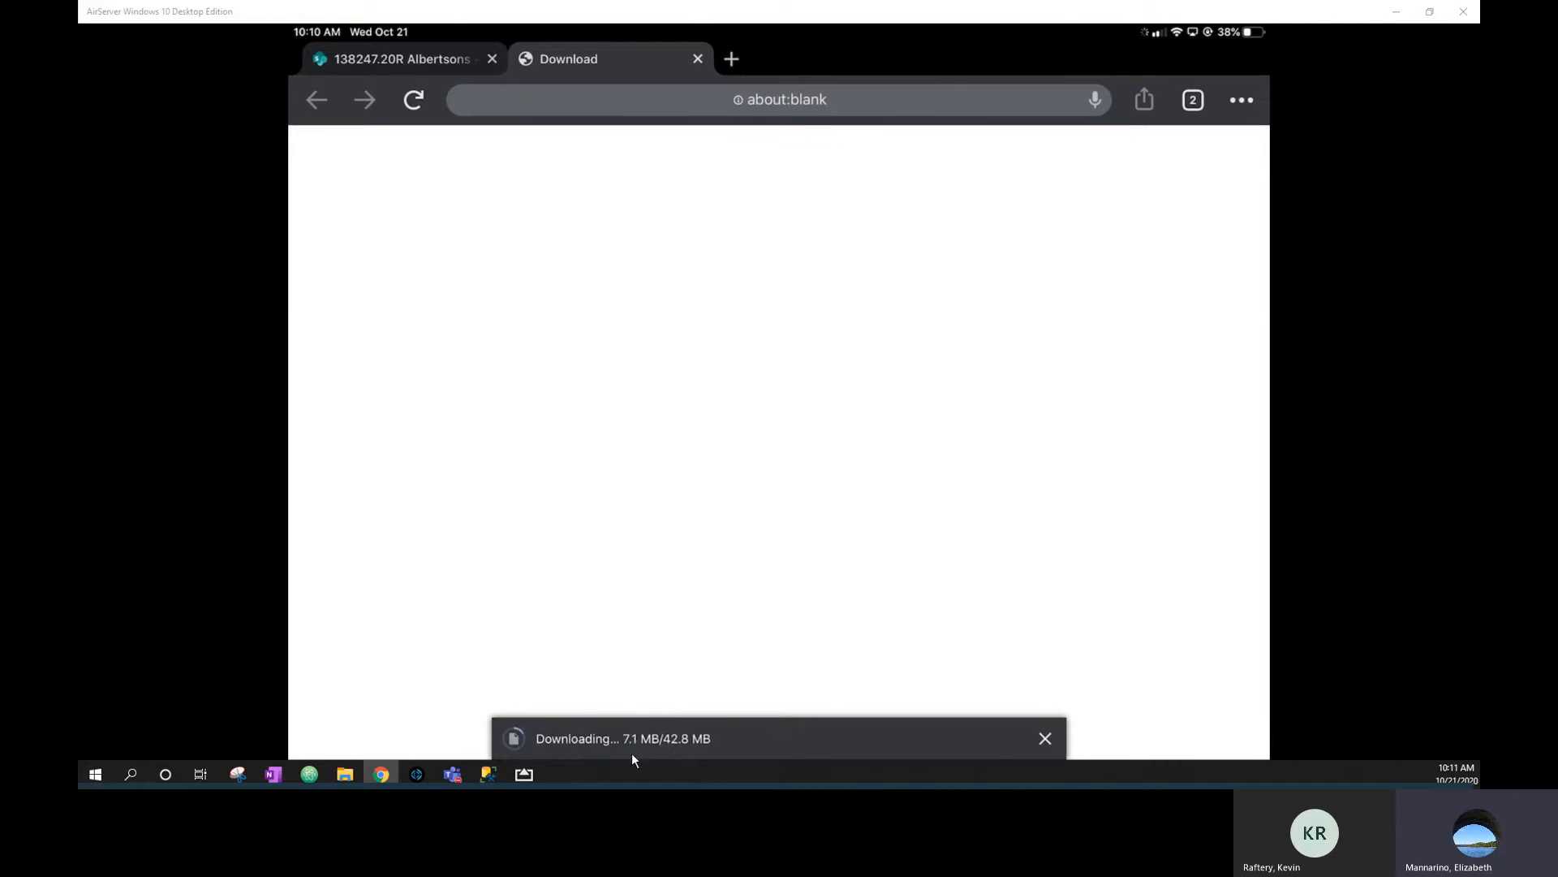
mouse_move(689, 649)
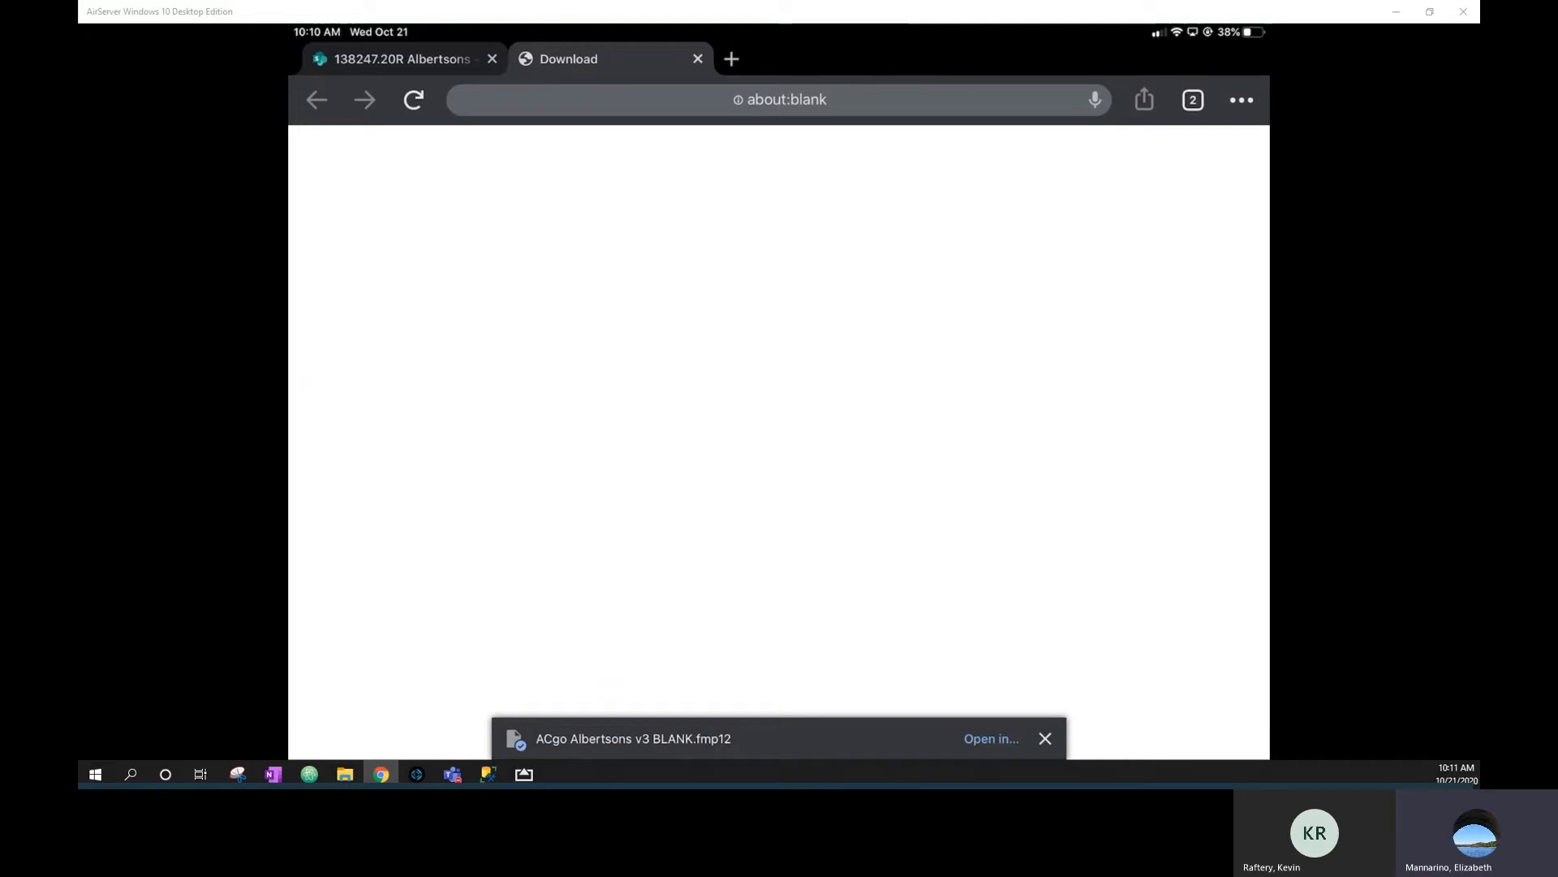
left_click(991, 737)
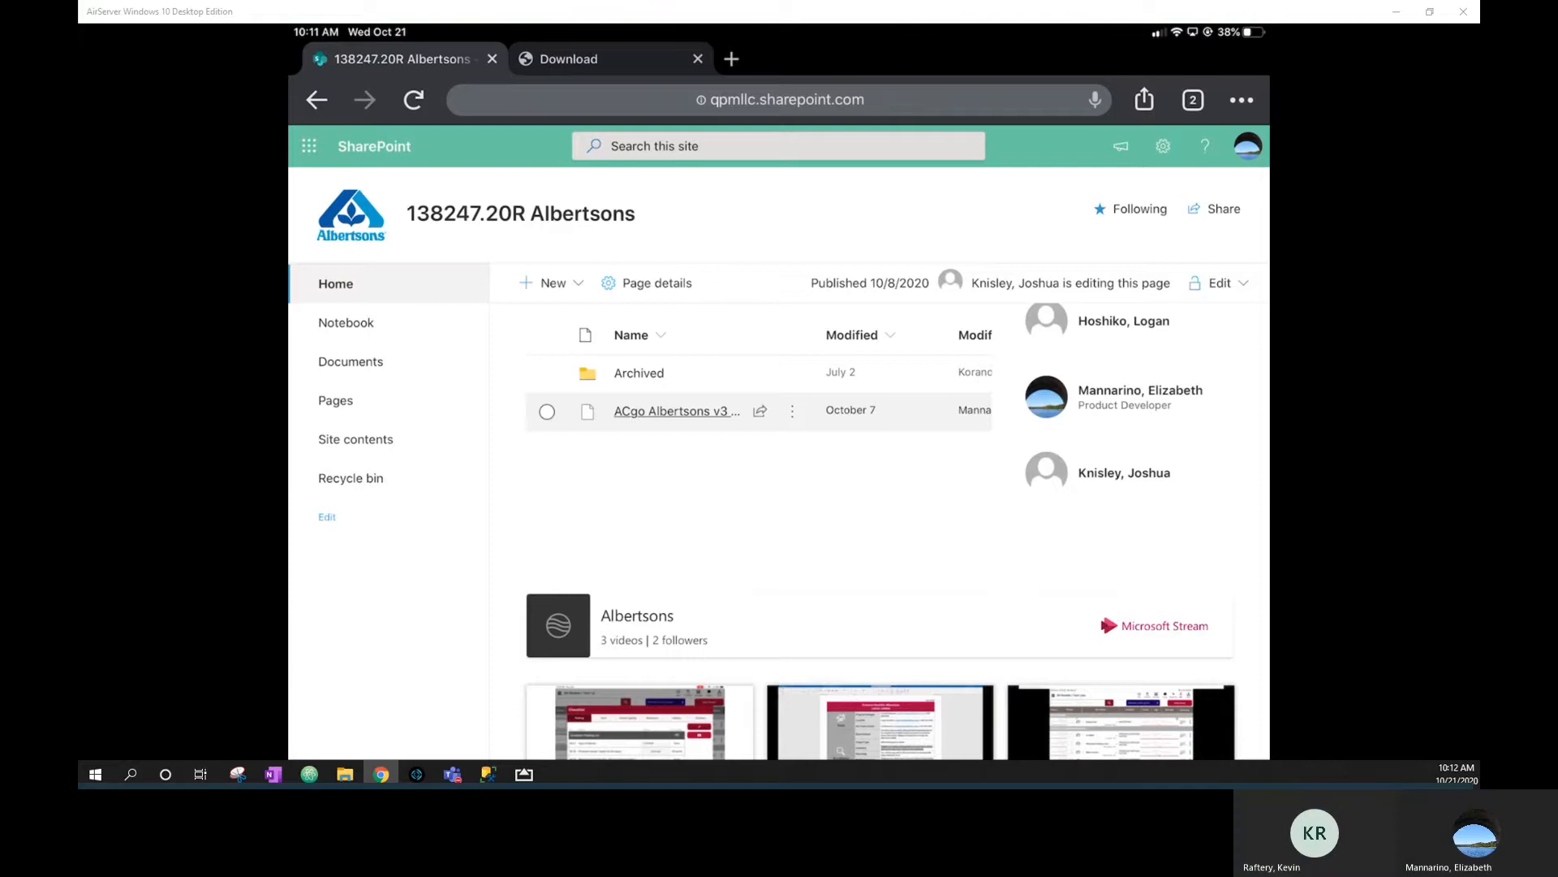
- Tap ACgo Albertsons v3 BLANK in SharePoint again to reopen its Download tab
left_click(675, 410)
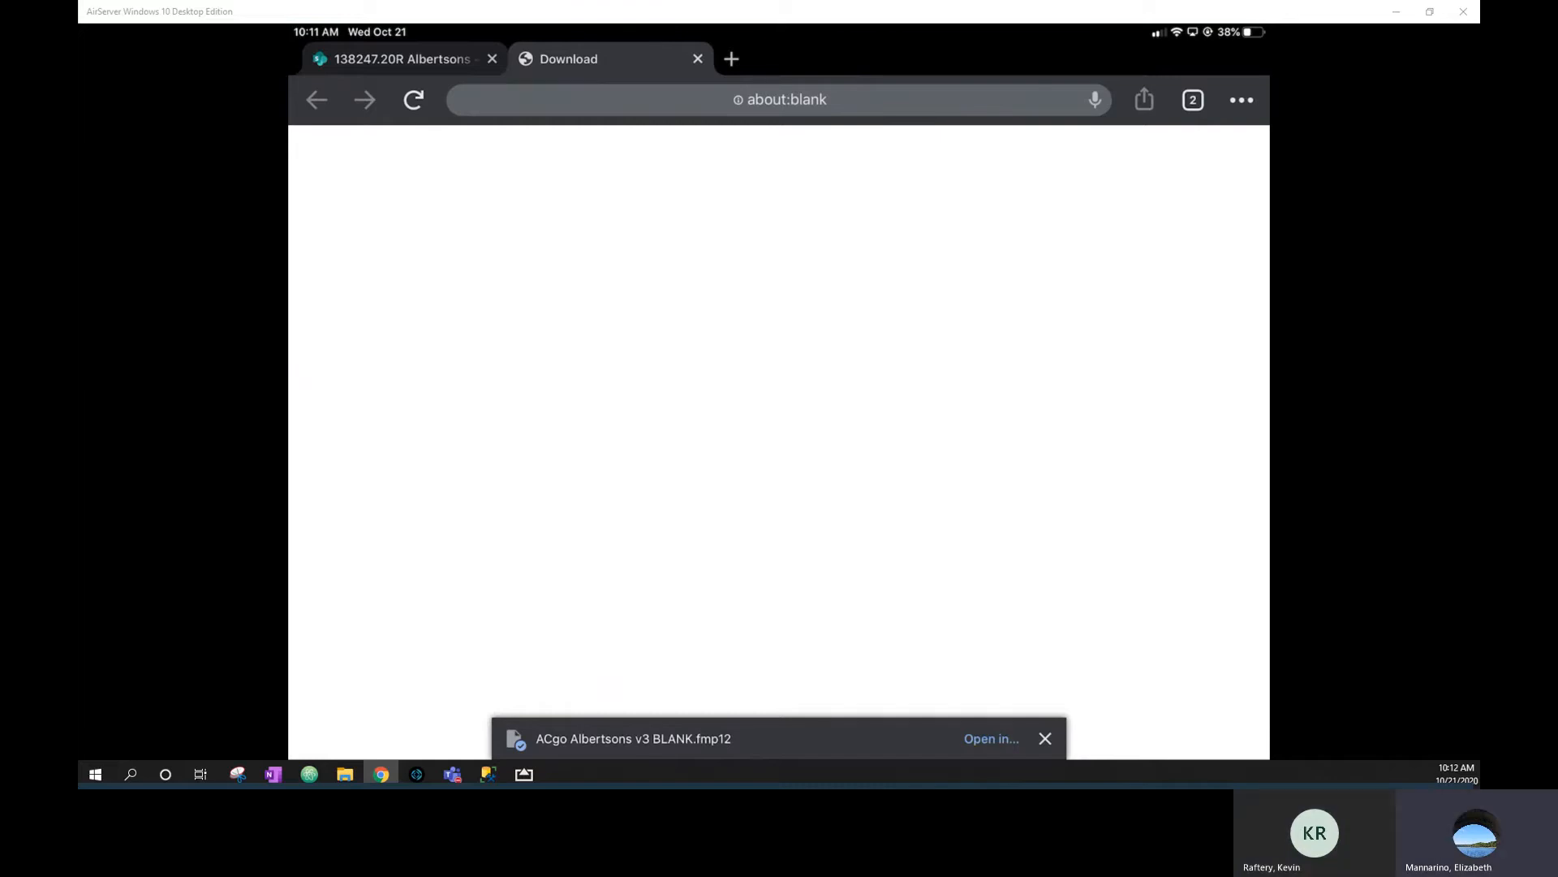
mouse_move(835, 228)
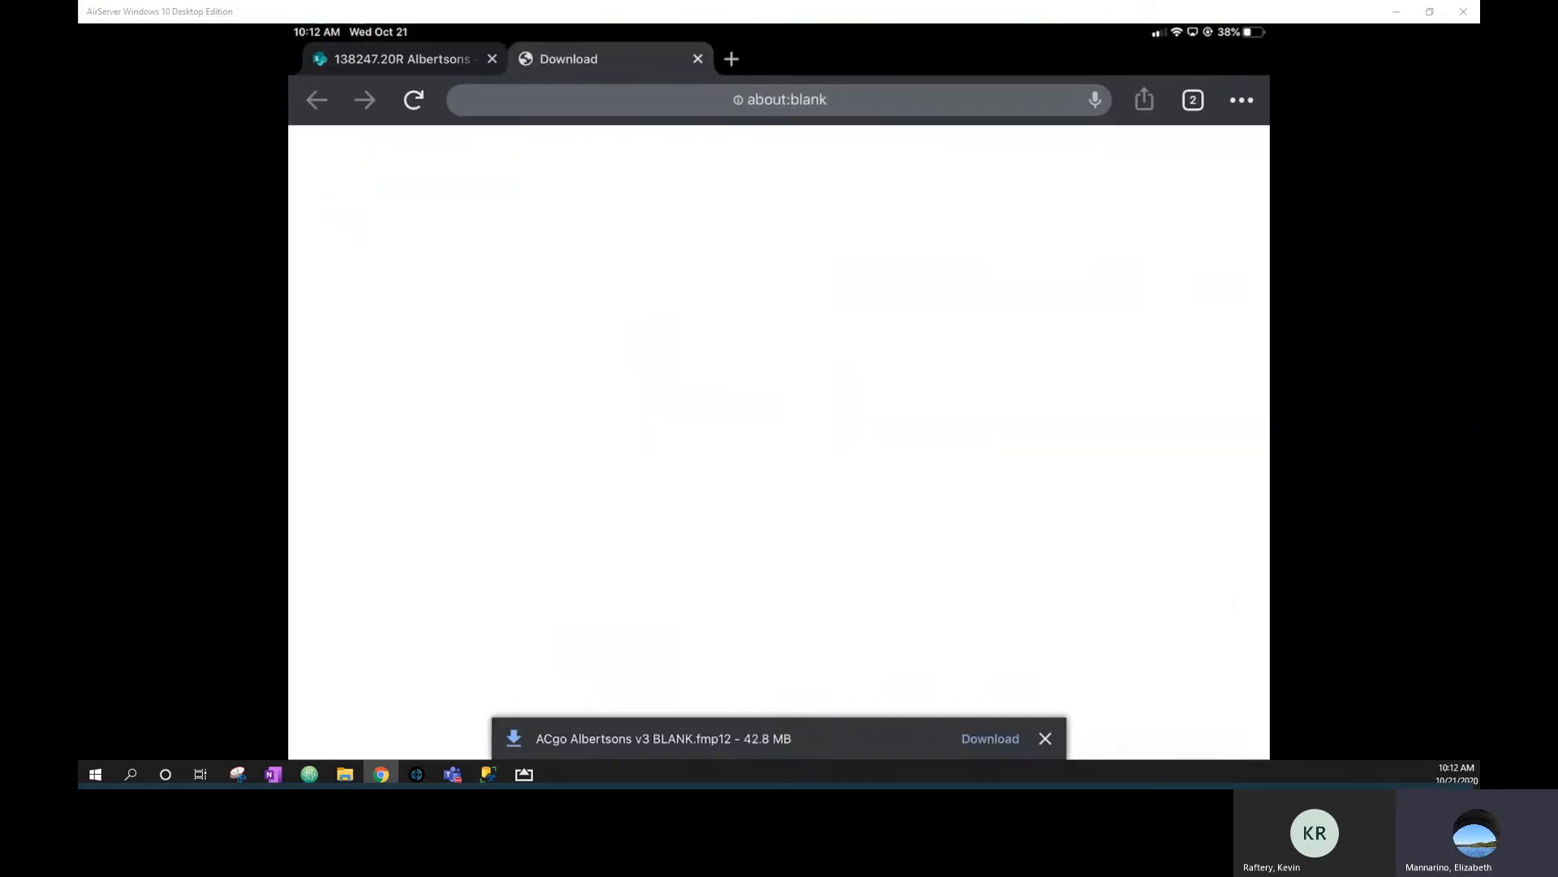
mouse_move(1178, 359)
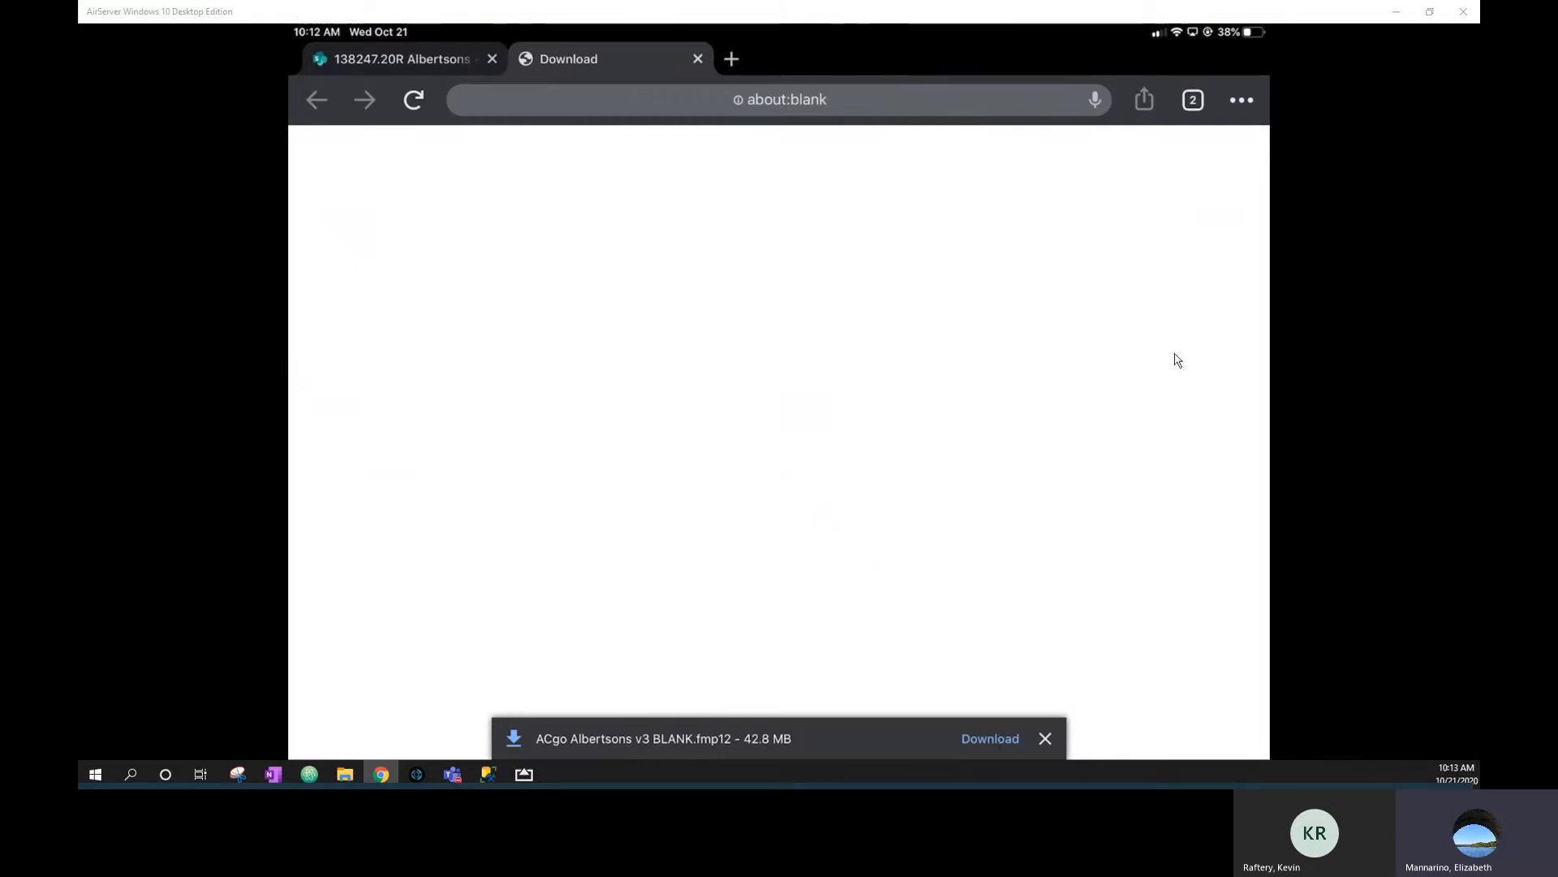
mouse_move(1114, 124)
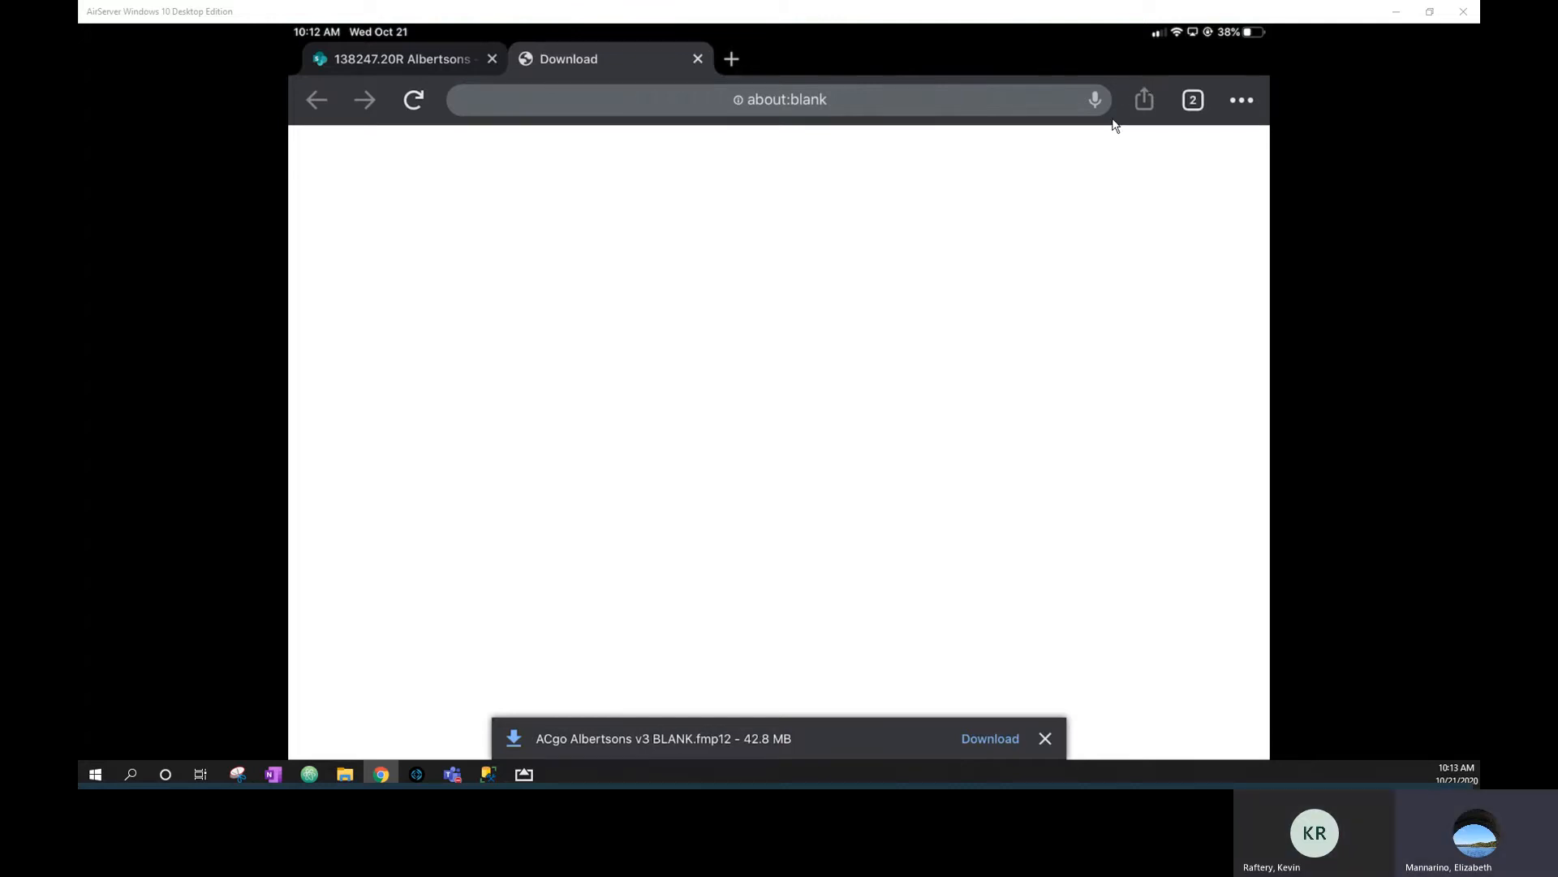
mouse_move(1055, 134)
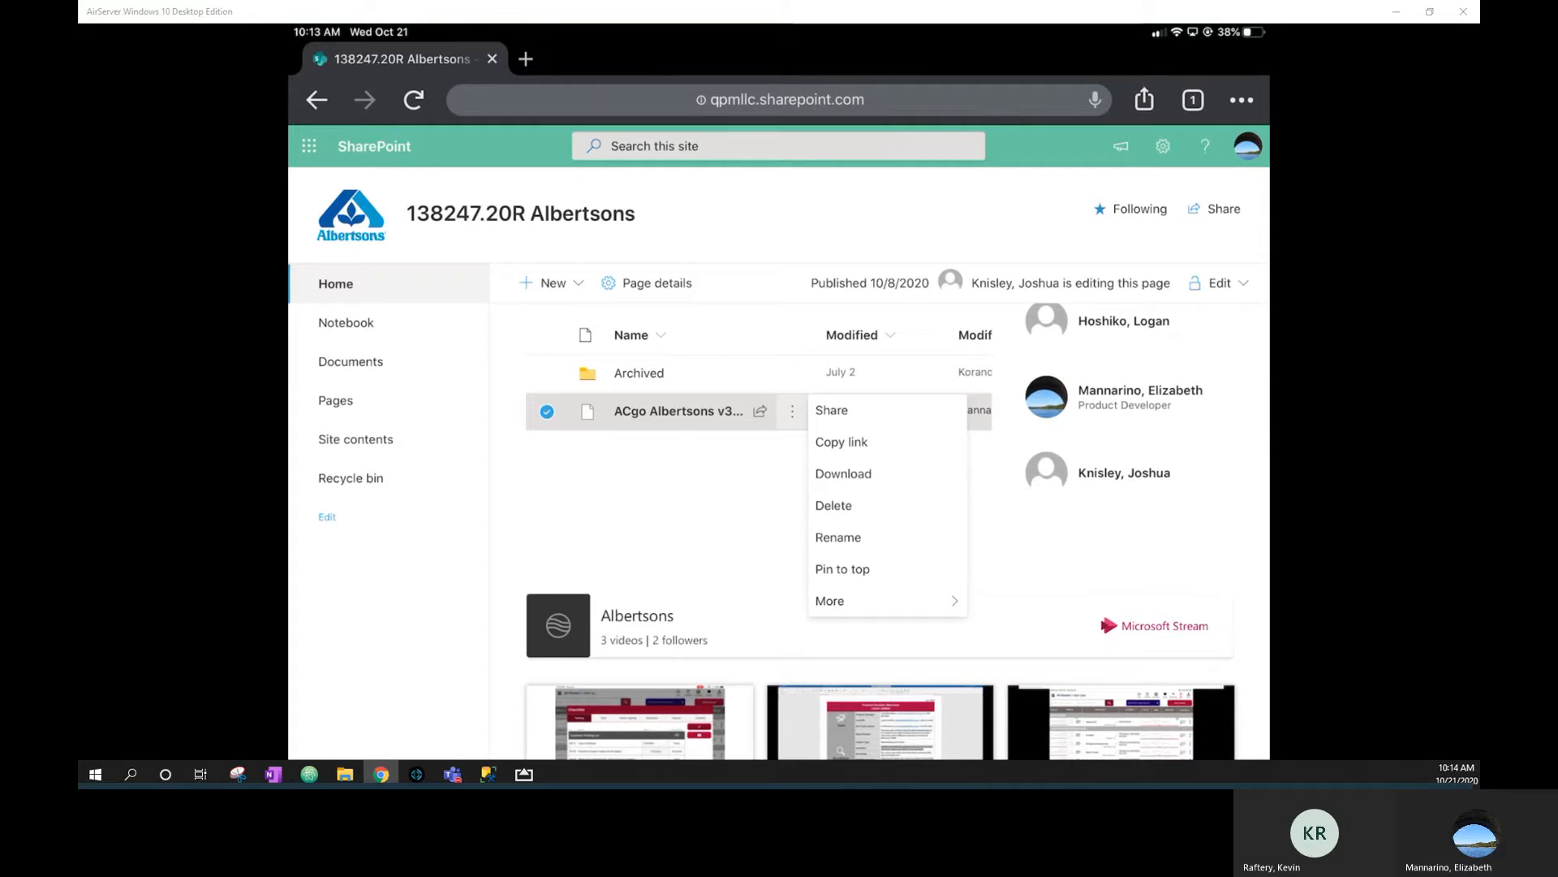
left_click(1144, 99)
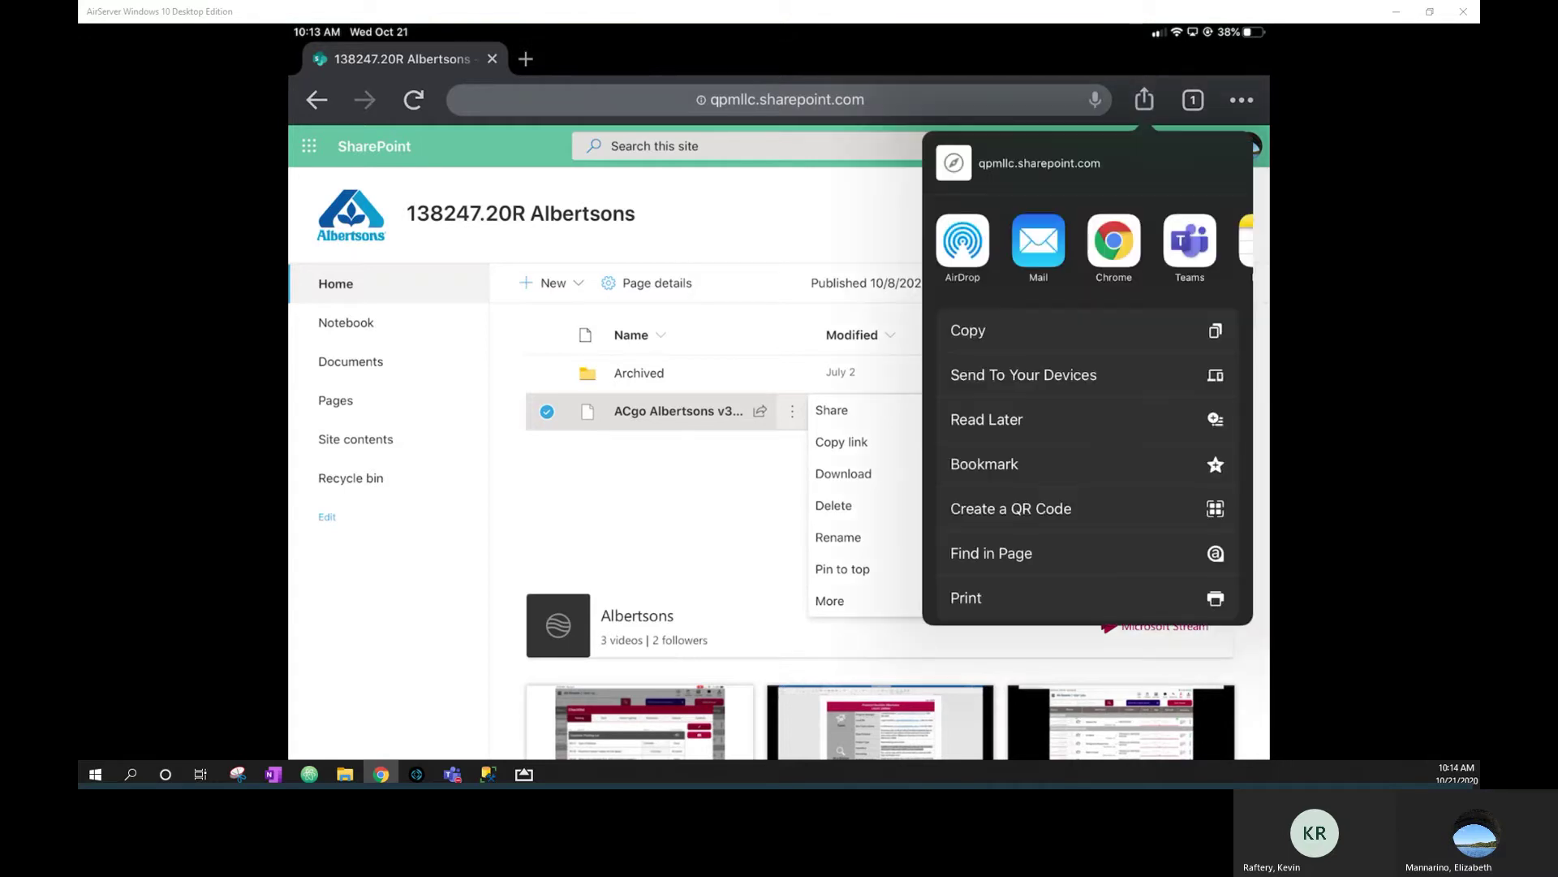
left_click(1241, 99)
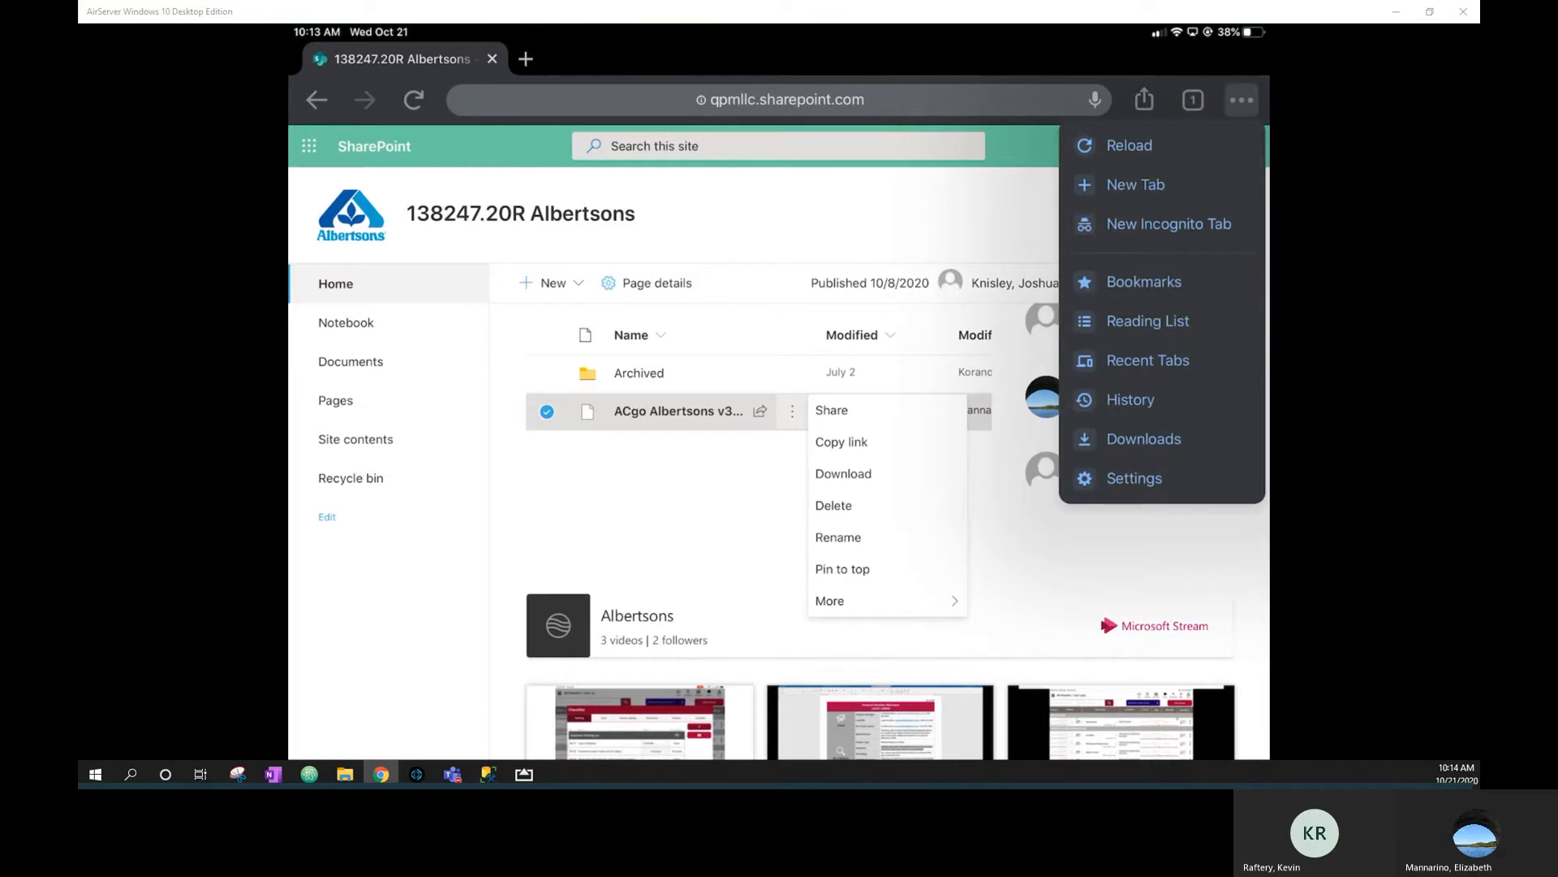
left_click(1135, 184)
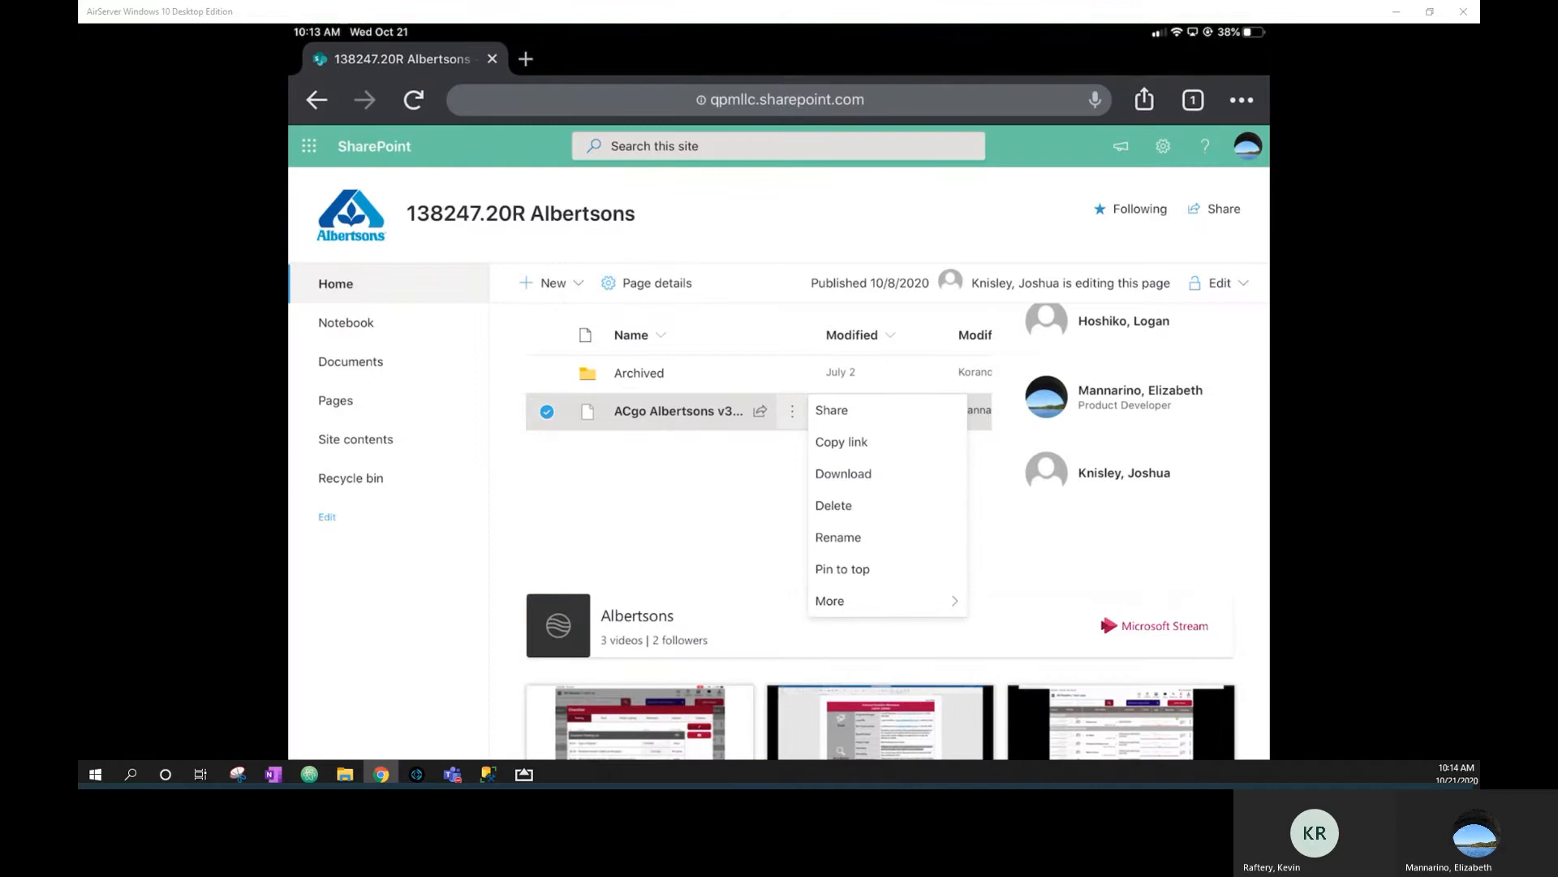
mouse_move(844, 473)
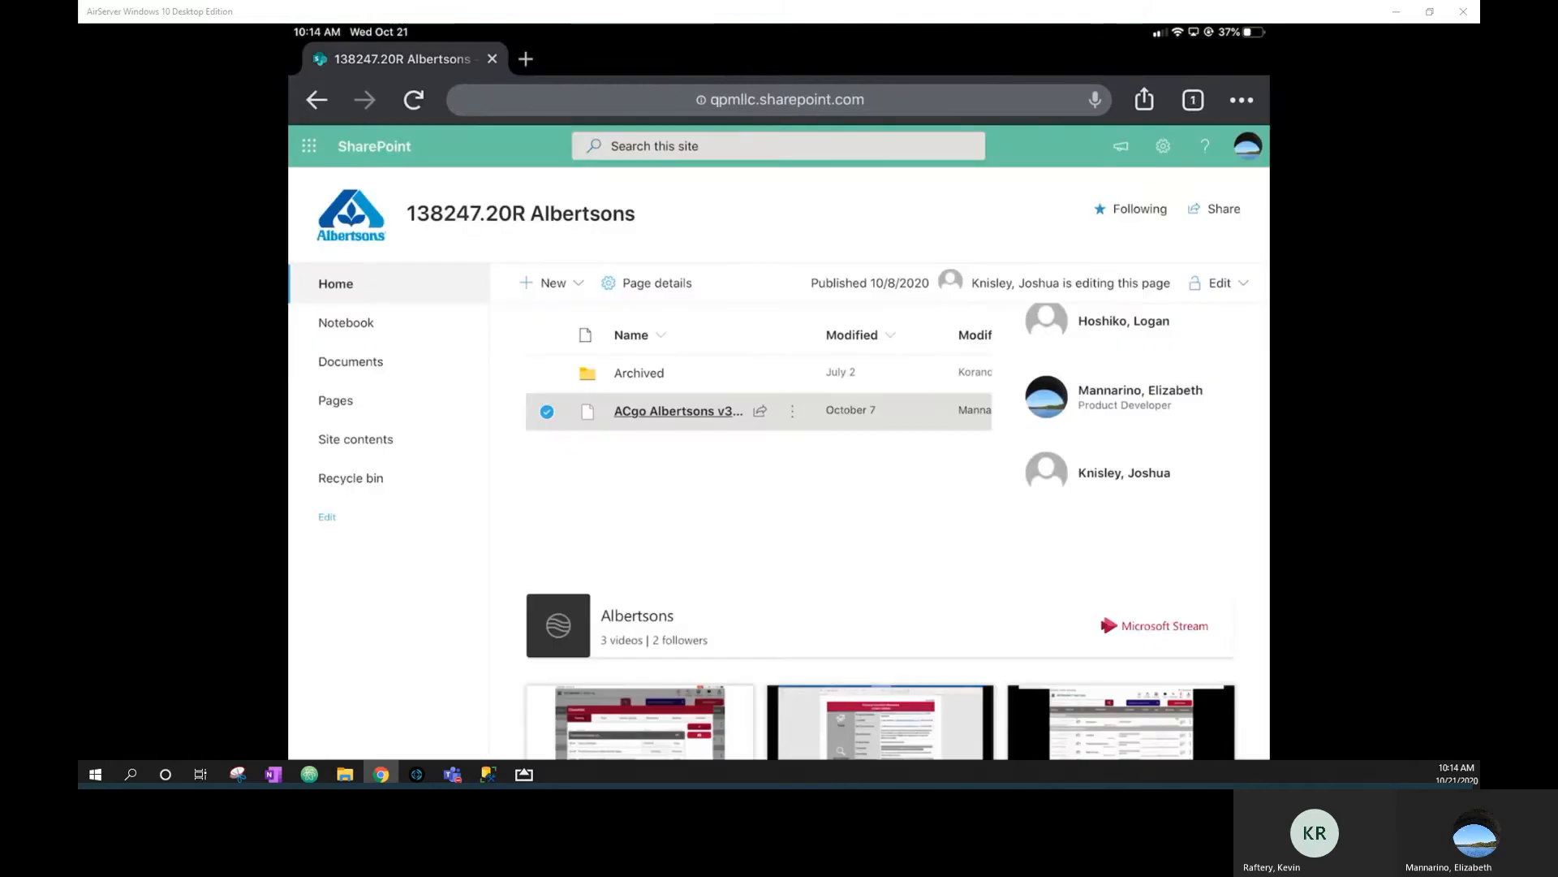
- Go back to the site's Documents and open the ACgo File folder
left_click(413, 100)
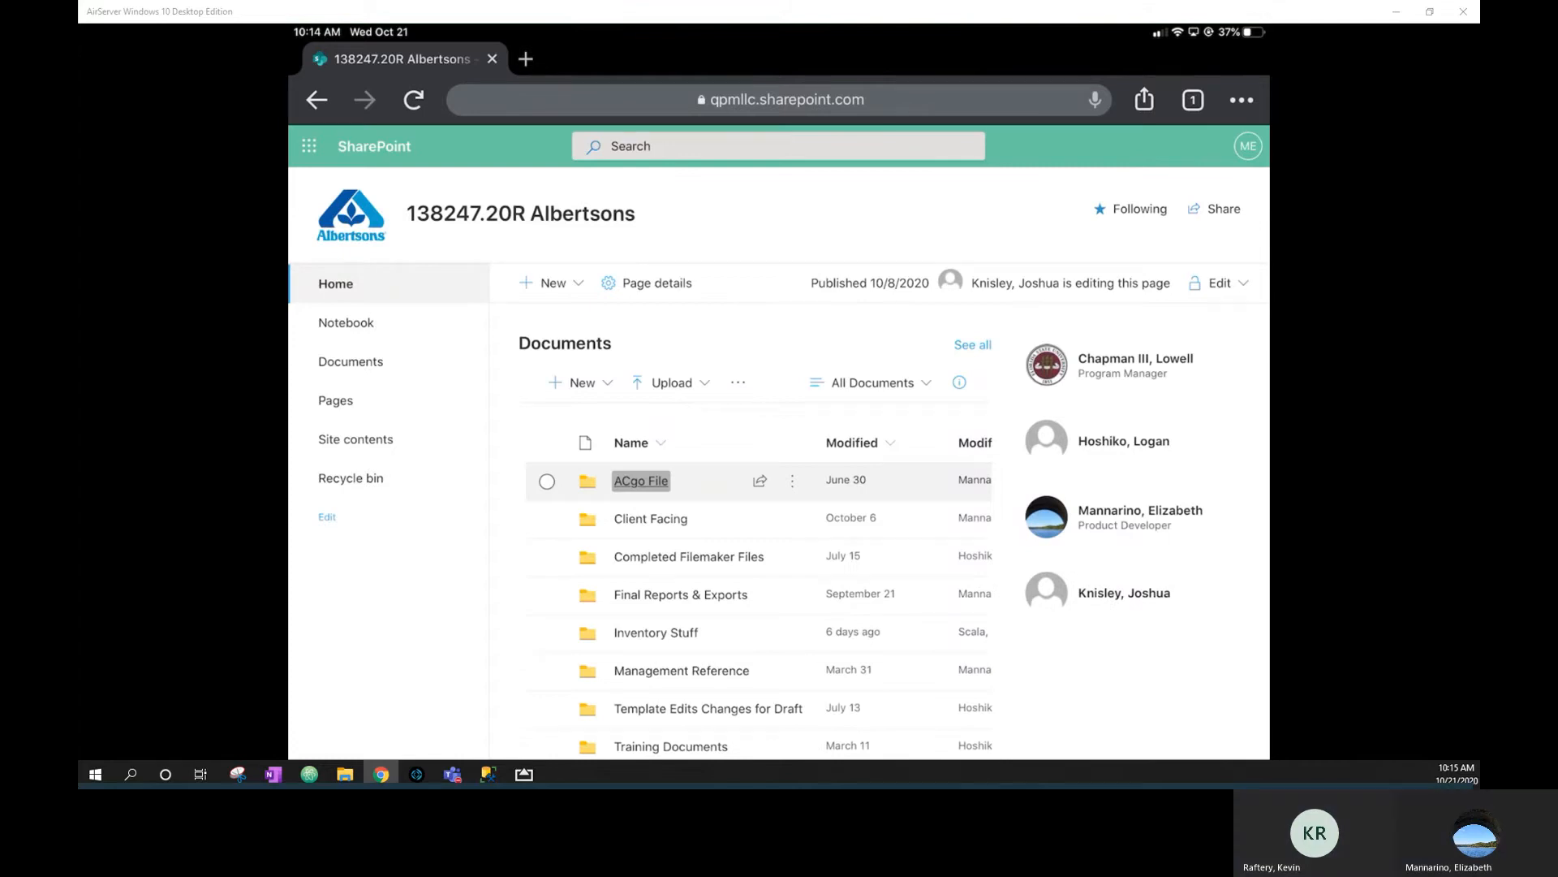
double_click(641, 481)
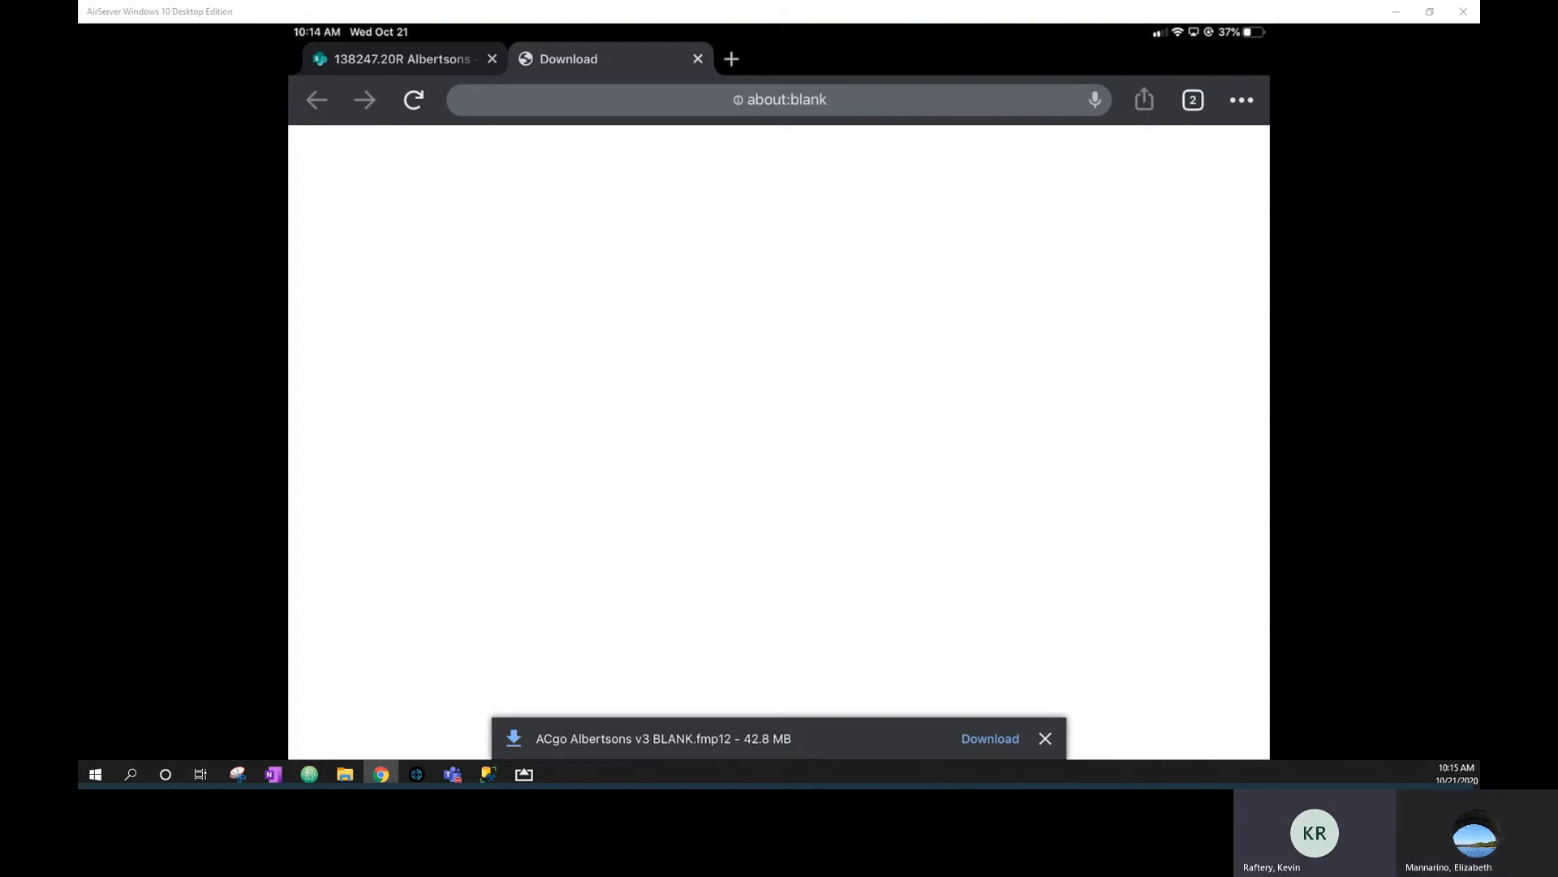
- Download ACgo Albertsons v3 BLANK.fmp12 via its actions menu and open it in Files
left_click(393, 59)
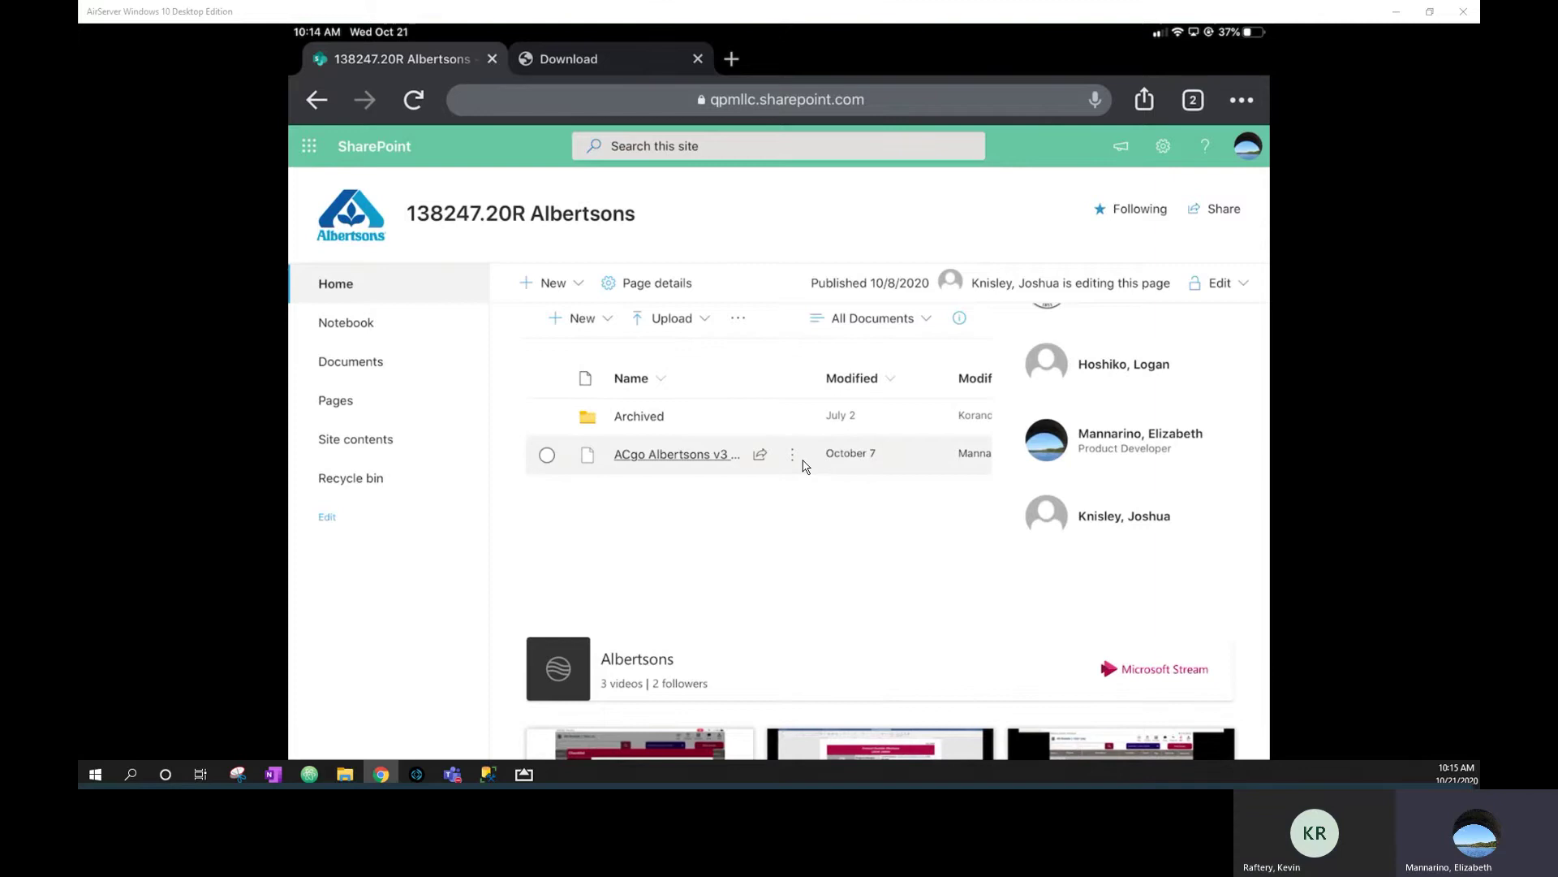
left_click(792, 454)
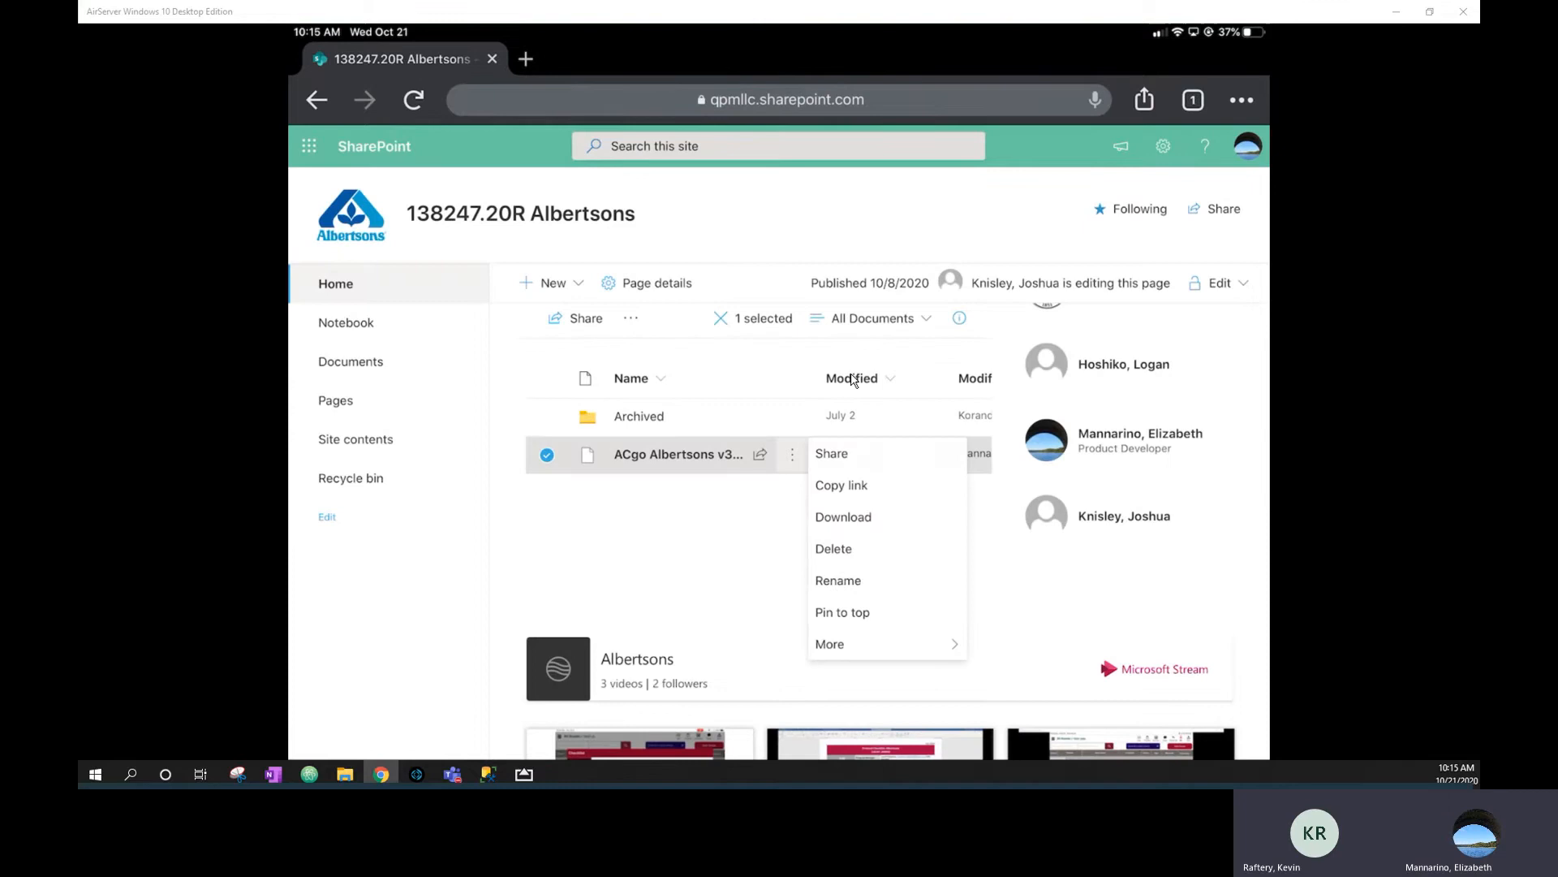
mouse_move(680, 584)
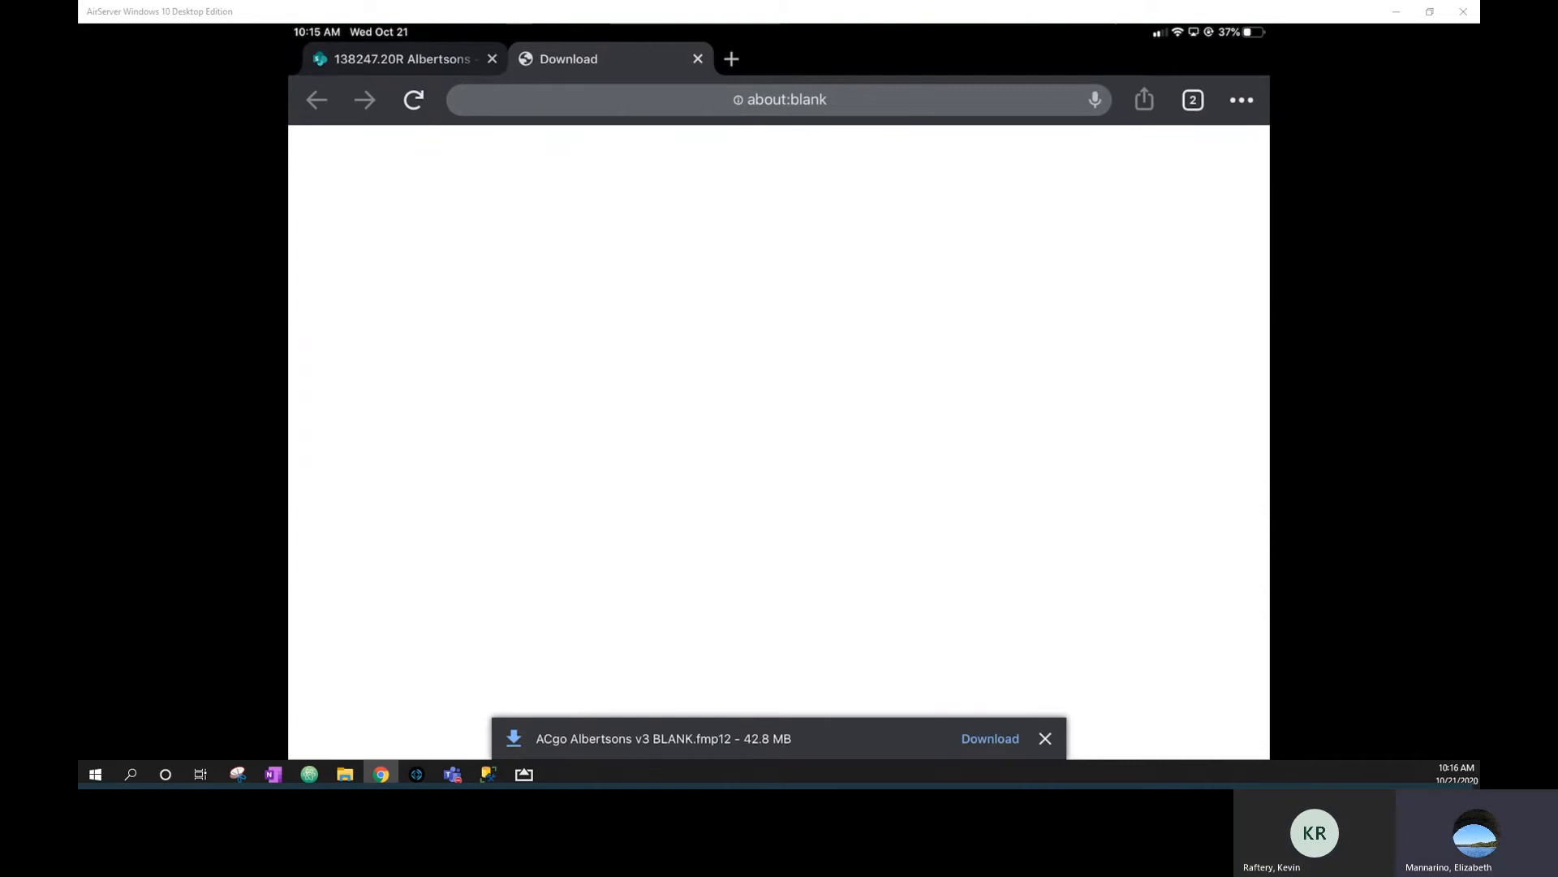
left_click(989, 738)
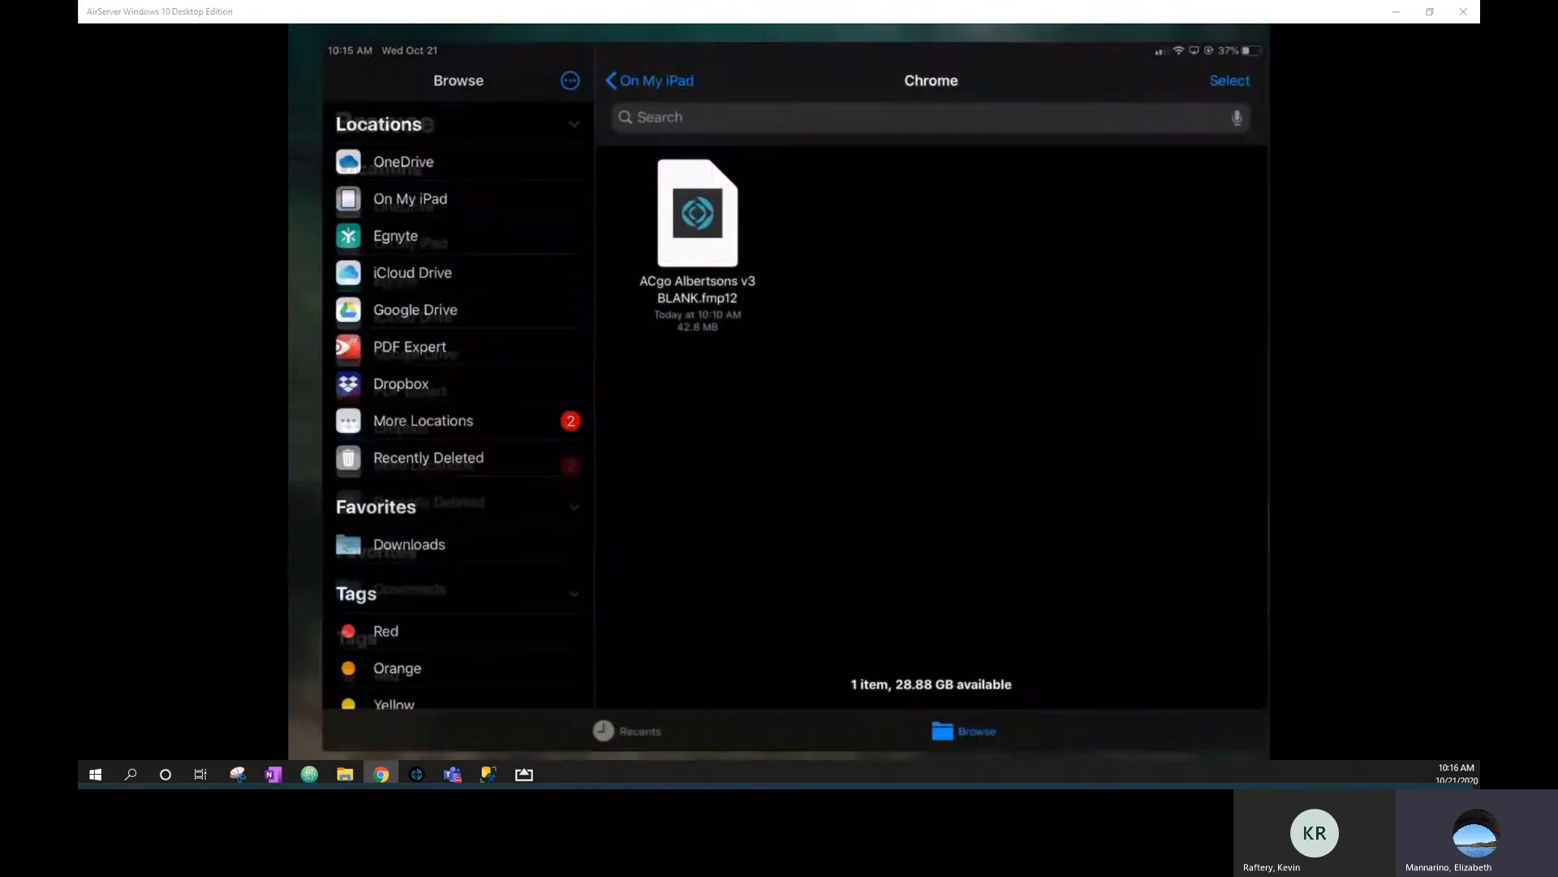
- Open the BLANK file's share sheet in Files and show the full apps list
right_click(698, 214)
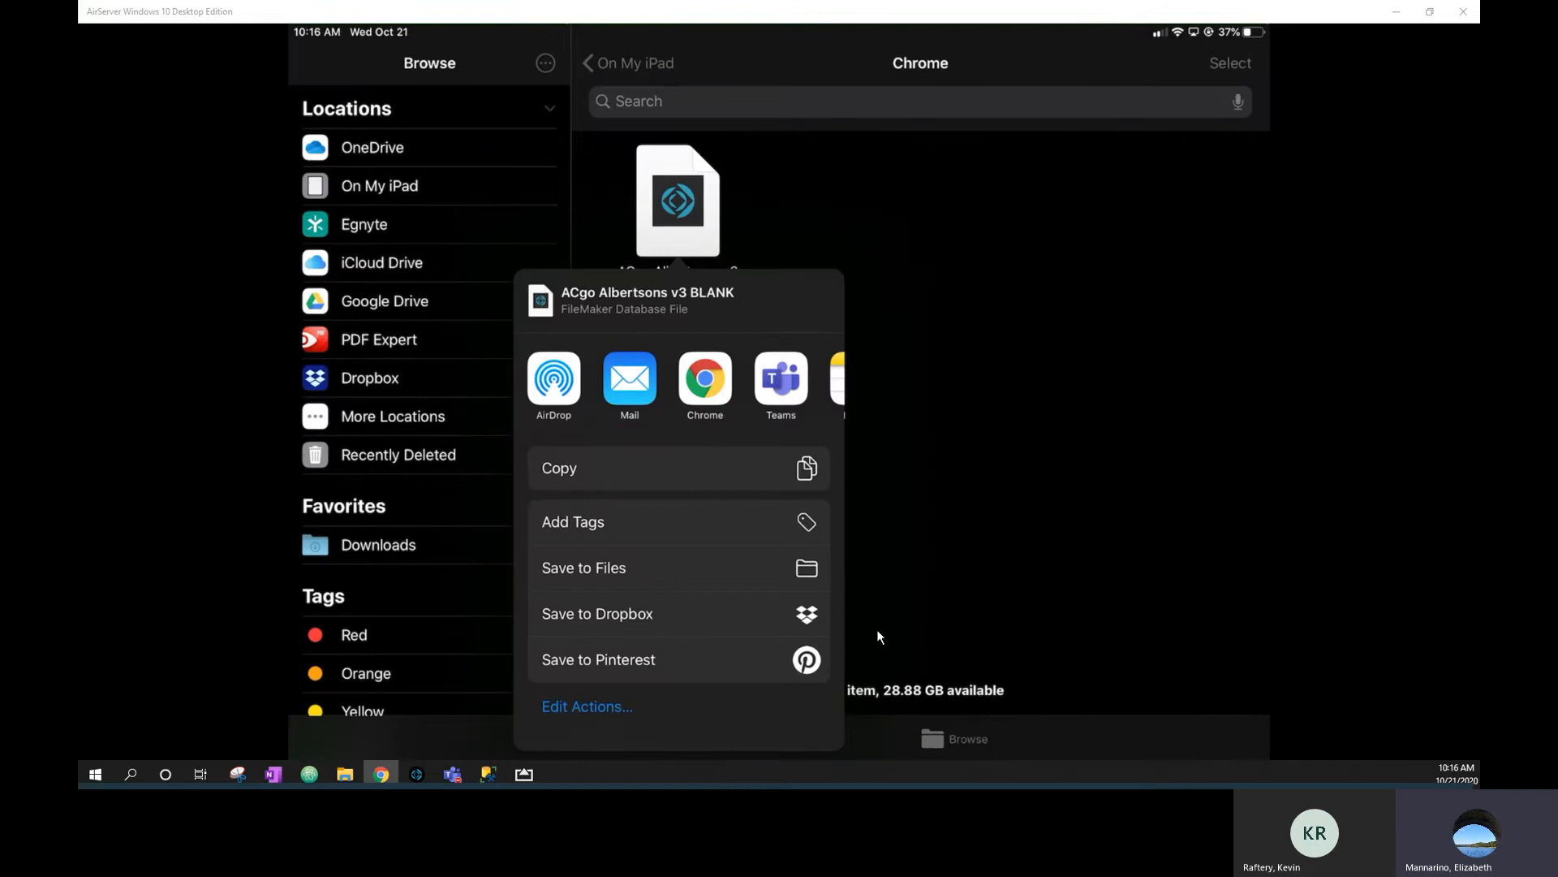
mouse_move(855, 710)
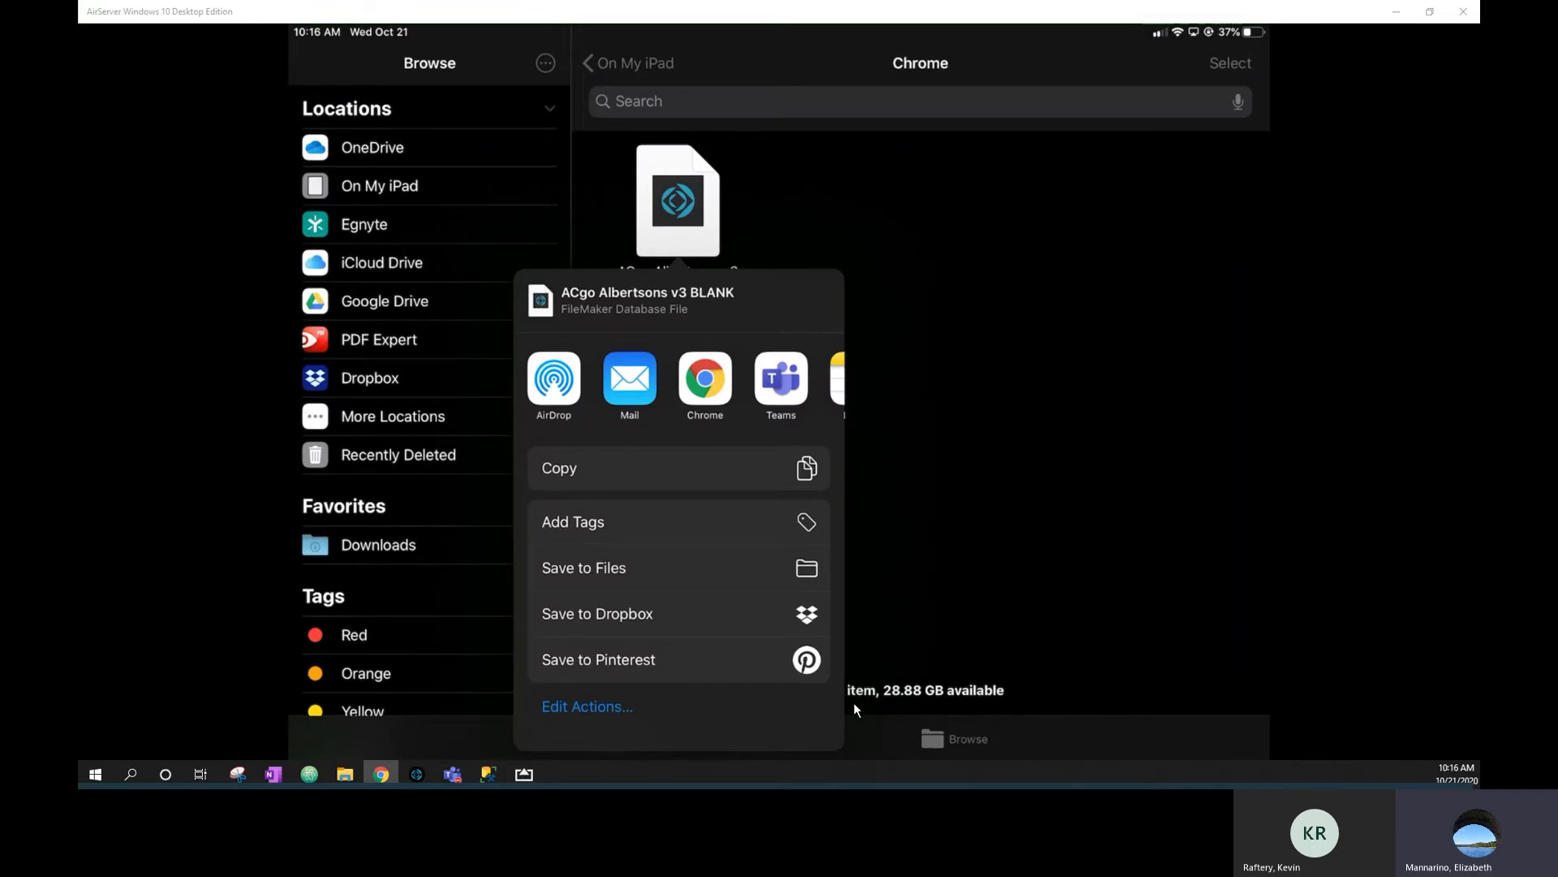
scroll("left", 3)
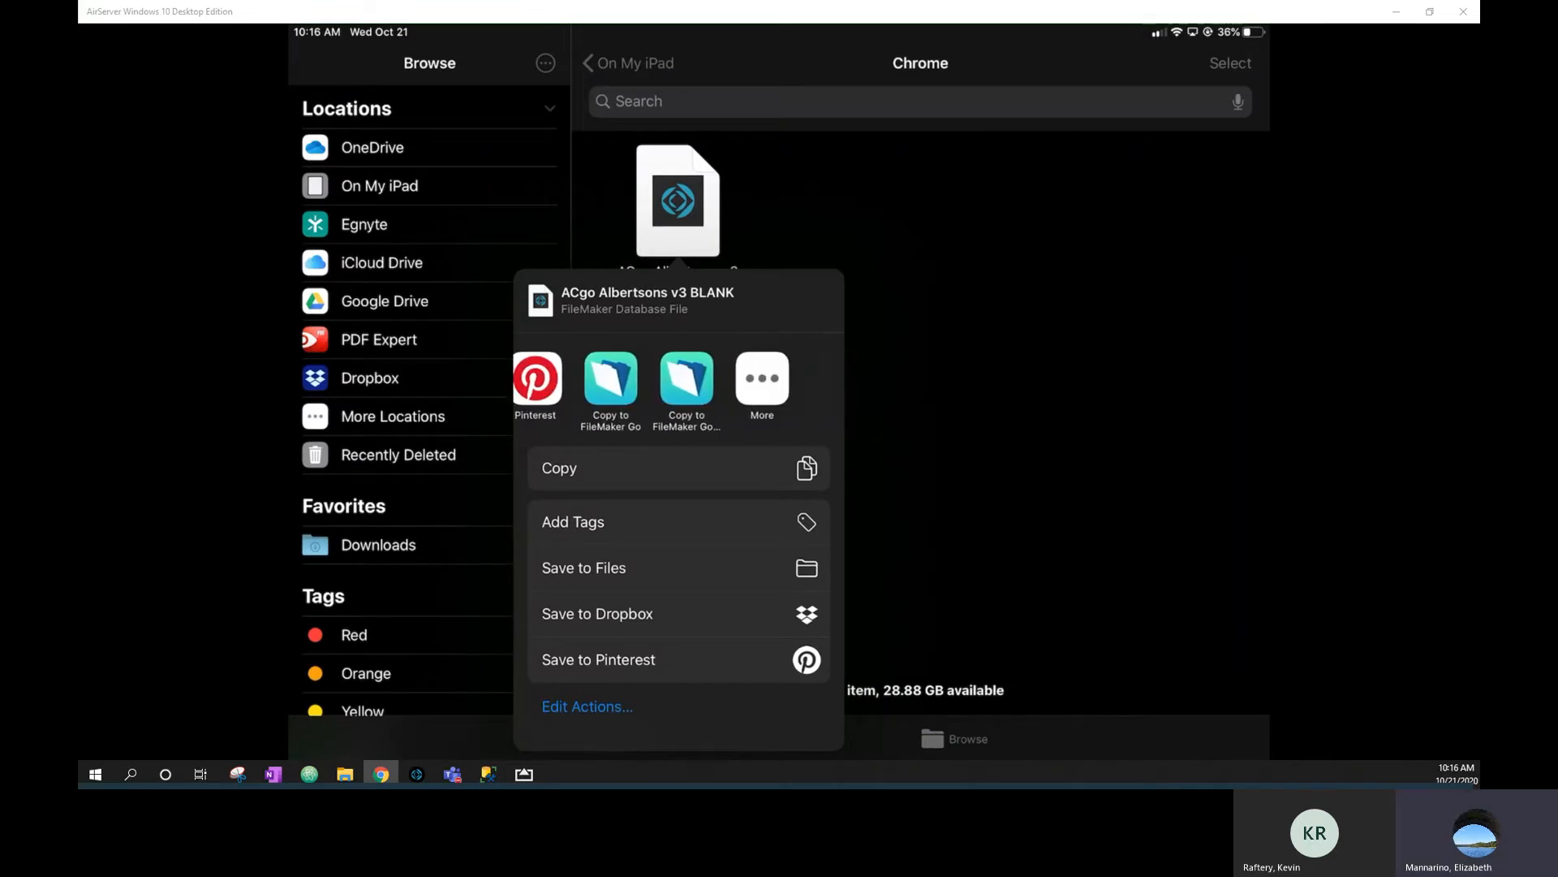
left_click(762, 379)
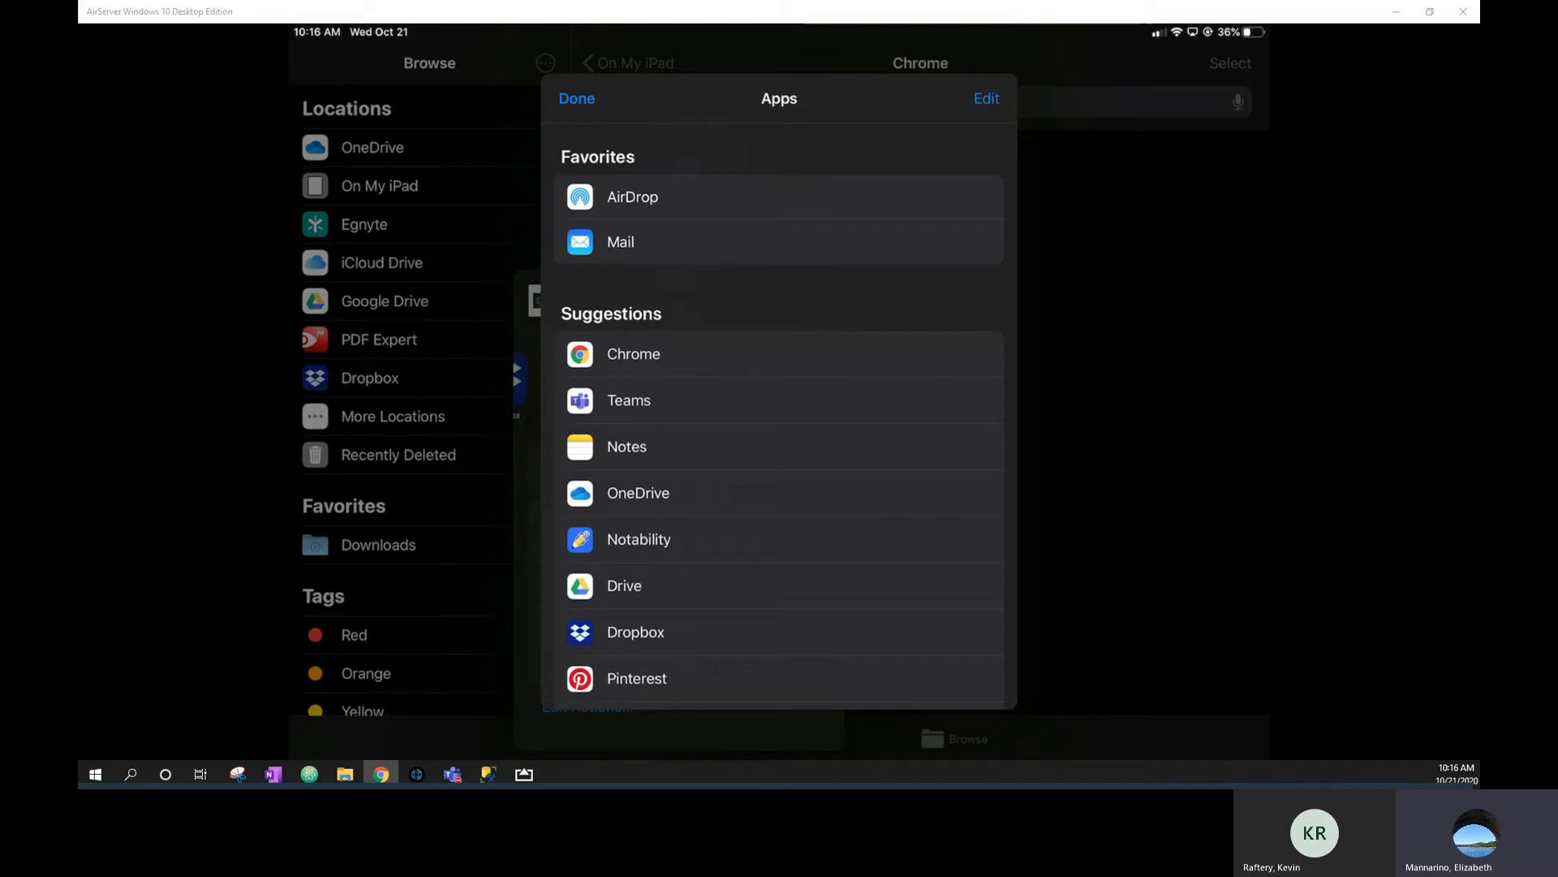
- Scroll the apps list to reveal the Copy to FileMaker Go 19 option
scroll("down", 3)
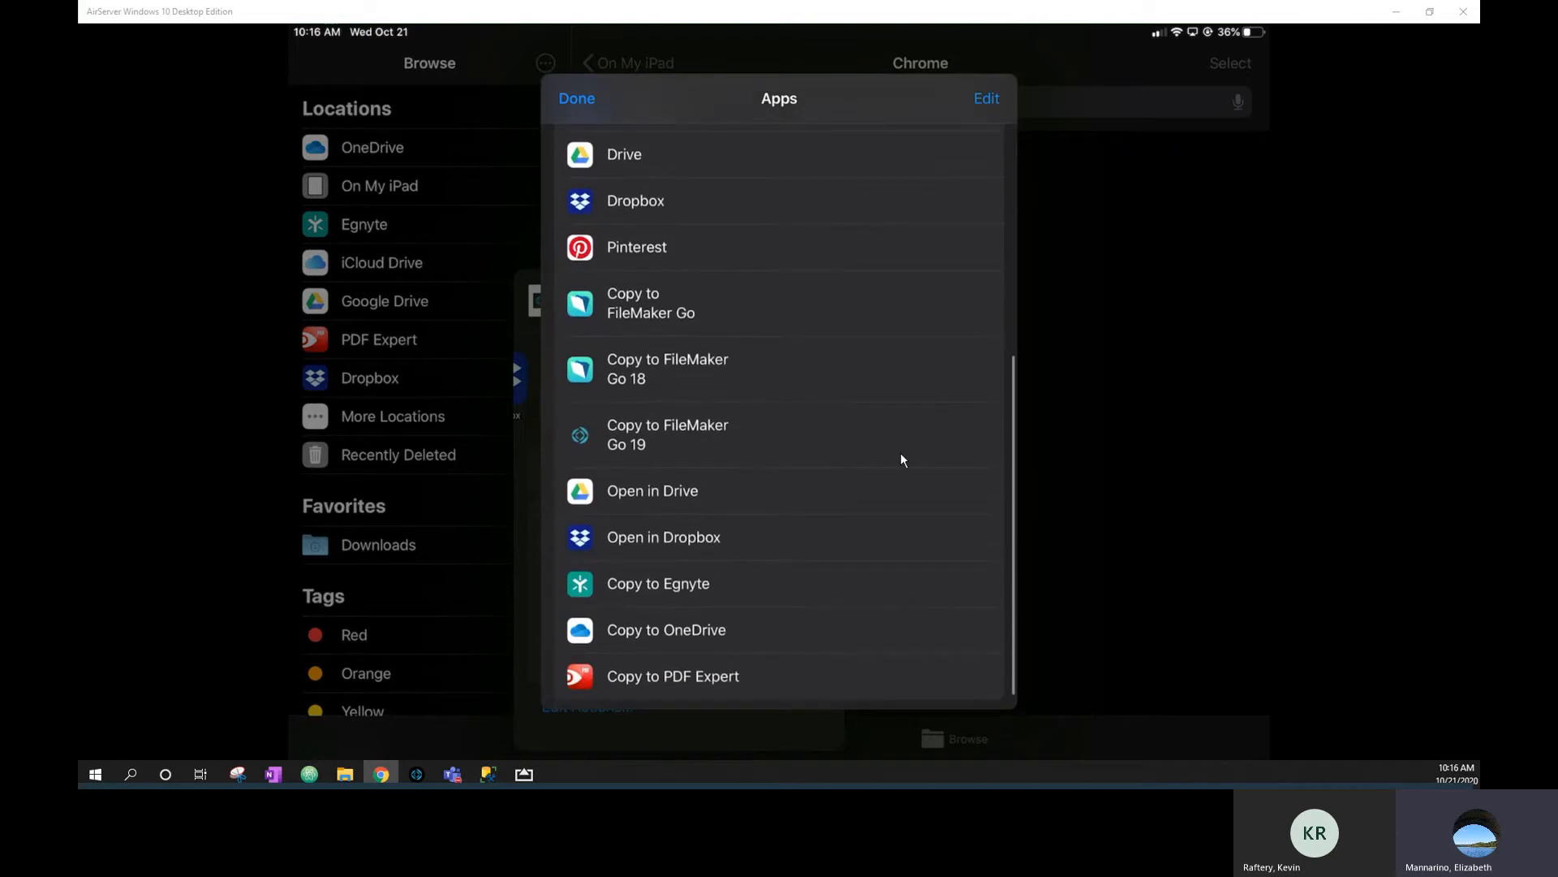
mouse_move(601, 460)
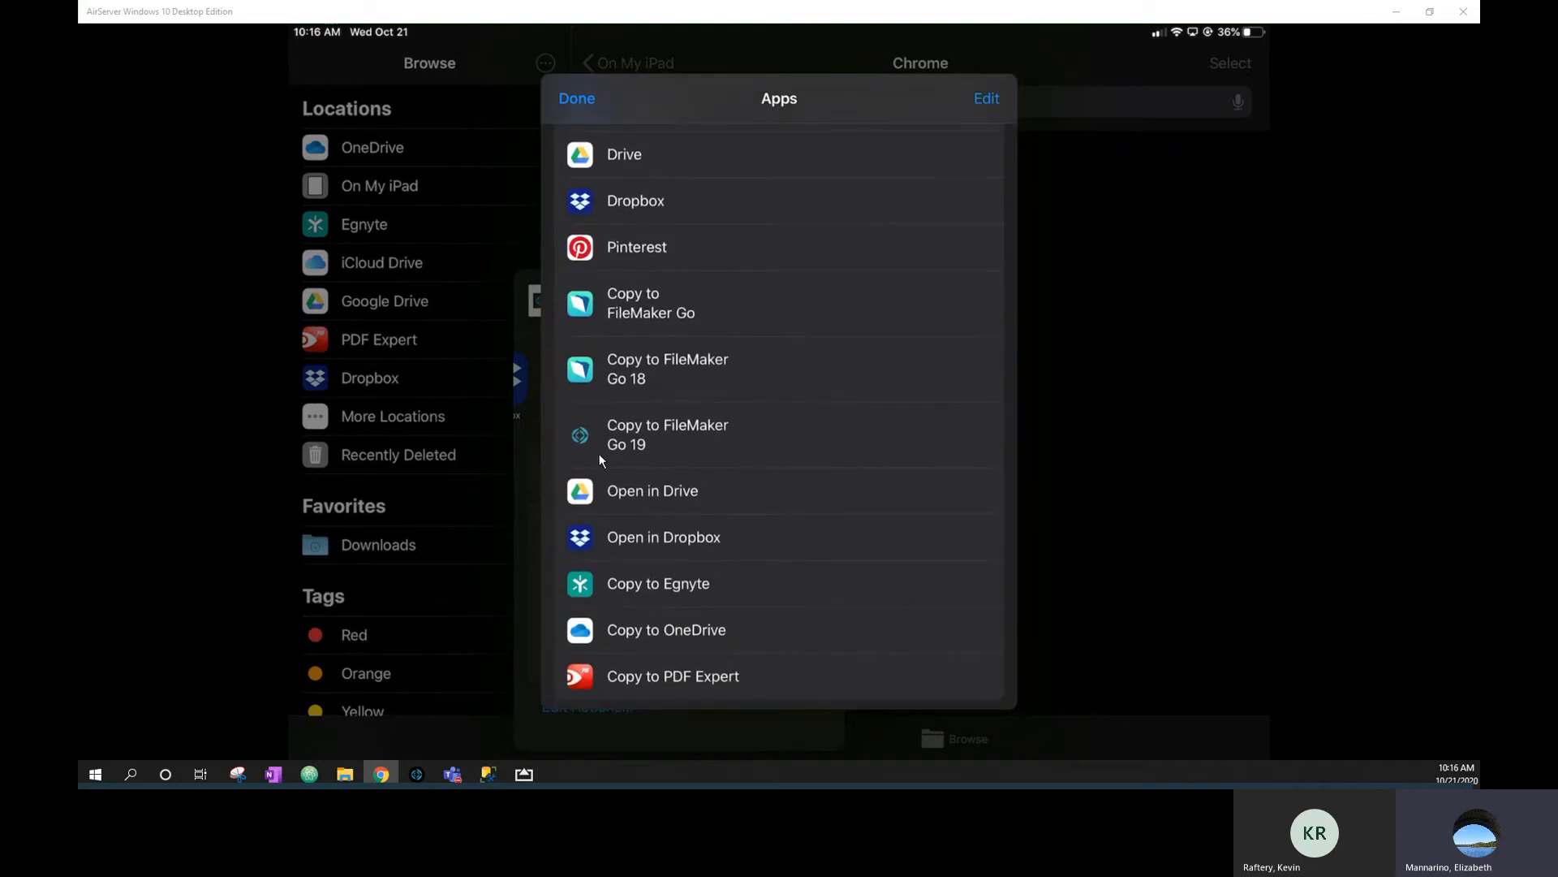
mouse_move(588, 465)
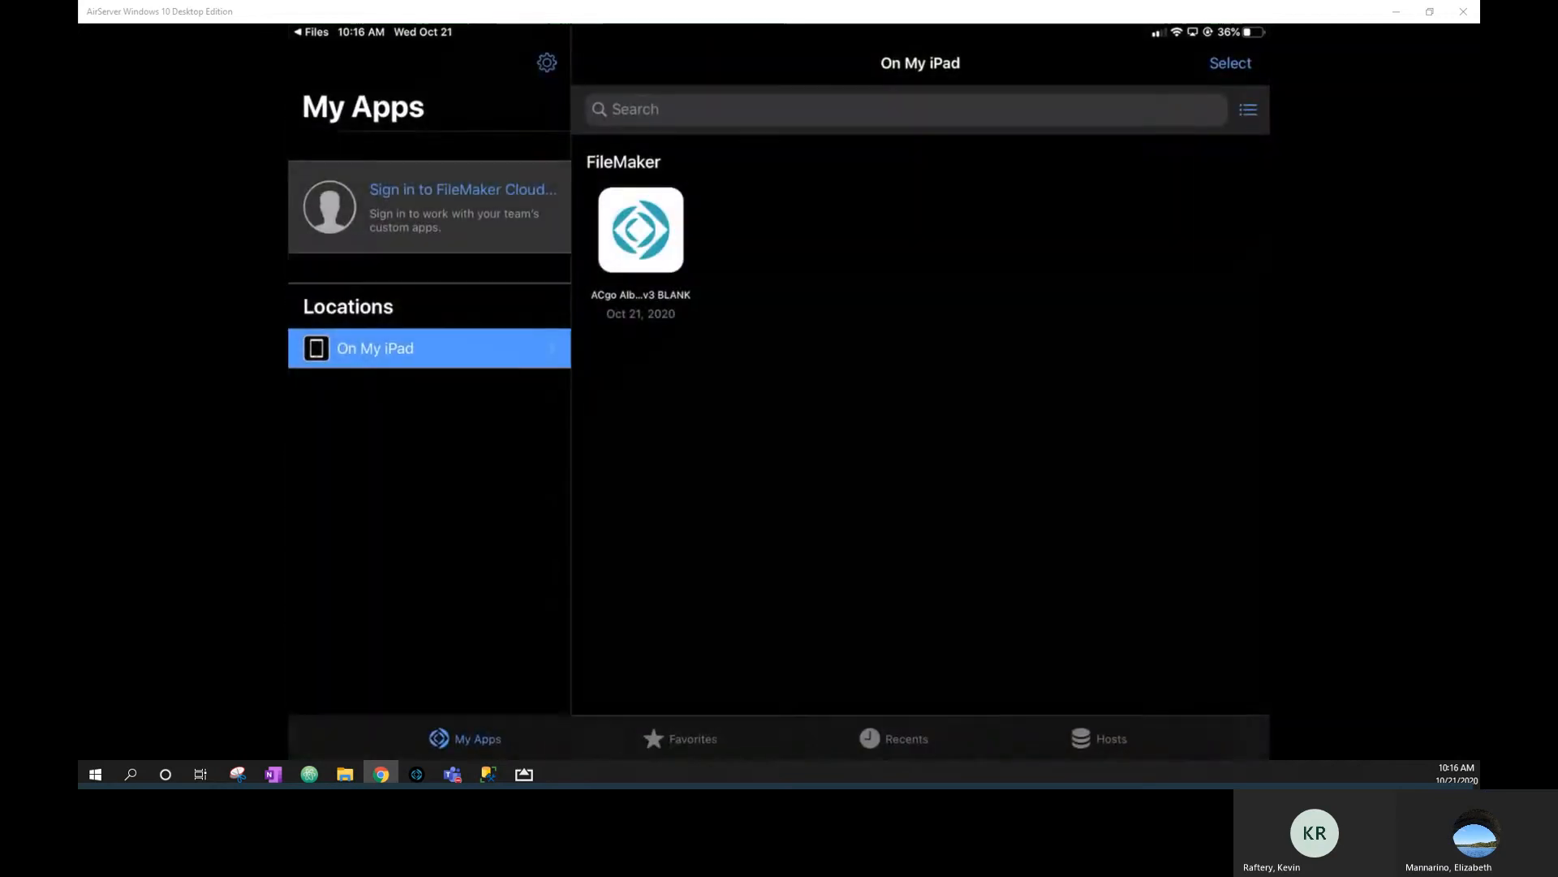
- Open the copied ACgo BLANK file and dismiss the AssetCALC connection error
double_click(641, 229)
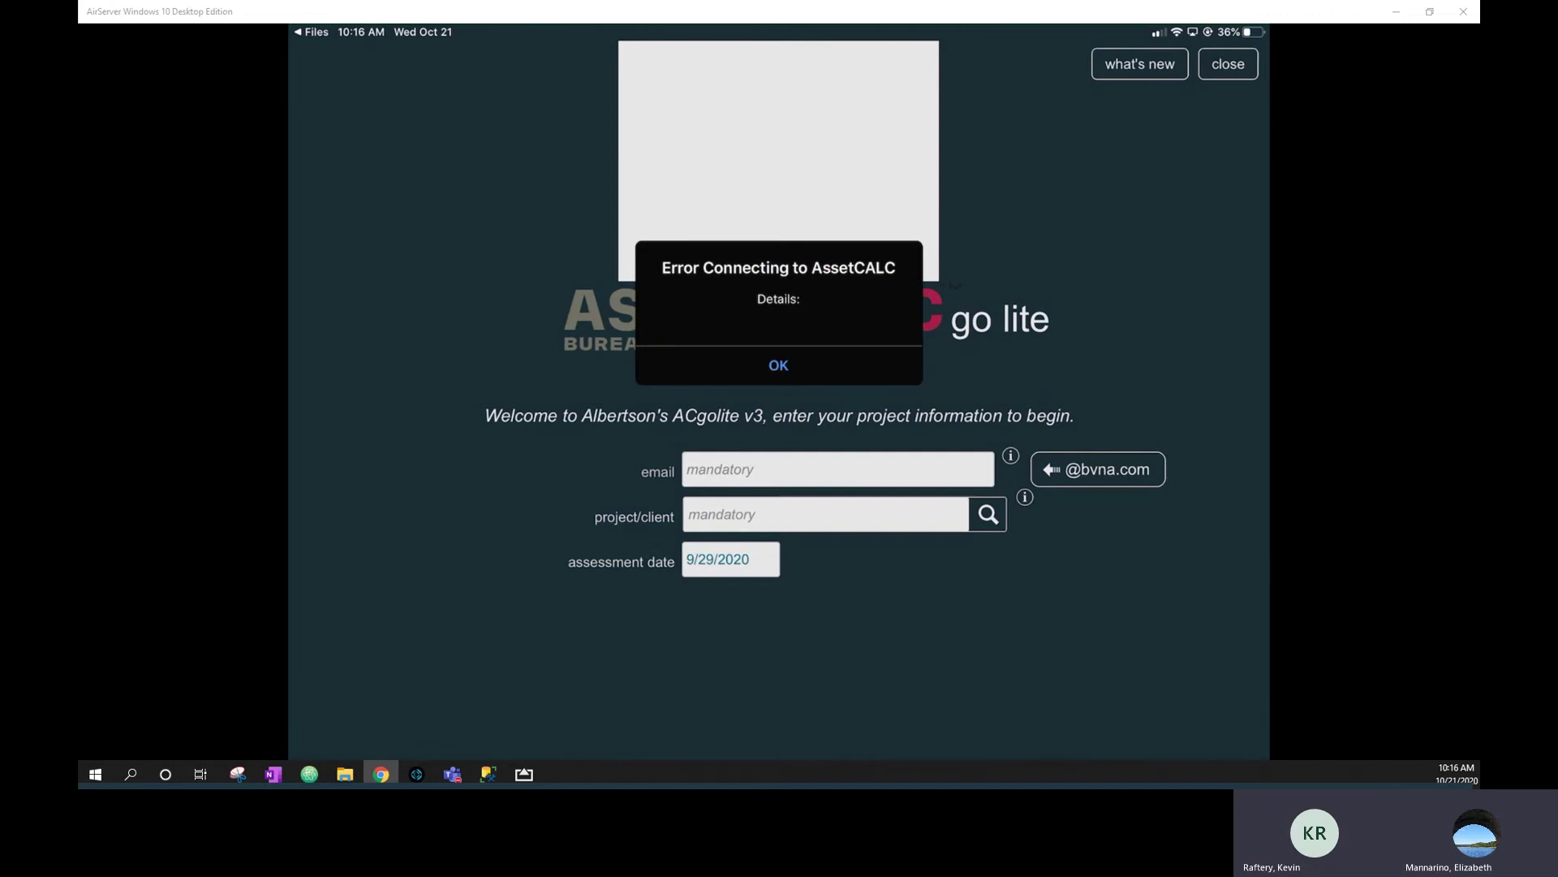
left_click(778, 365)
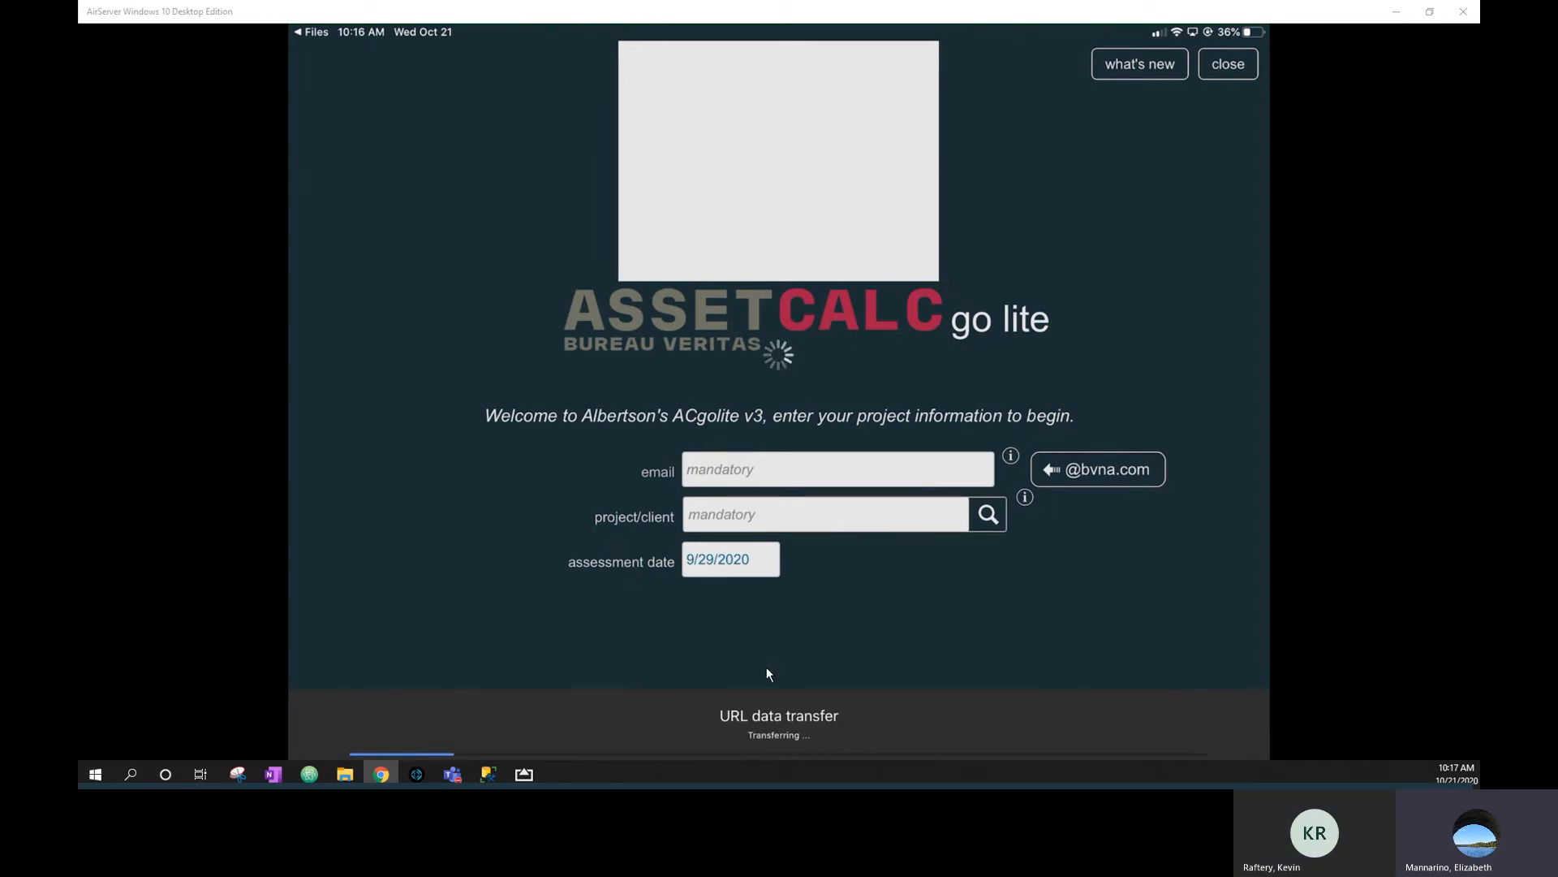
mouse_move(1088, 255)
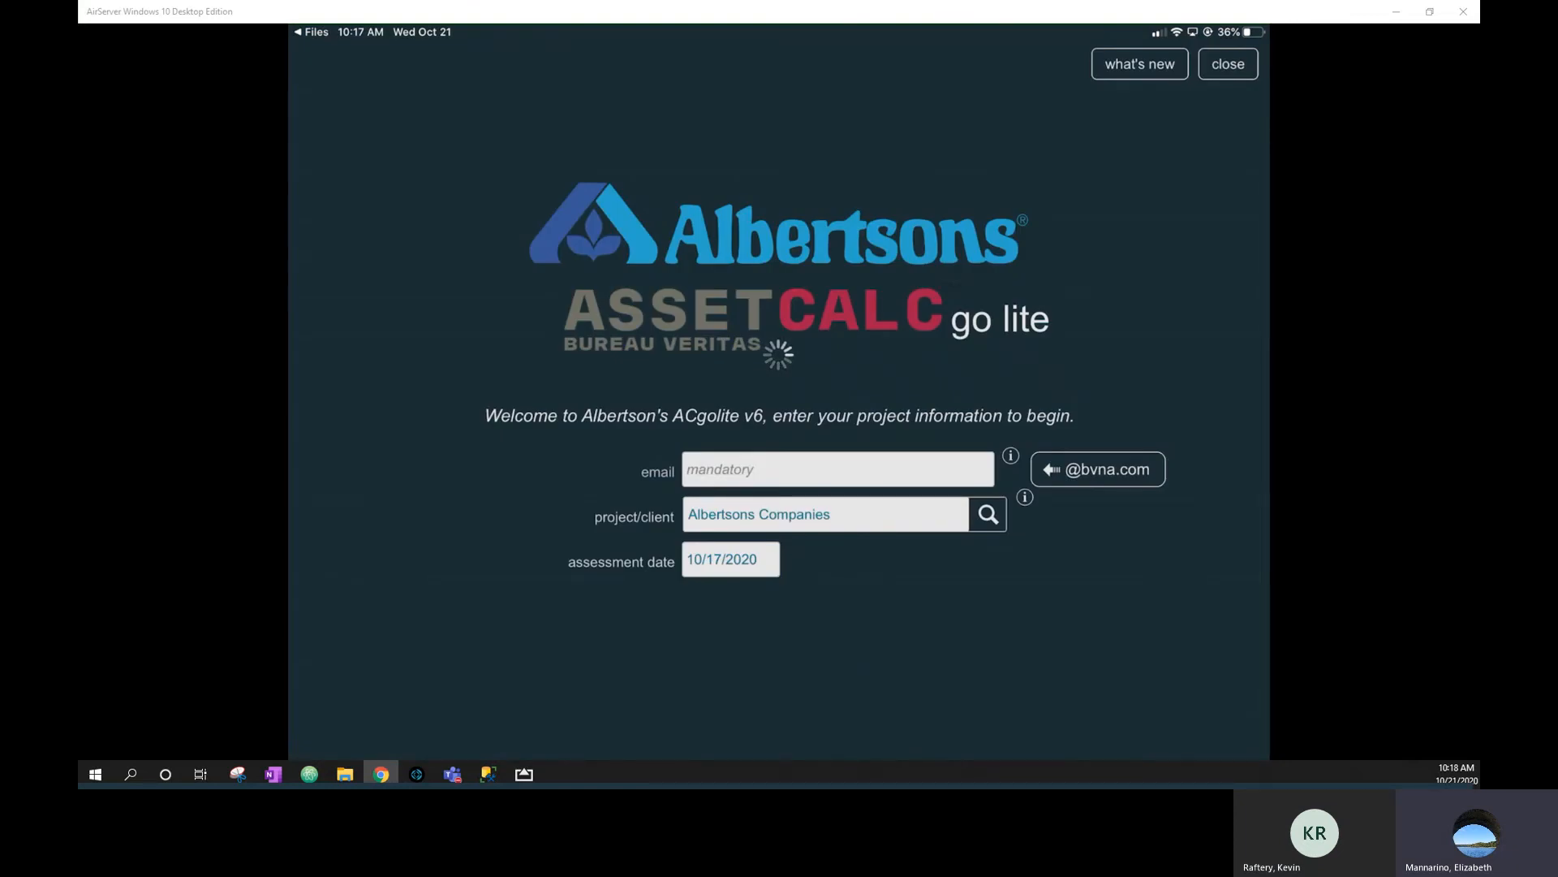
- View the version 6 update notes after the file updates to ACgolite v6
left_click(1140, 65)
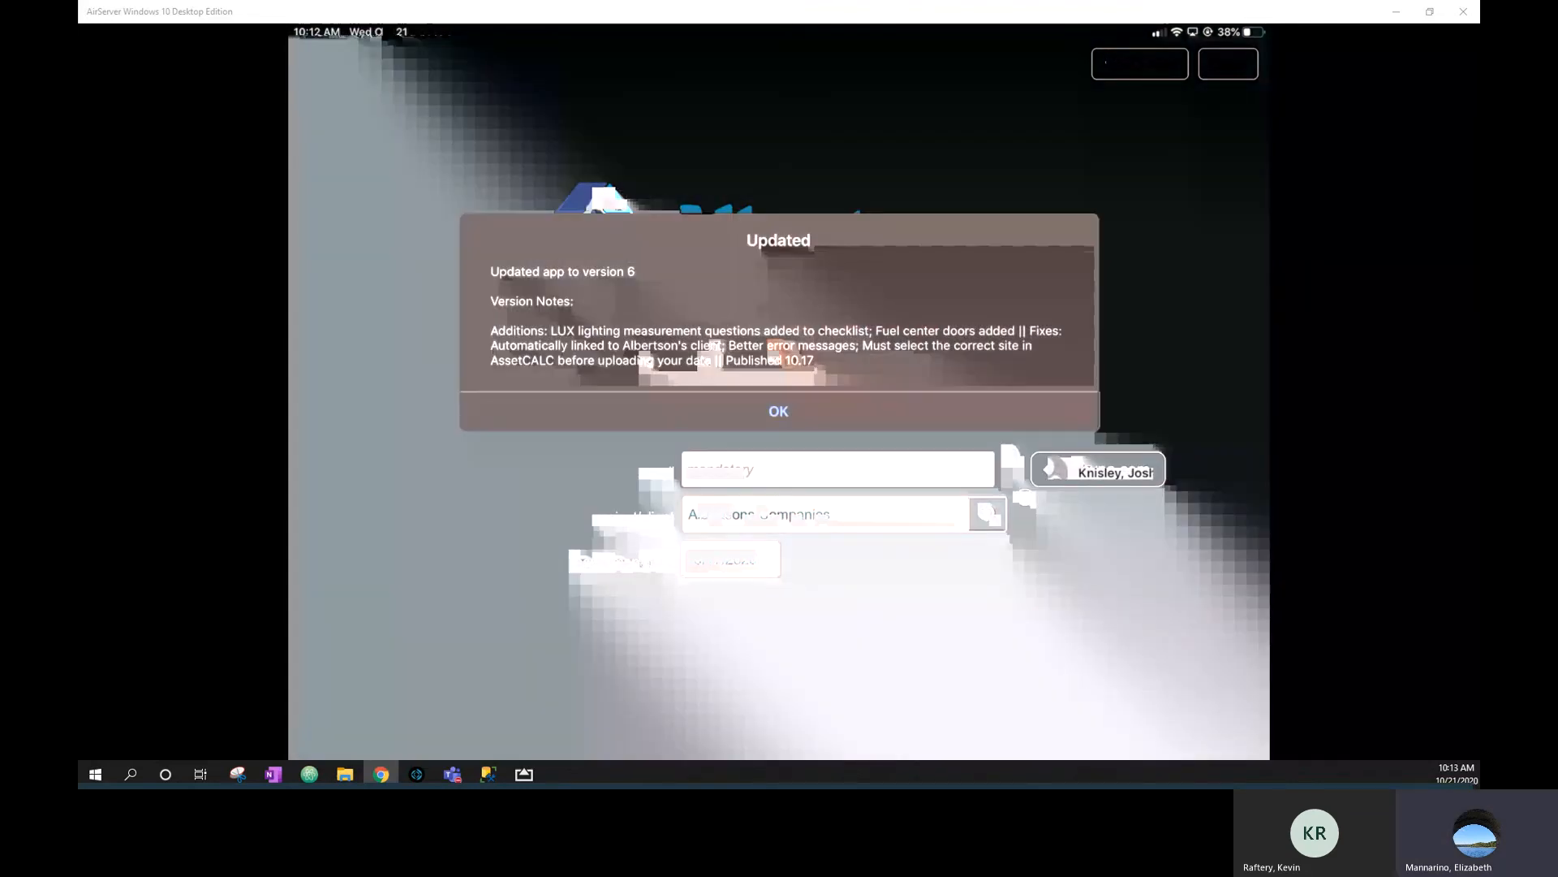
mouse_move(770, 301)
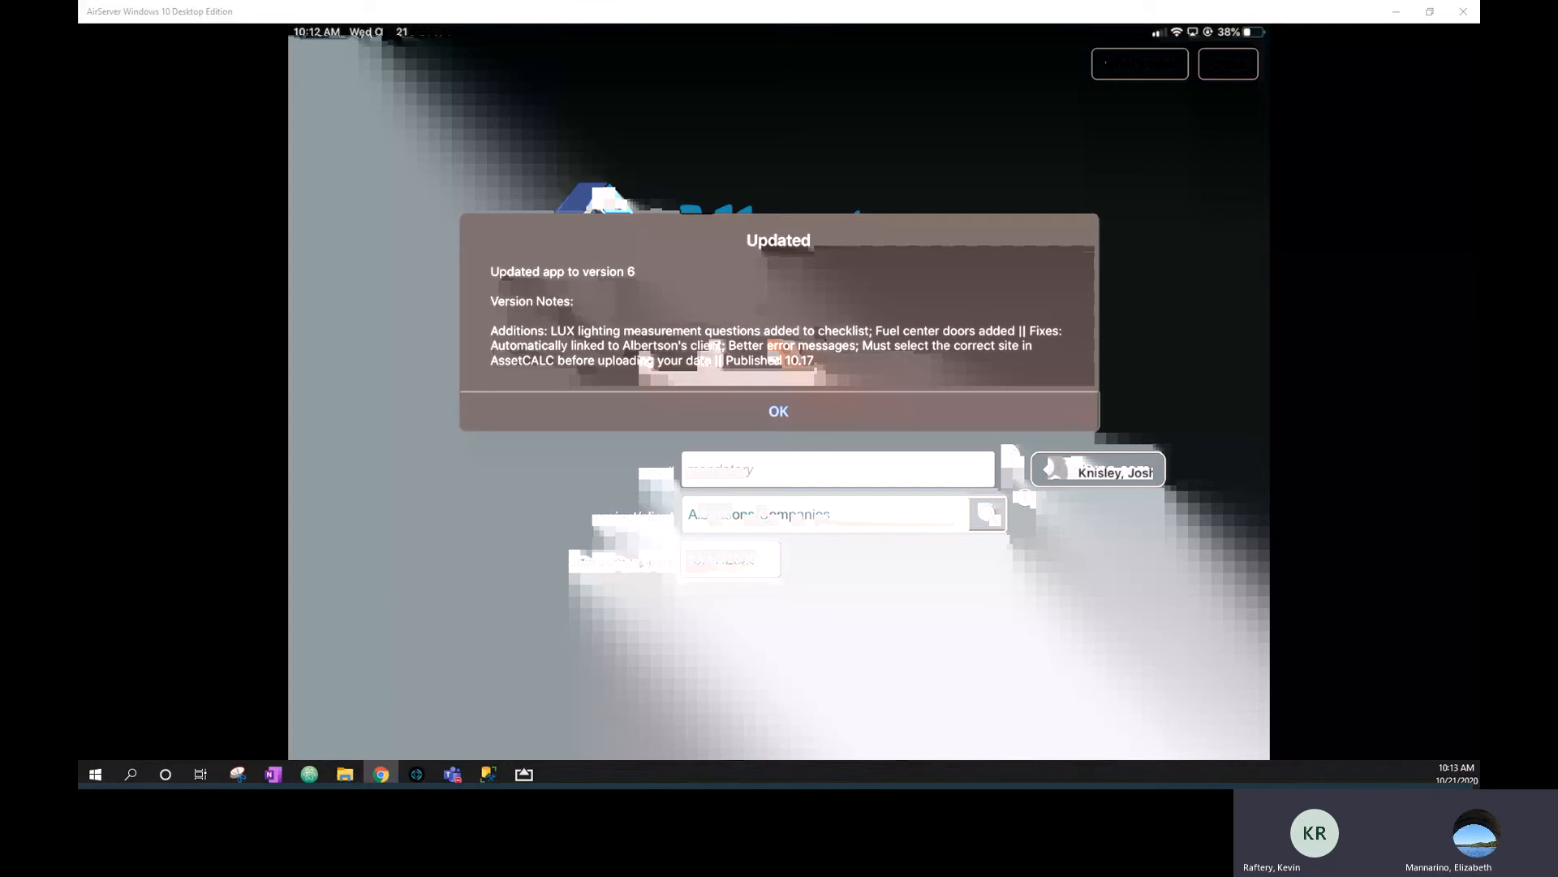
left_click(778, 412)
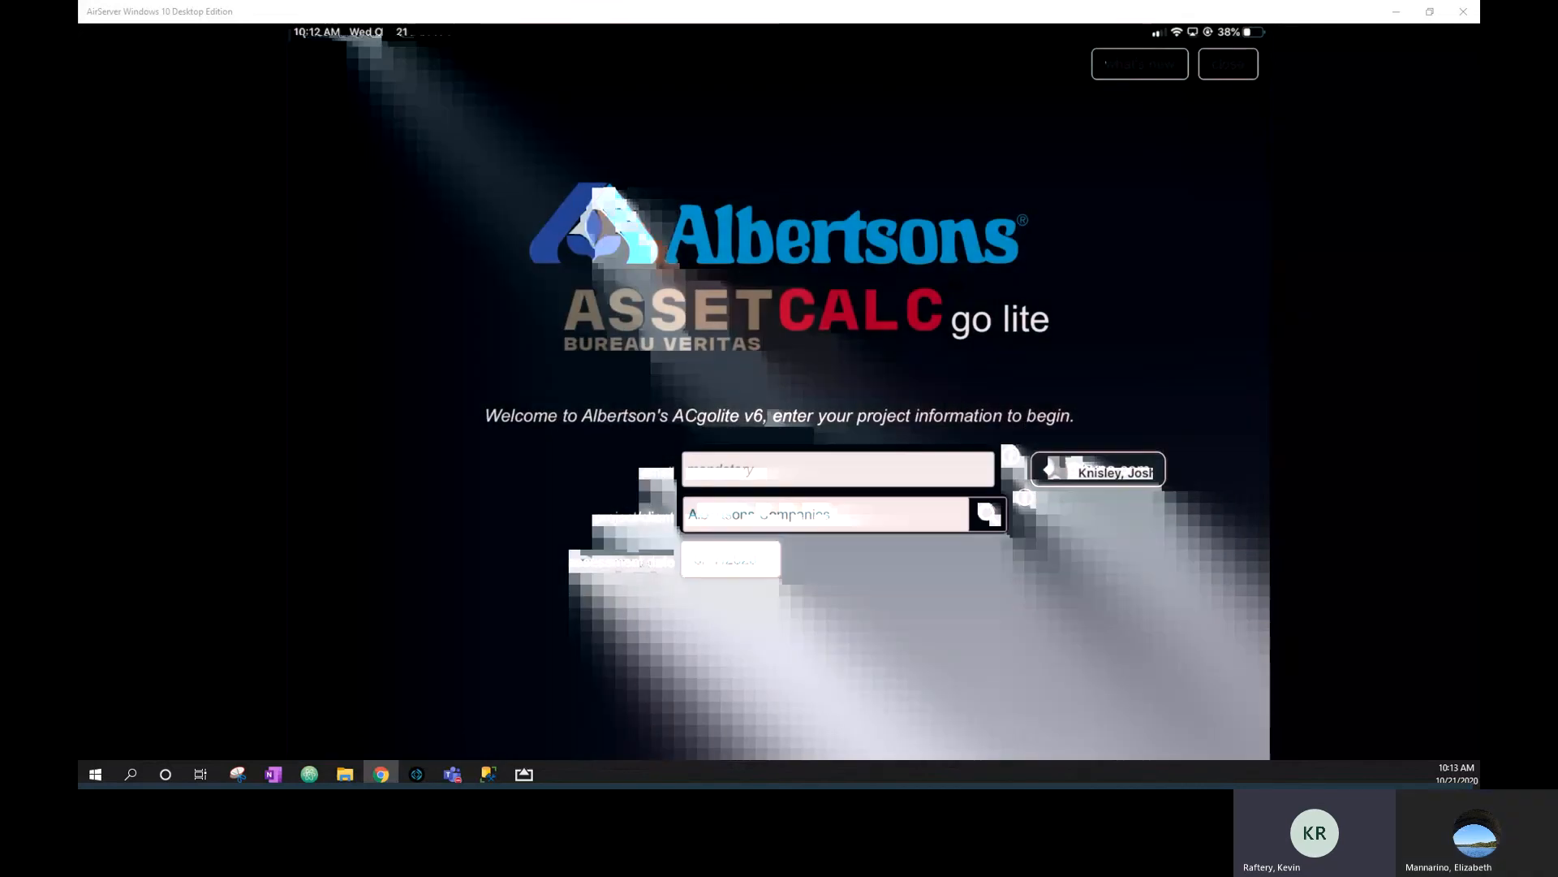
mouse_move(1131, 34)
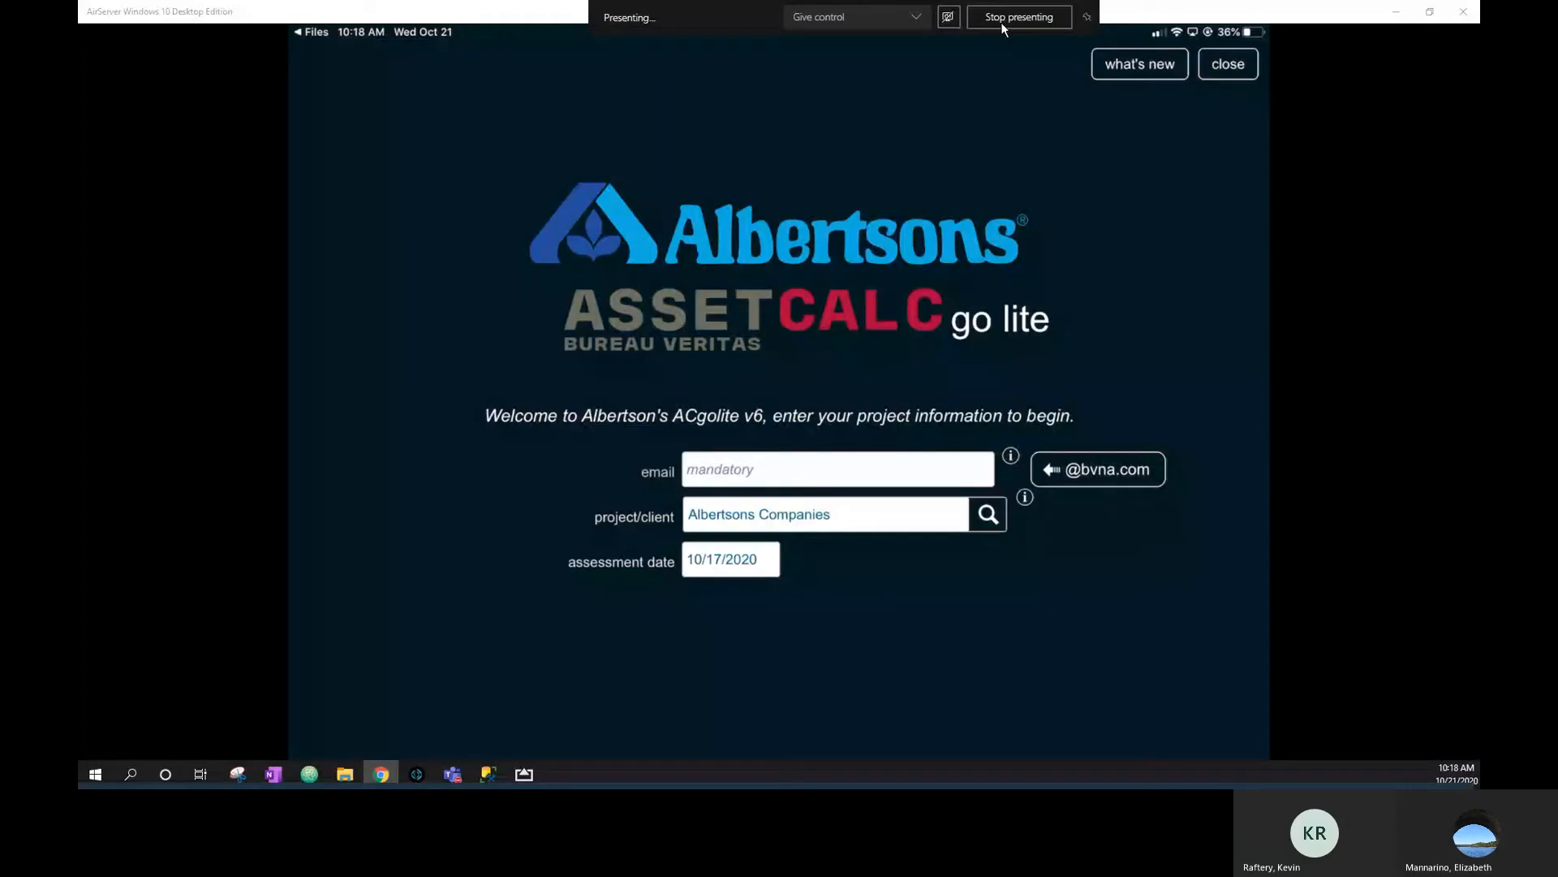
- Stop presenting the screen to the meeting while the ACgolite v6 welcome screen stays open
left_click(1019, 16)
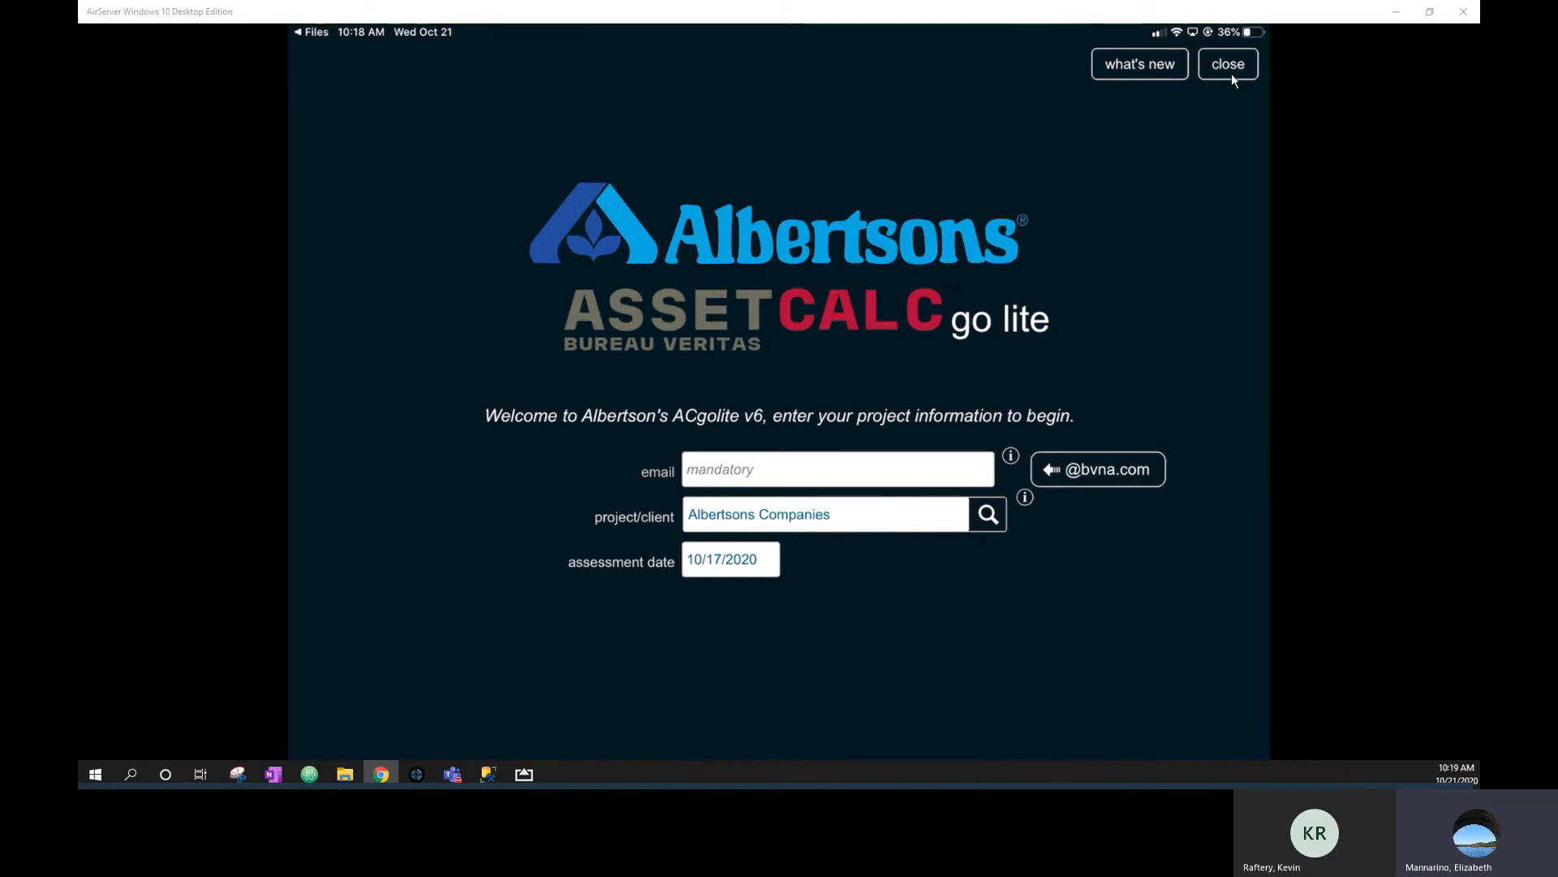
mouse_move(1252, 84)
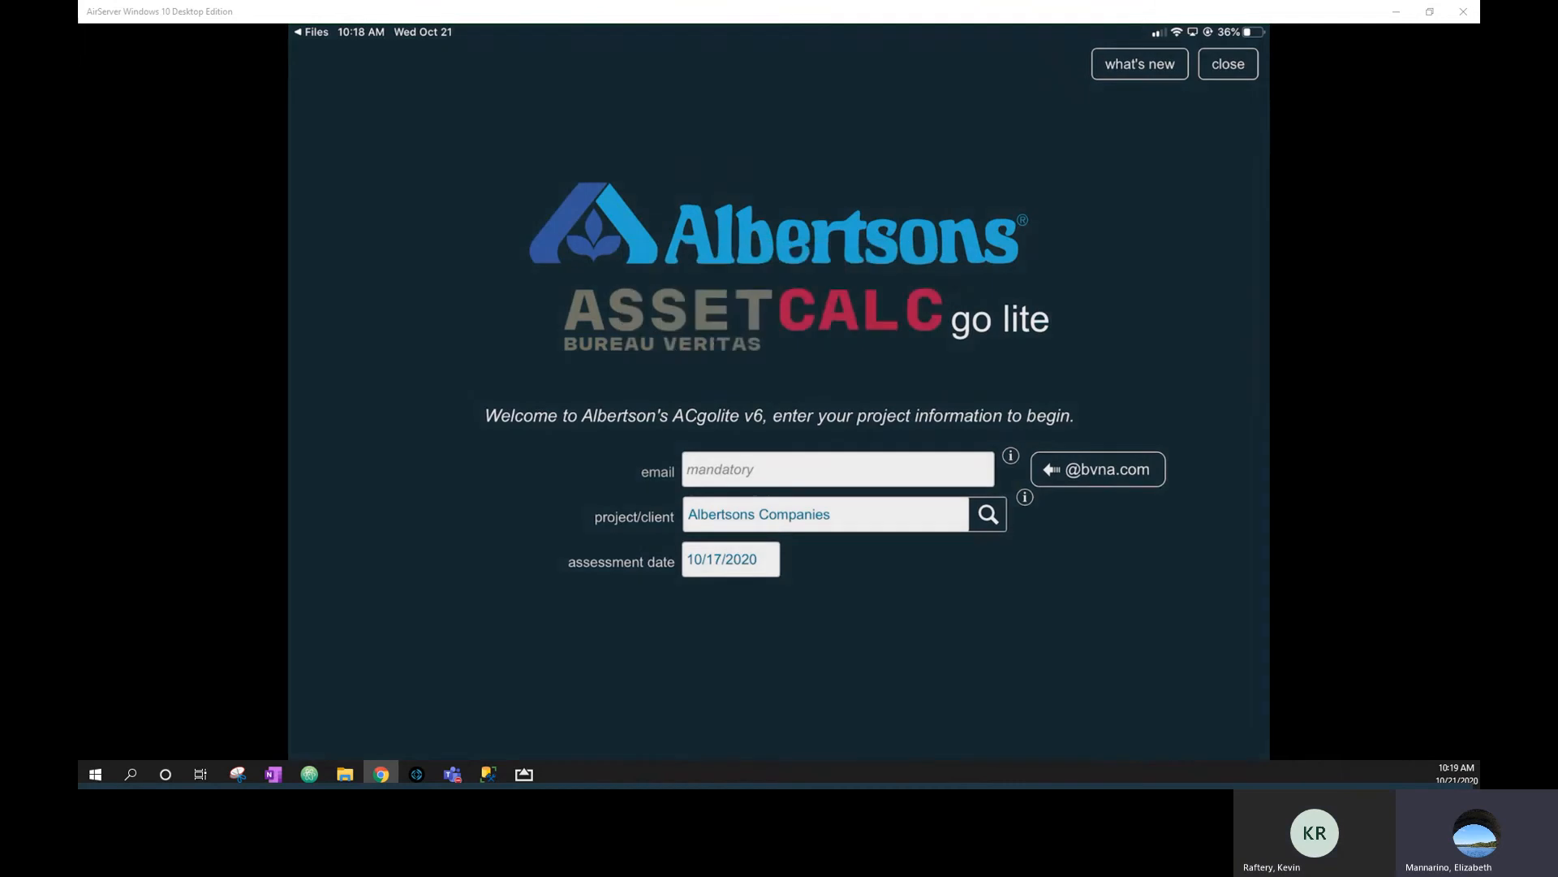
- Close the ACgolite v6 file and view My Apps files as a detailed list
left_click(1228, 64)
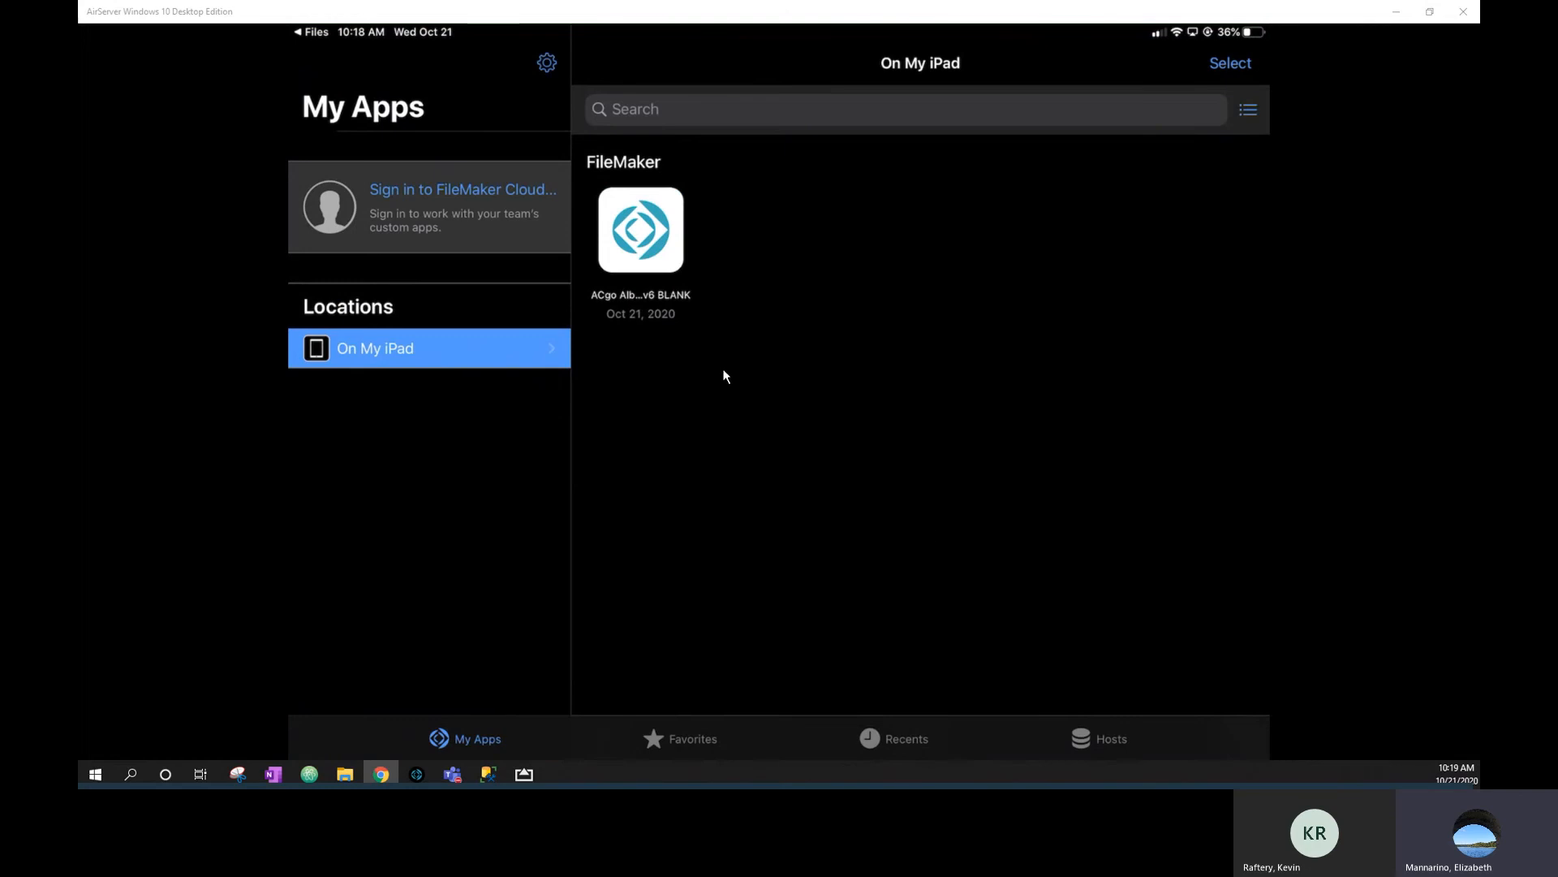
mouse_move(1249, 128)
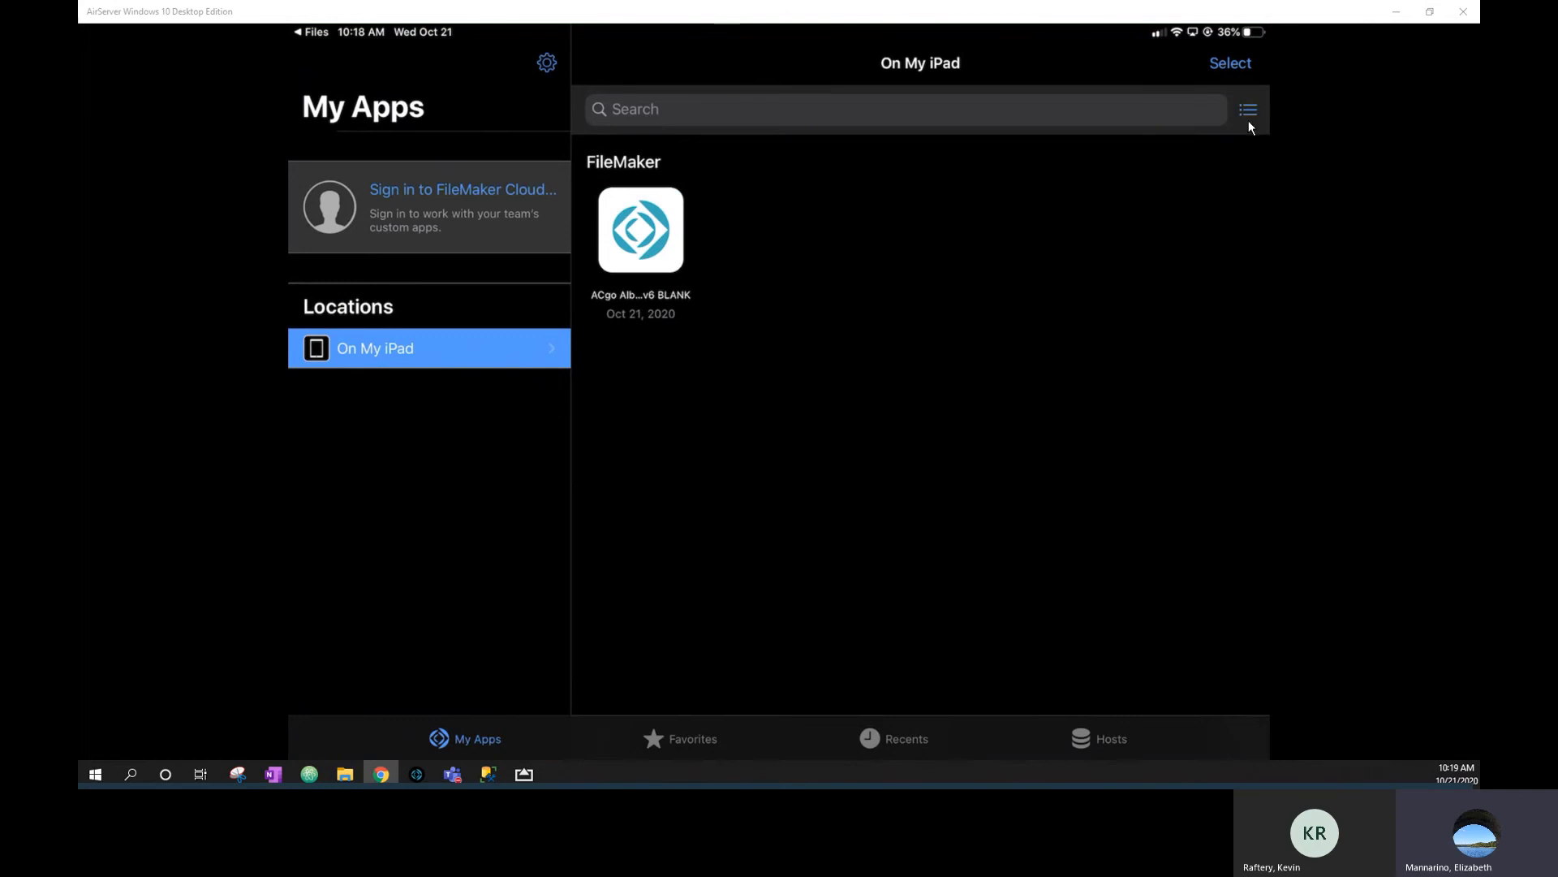
left_click(1248, 110)
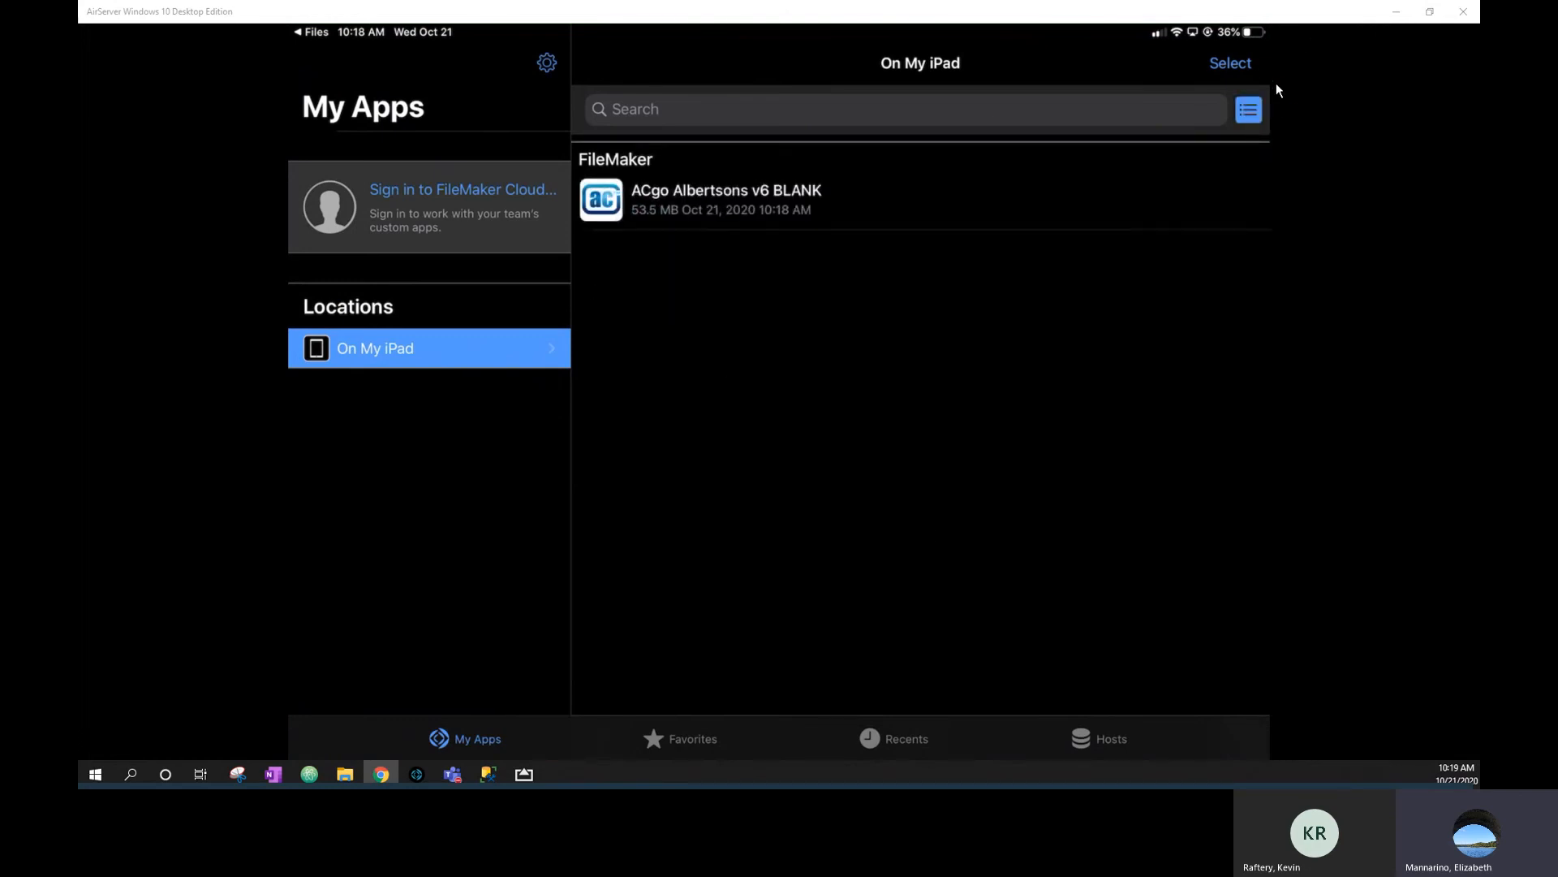
mouse_move(646, 219)
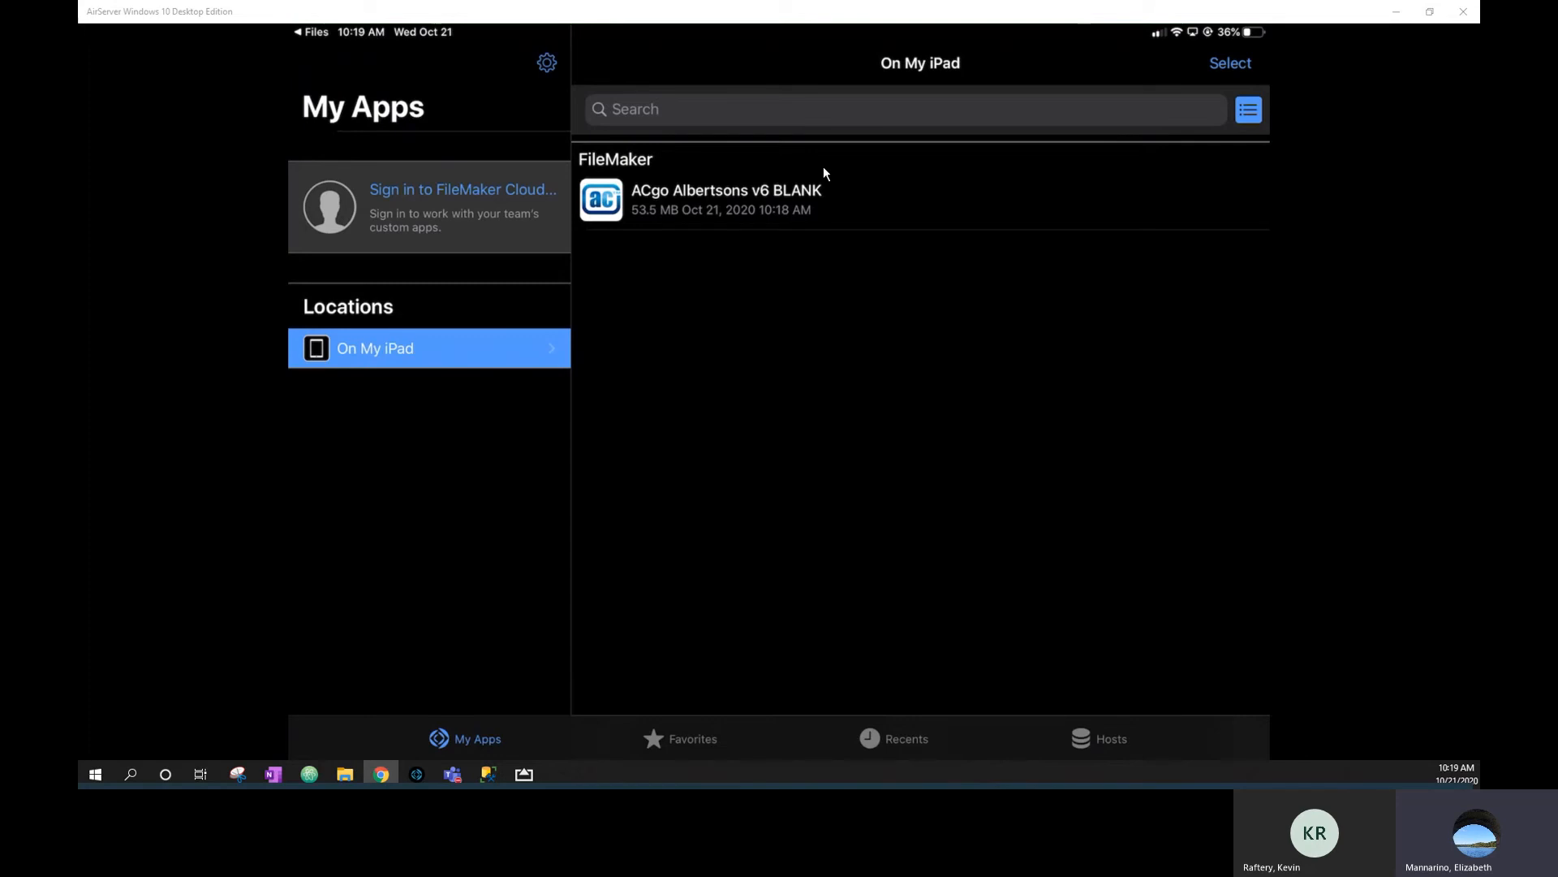
mouse_move(843, 228)
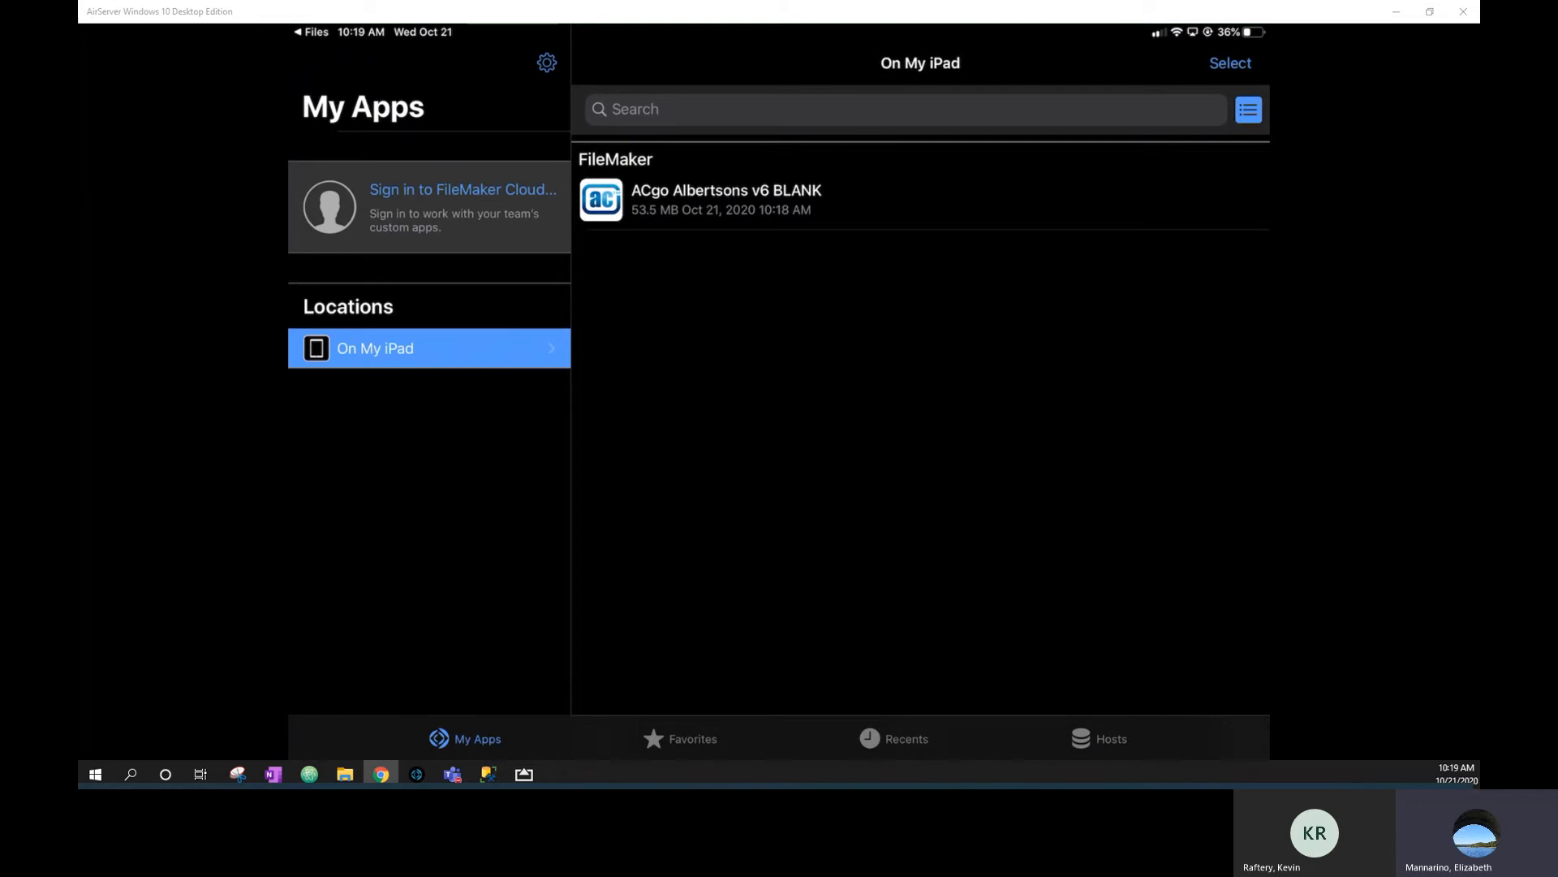
mouse_move(785, 232)
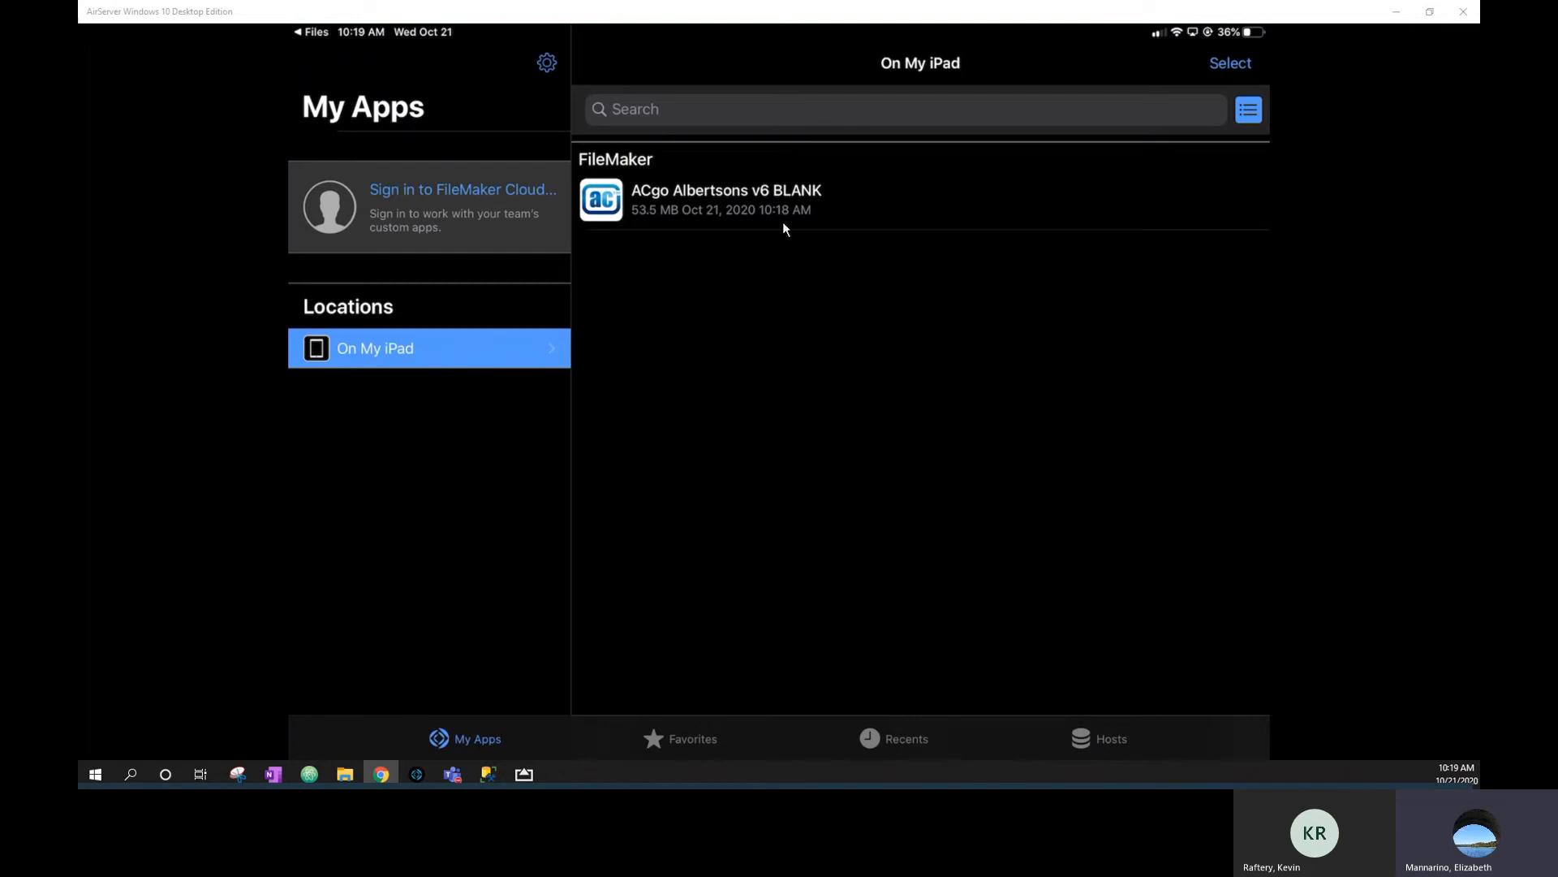
mouse_move(813, 208)
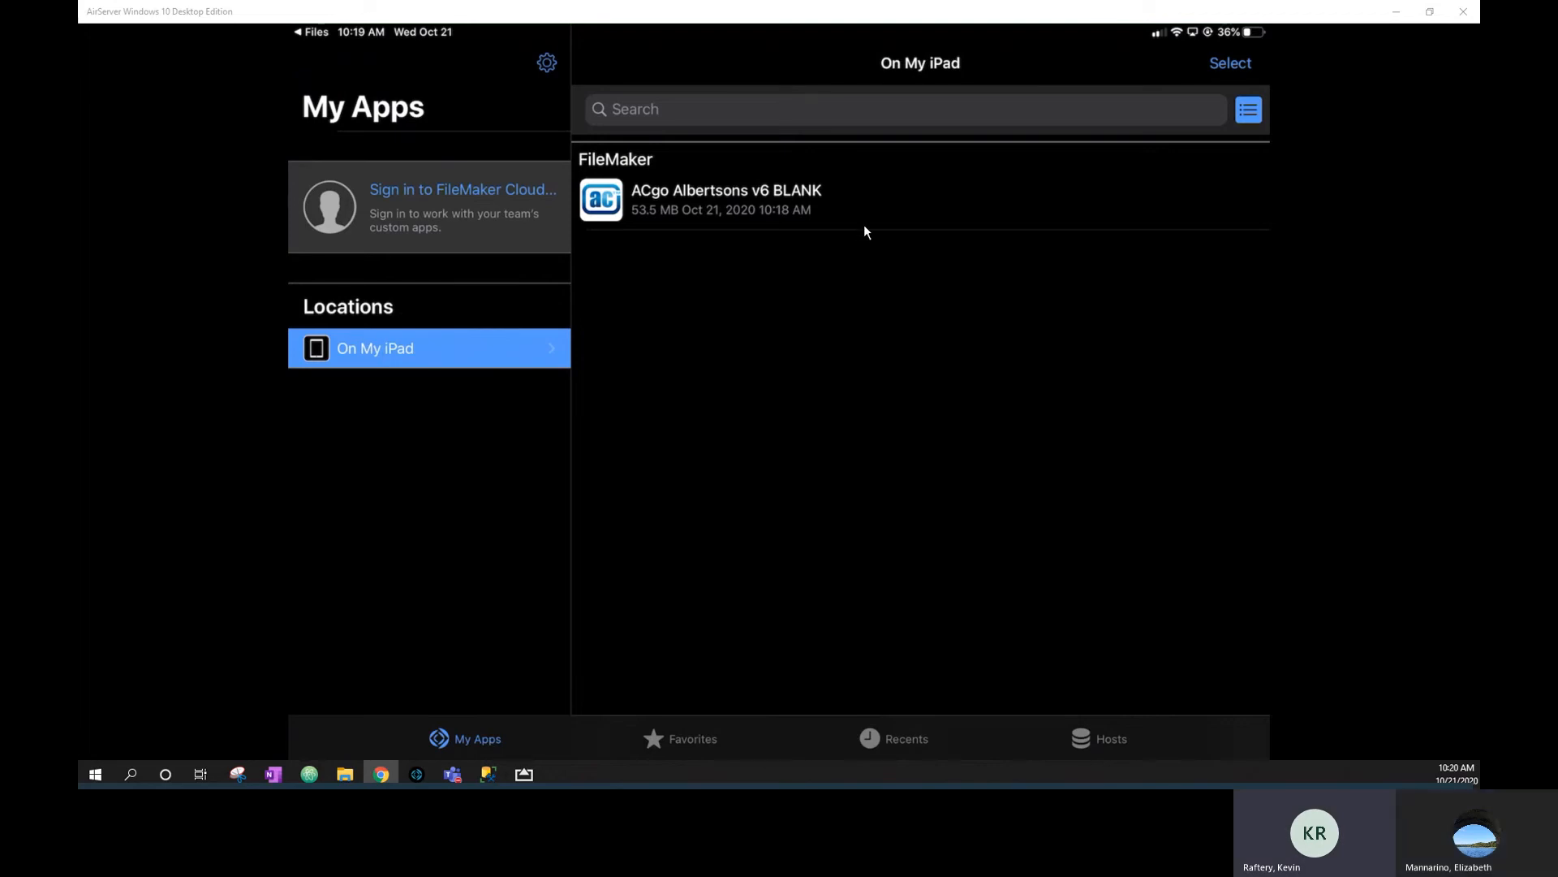
mouse_move(838, 262)
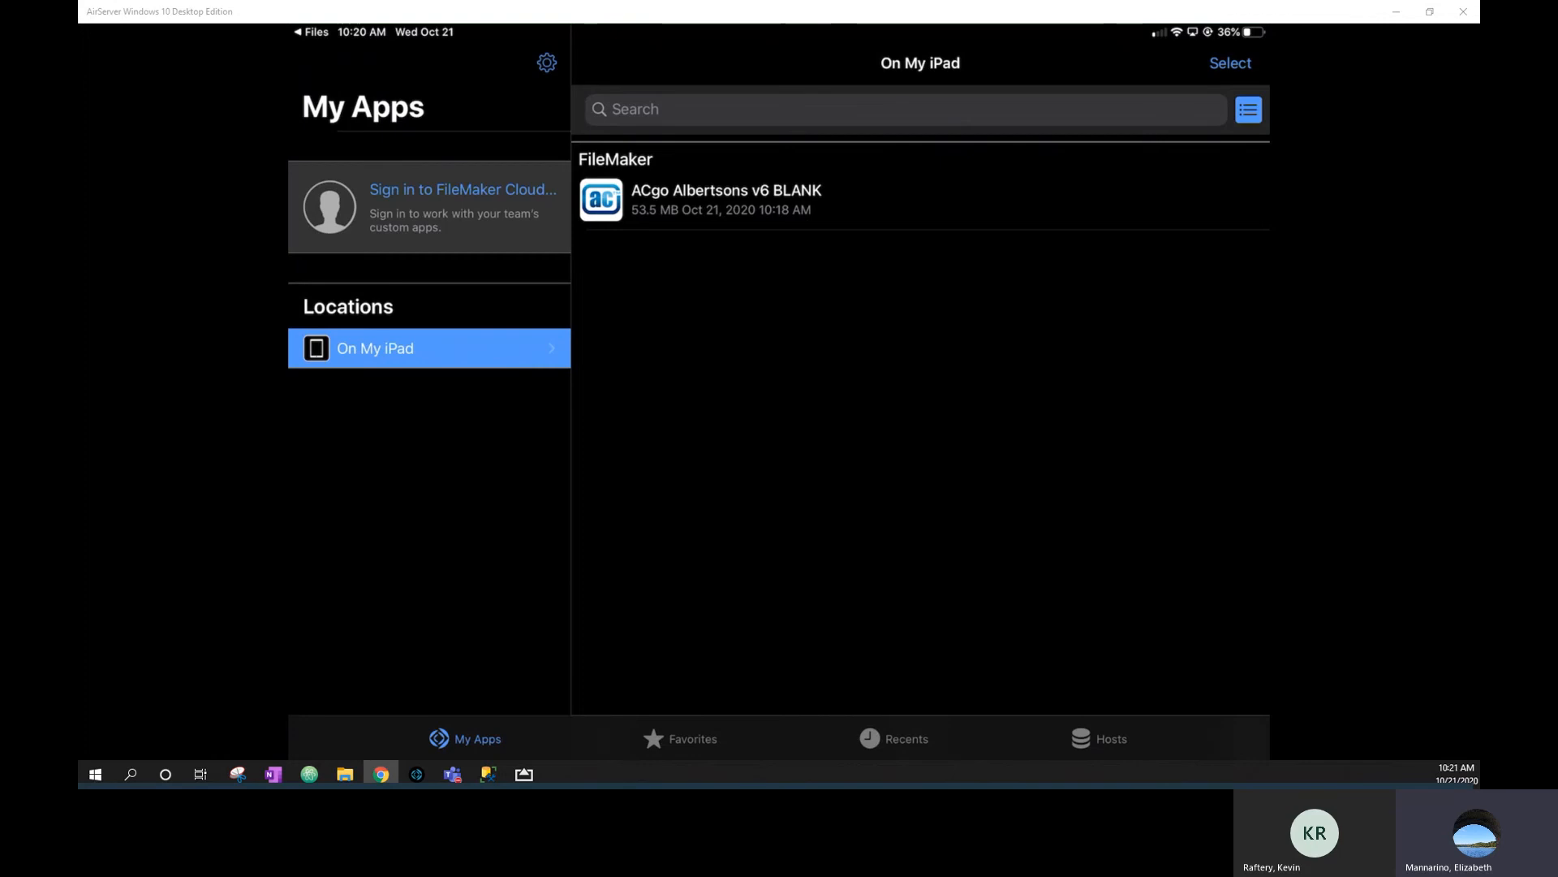
mouse_move(854, 195)
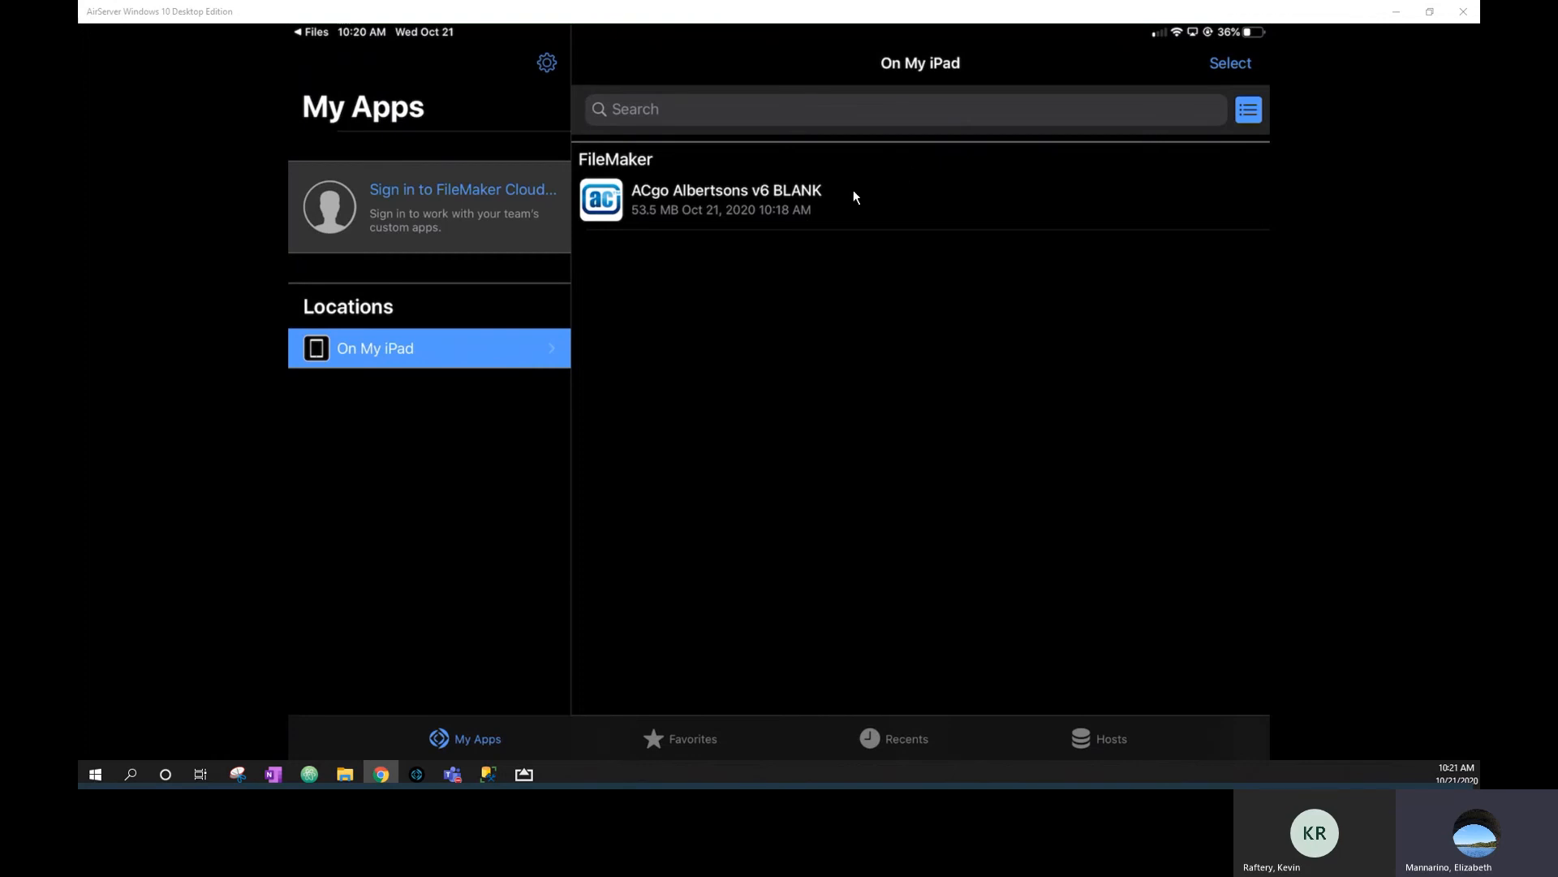
mouse_move(835, 286)
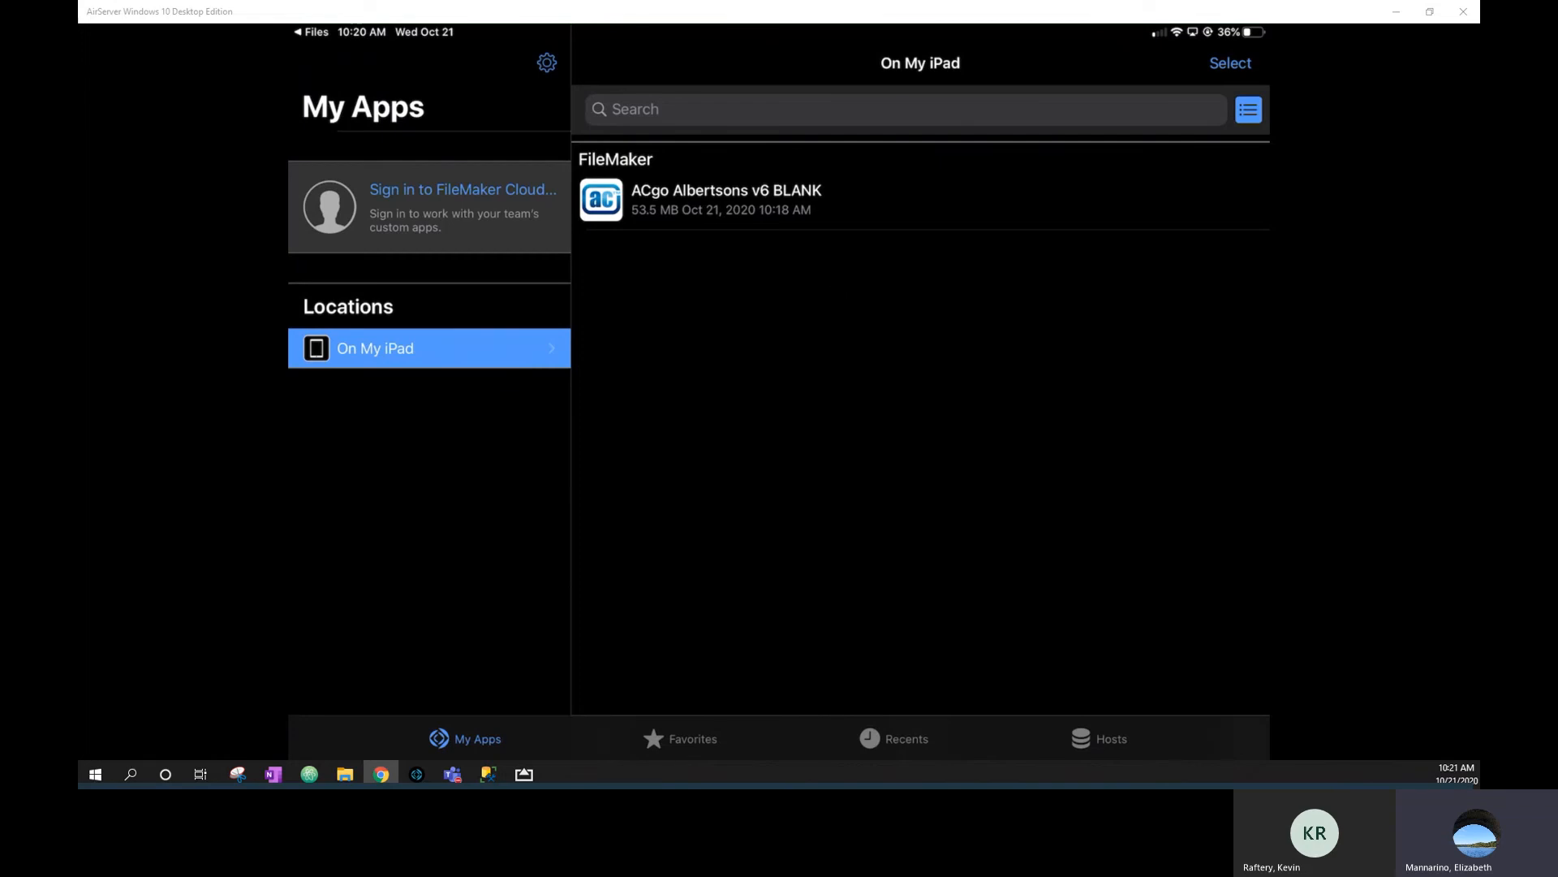
mouse_move(866, 292)
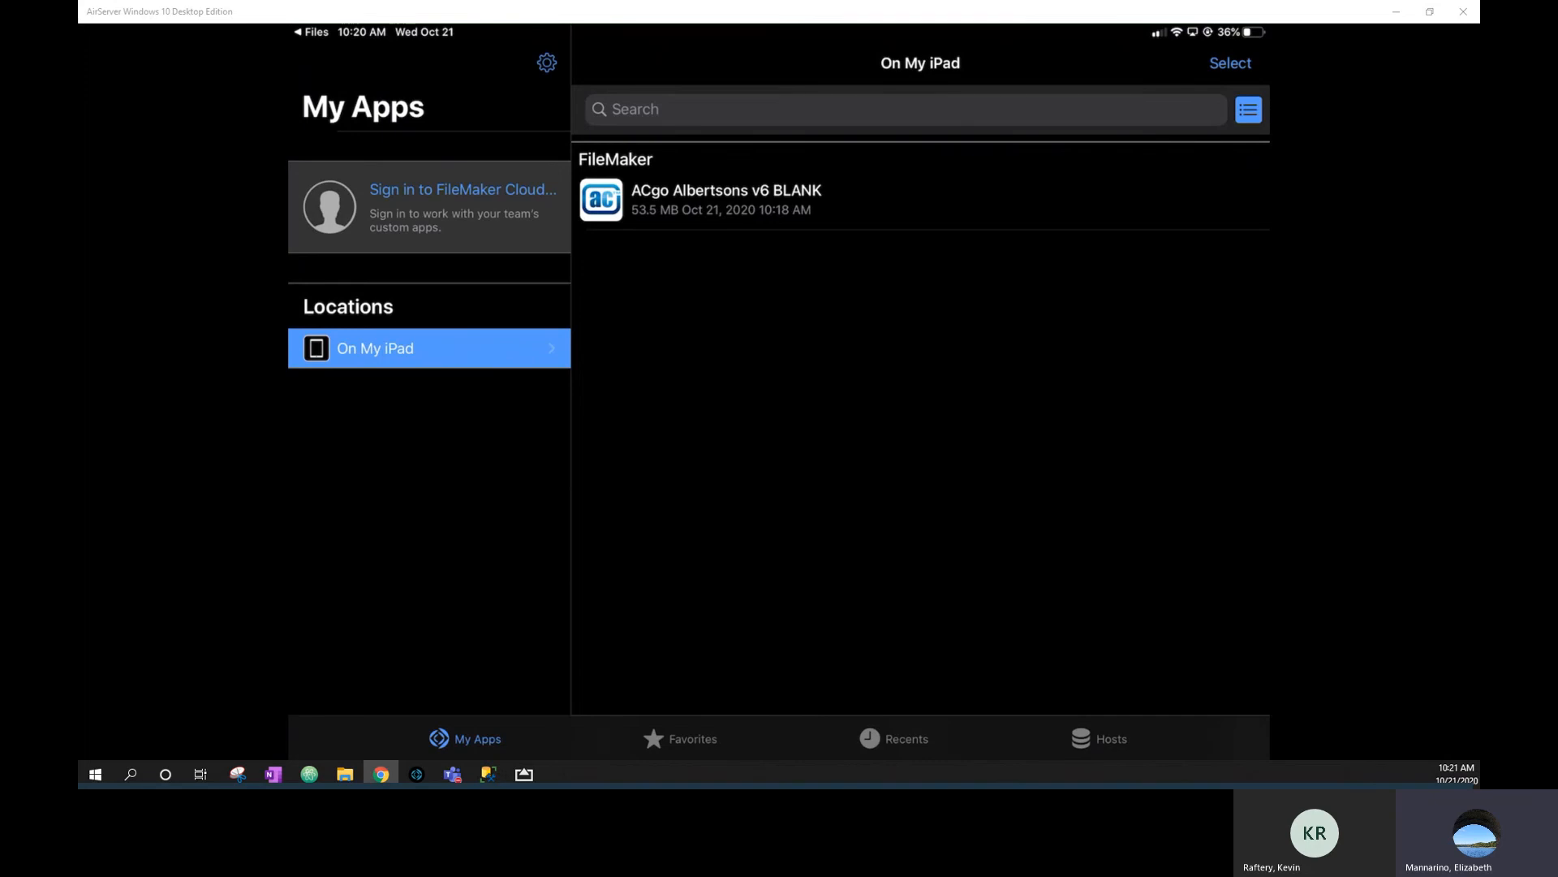
mouse_move(829, 364)
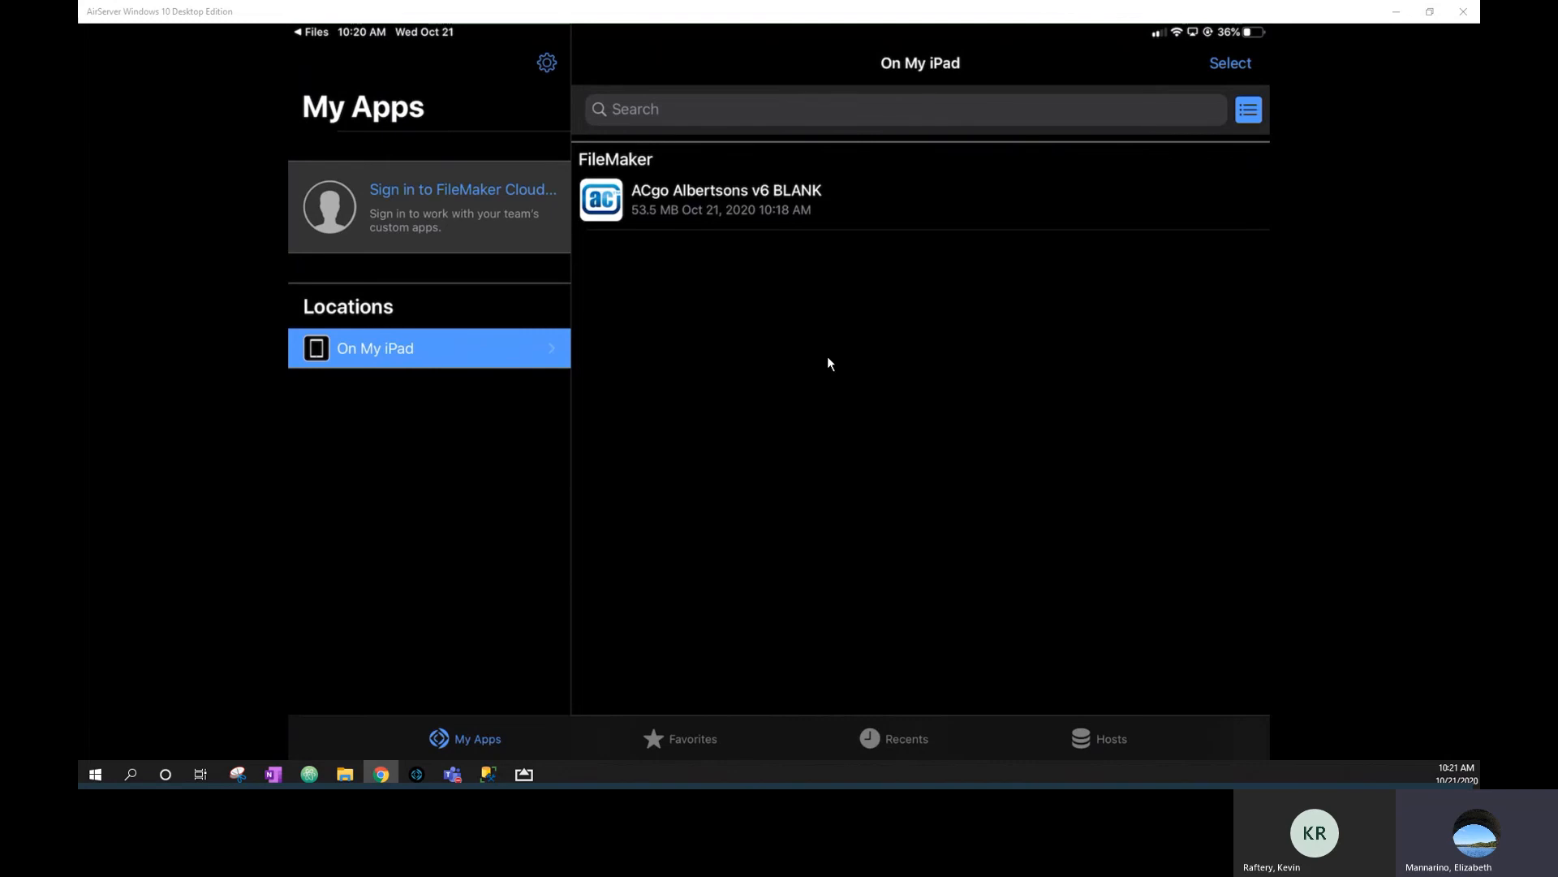
mouse_move(798, 212)
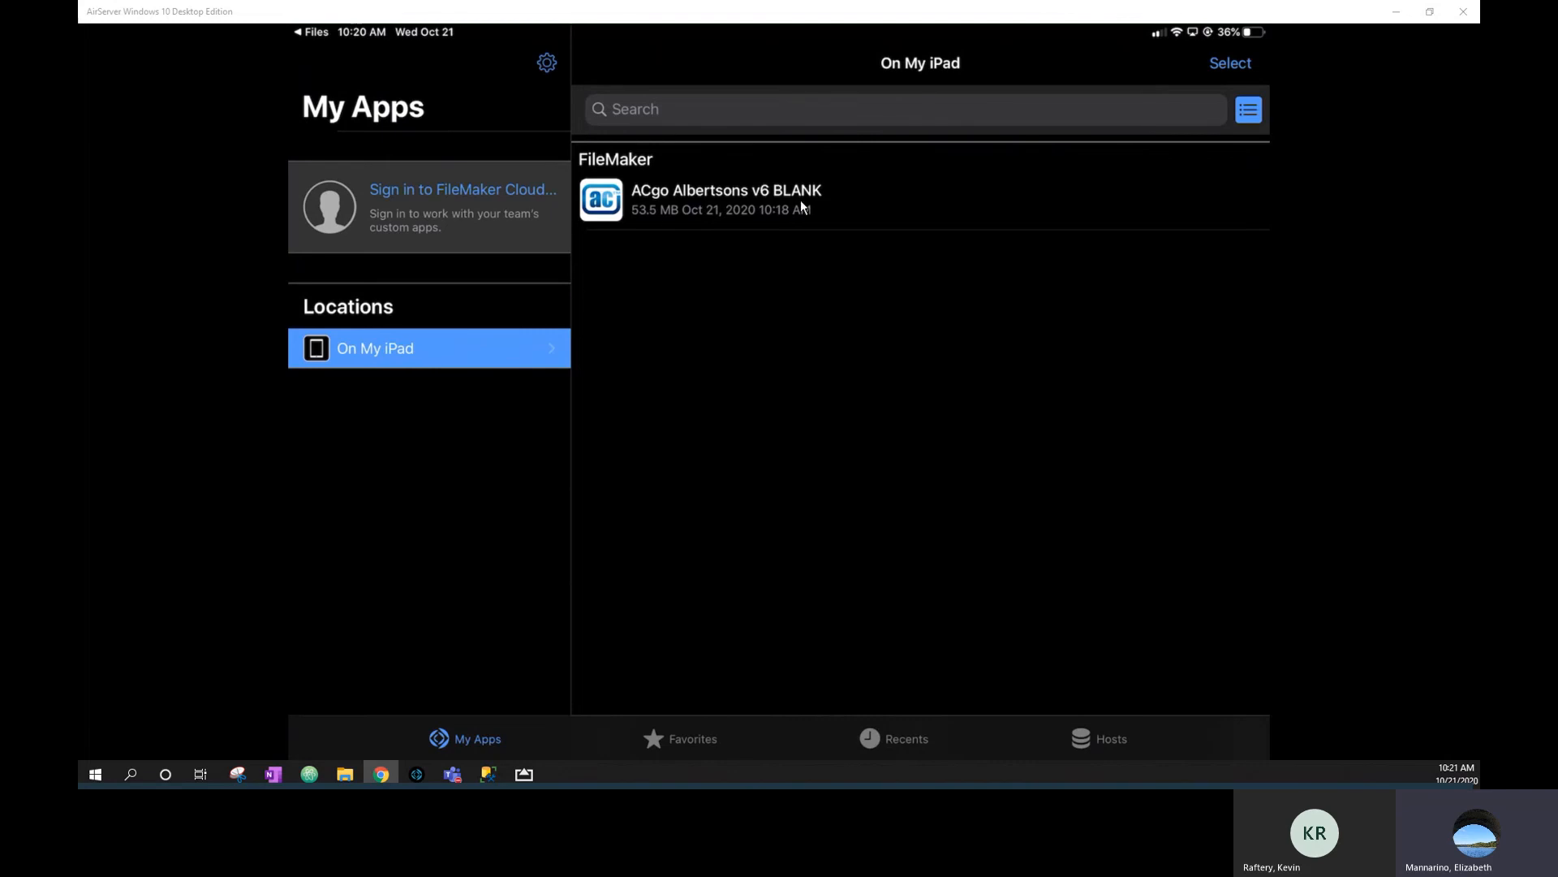
mouse_move(805, 209)
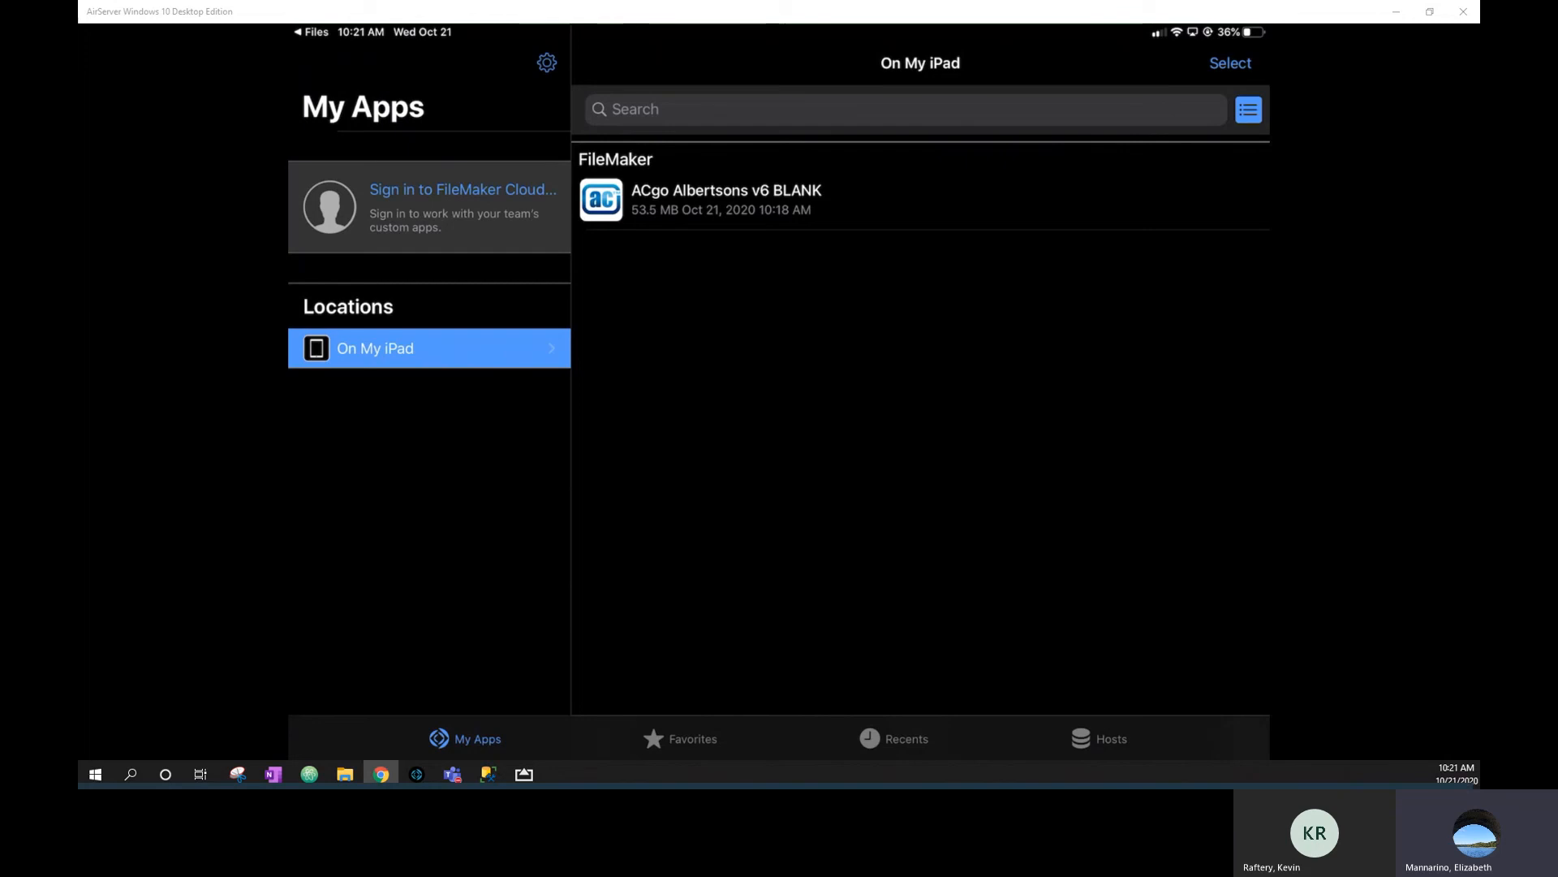
mouse_move(792, 223)
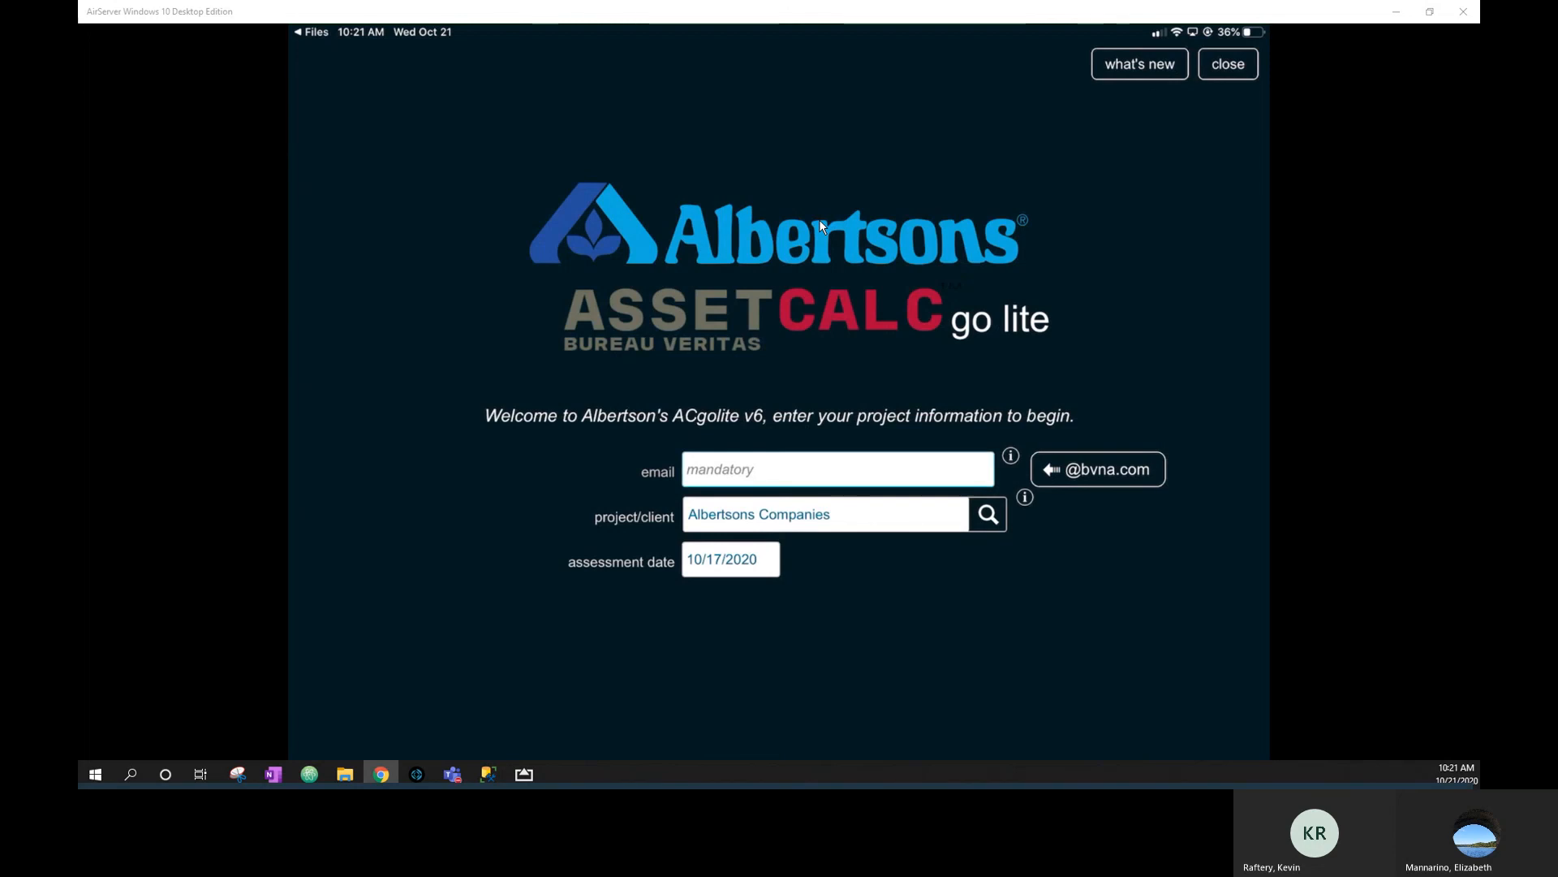
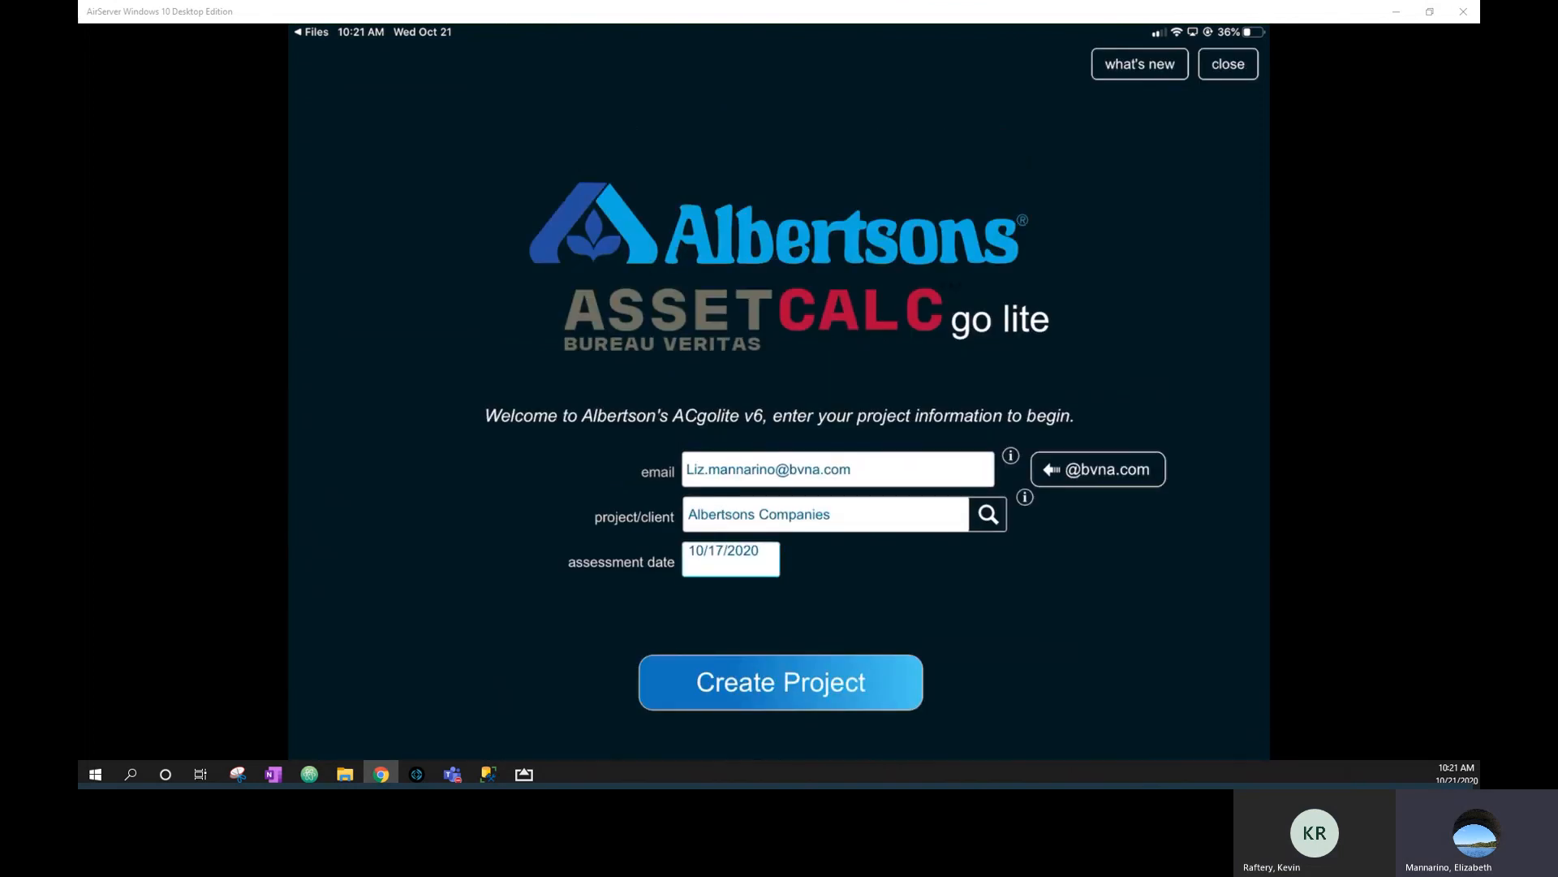
left_click(730, 558)
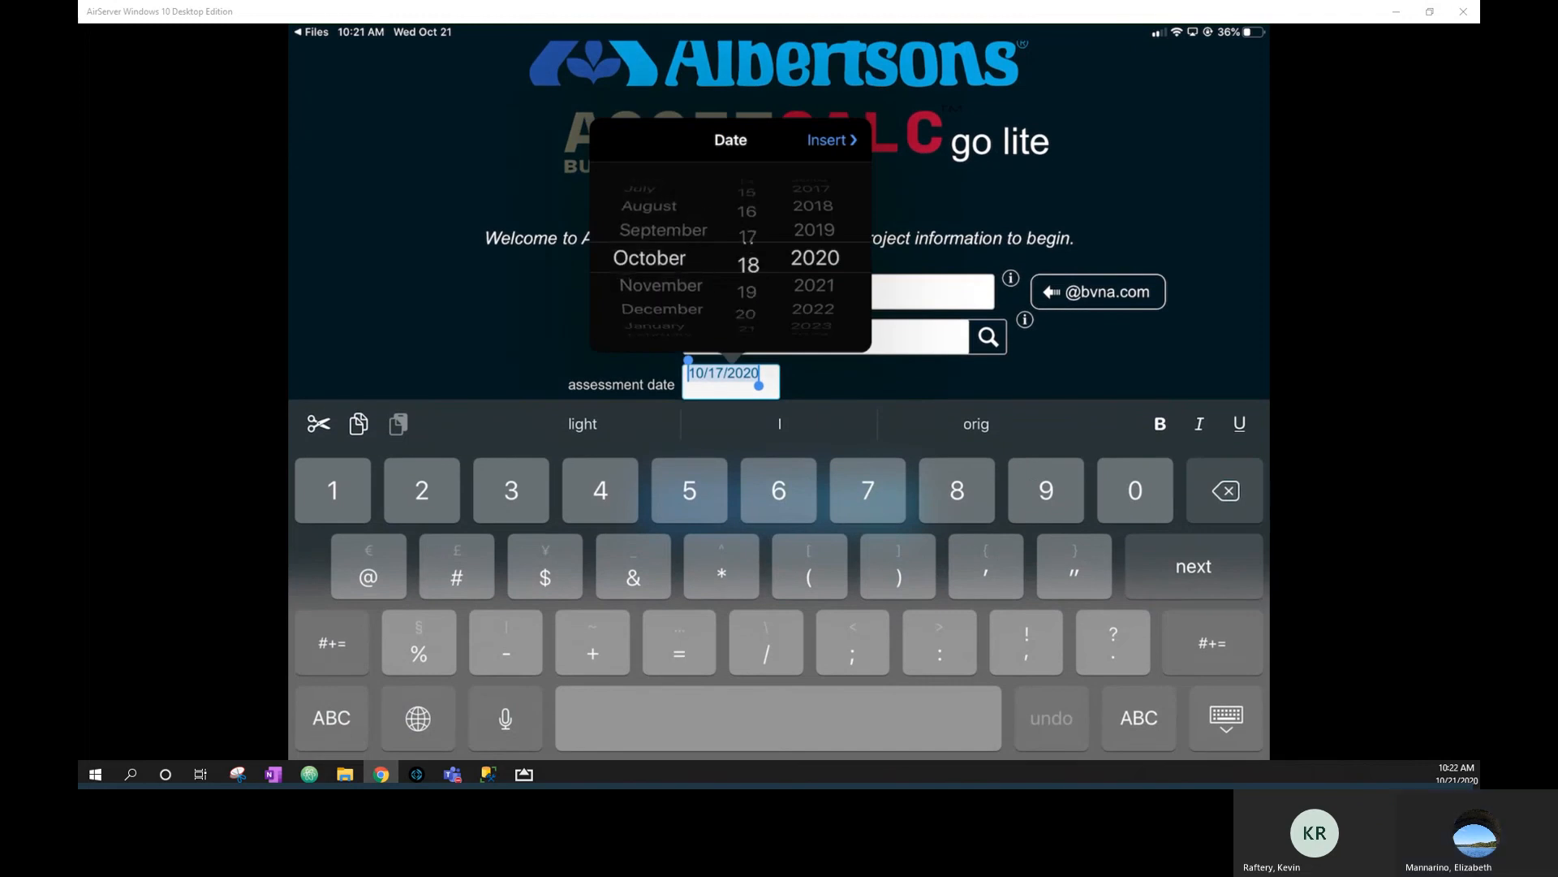
left_click_drag(747, 279, 747, 198)
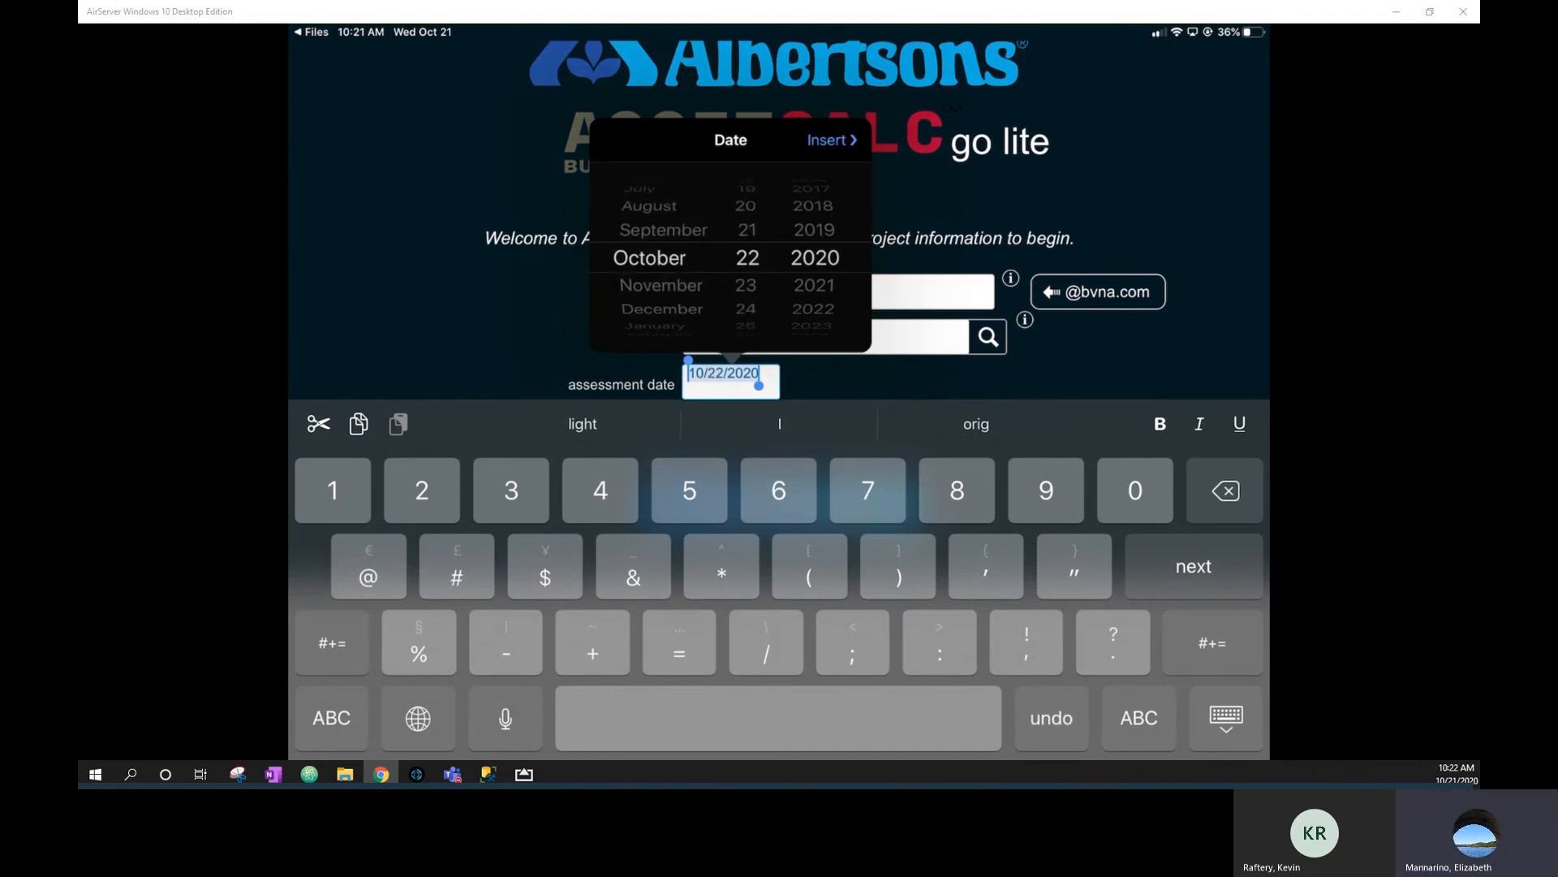
left_click(827, 141)
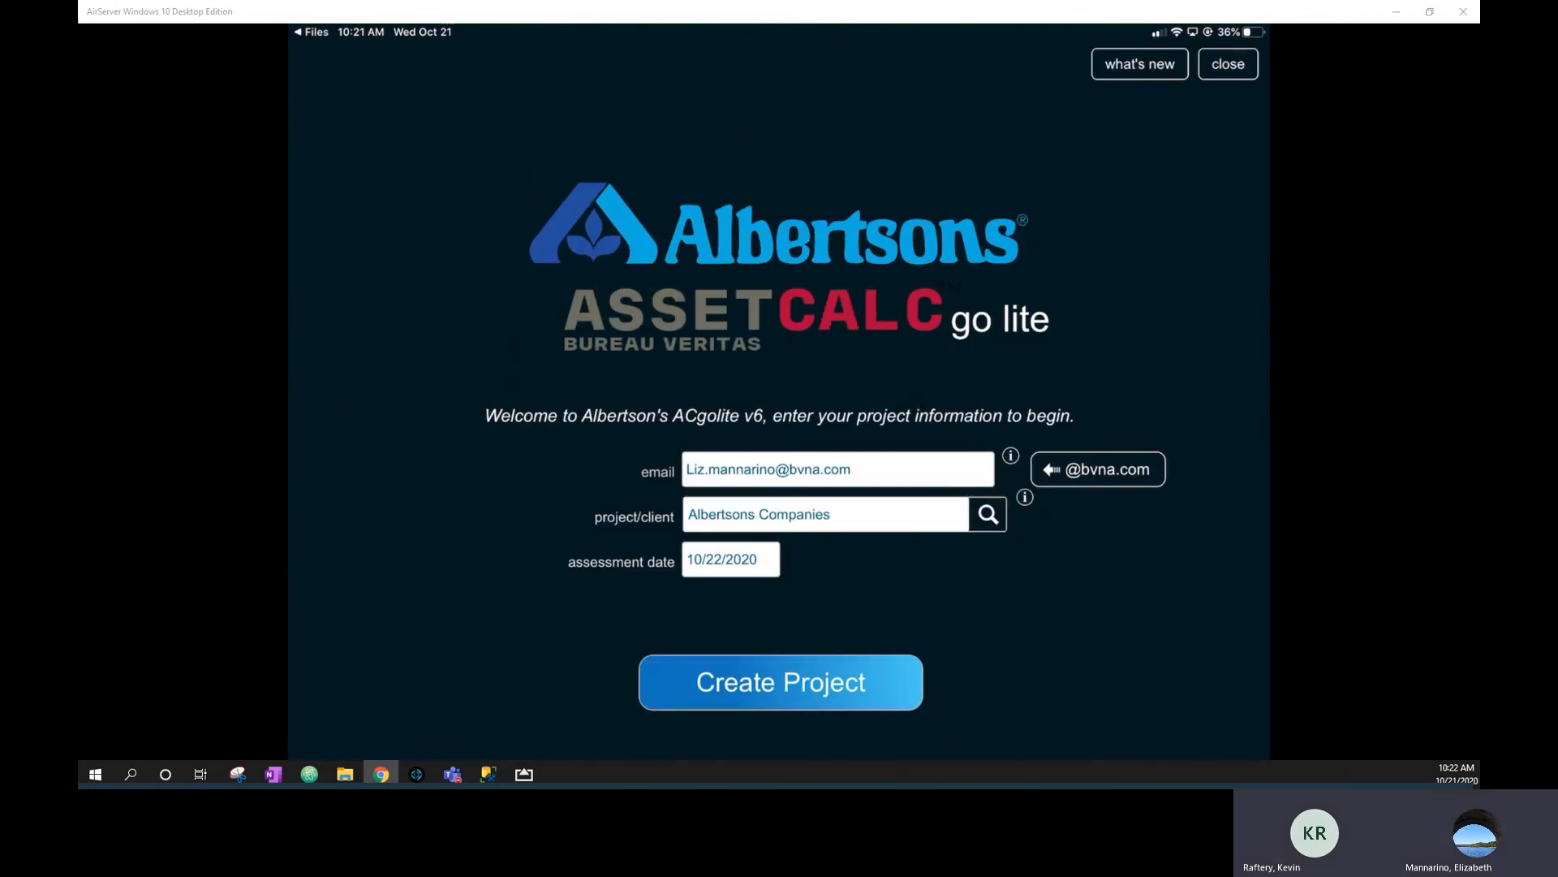
left_click(780, 681)
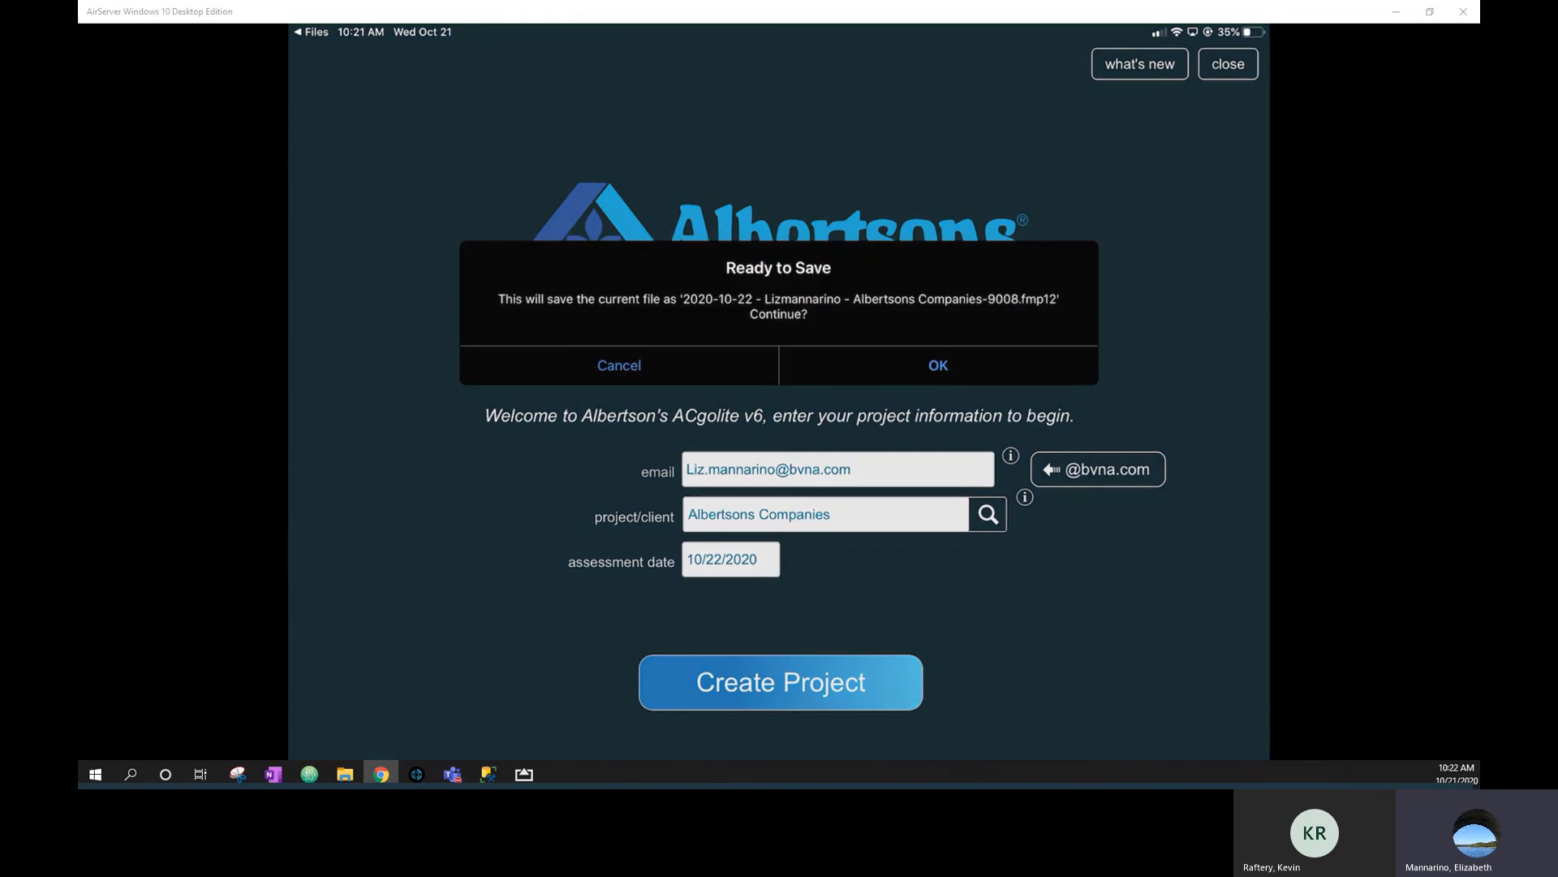
left_click(937, 365)
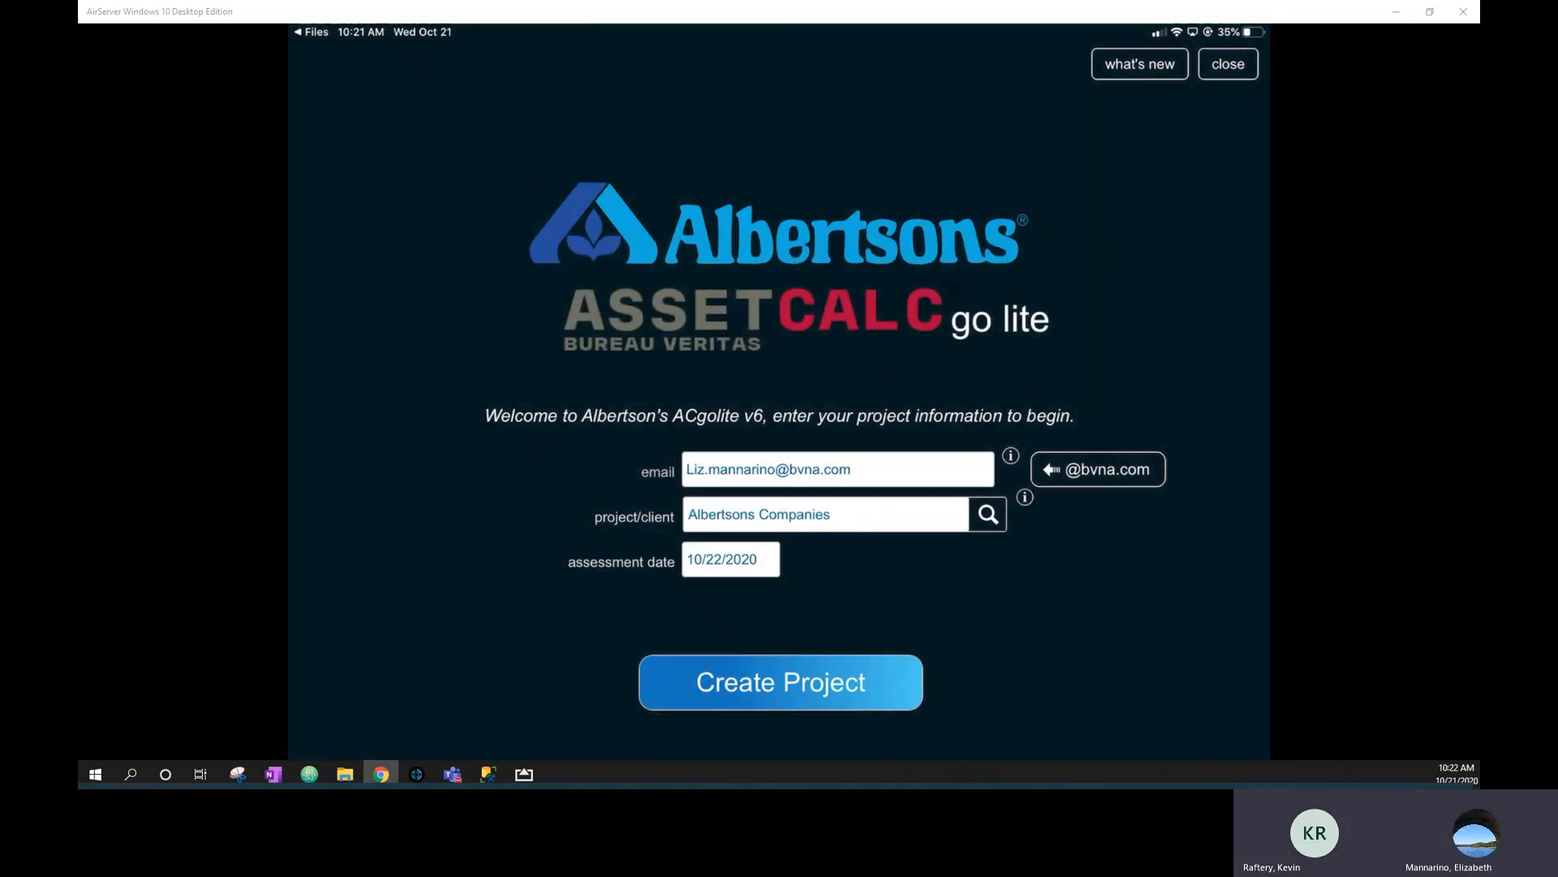
left_click(781, 682)
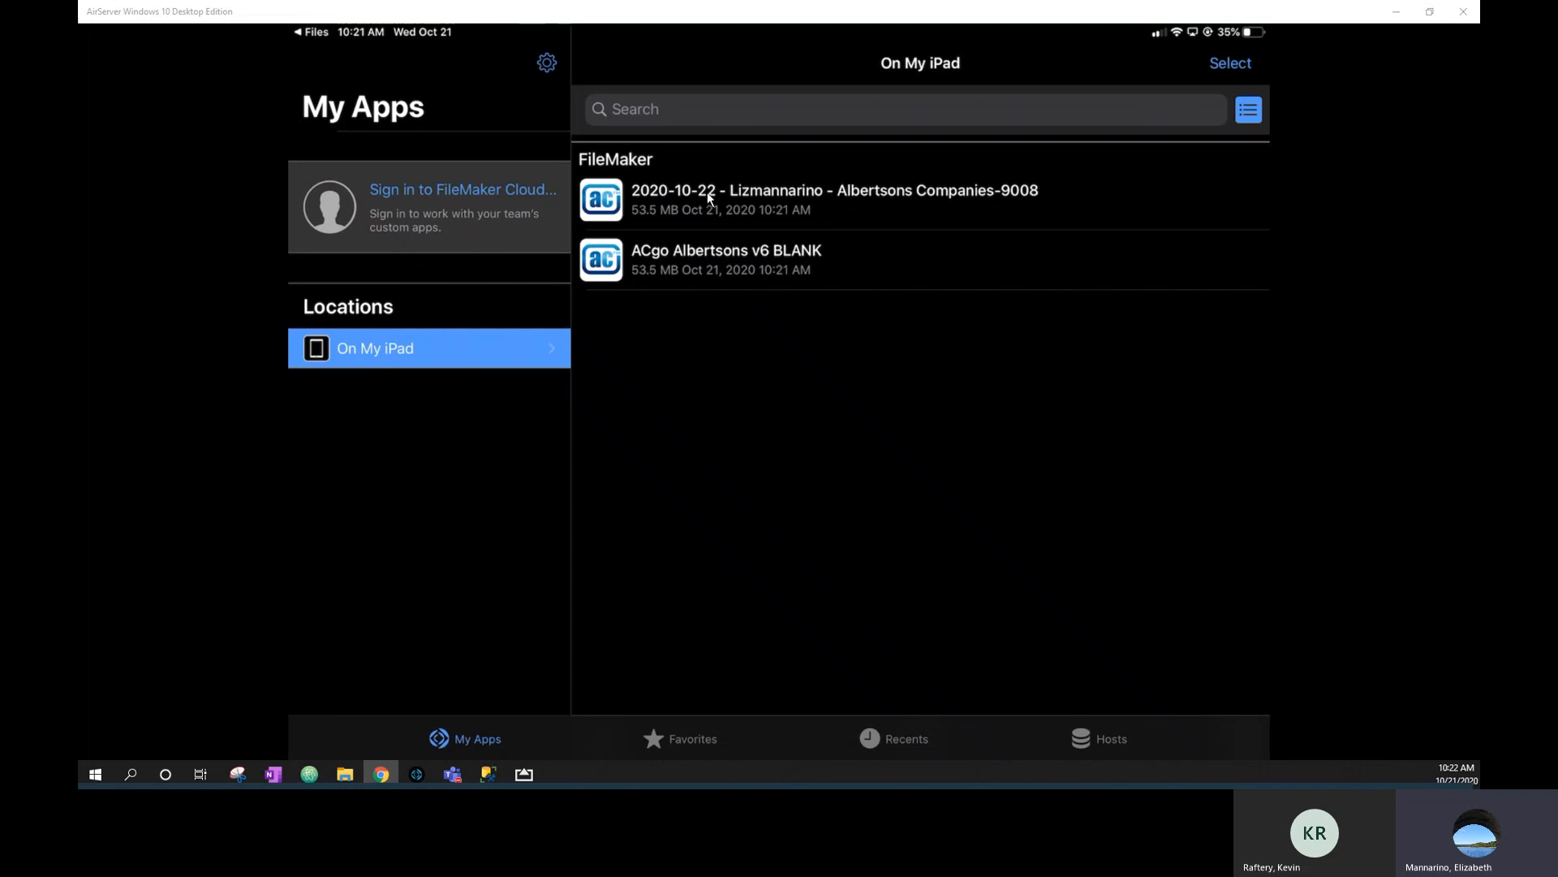
mouse_move(685, 207)
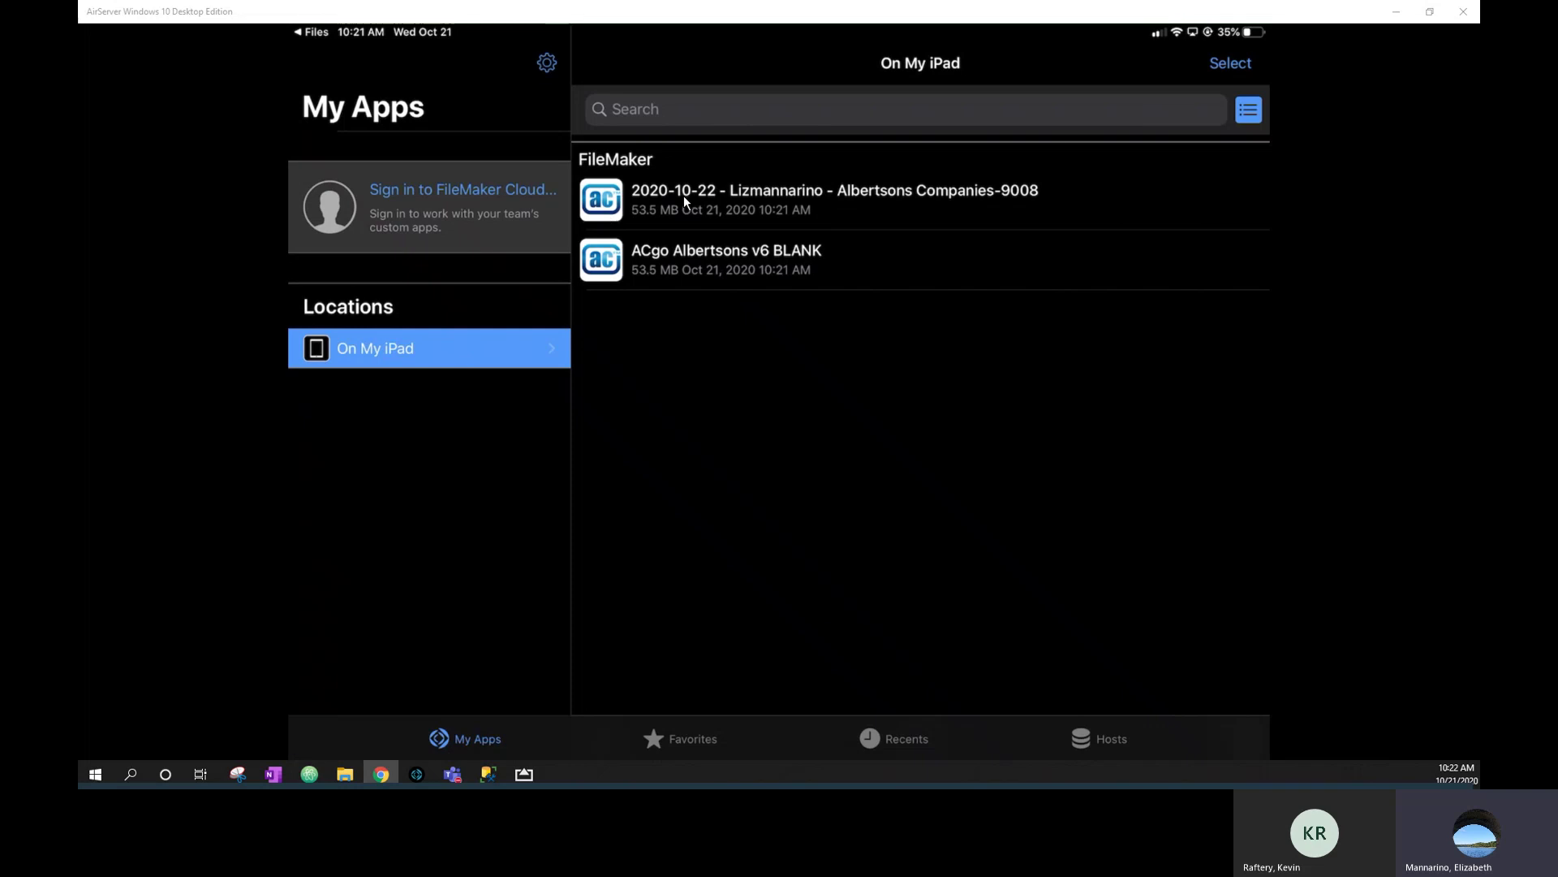
mouse_move(1039, 192)
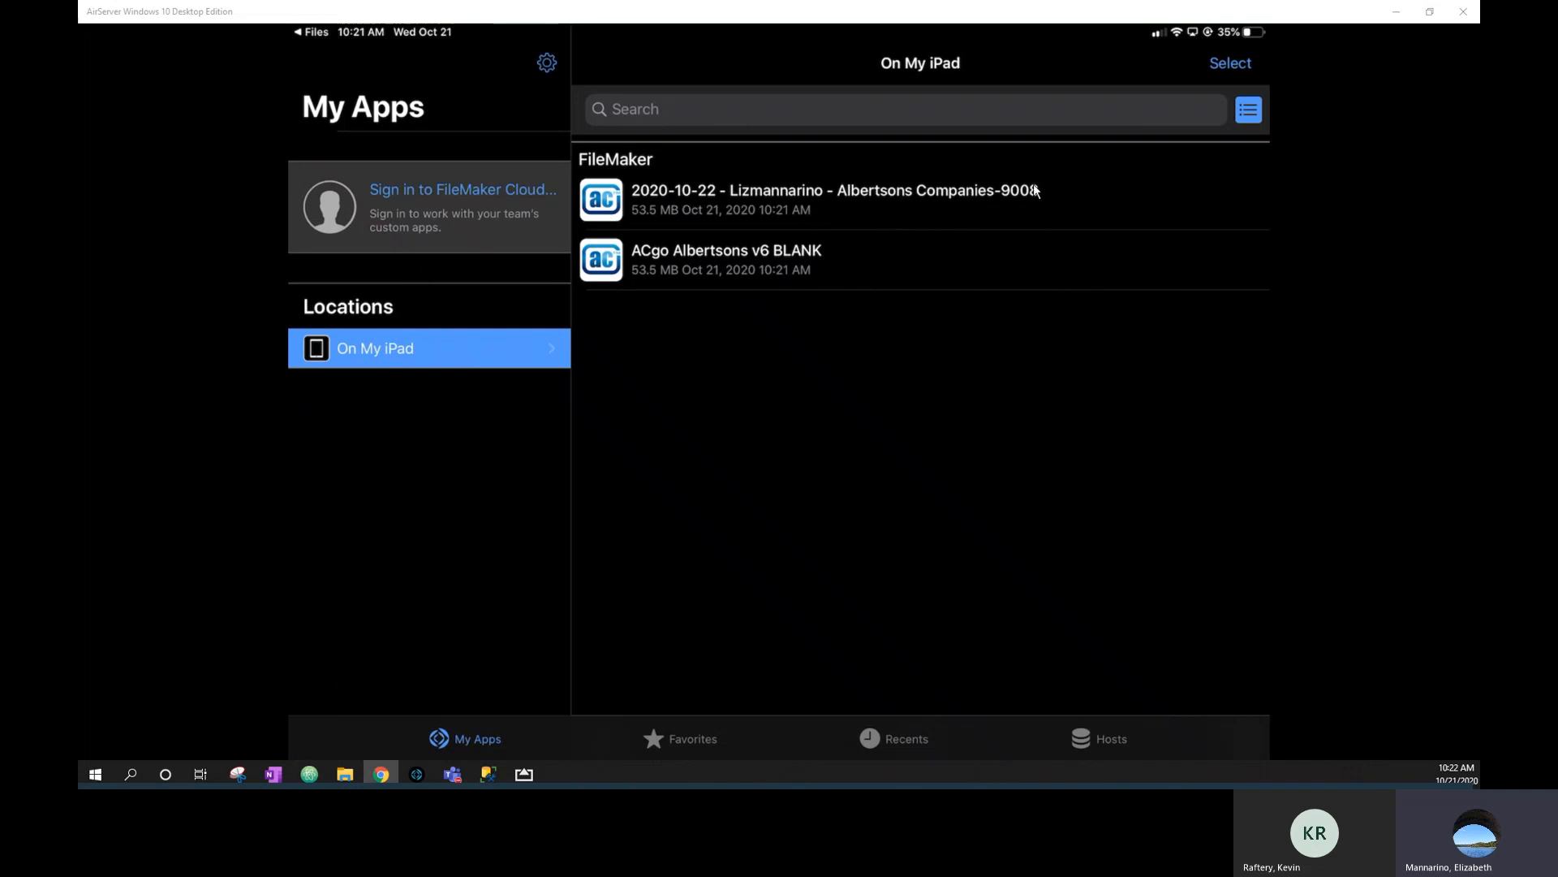